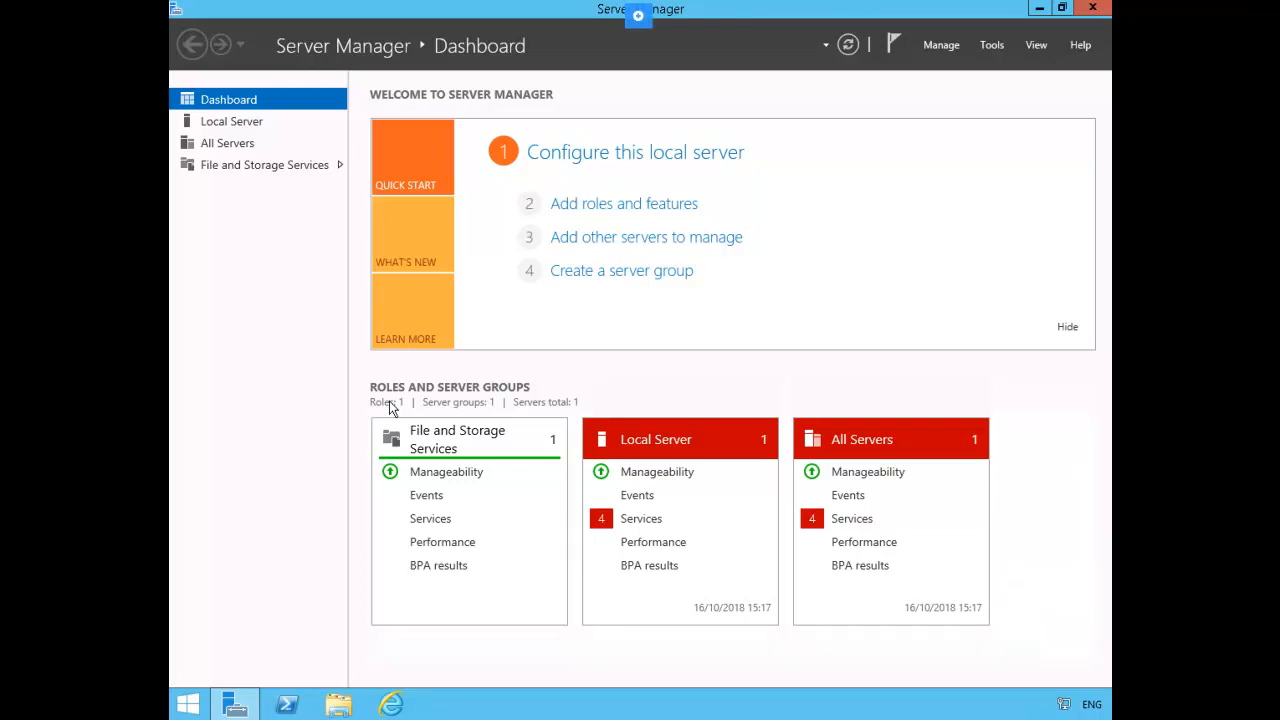
mouse_move(408, 387)
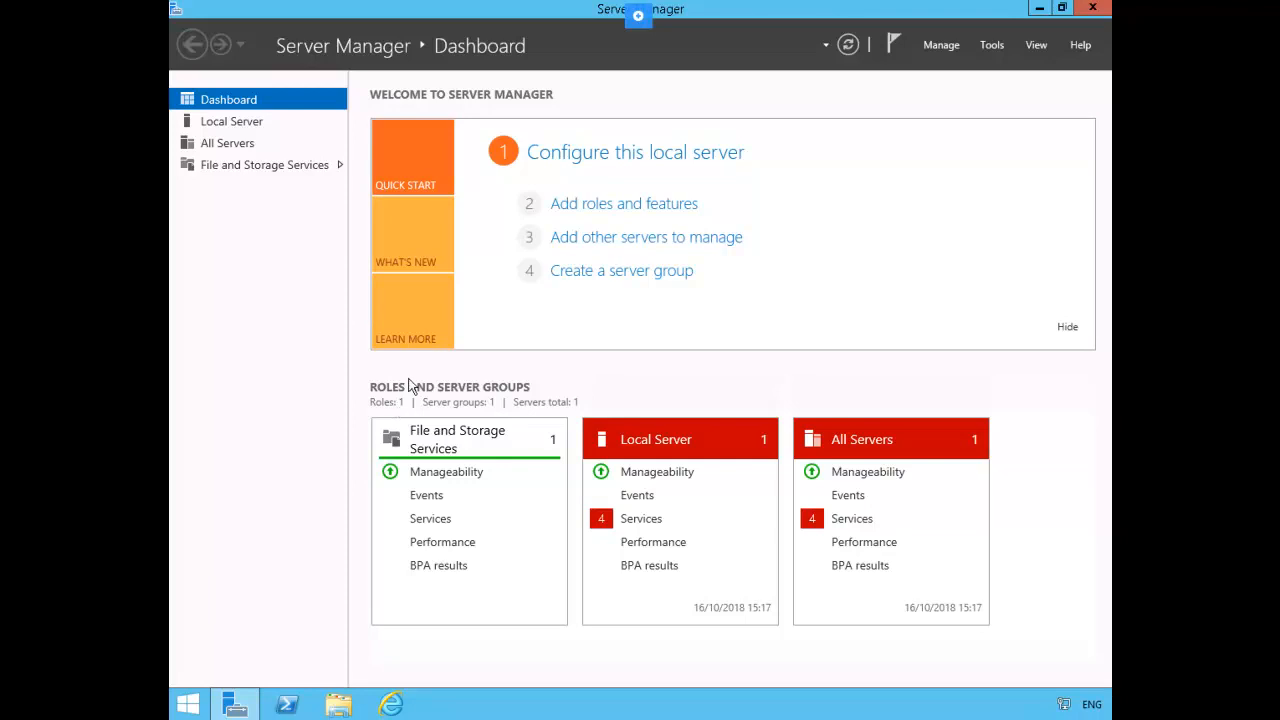
mouse_move(335, 422)
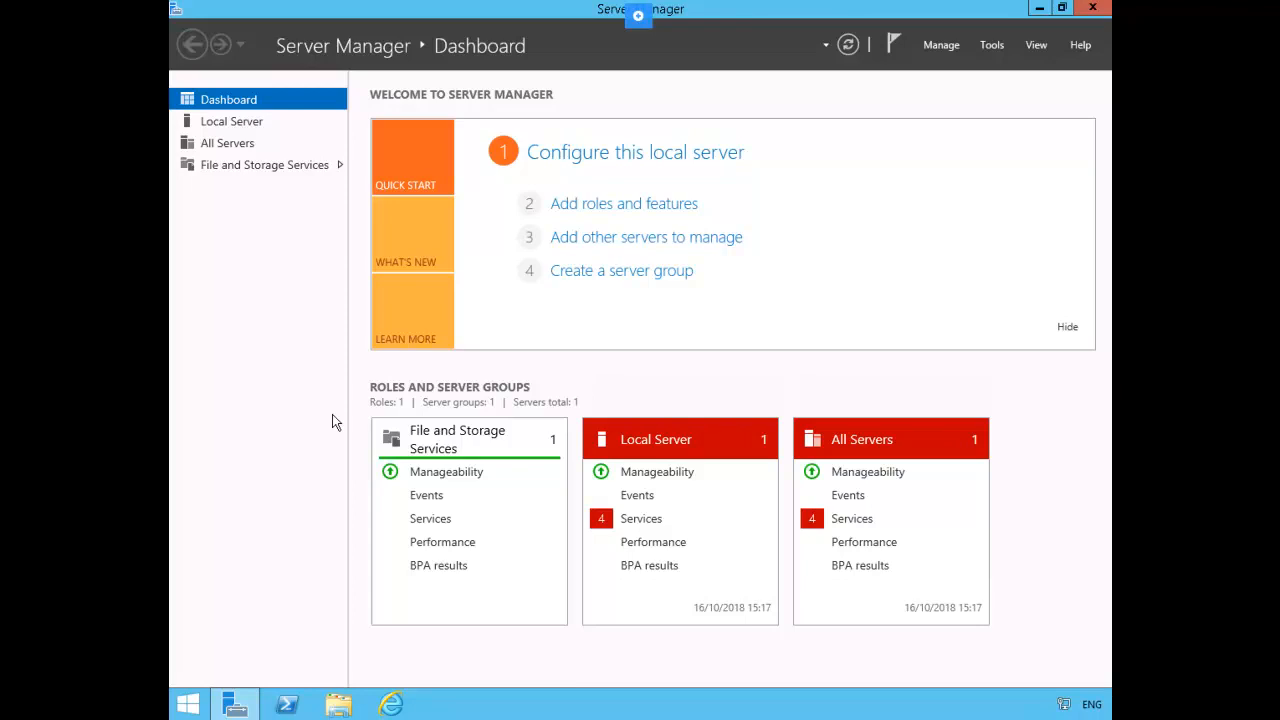
mouse_move(172, 308)
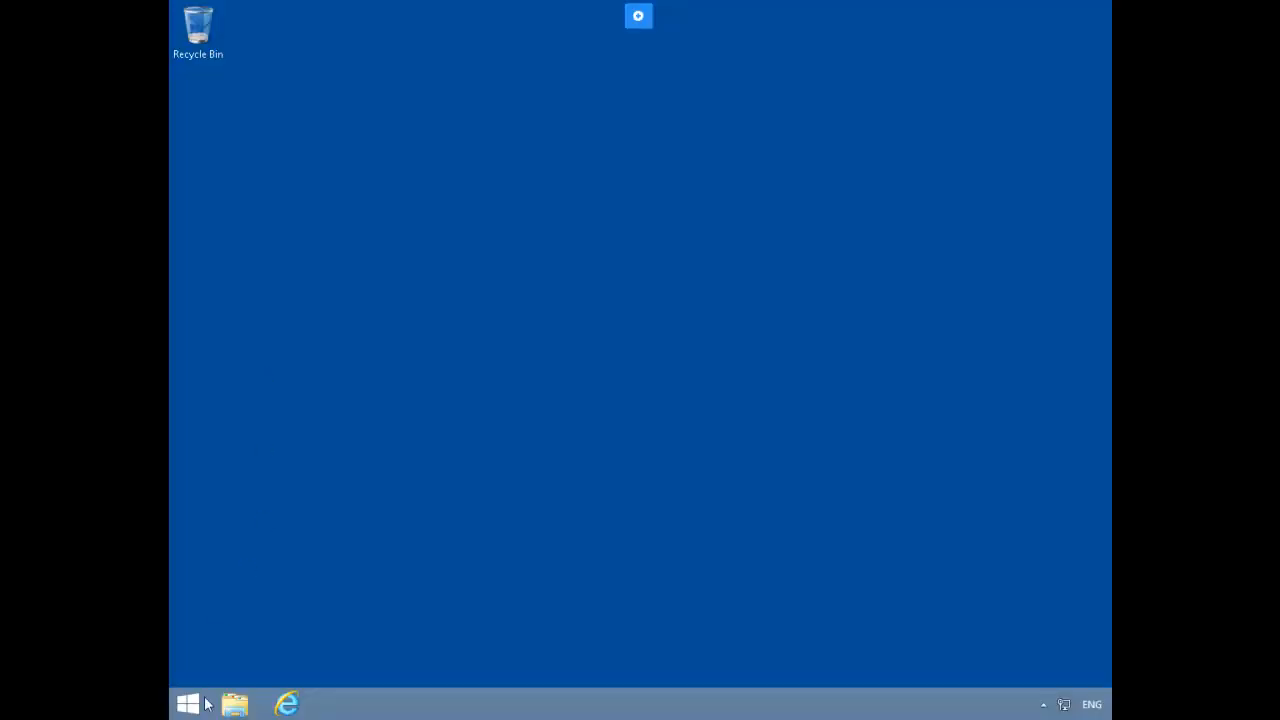
Launch Windows PowerShell by searching from the Start screen
left_click(188, 703)
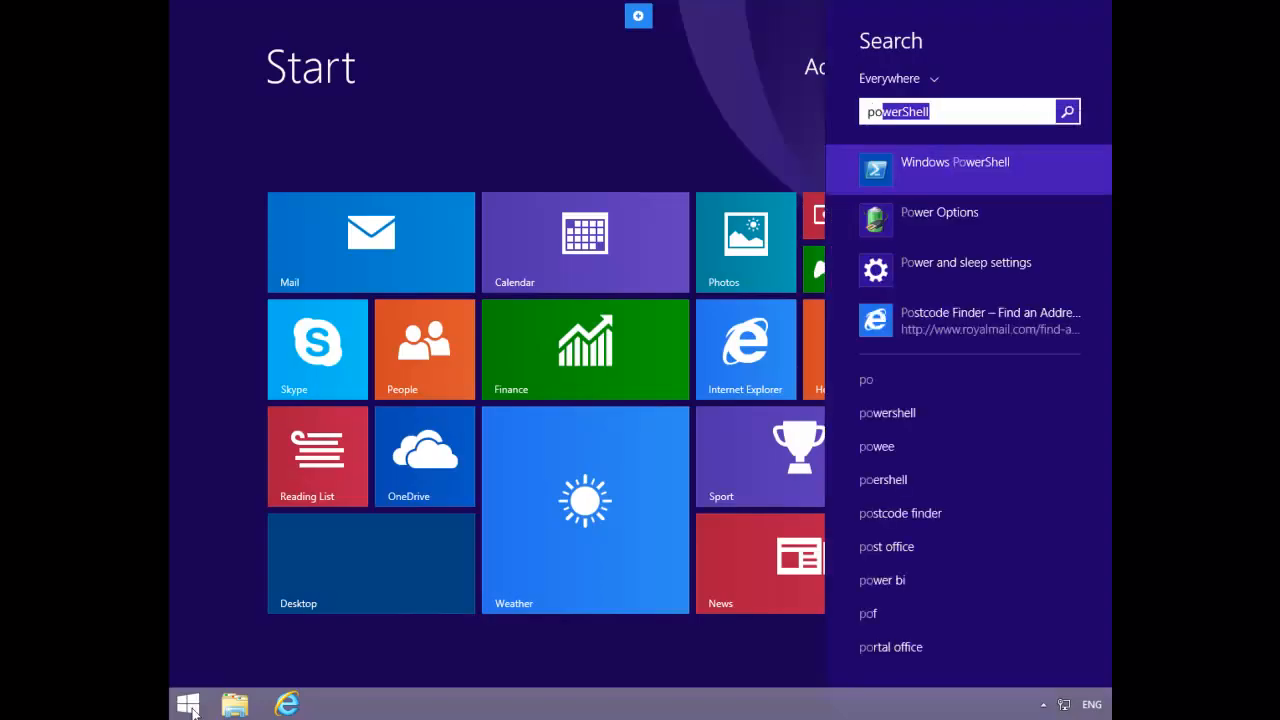
mouse_move(918, 175)
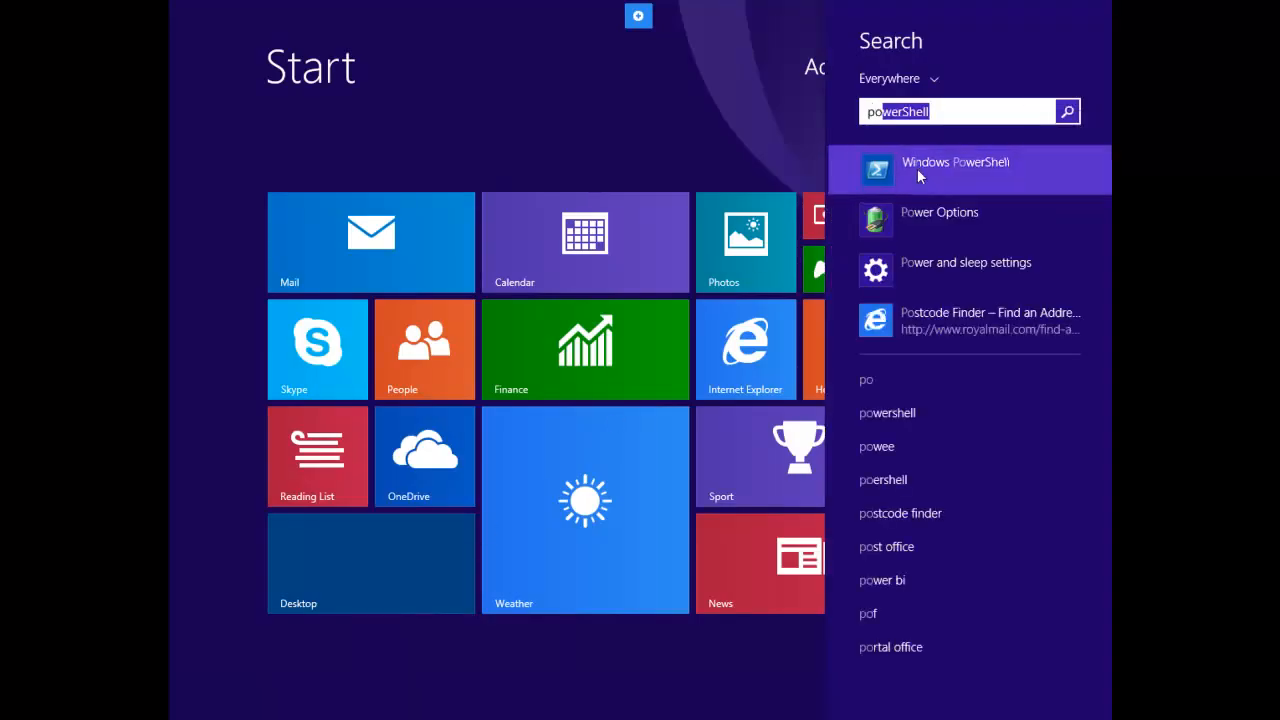
left_click(954, 169)
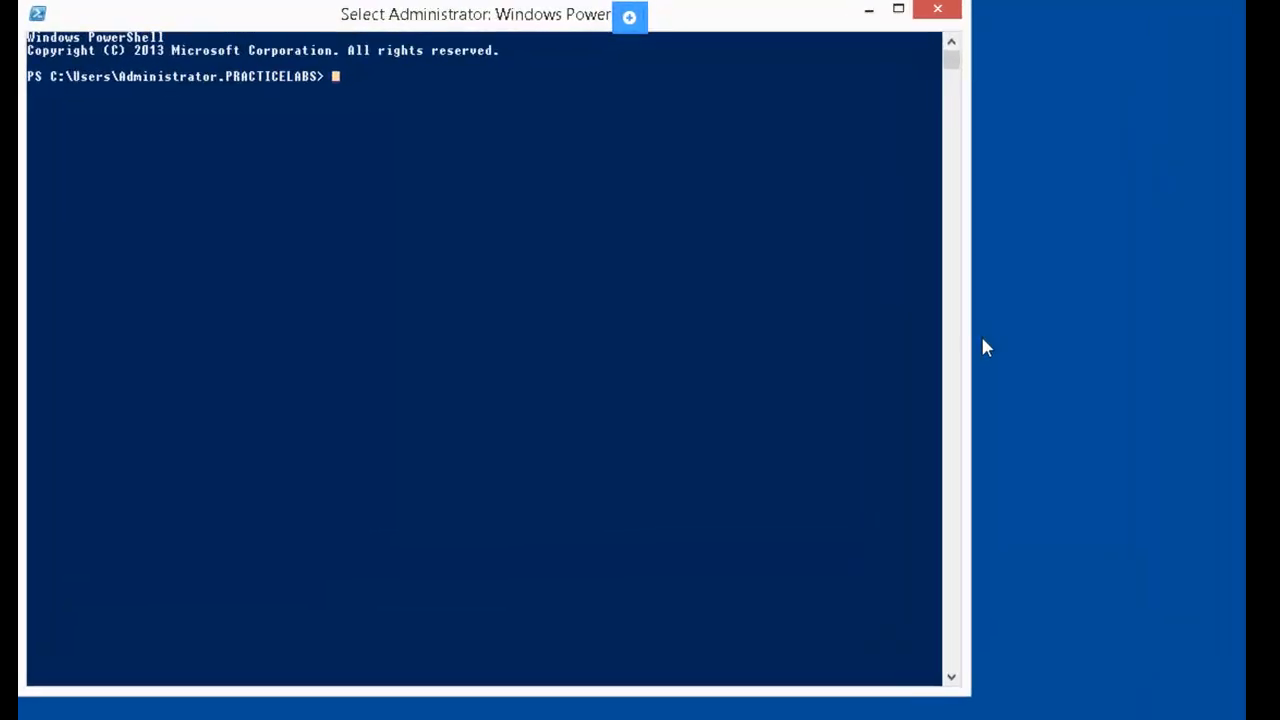
Enter the netsh command giving Ethernet 2 static 192.168.0.50, mask 255.255.255.0
type("netsh")
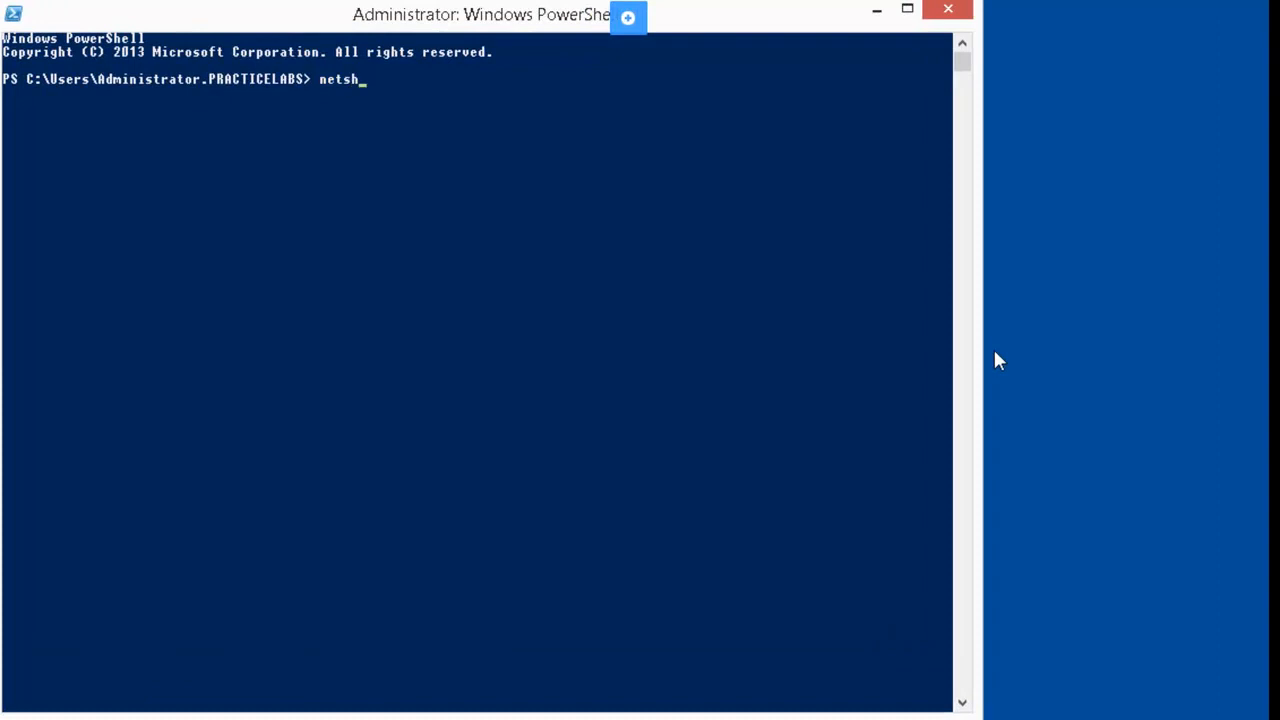
type("interfa")
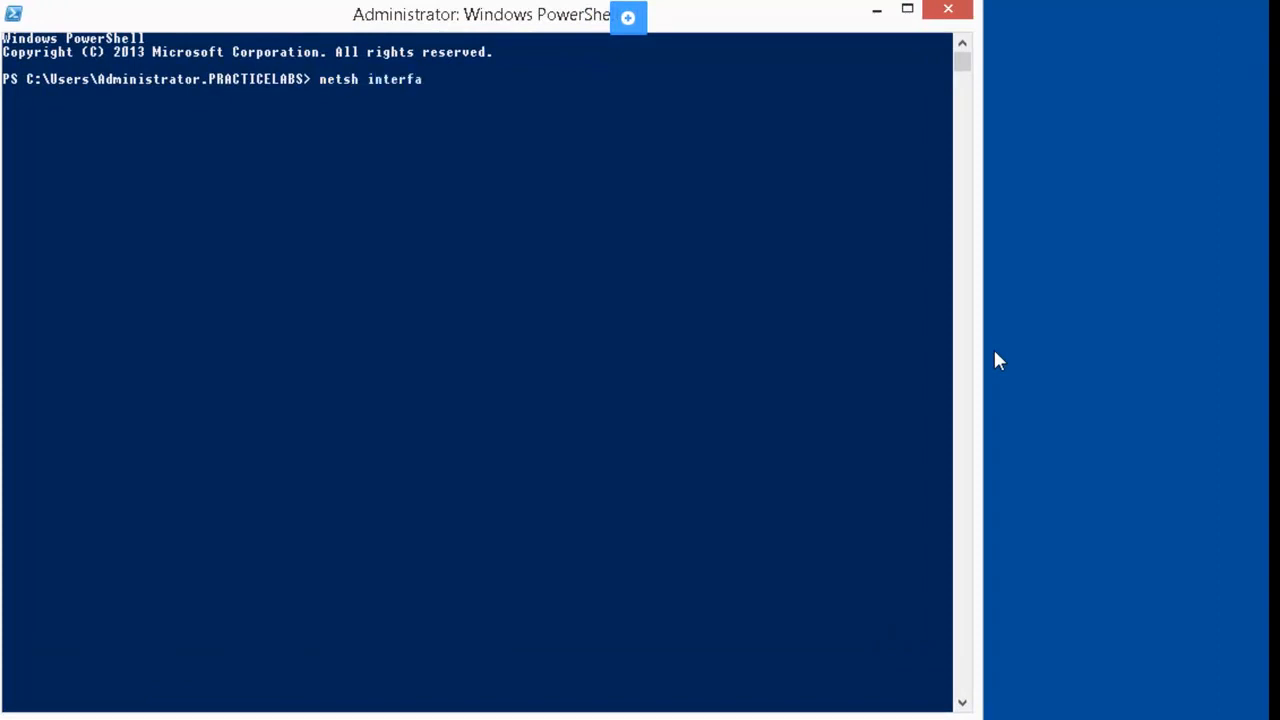
type("ce ip")
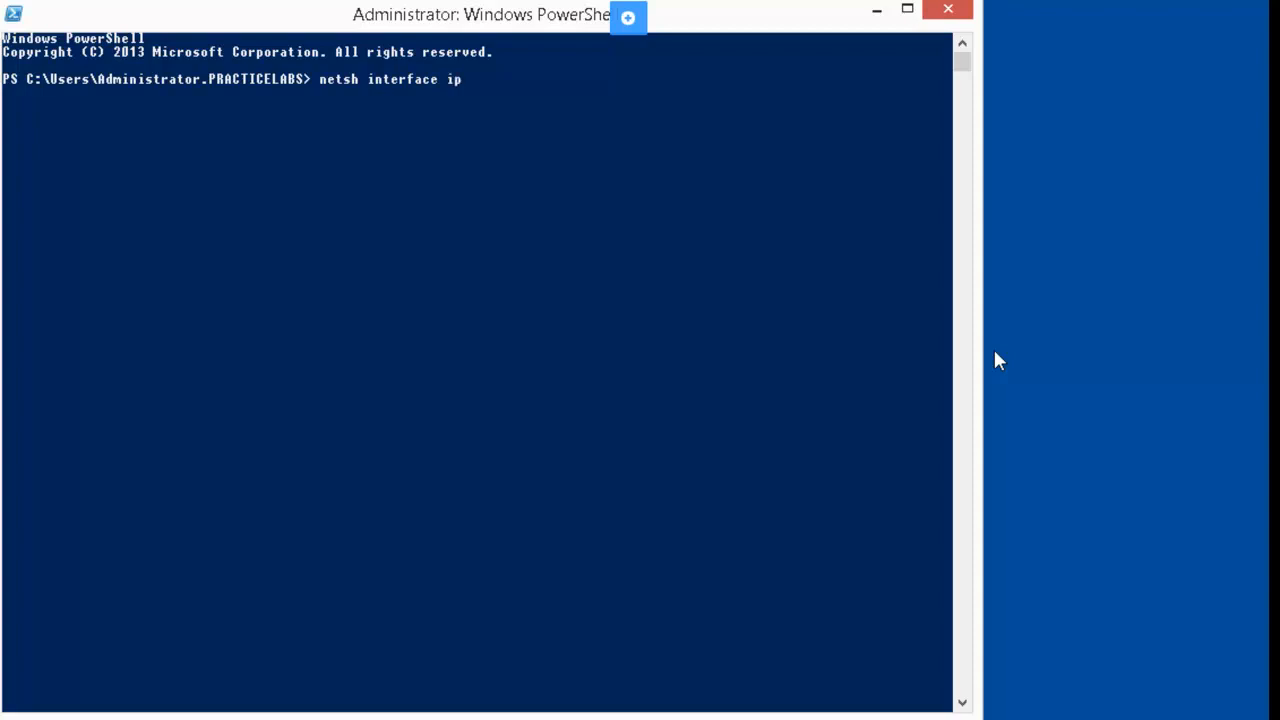
type("set address n")
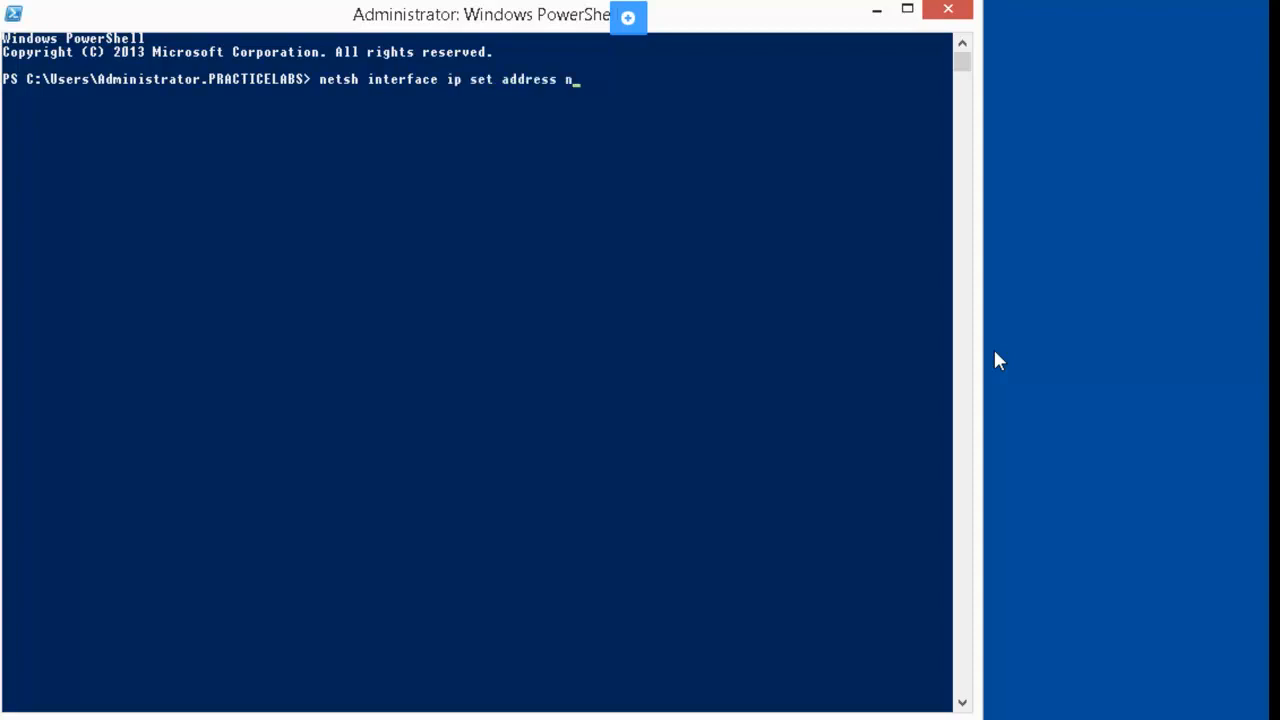
type("ame=\"")
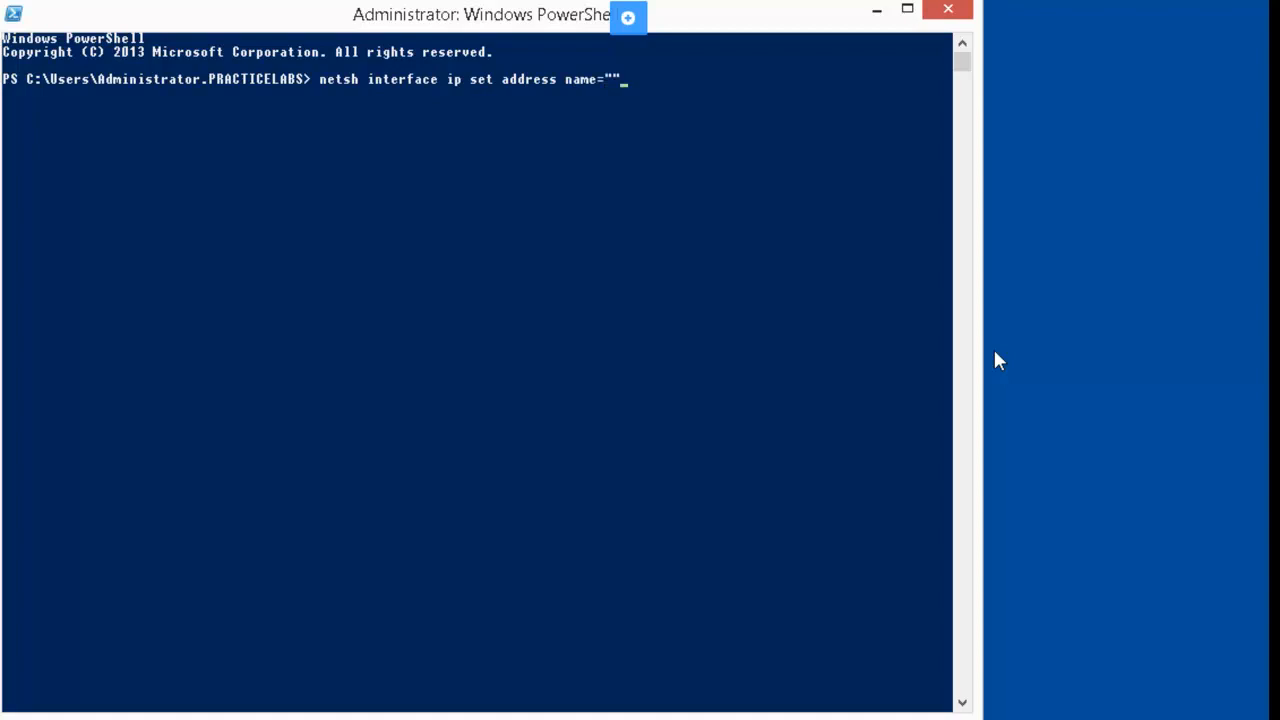
type("E")
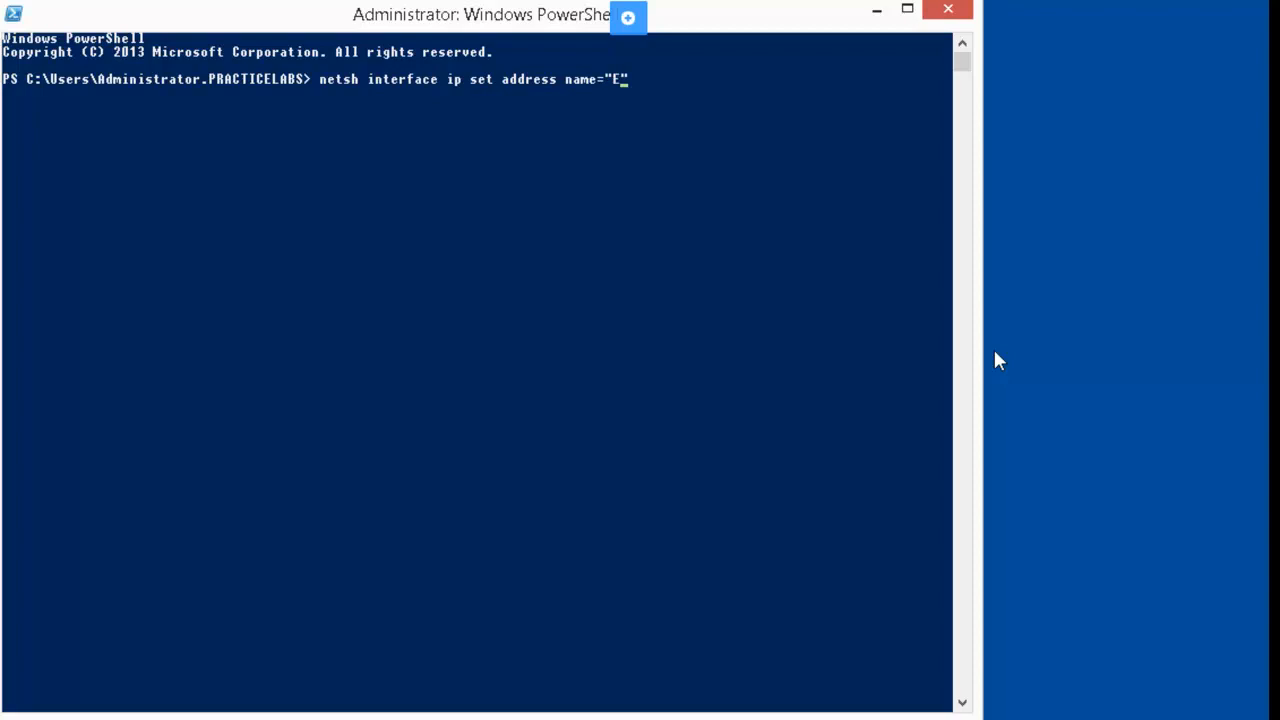
type("thernet")
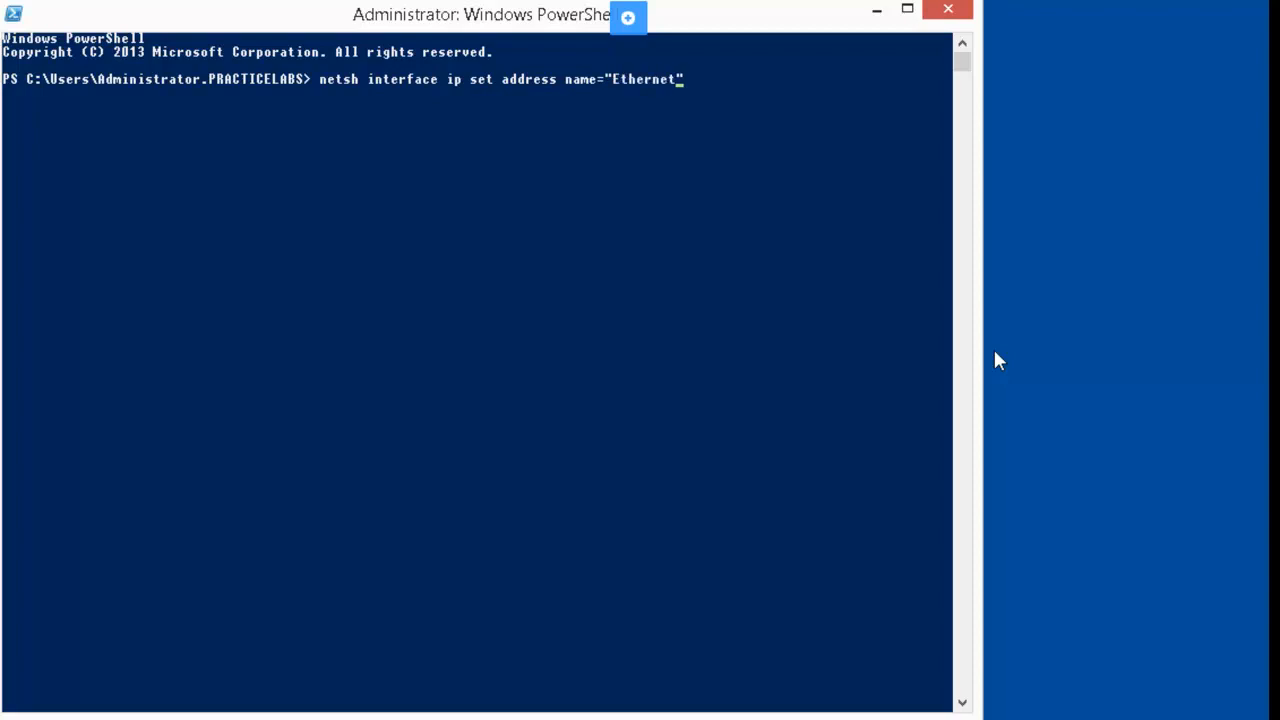
type("2")
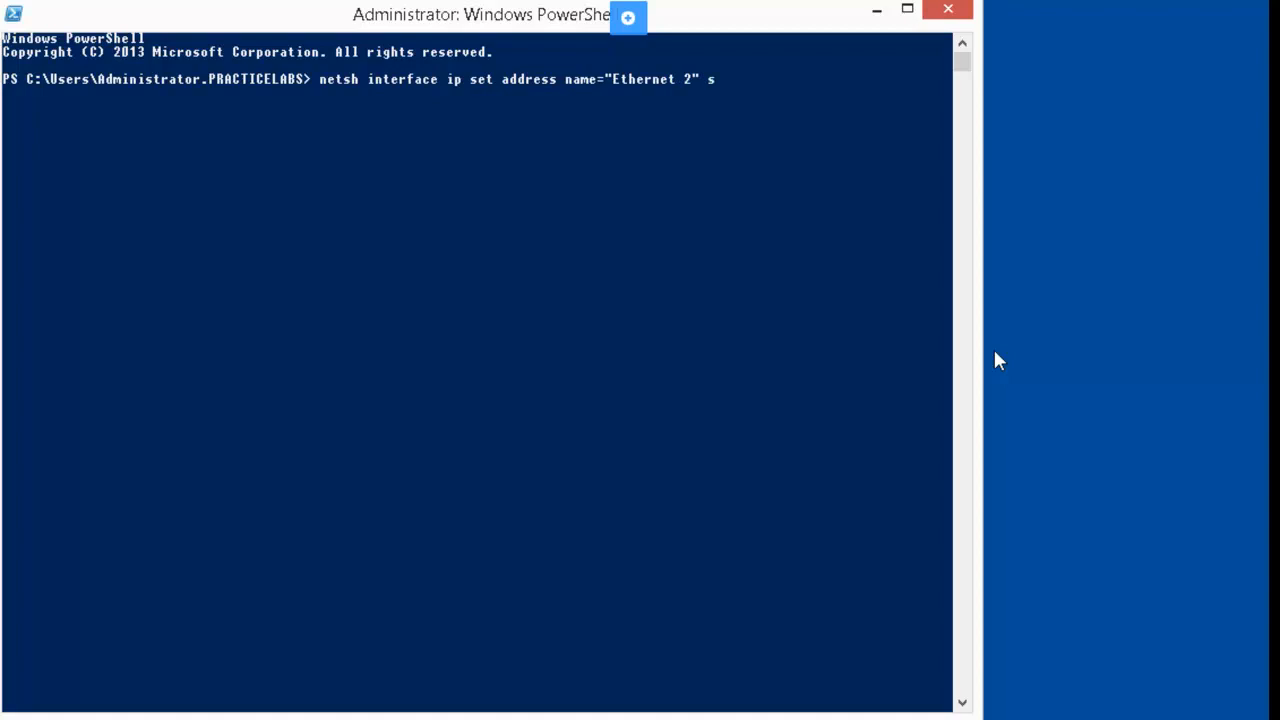
type("tatic")
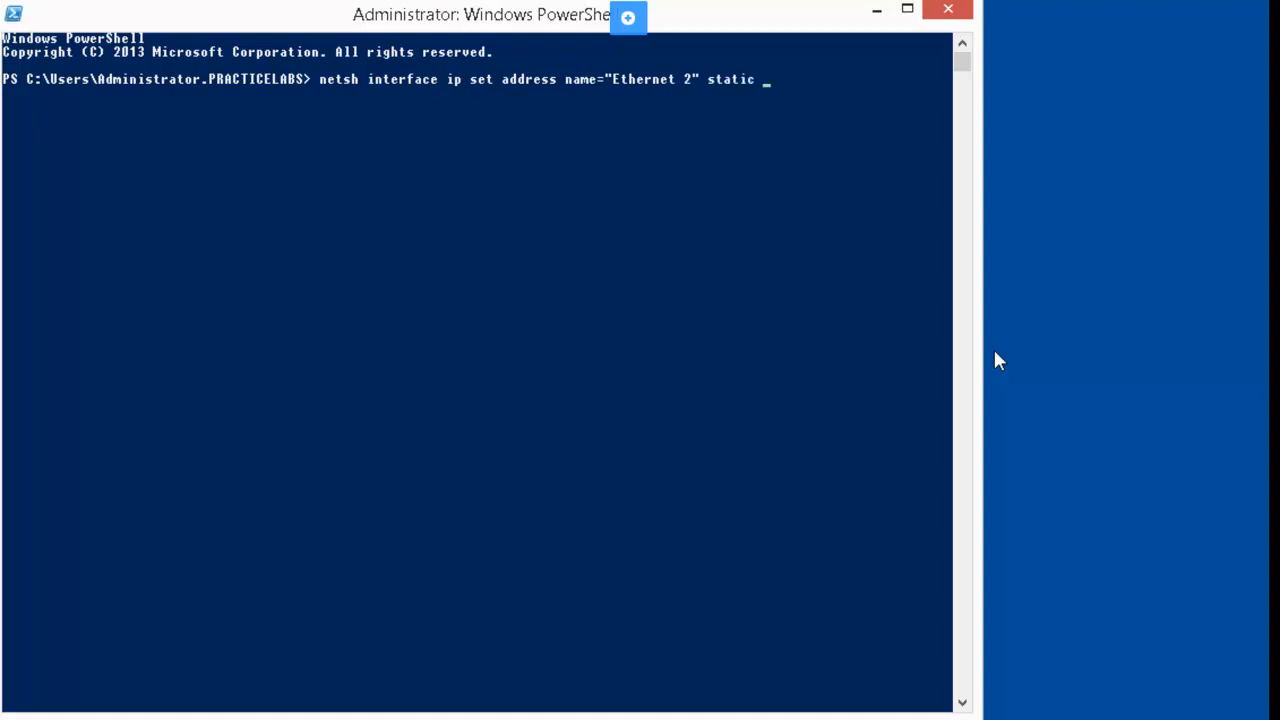
type("192.1")
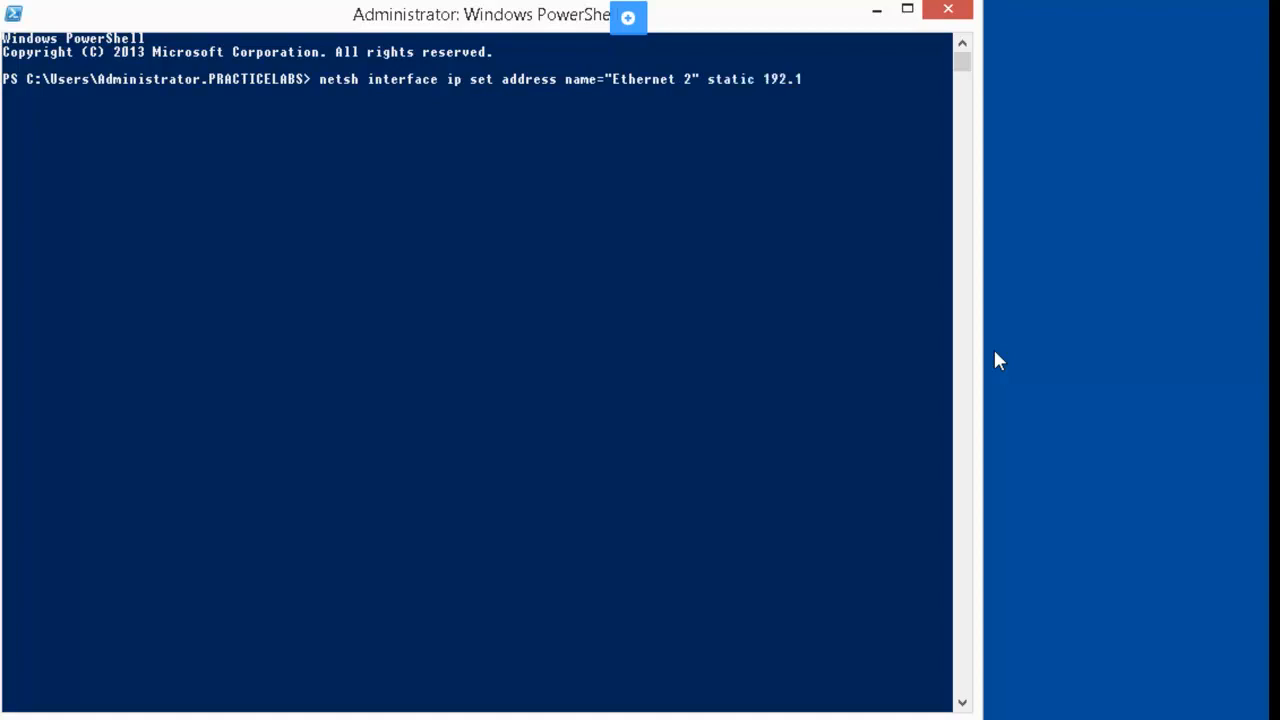
type("68.0.50 2")
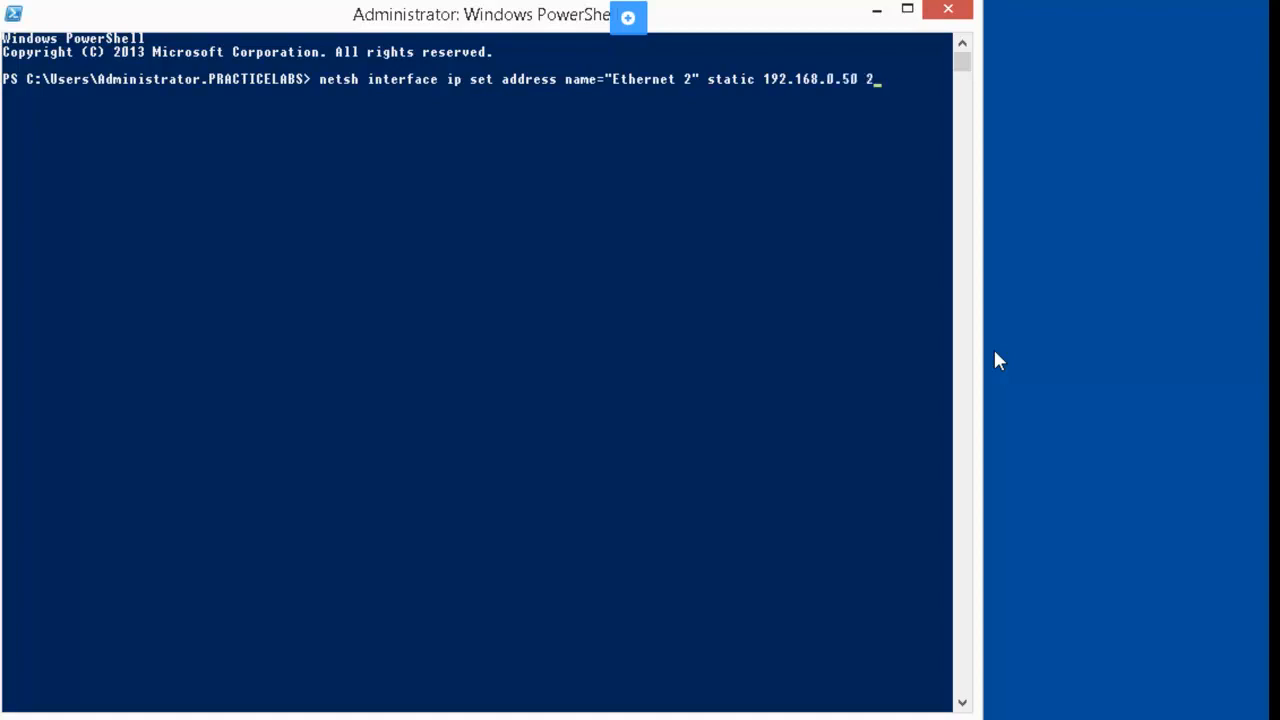
type("55.255.2")
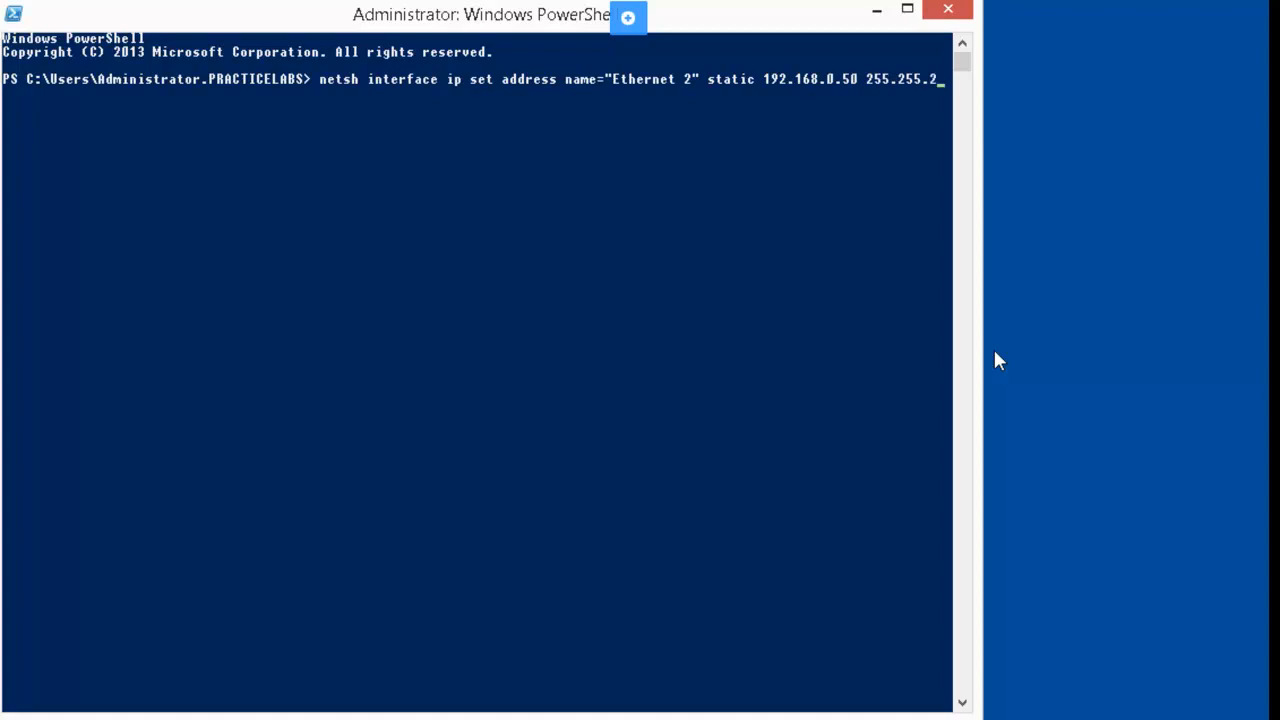
type("55.0")
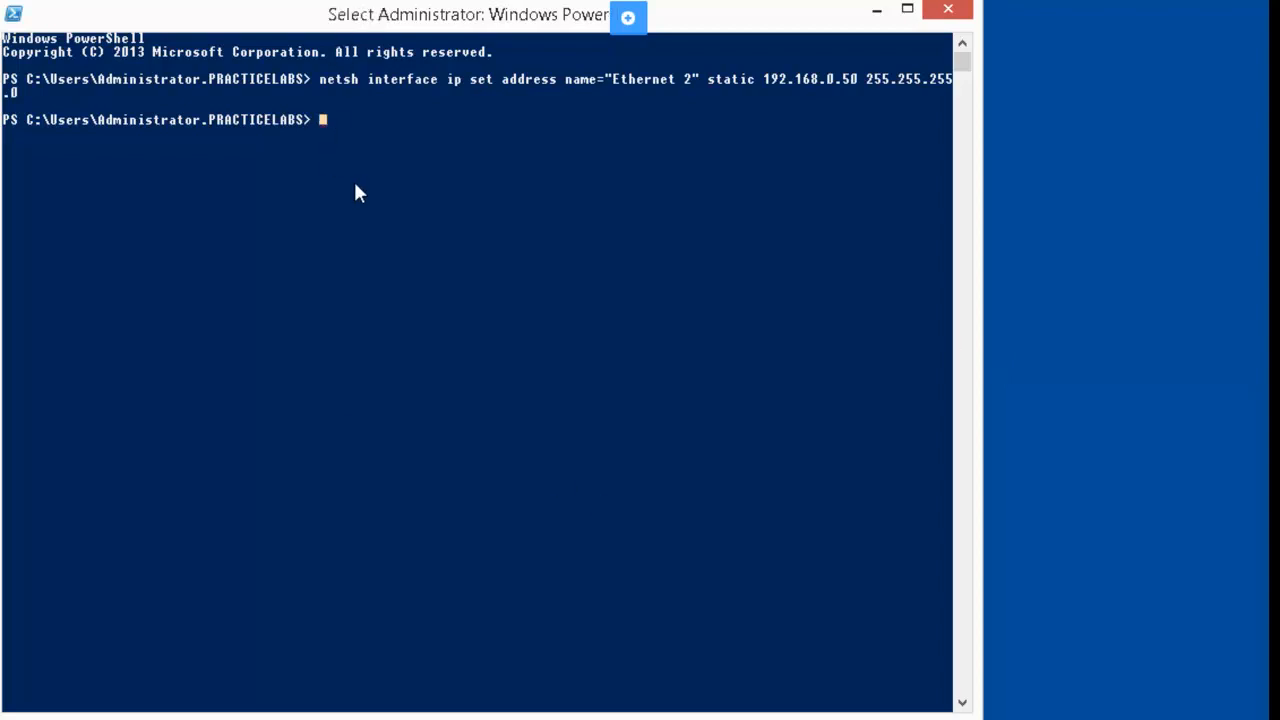
Run netsh to set Ethernet 2's static DNS server to 192.168.0.1
type("Netsh")
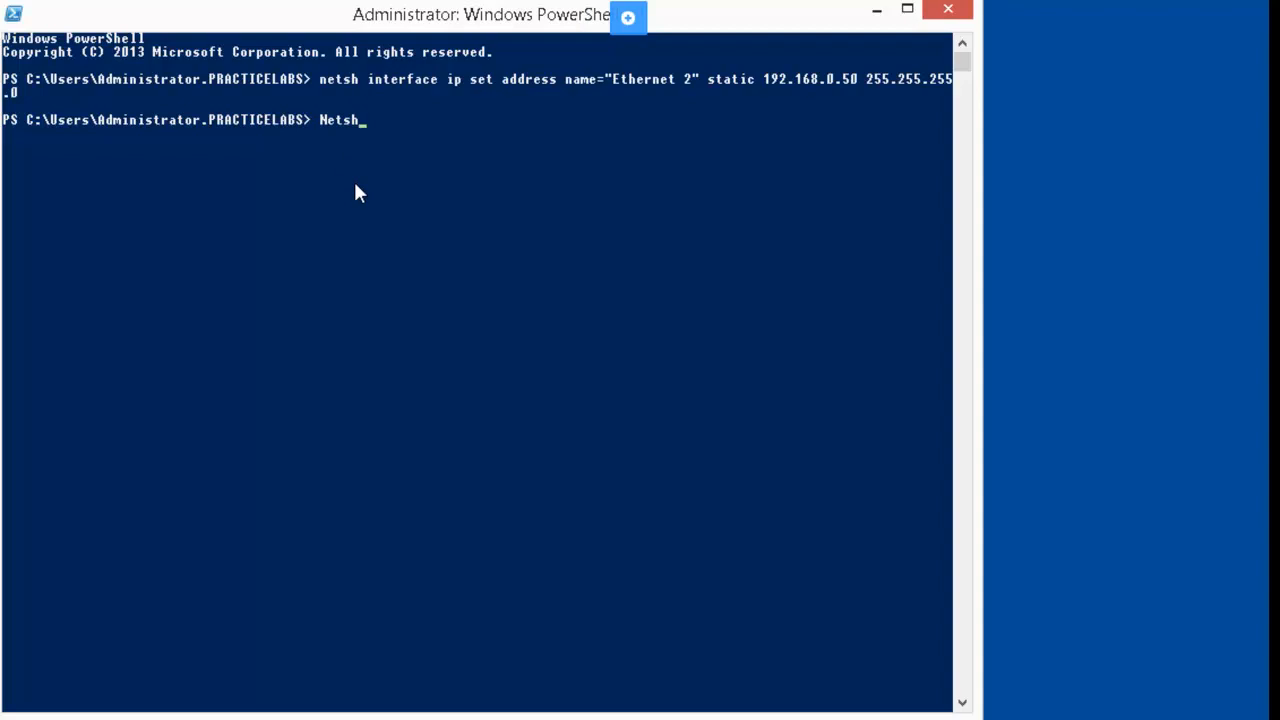
type("interface ip")
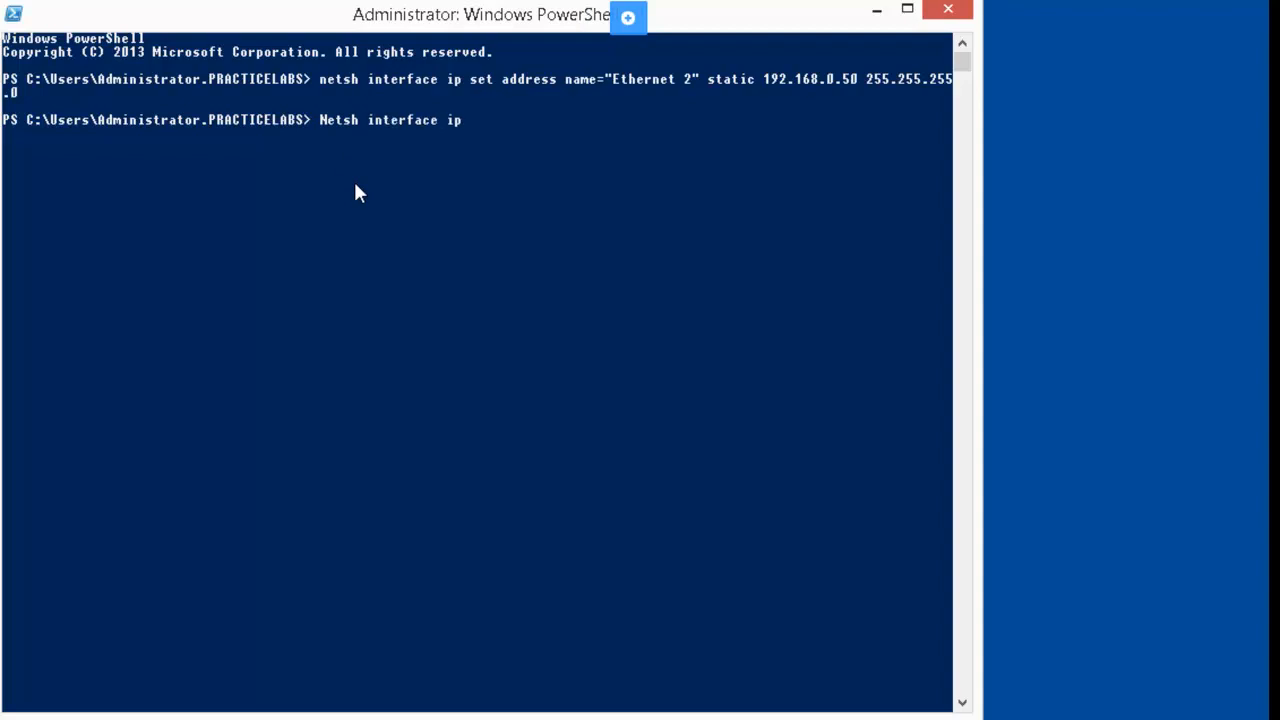
type("set dns")
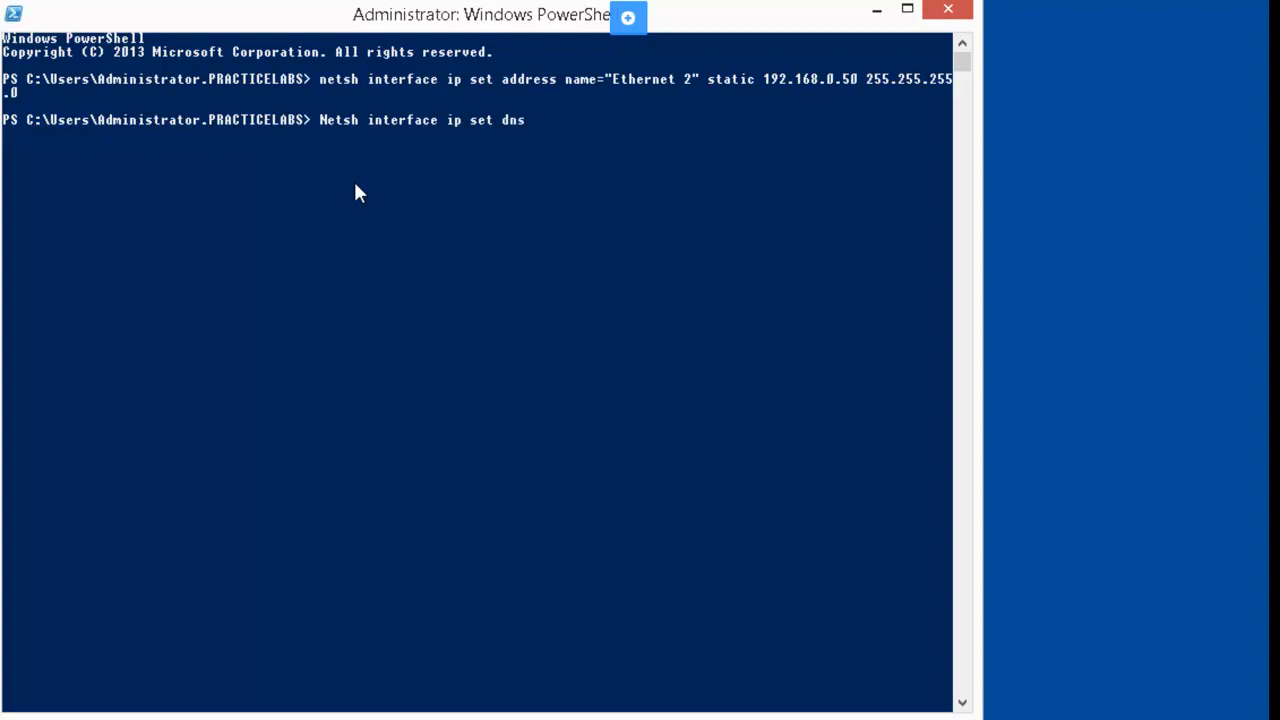
type("\"\"")
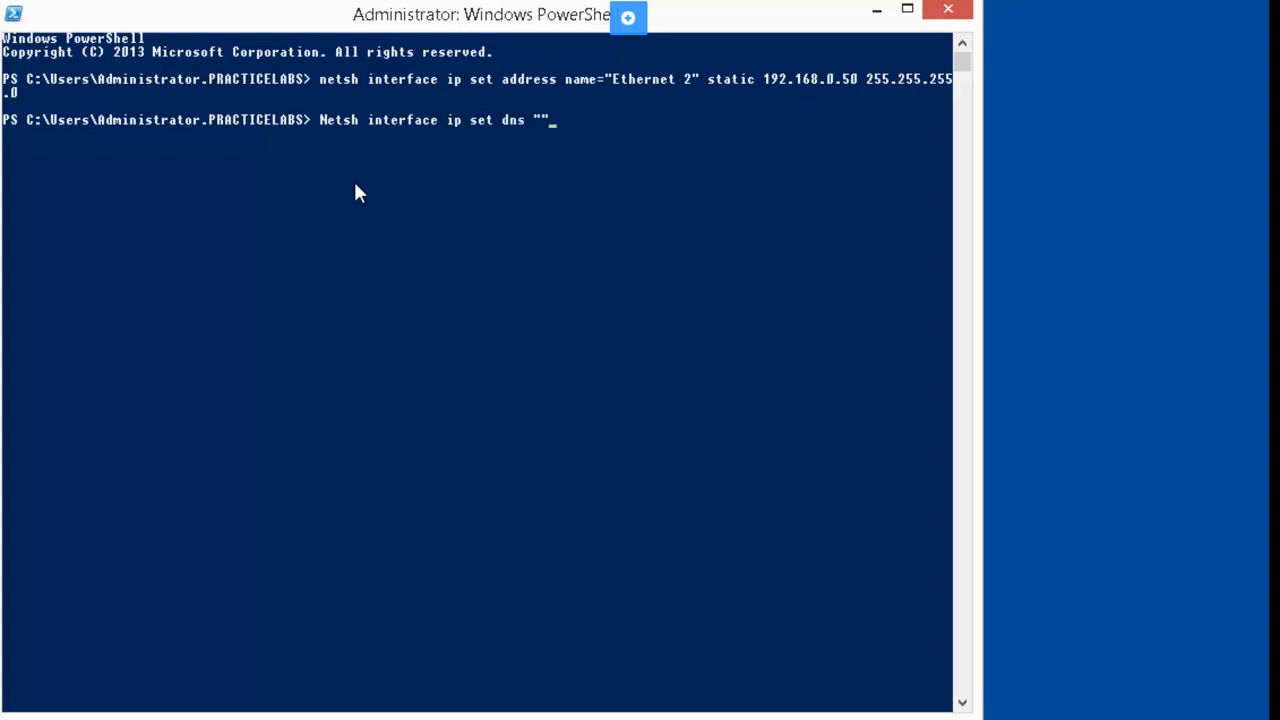
type("Ethe")
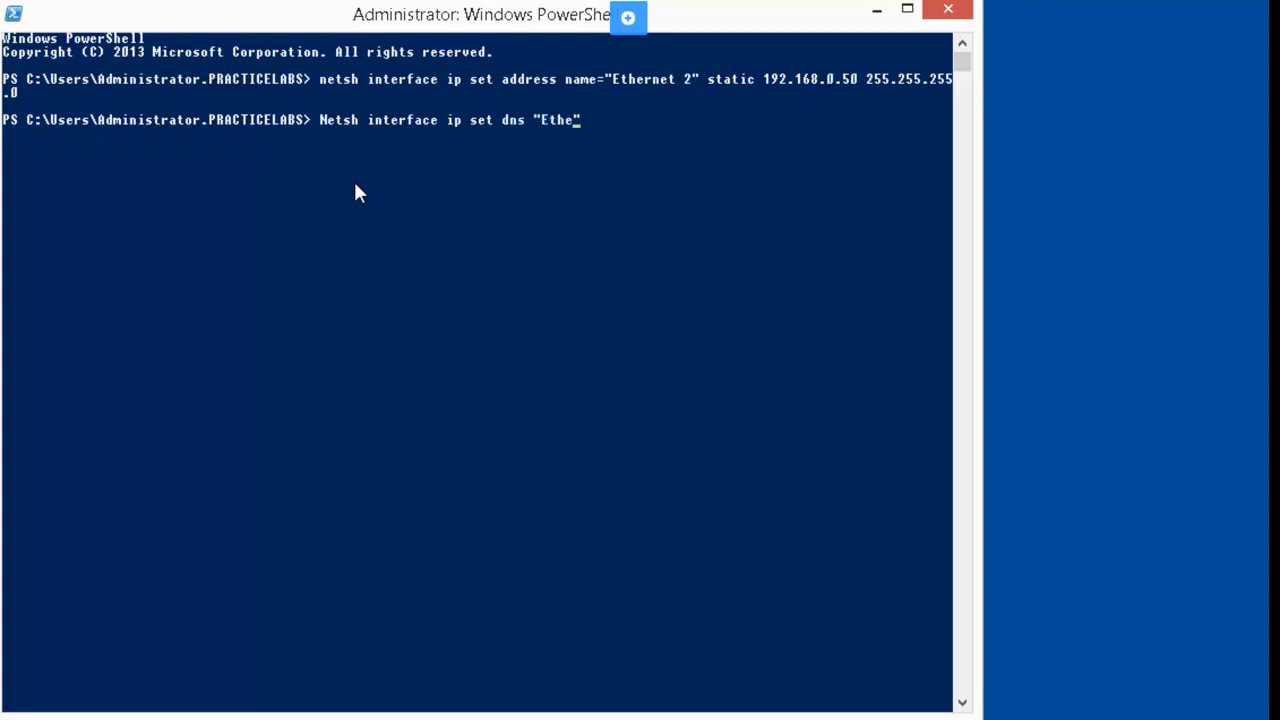
type("rnet 2\"")
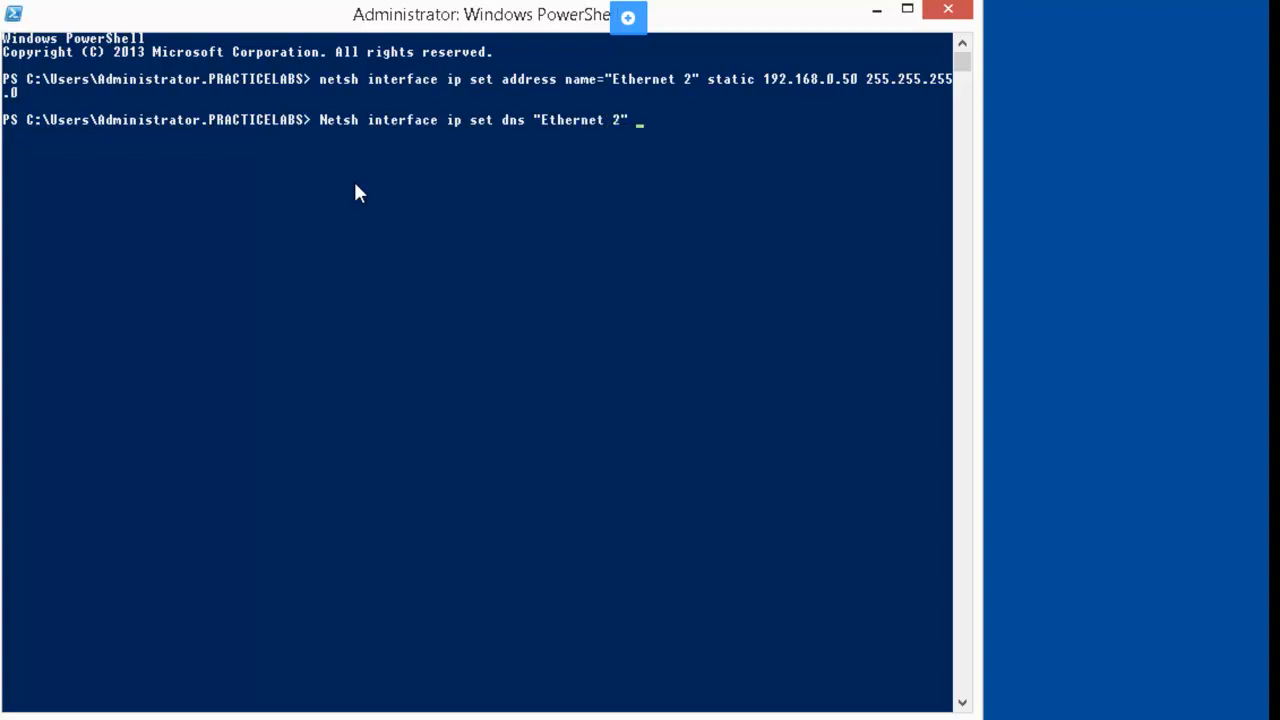
type("static")
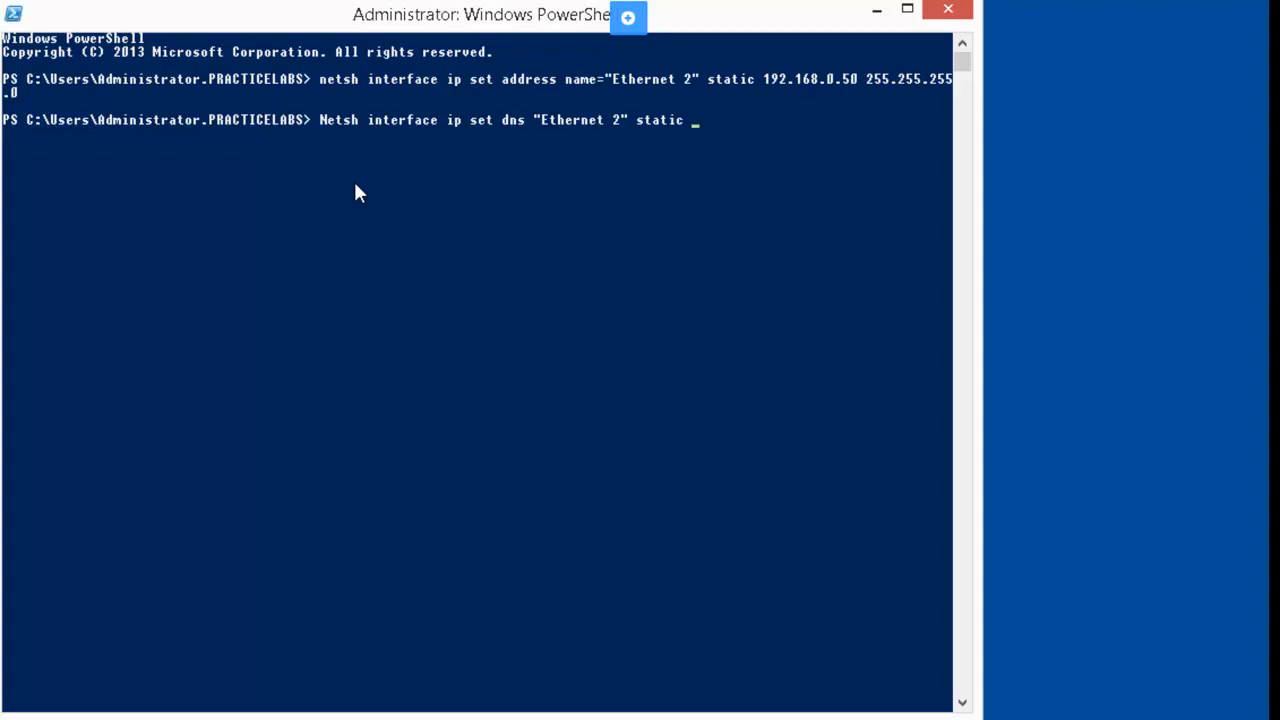
type("192")
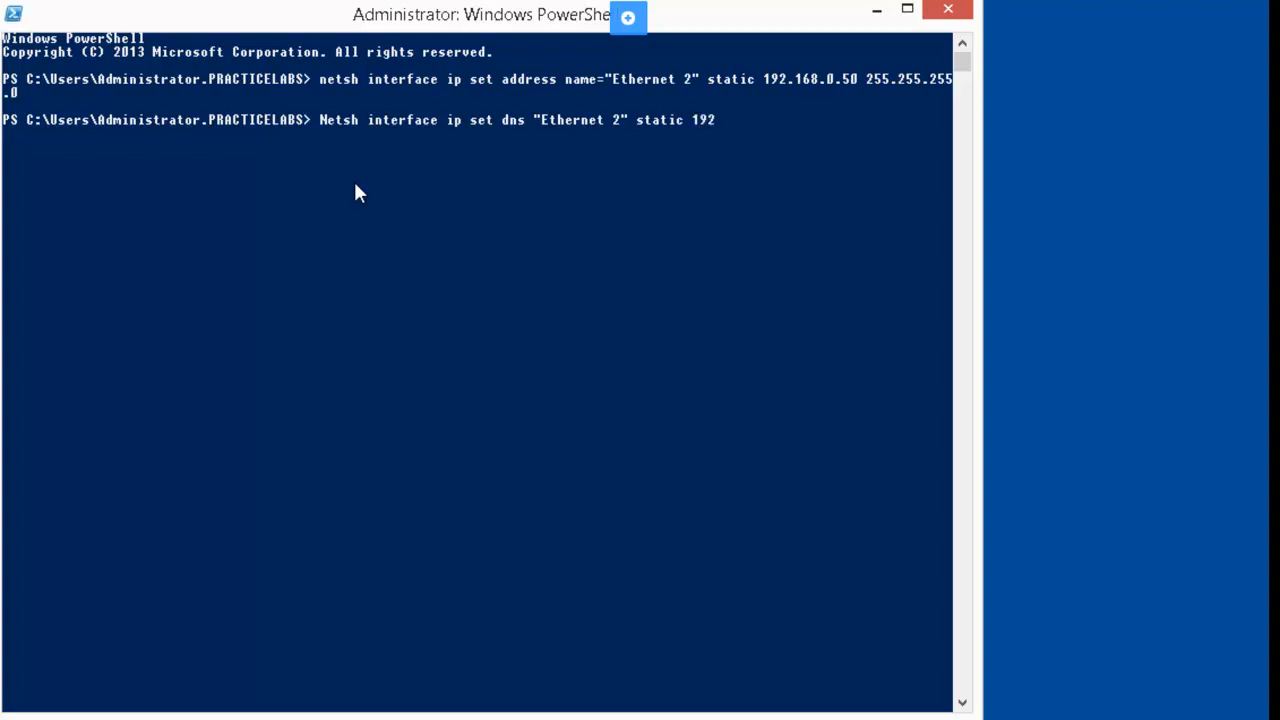
type(".168.")
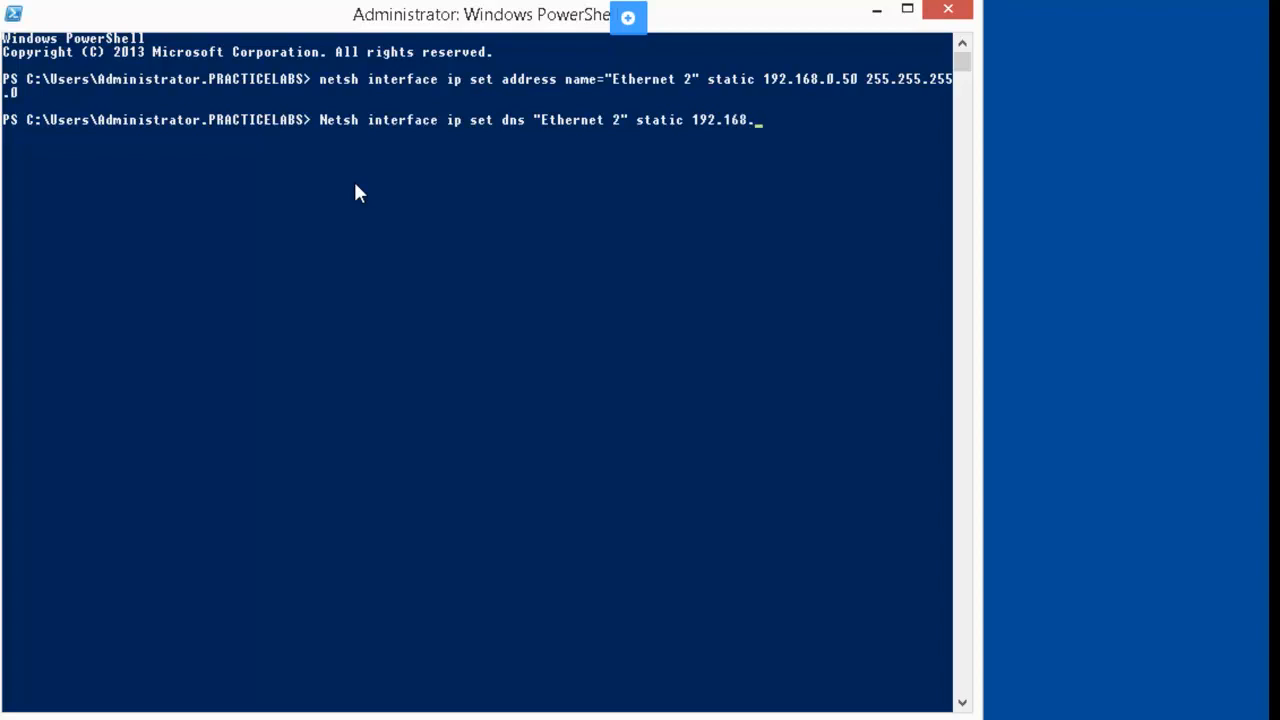
type("0.1")
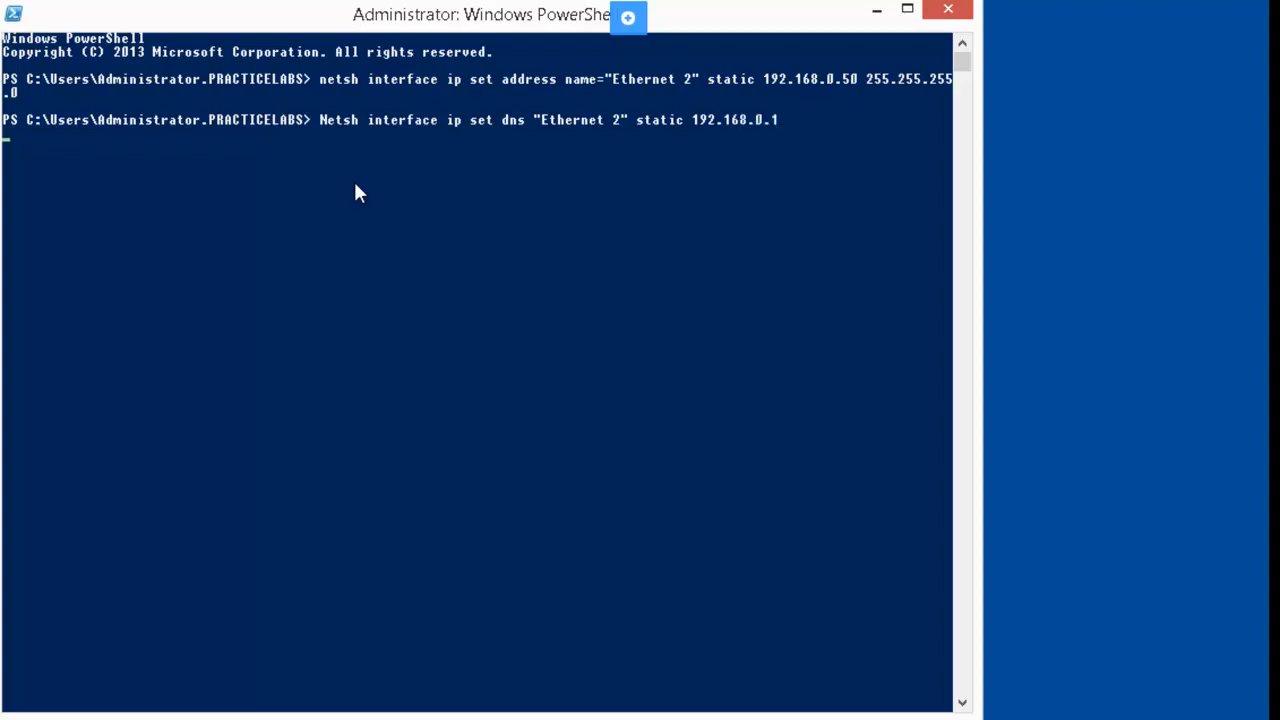
key("enter")
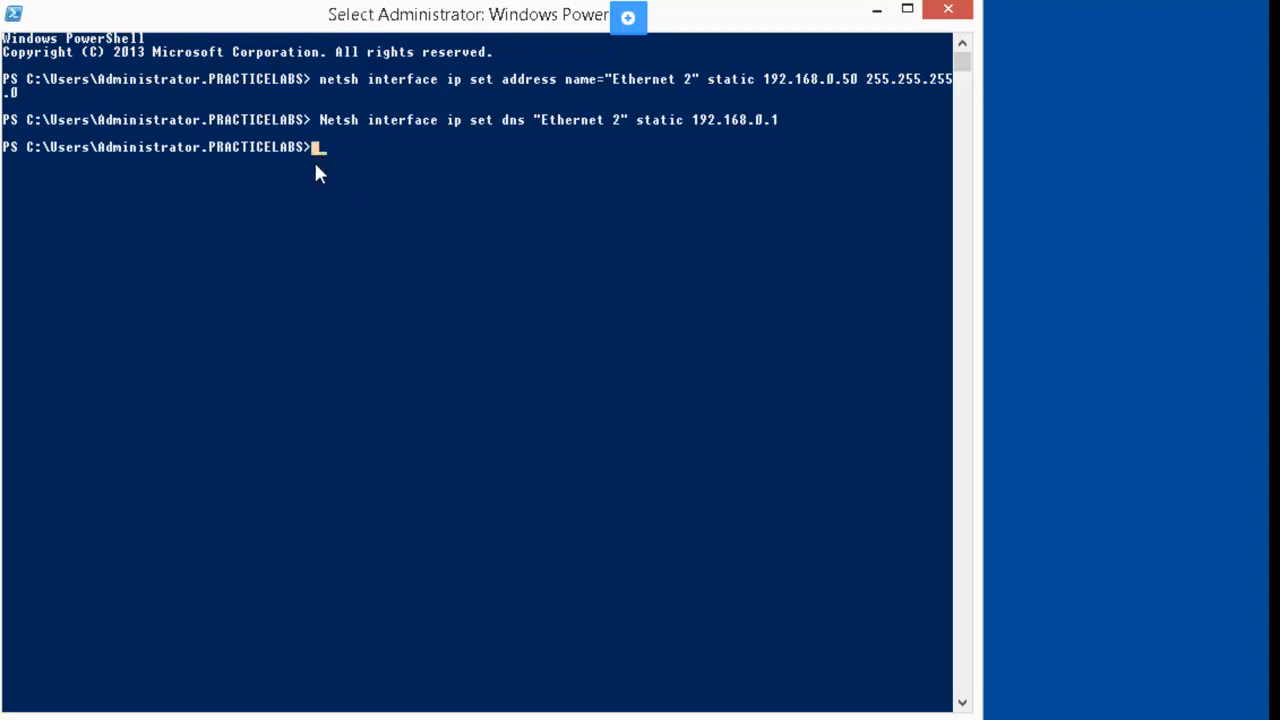
Run ipconfig /all to list every adapter's full configuration
type("i")
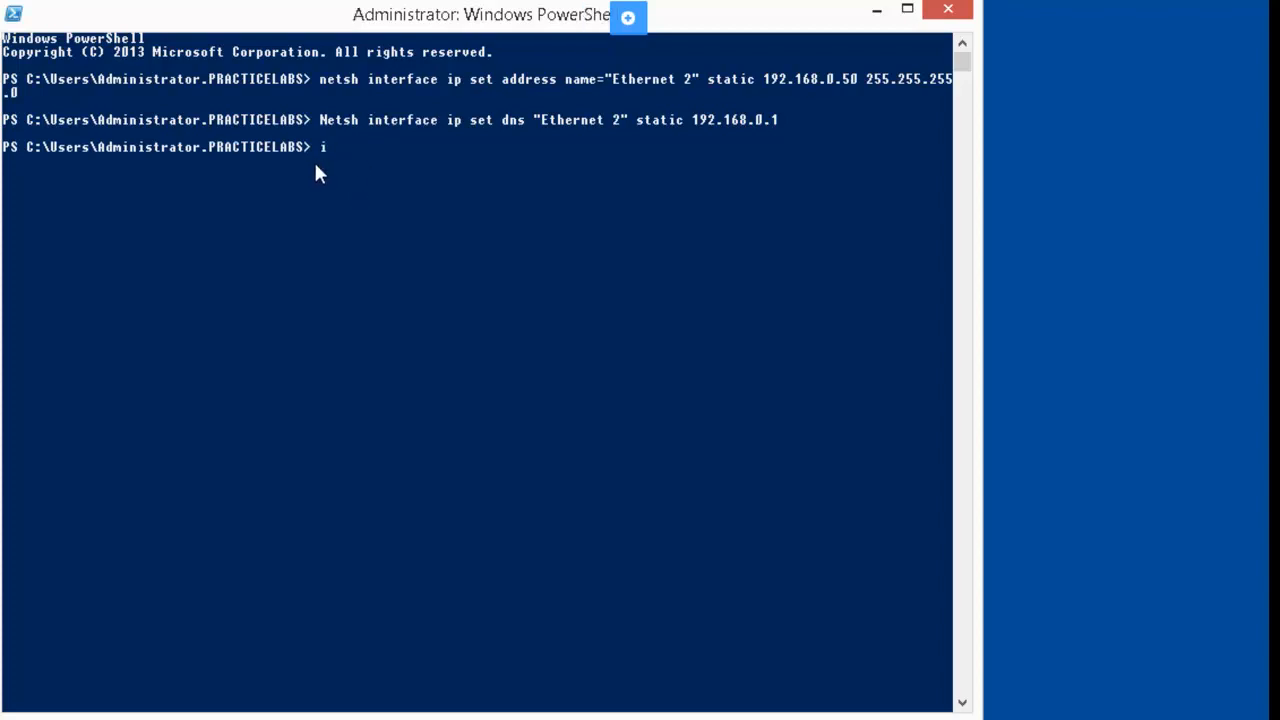
type("pconfig")
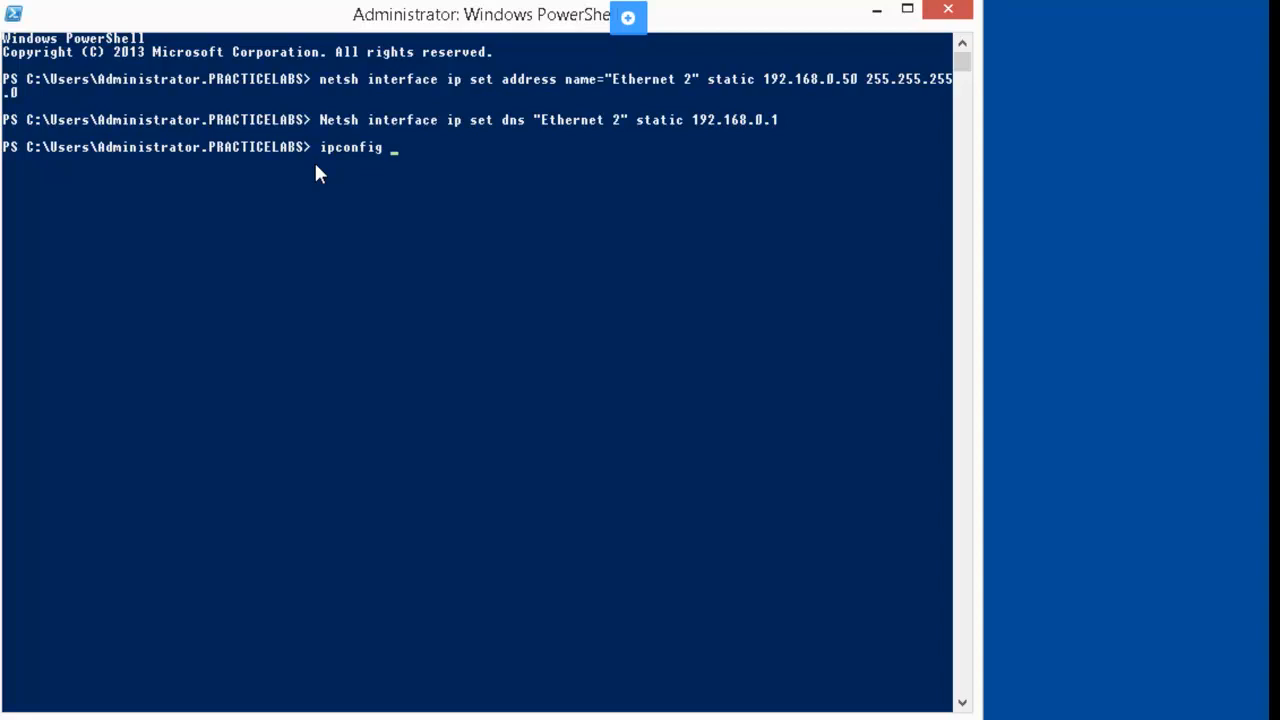
type("/all")
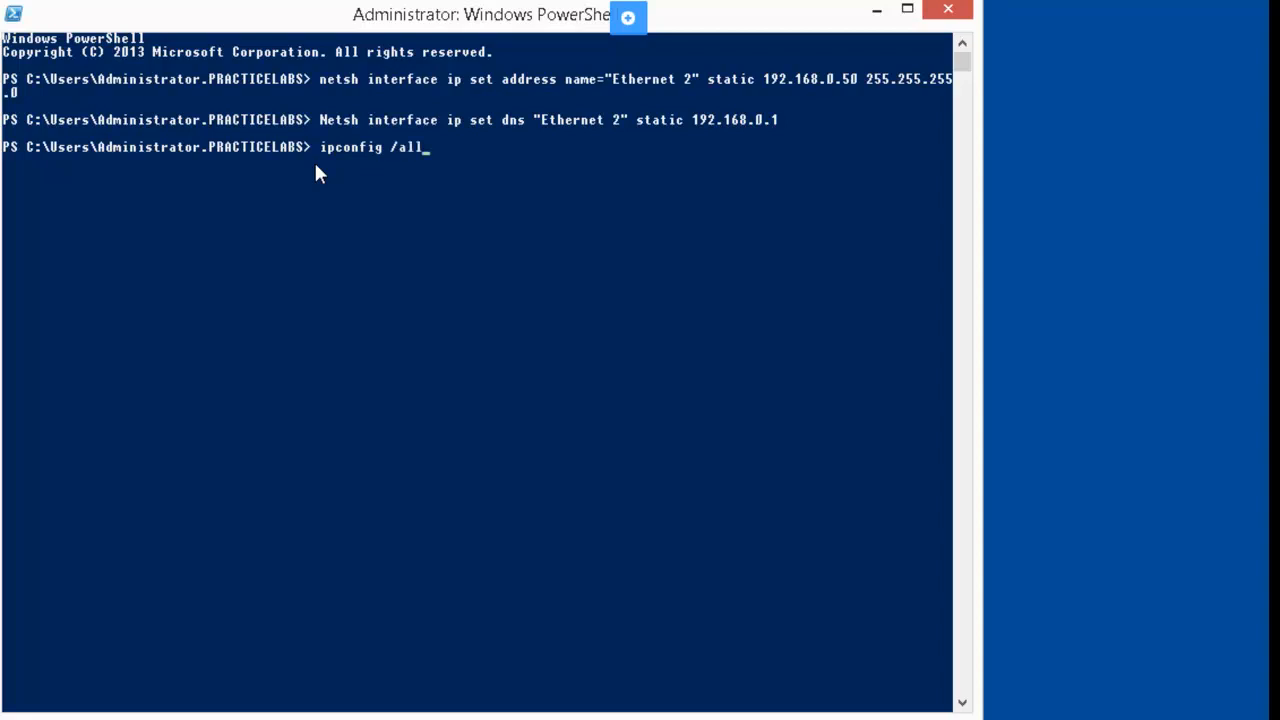
key("enter")
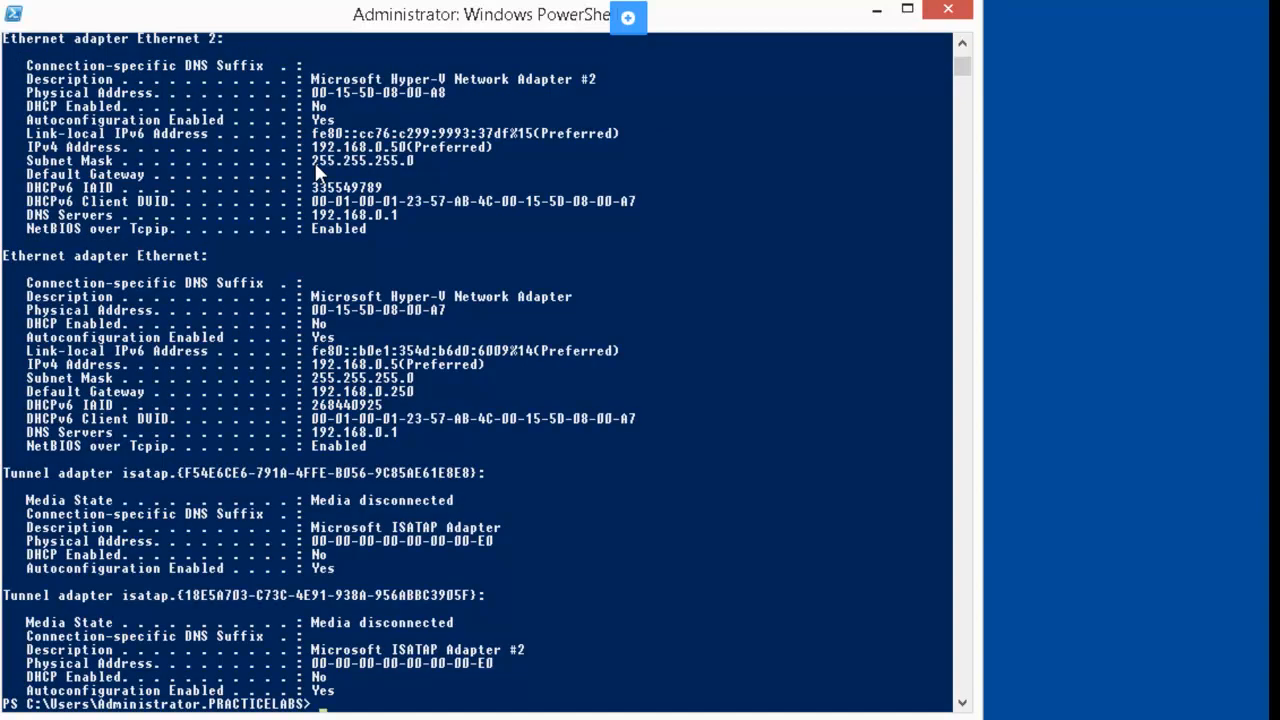
mouse_move(400, 222)
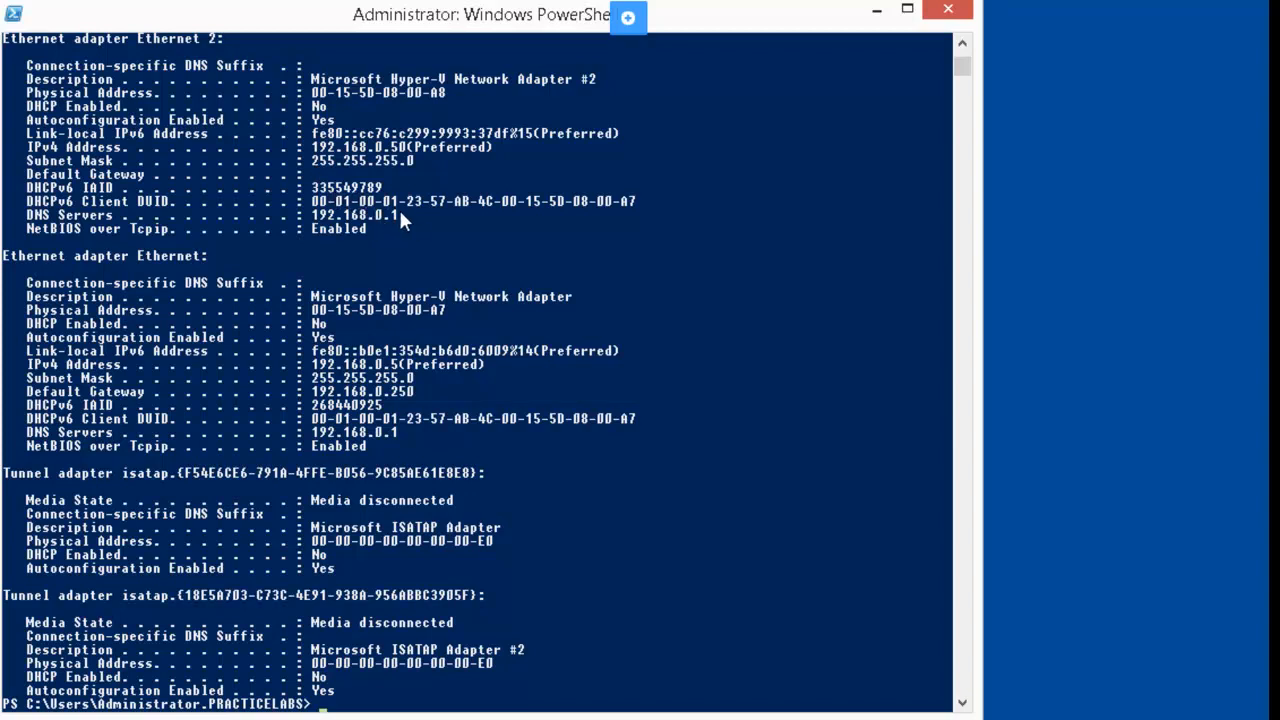
Highlight Ethernet 2's IPv4 address, subnet mask and DNS server lines
left_click_drag(185, 160, 413, 222)
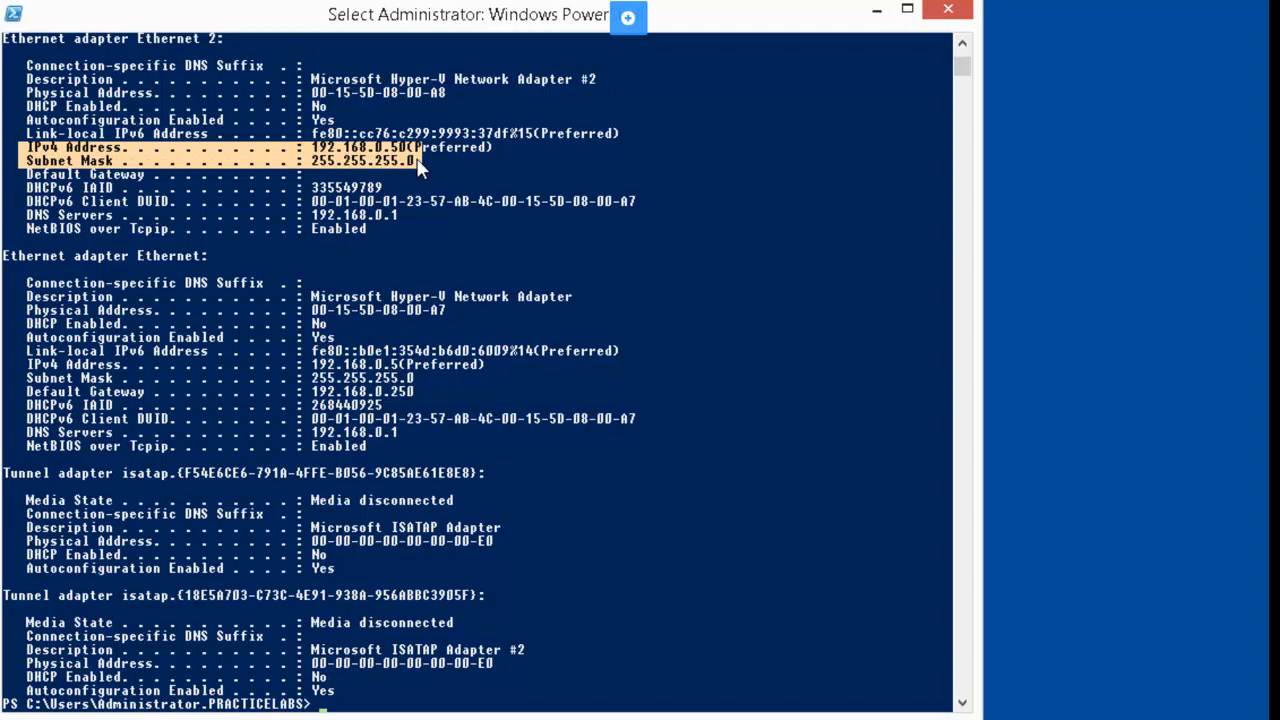
left_click_drag(420, 160, 415, 205)
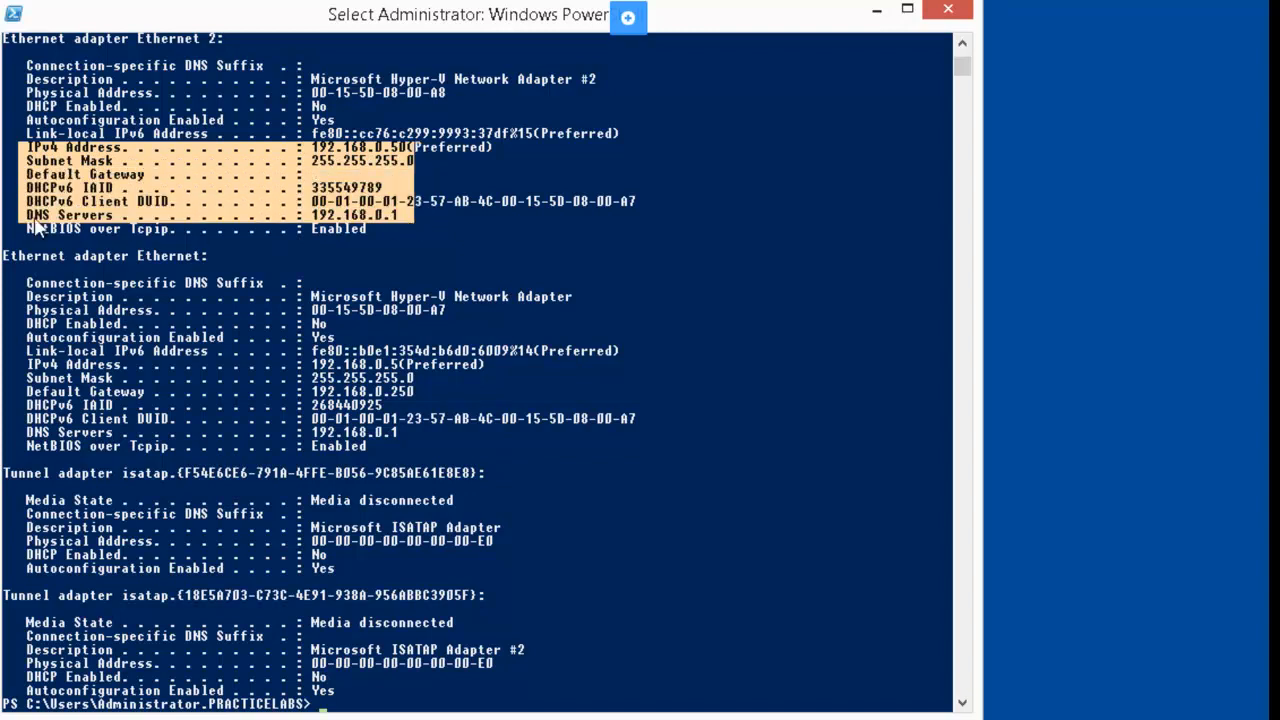
mouse_move(370, 230)
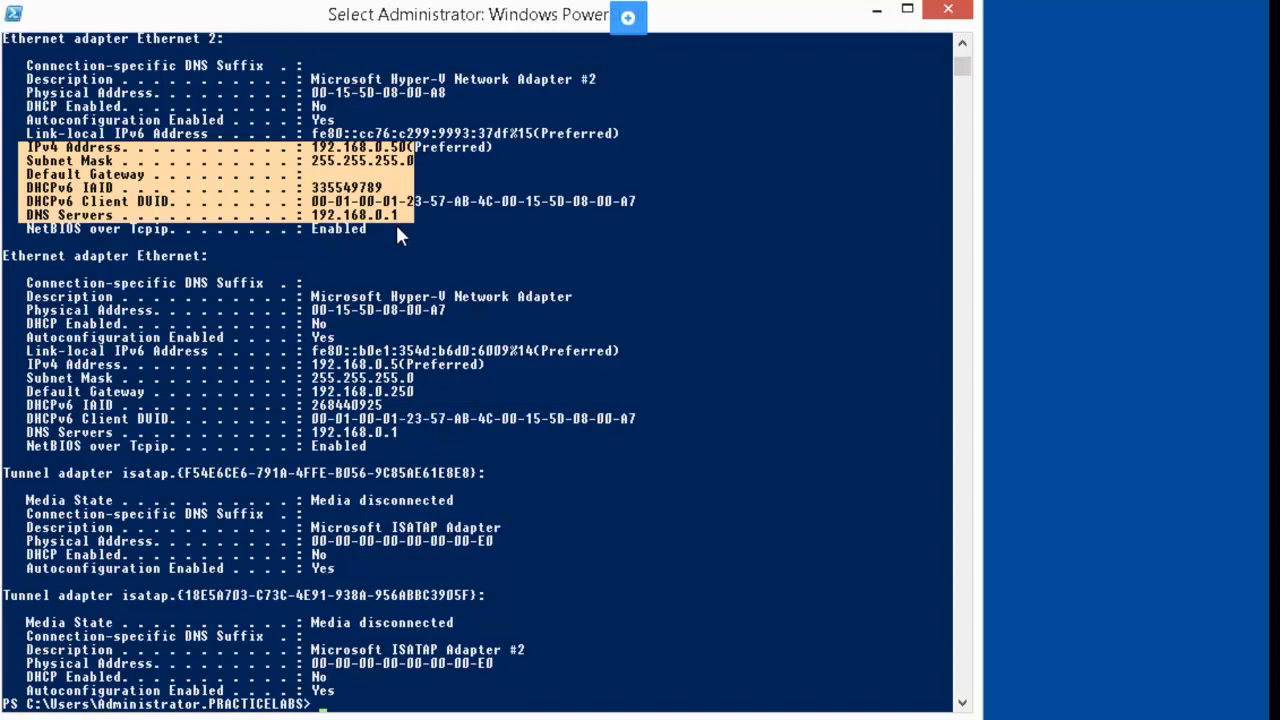
mouse_move(503, 215)
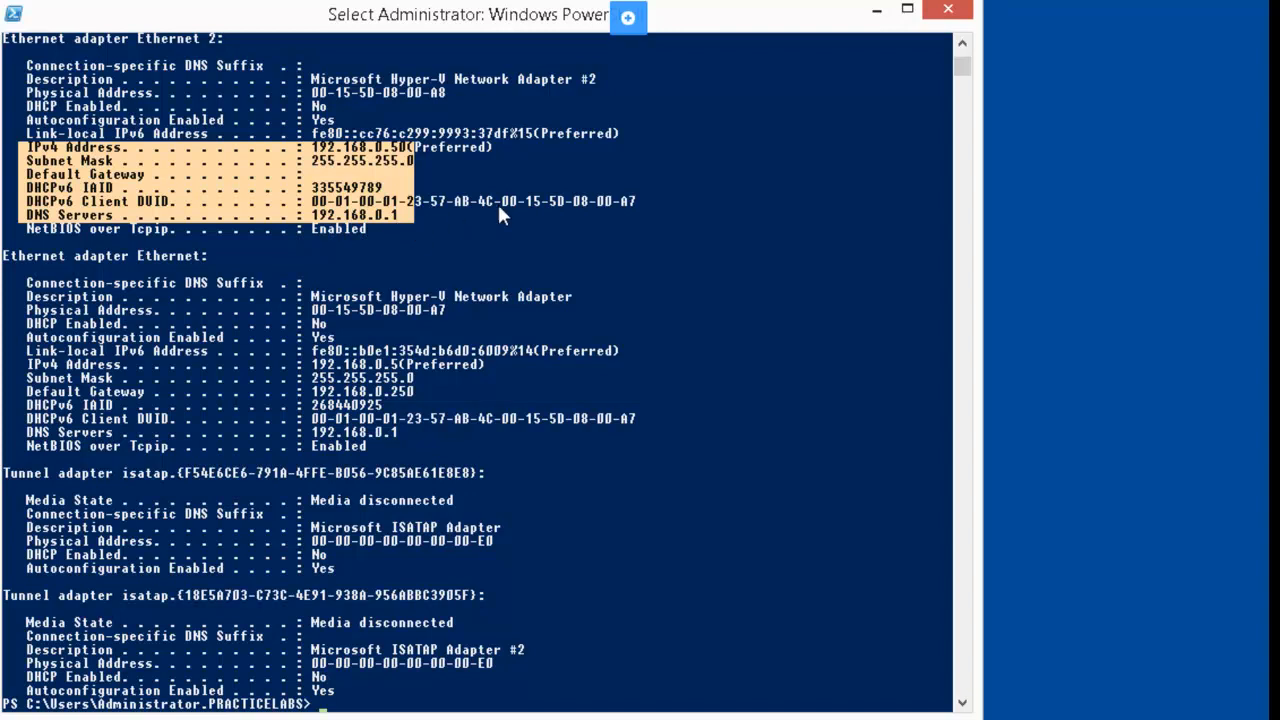
left_click(906, 9)
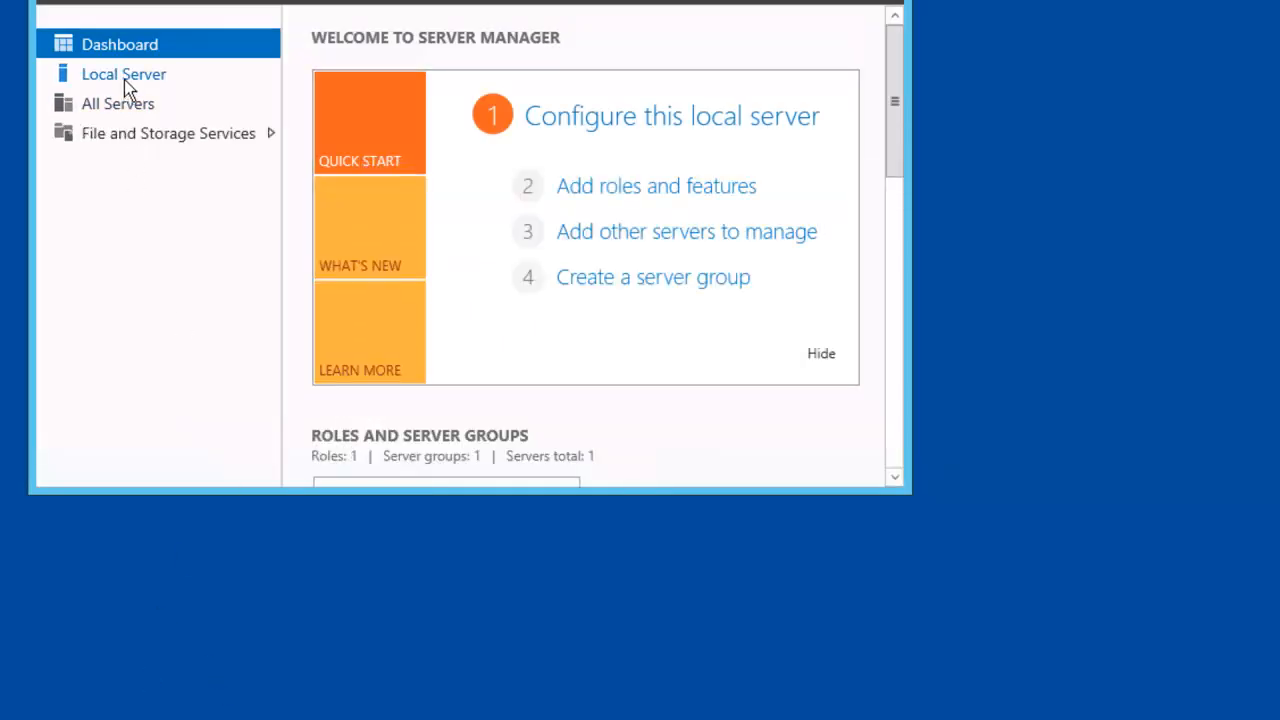
View PLABDM01's Local Server properties, then launch PowerShell as administrator
left_click(123, 74)
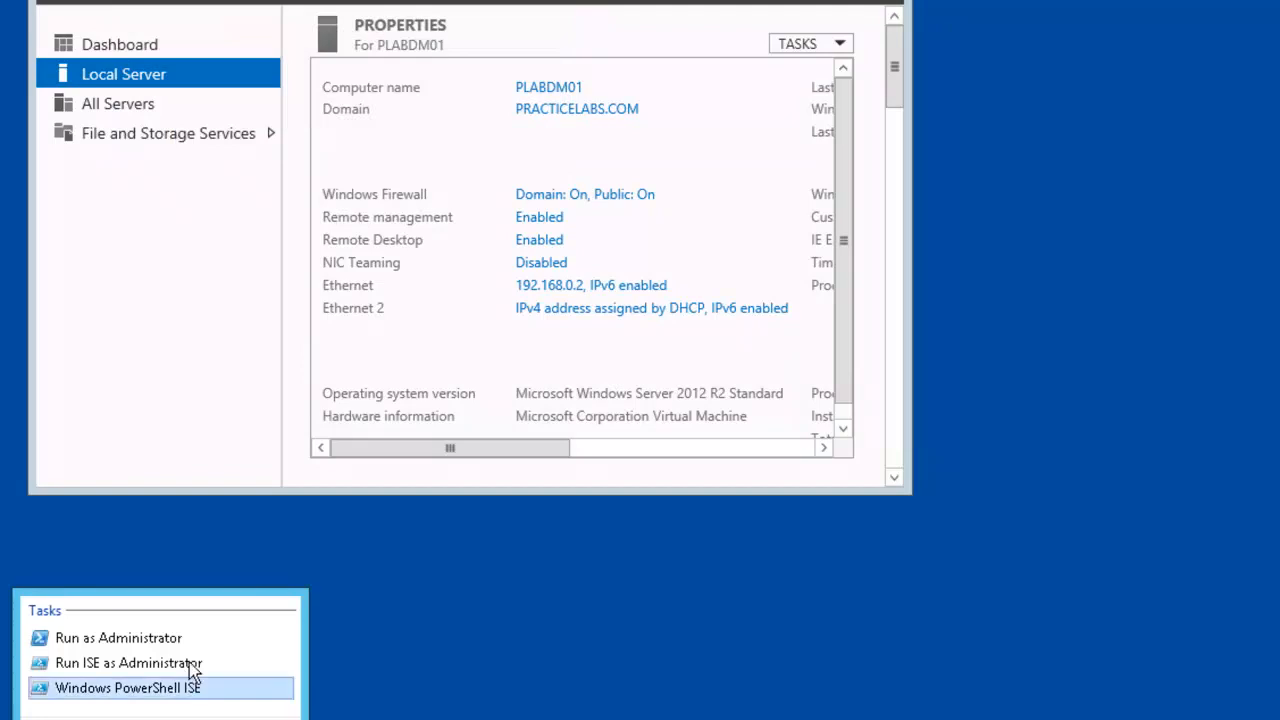
left_click(128, 687)
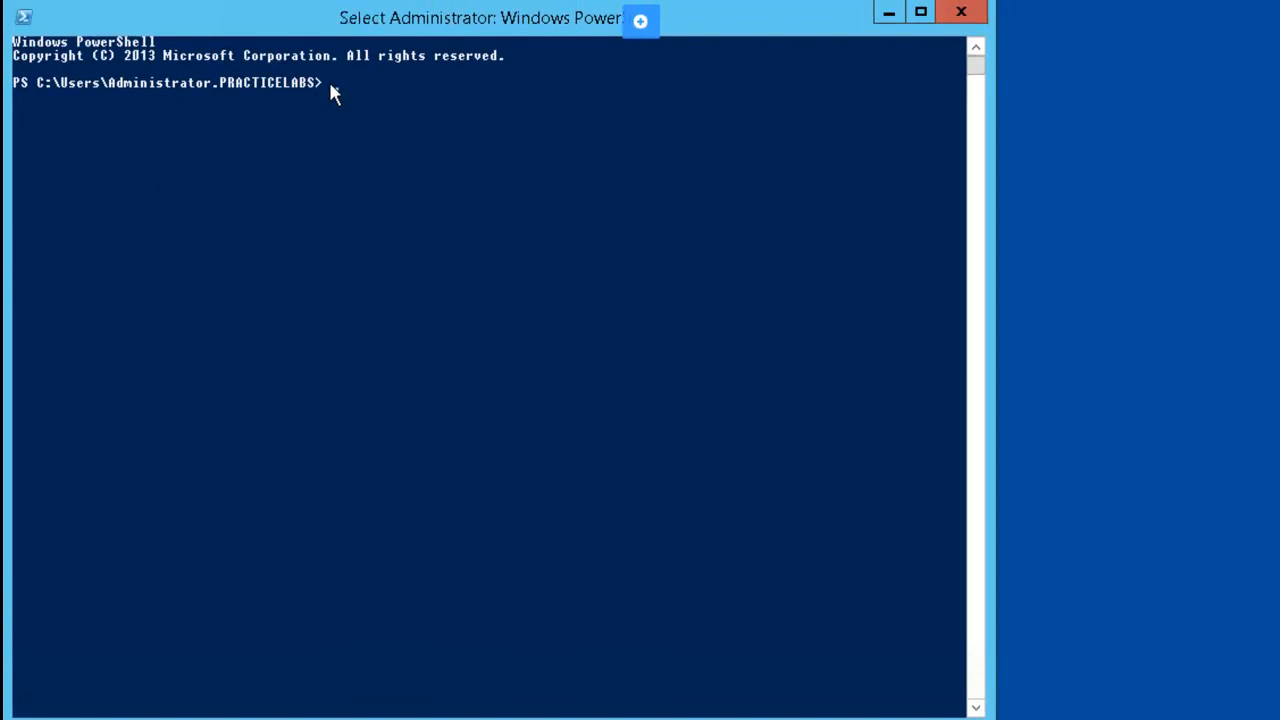
Change to the root directory and begin the netsh set address command for Ethernet 2
type("cd")
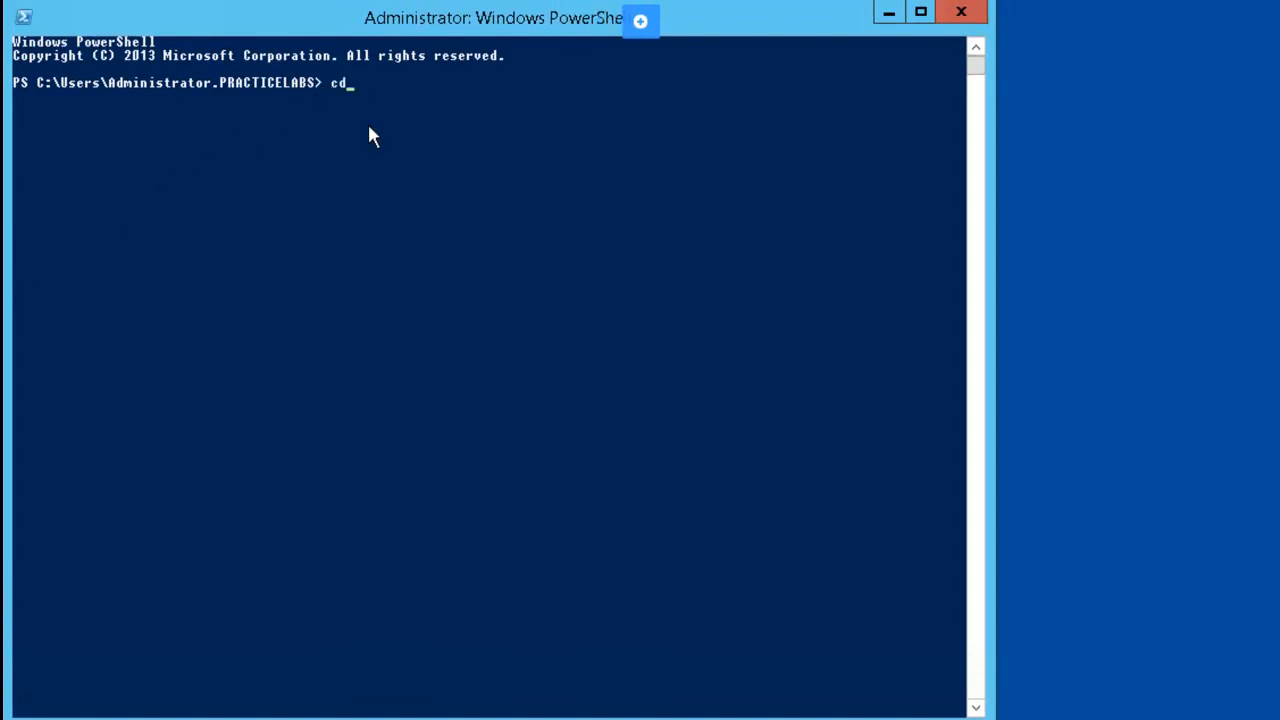
type("\\")
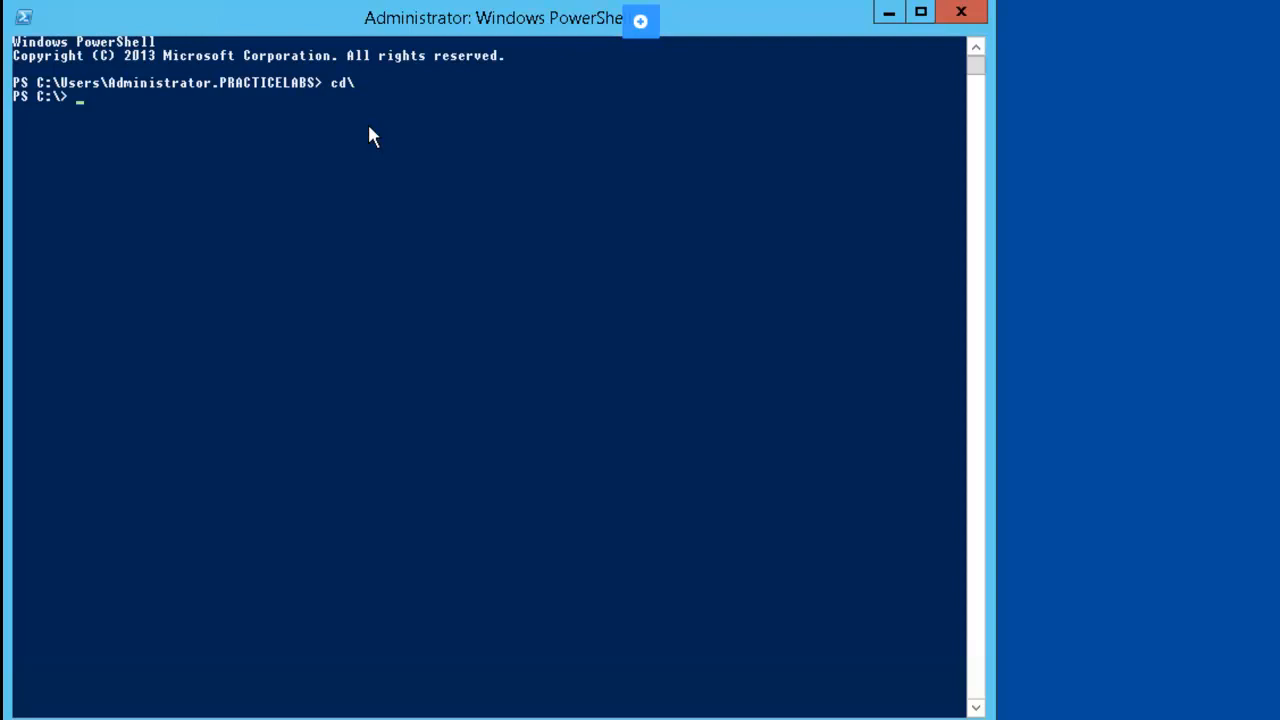
type("netsh")
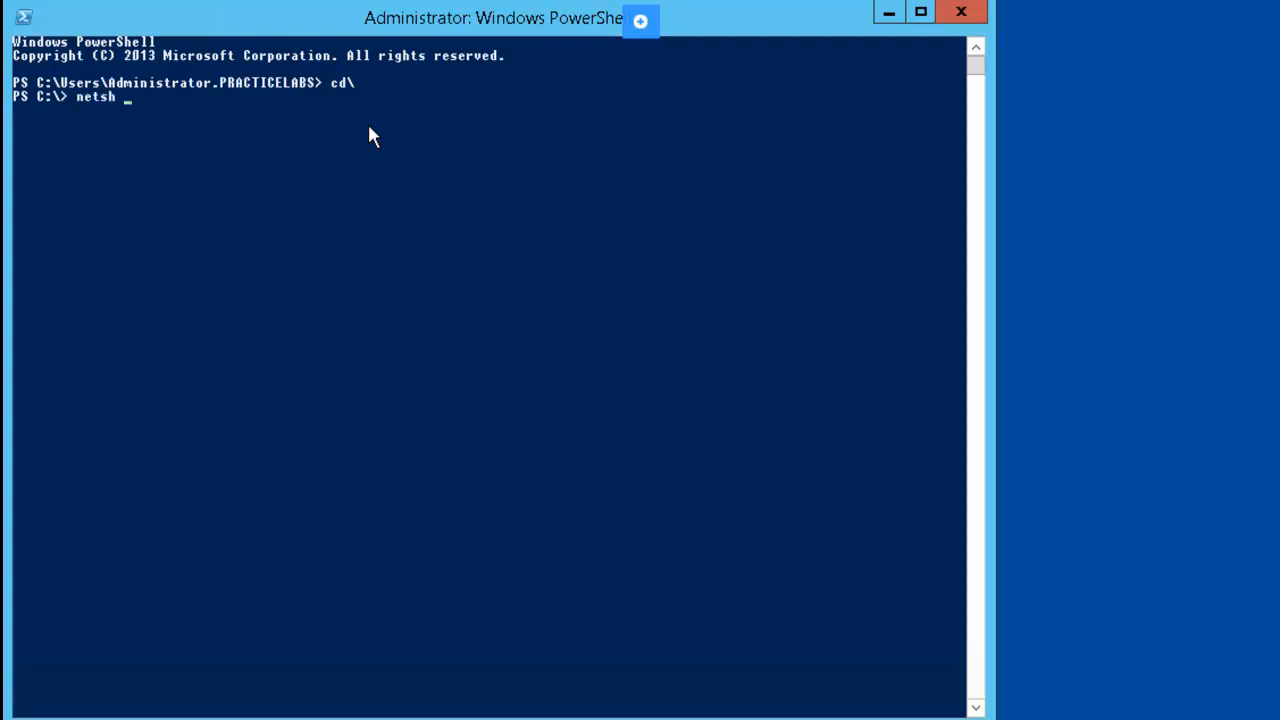
type("interface")
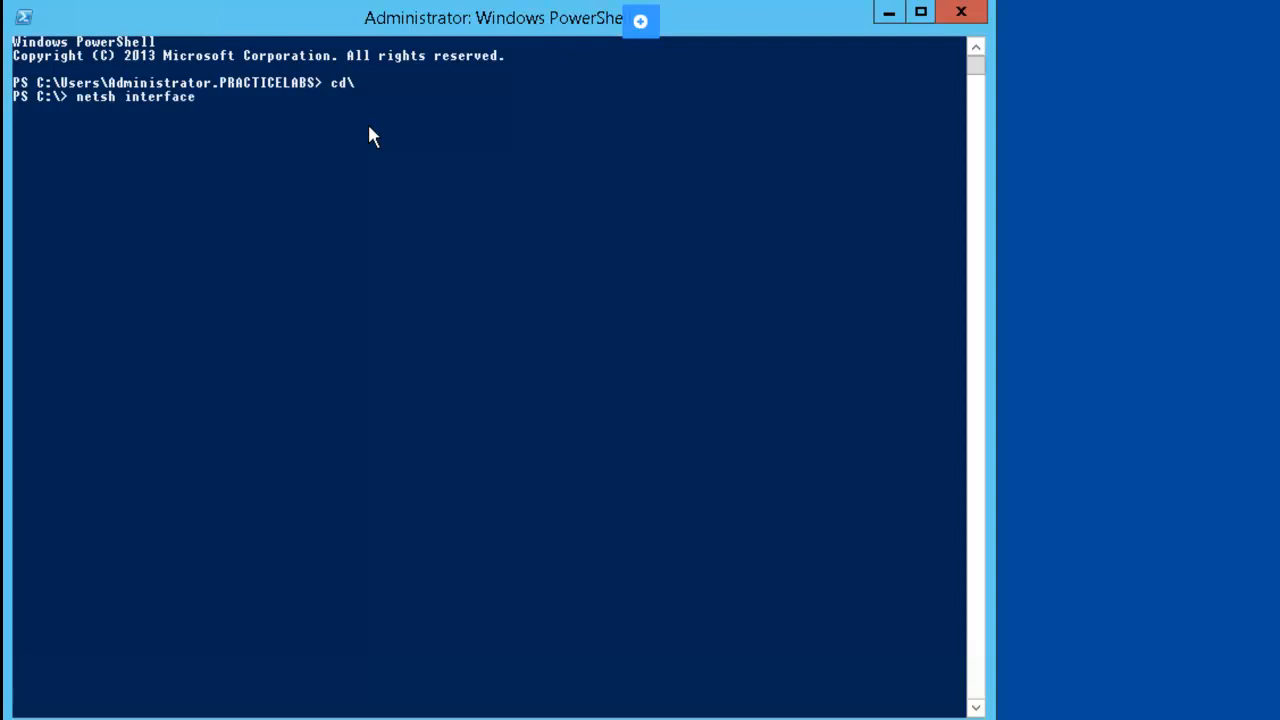
type("ip set")
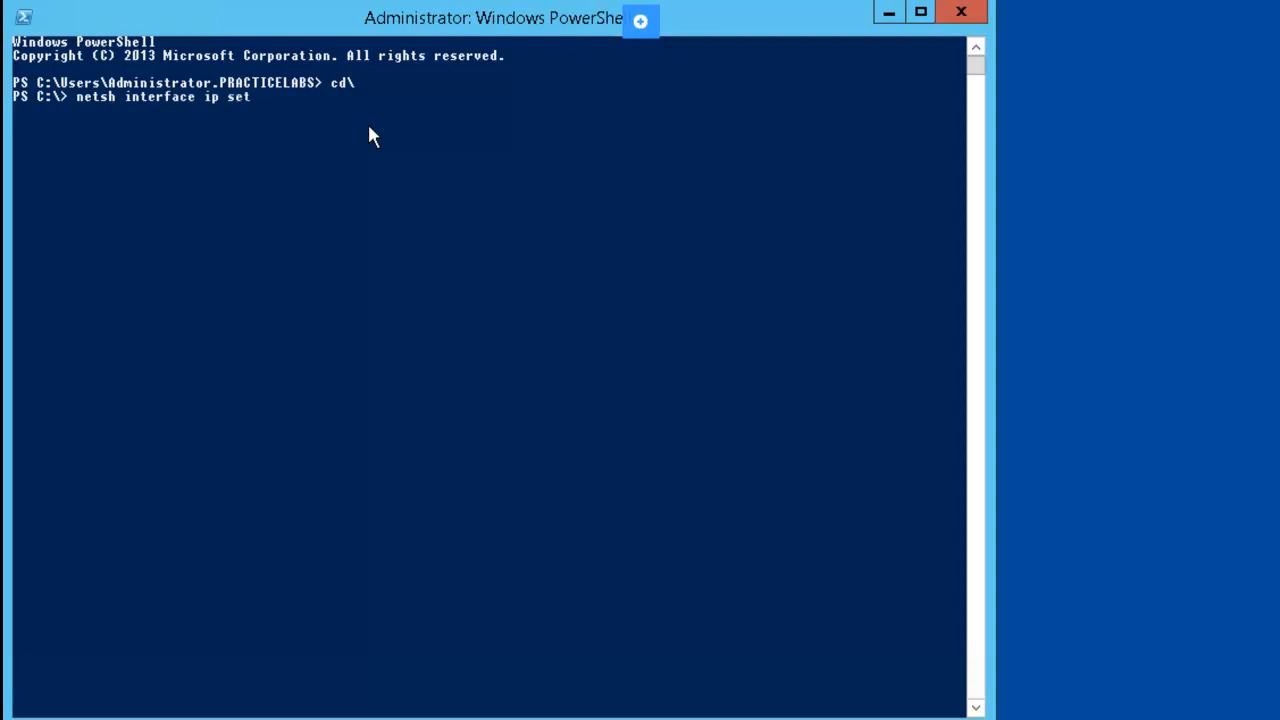
type("address")
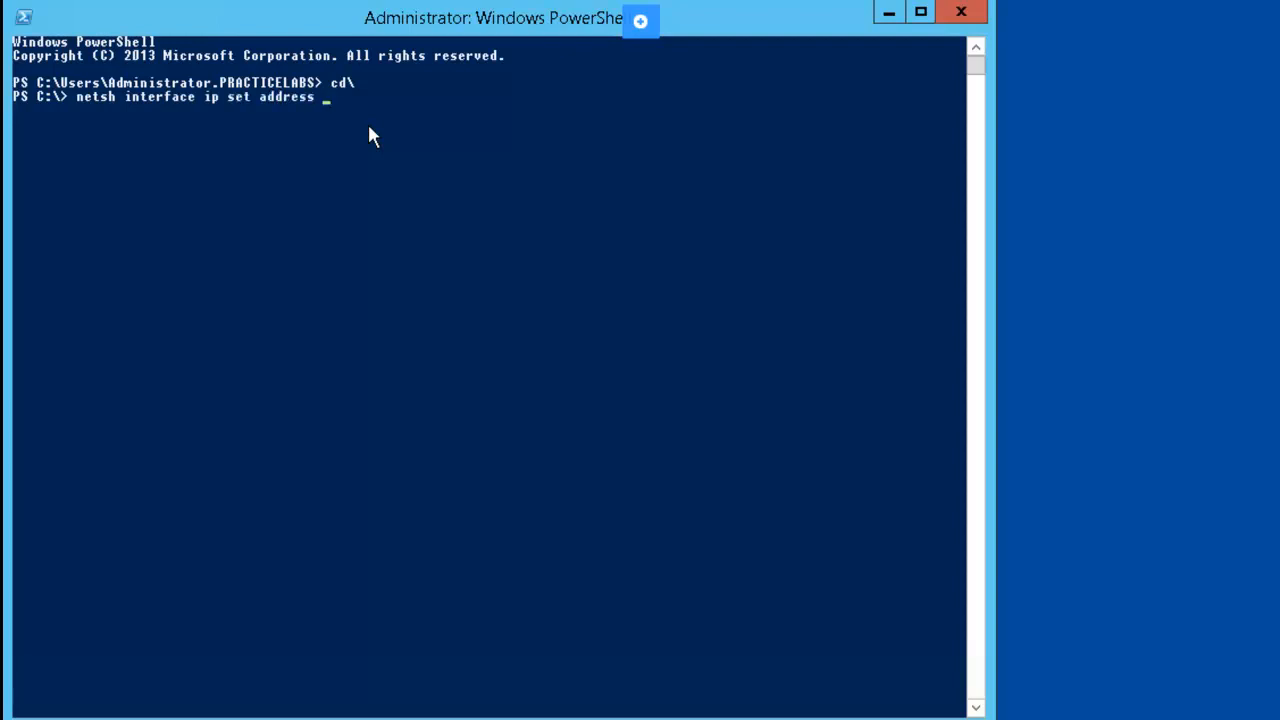
type("name=\"")
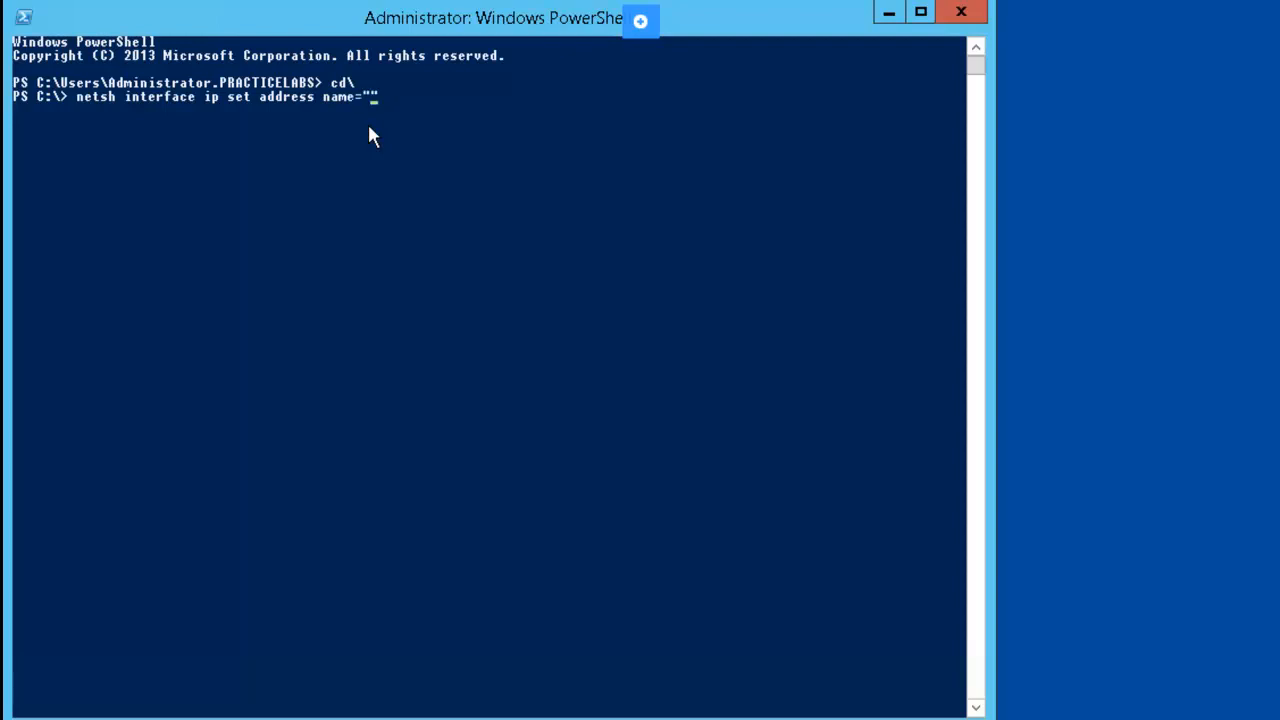
type("Ethernet")
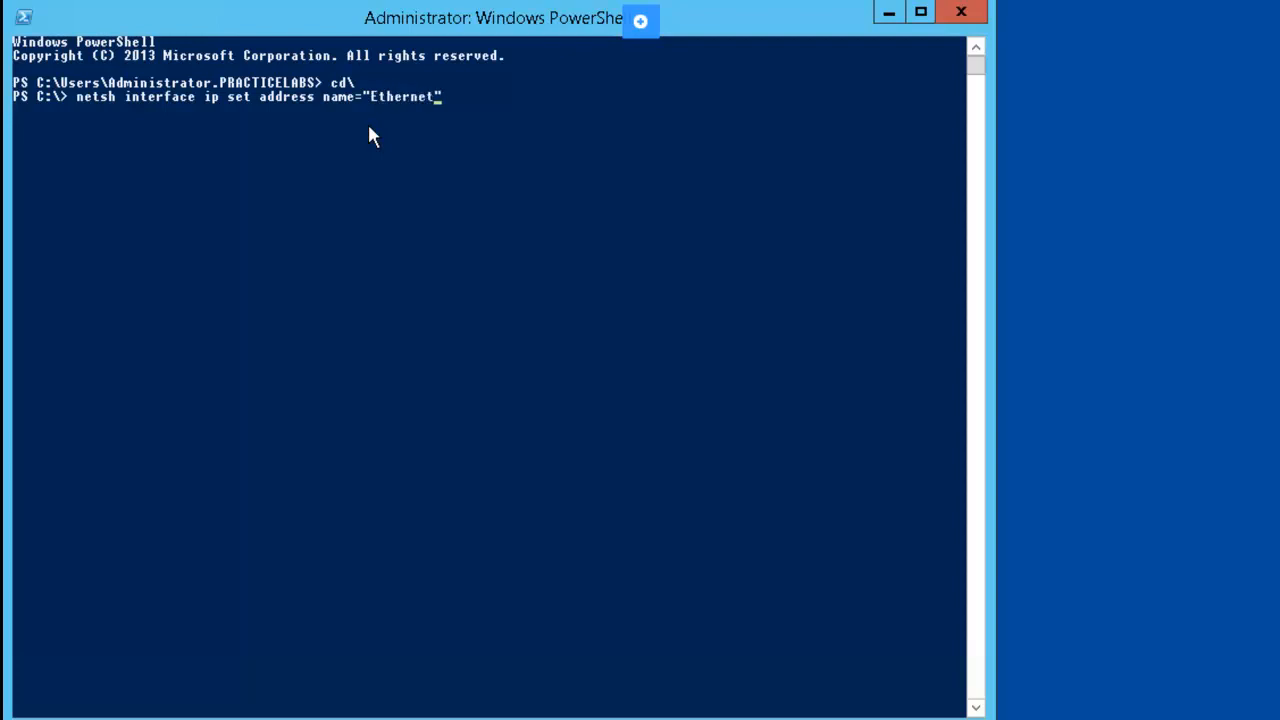
type("2")
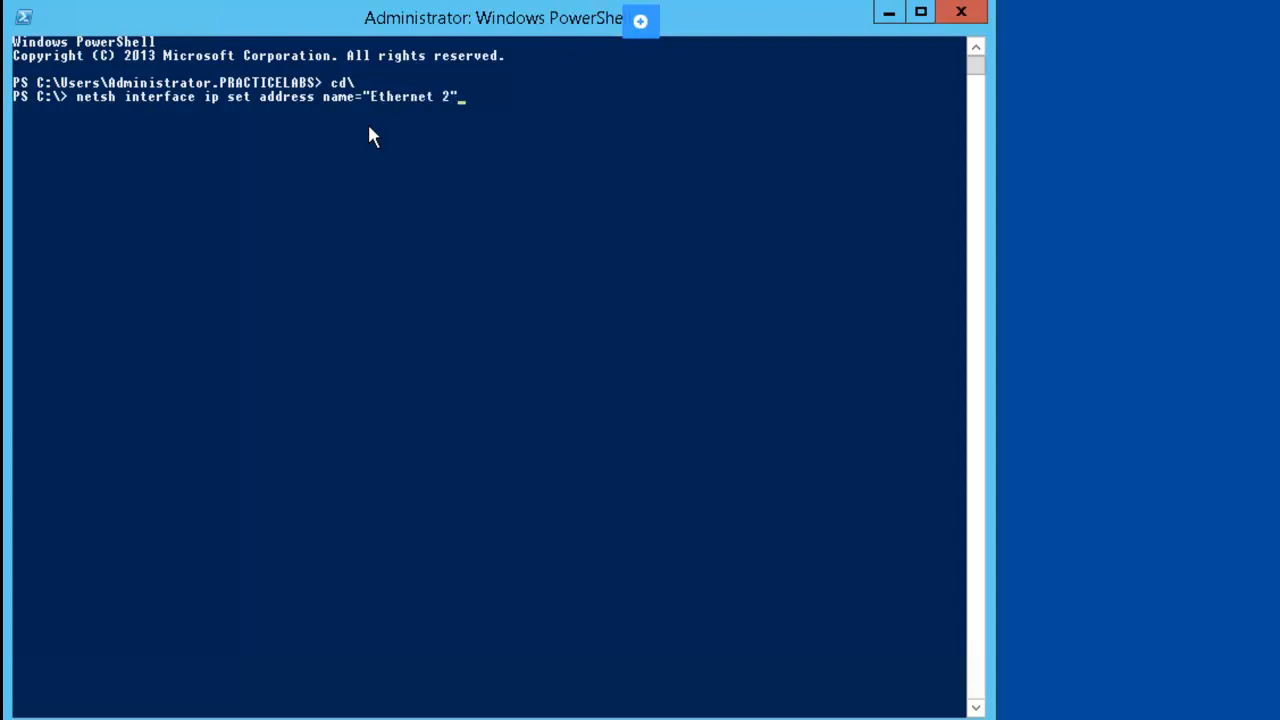
Apply static address 192.168.0.20 with mask 255.255.255.0 to Ethernet 2
type("s")
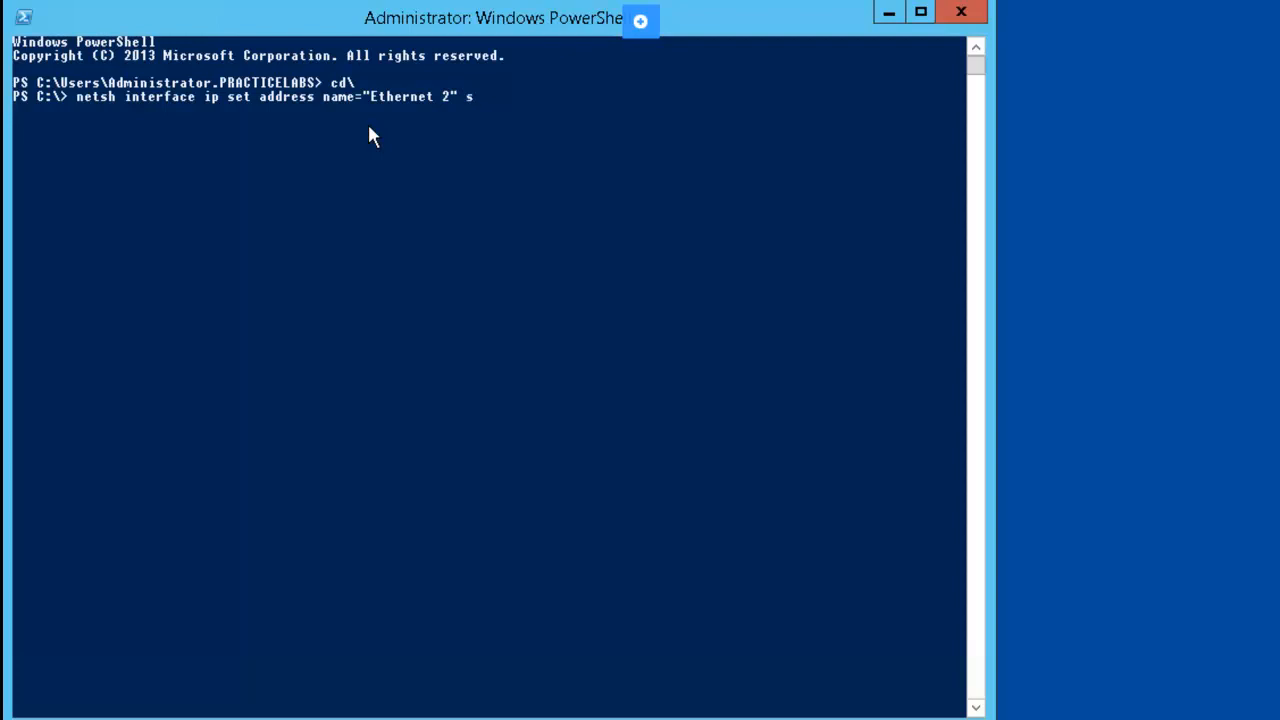
type("tatic")
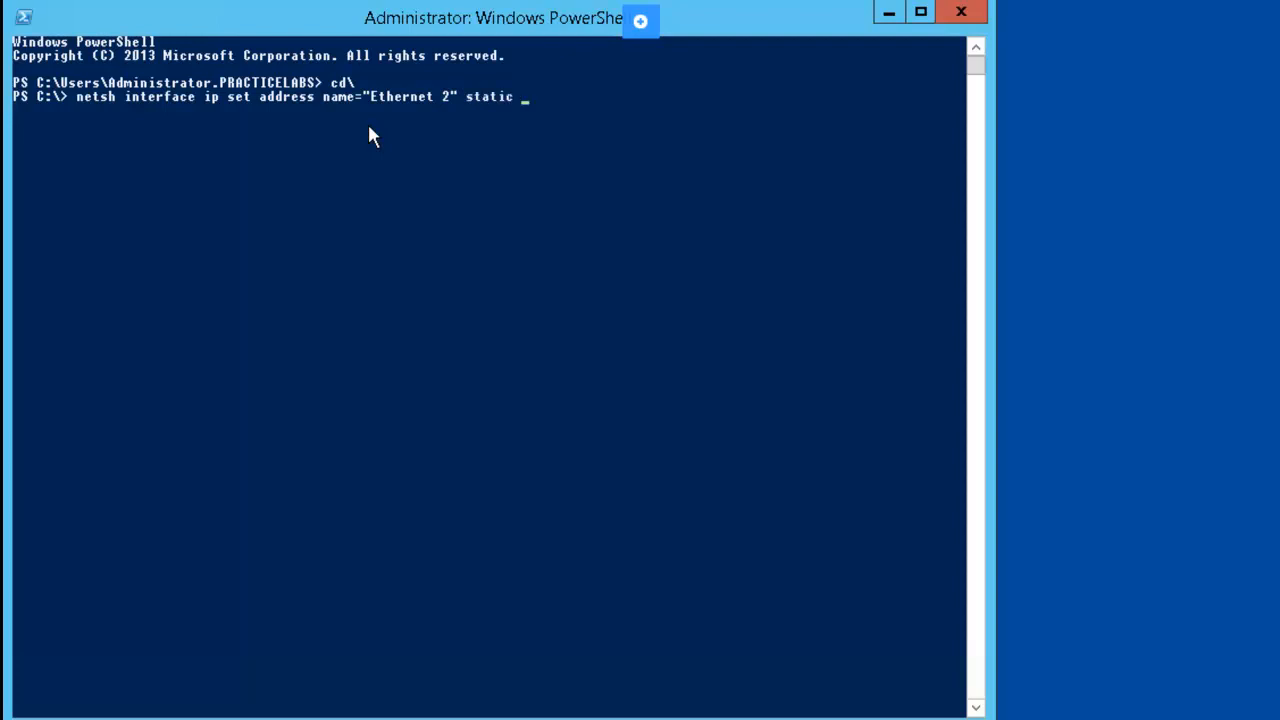
type("192.")
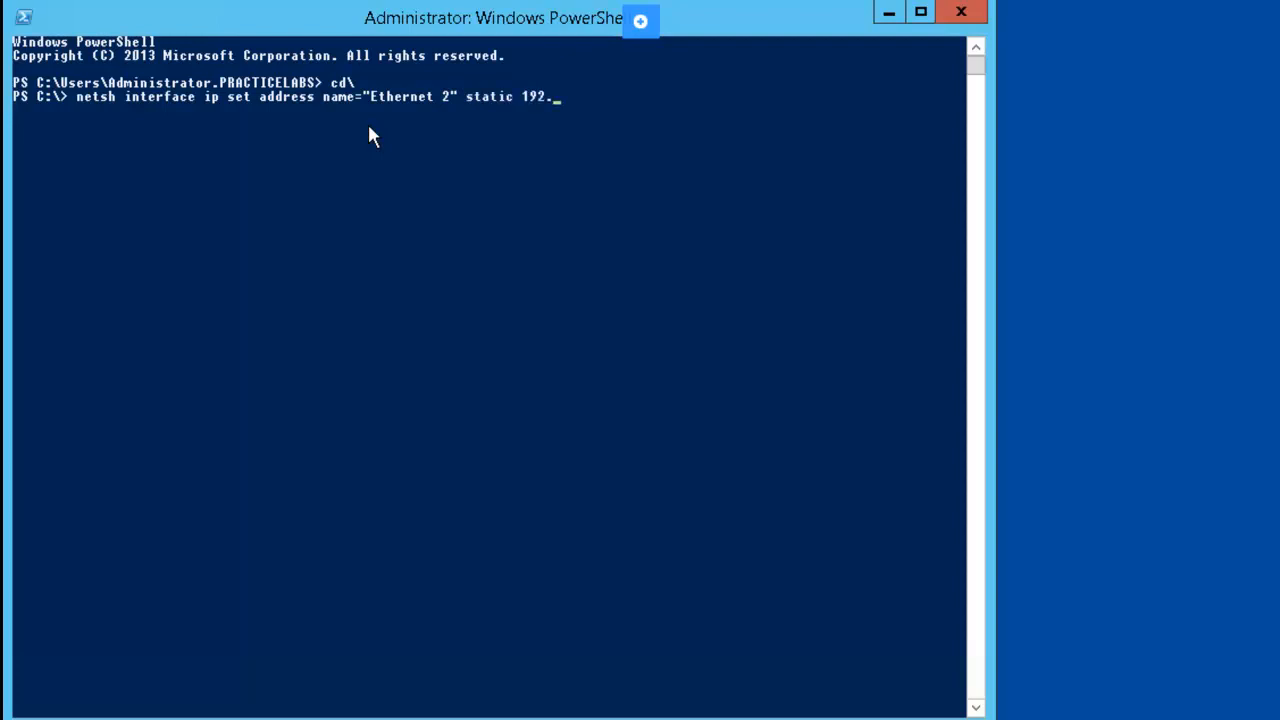
type("168.2")
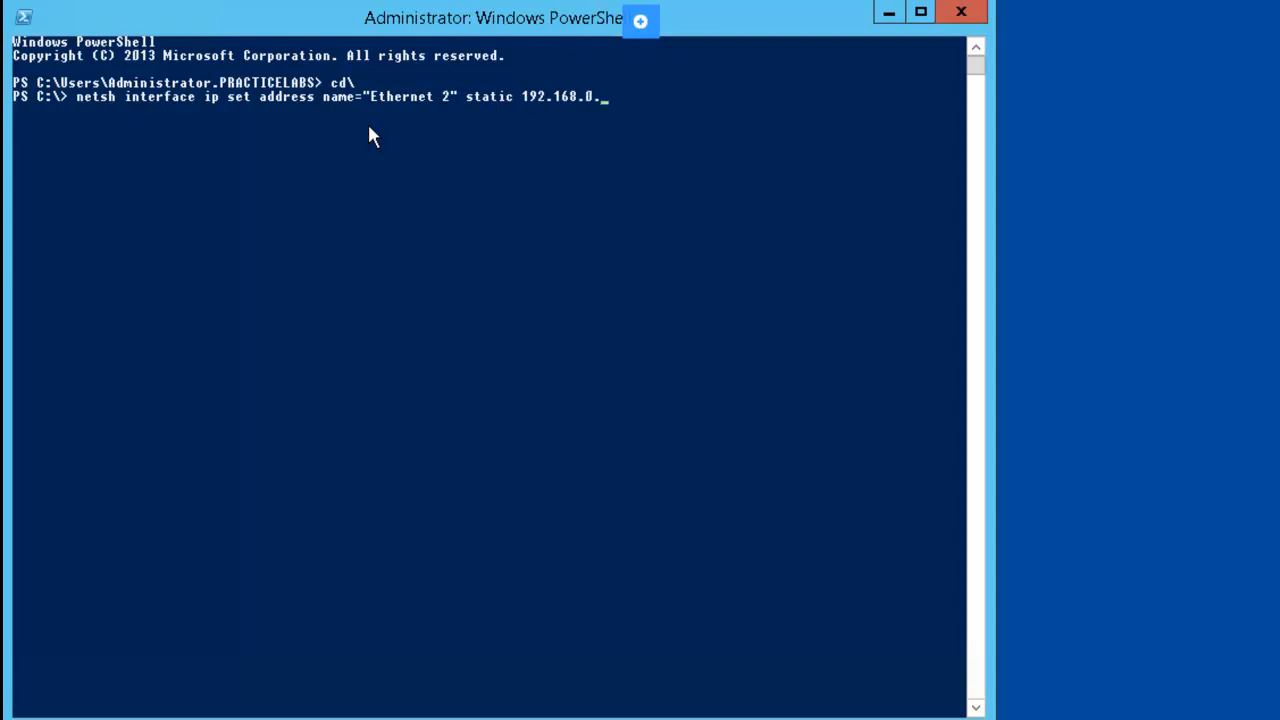
type("20")
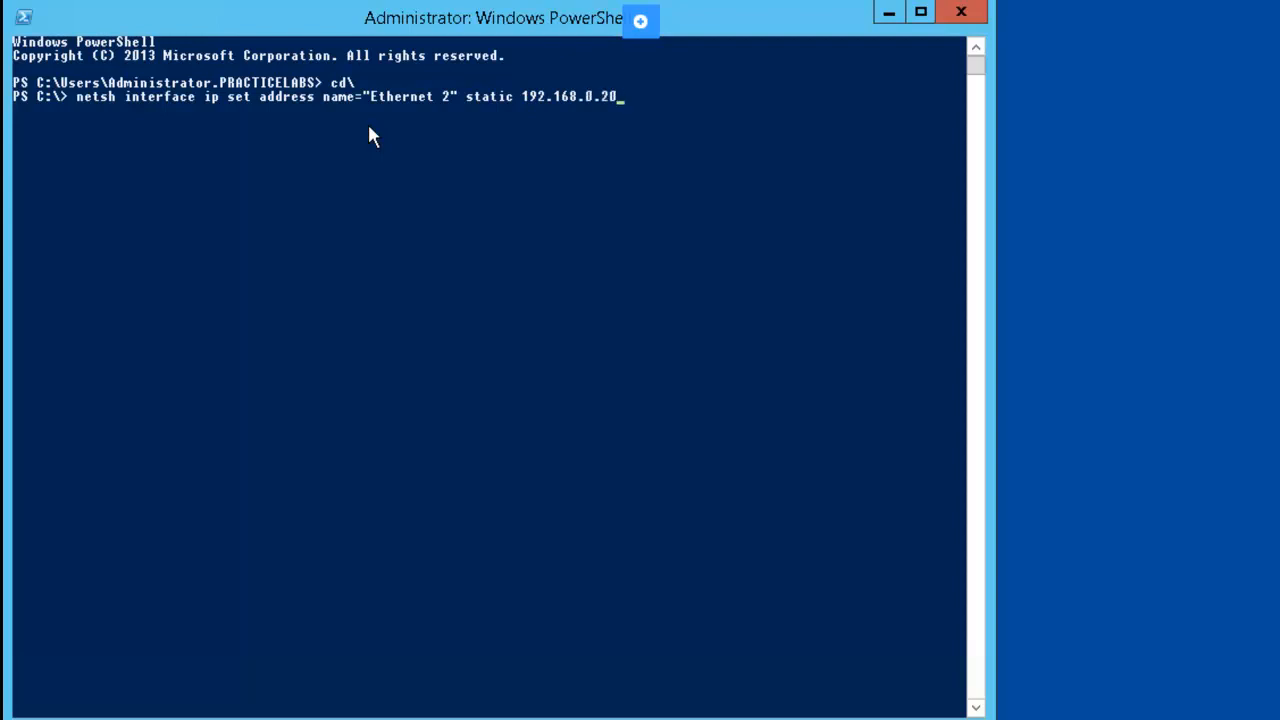
type("255")
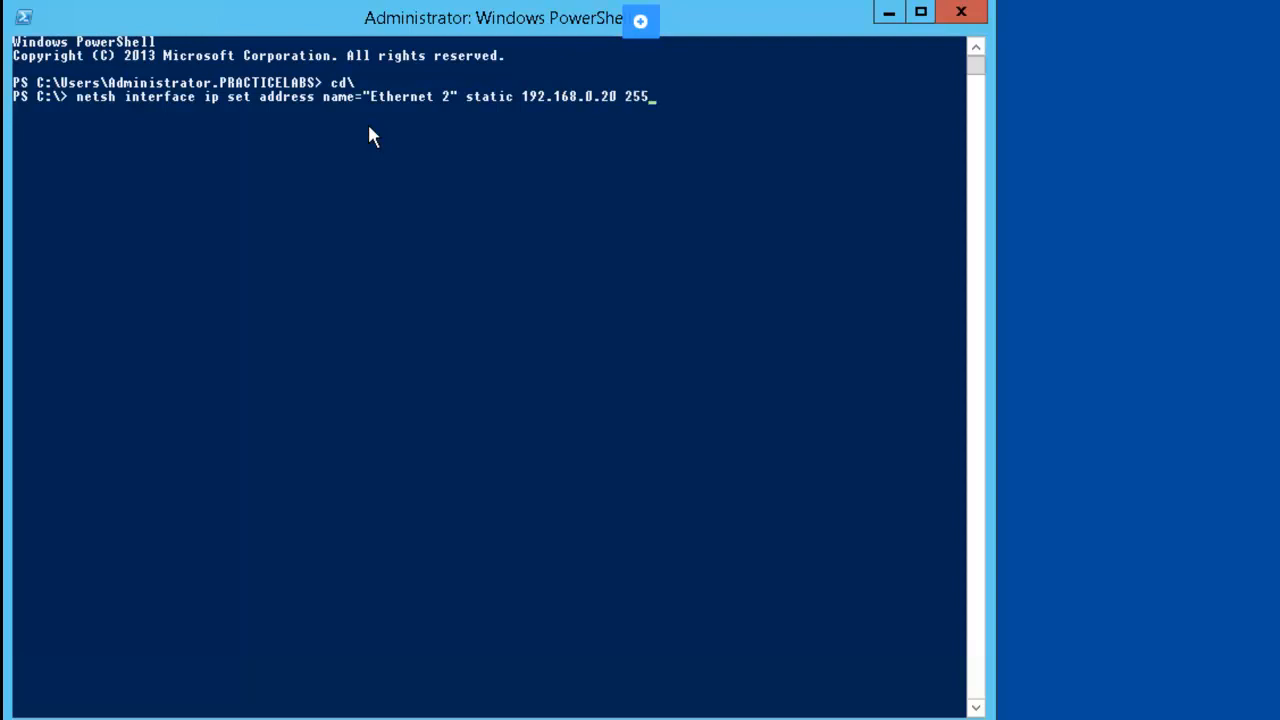
type(".255.255")
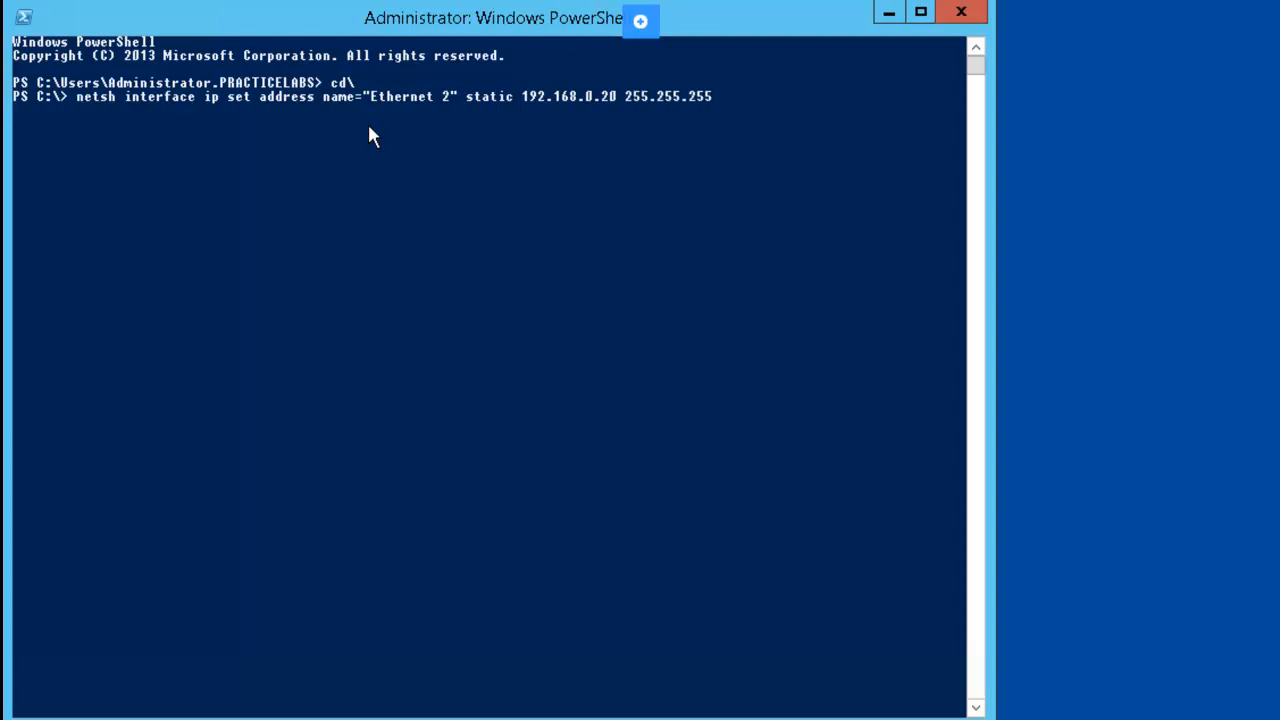
key("Enter")
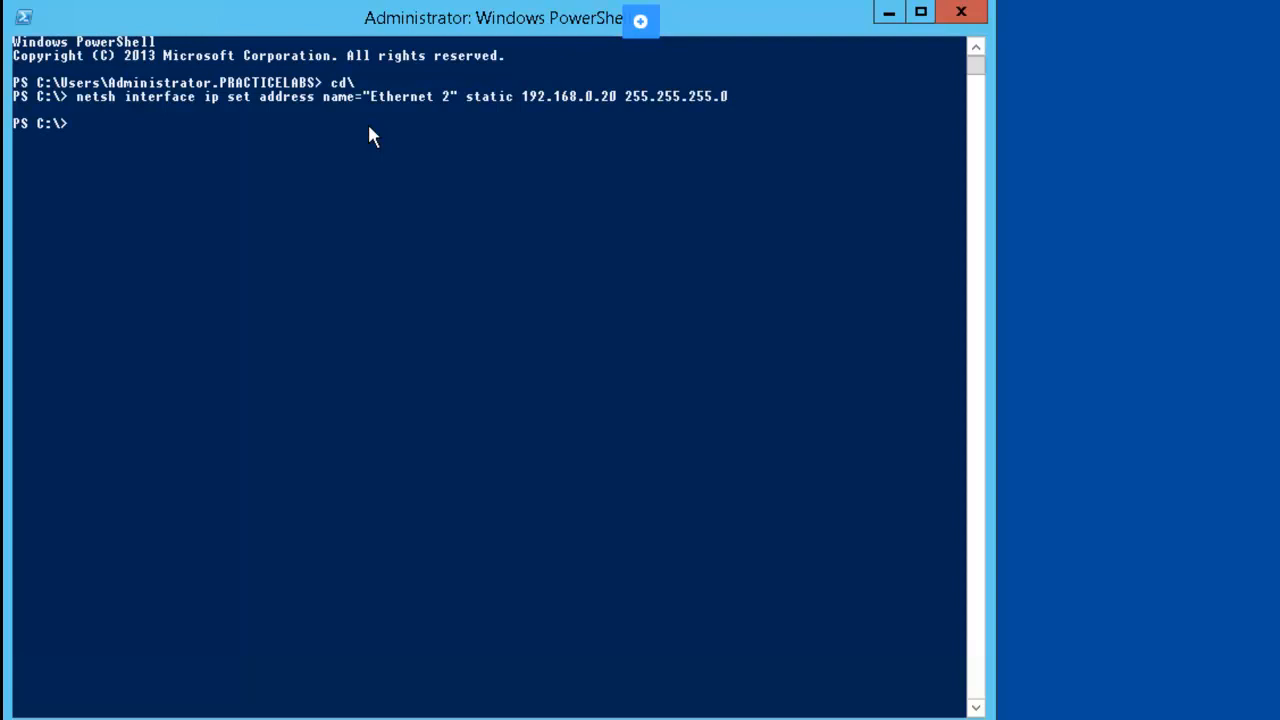
mouse_move(78, 608)
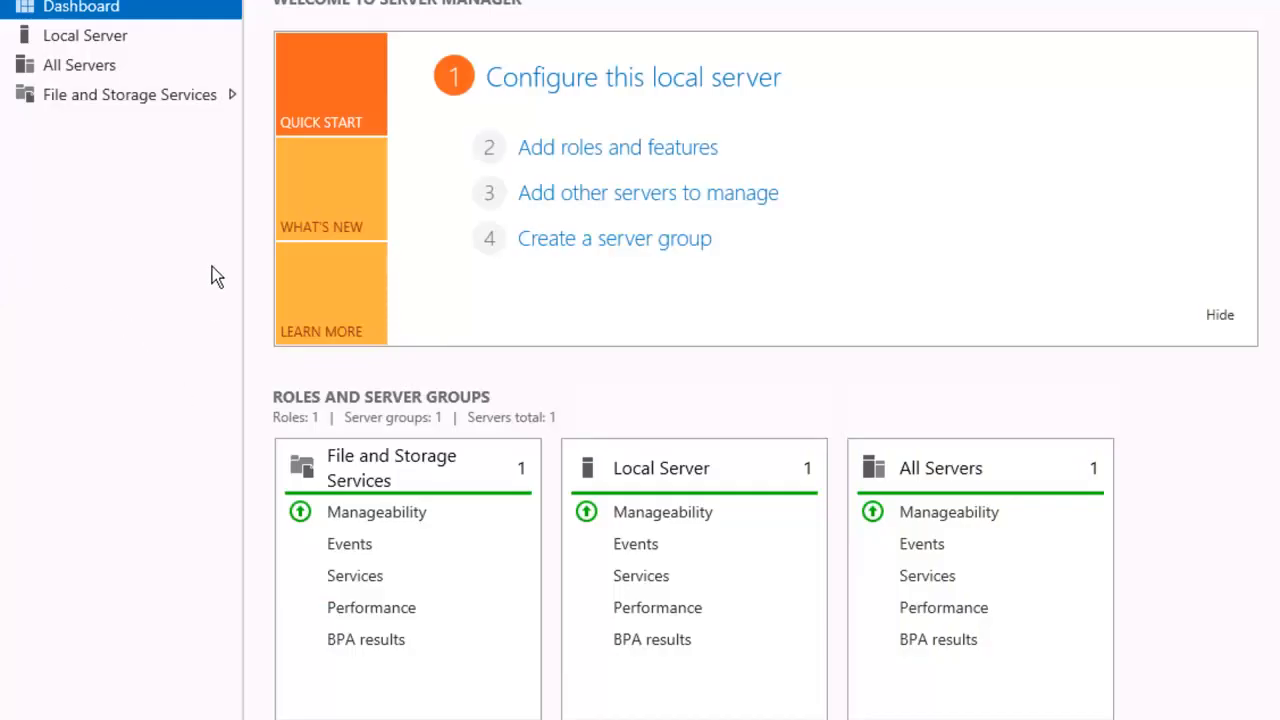
View PLABSA01's Local Server properties, then launch PowerShell as administrator
left_click(85, 35)
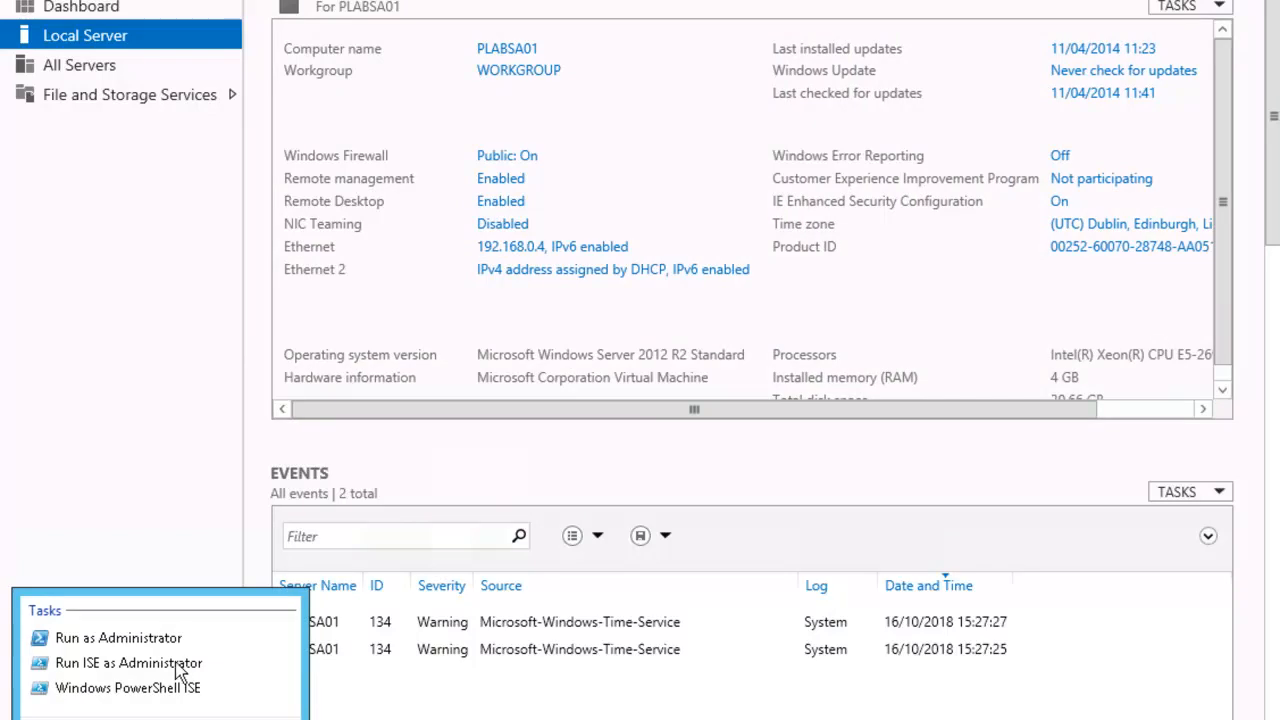
left_click(128, 662)
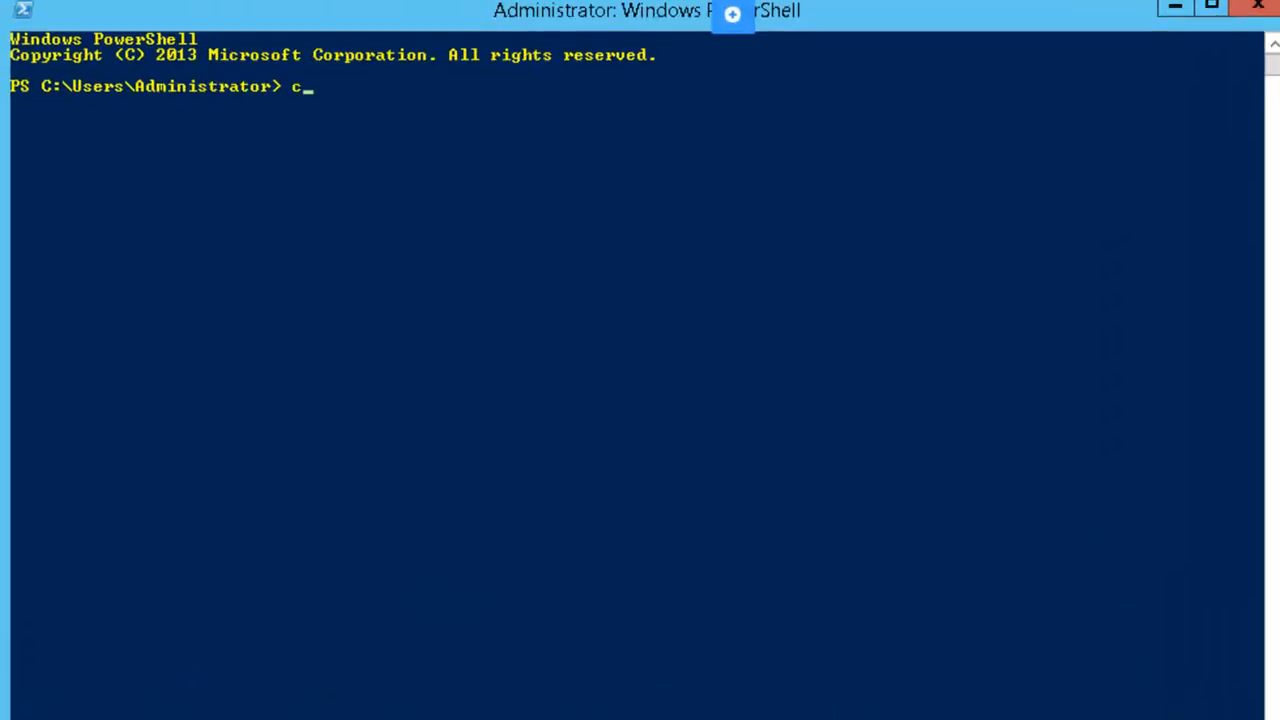
Enter the netsh command giving Ethernet 2 static 192.168.0.40, mask 255.255.255.0
type("d\\")
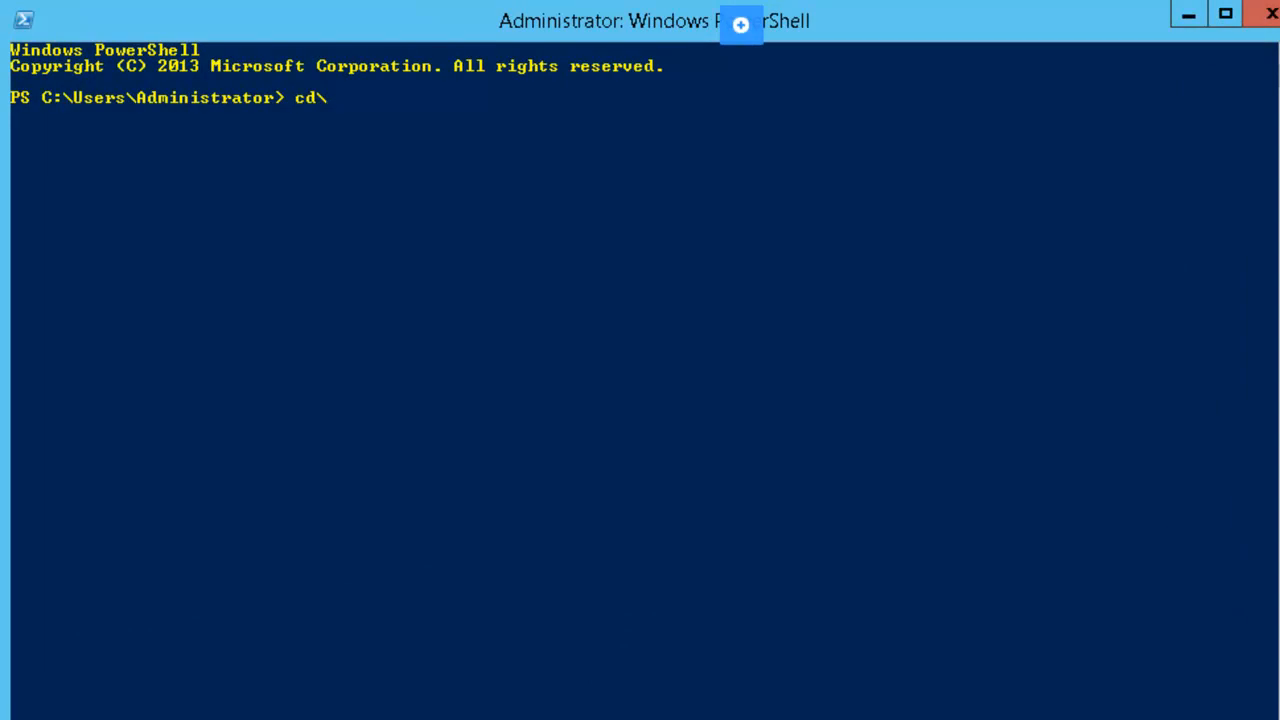
type("netsh inter")
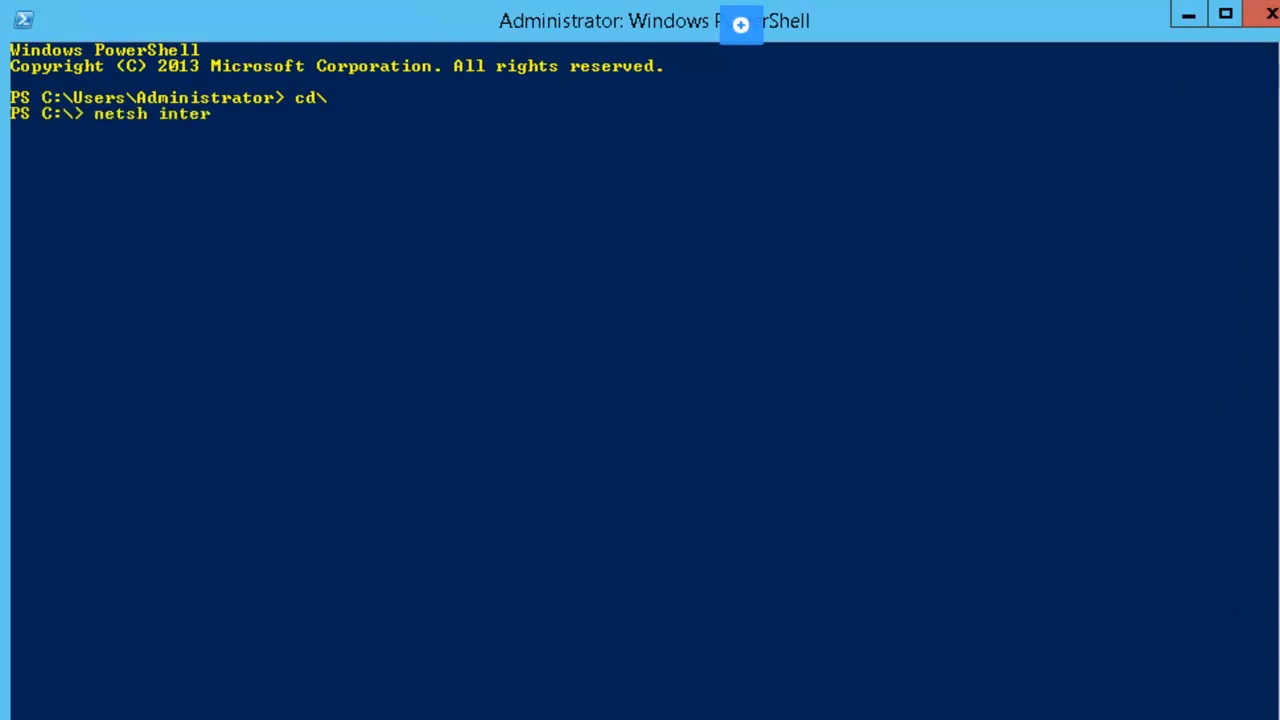
type("face i")
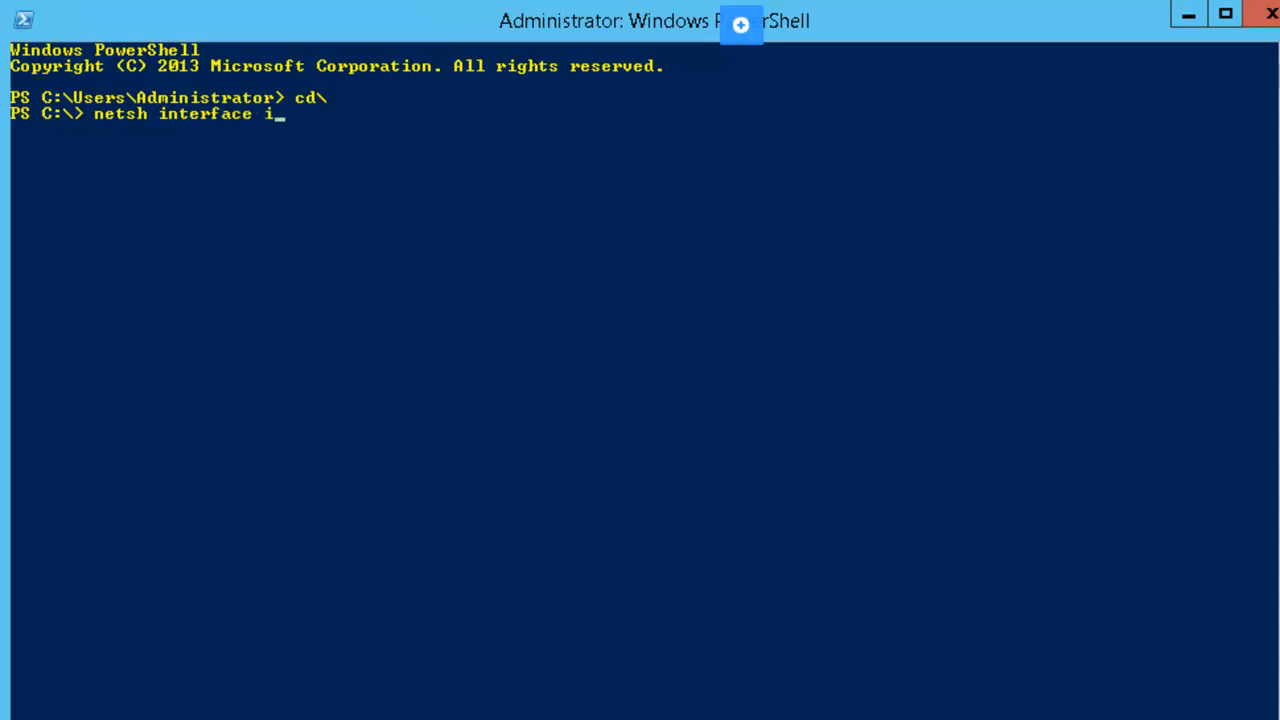
type("p set address nam")
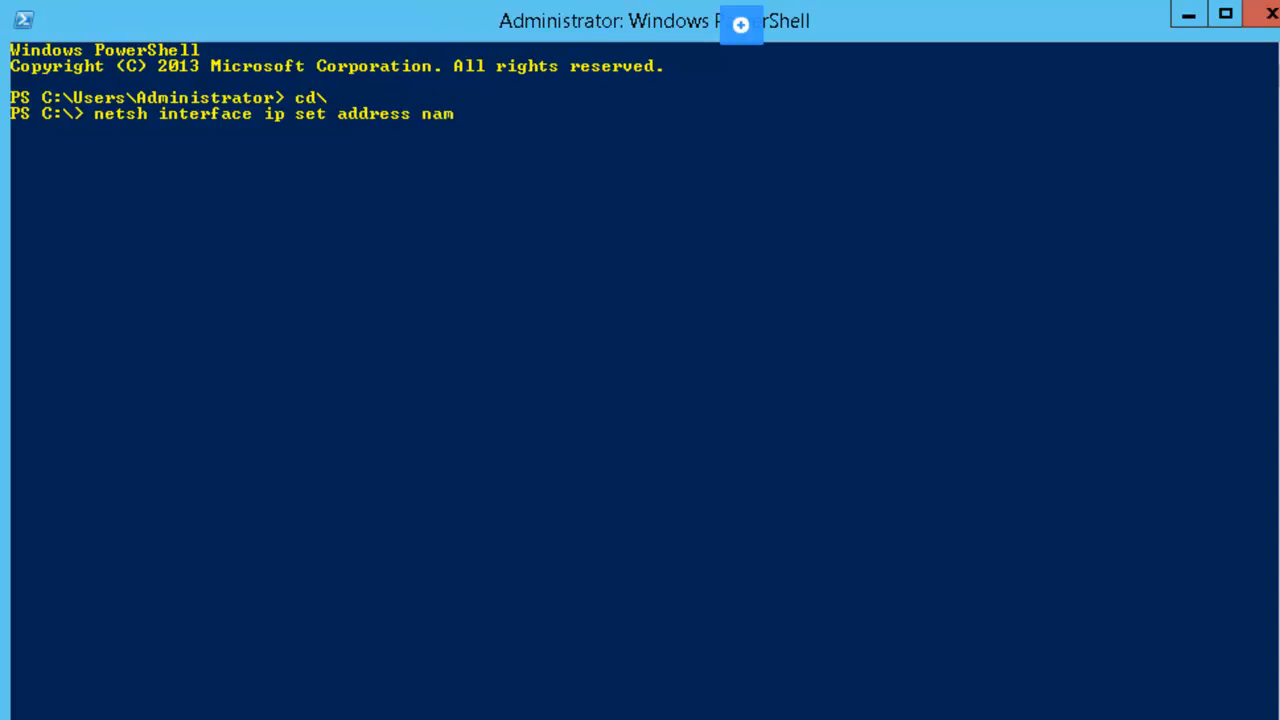
type("e=")
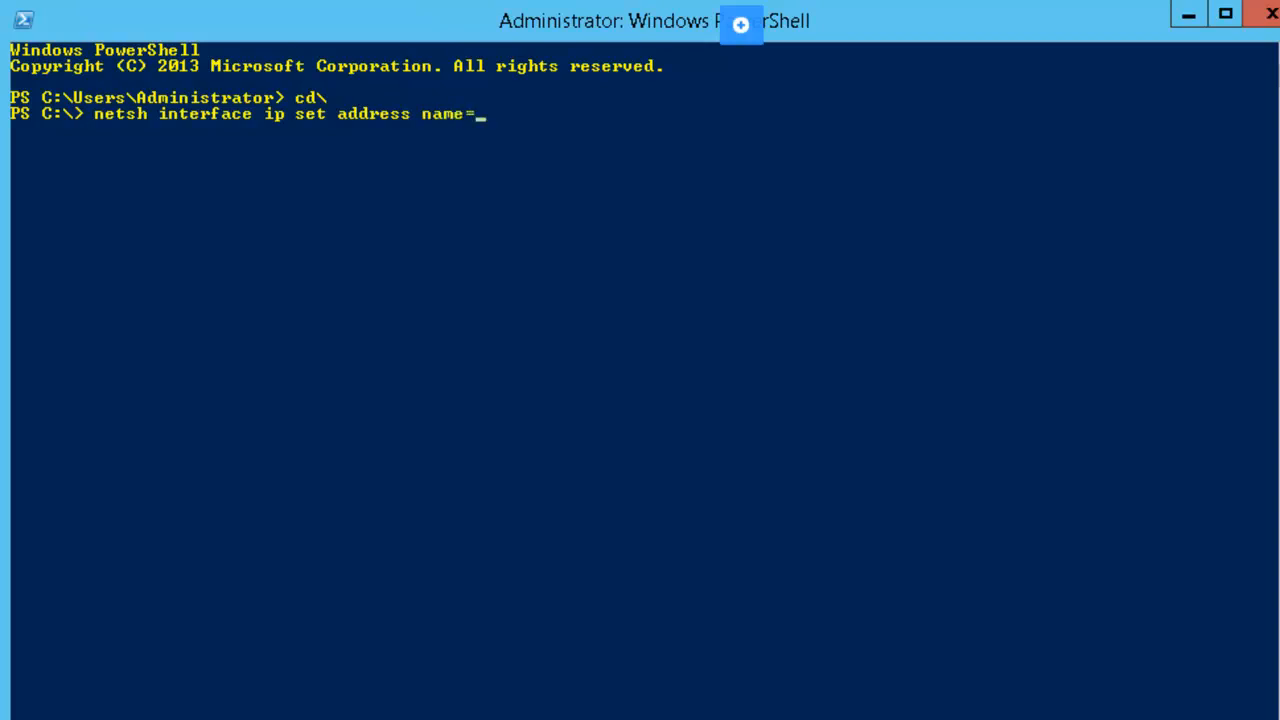
type("\"Ethernet")
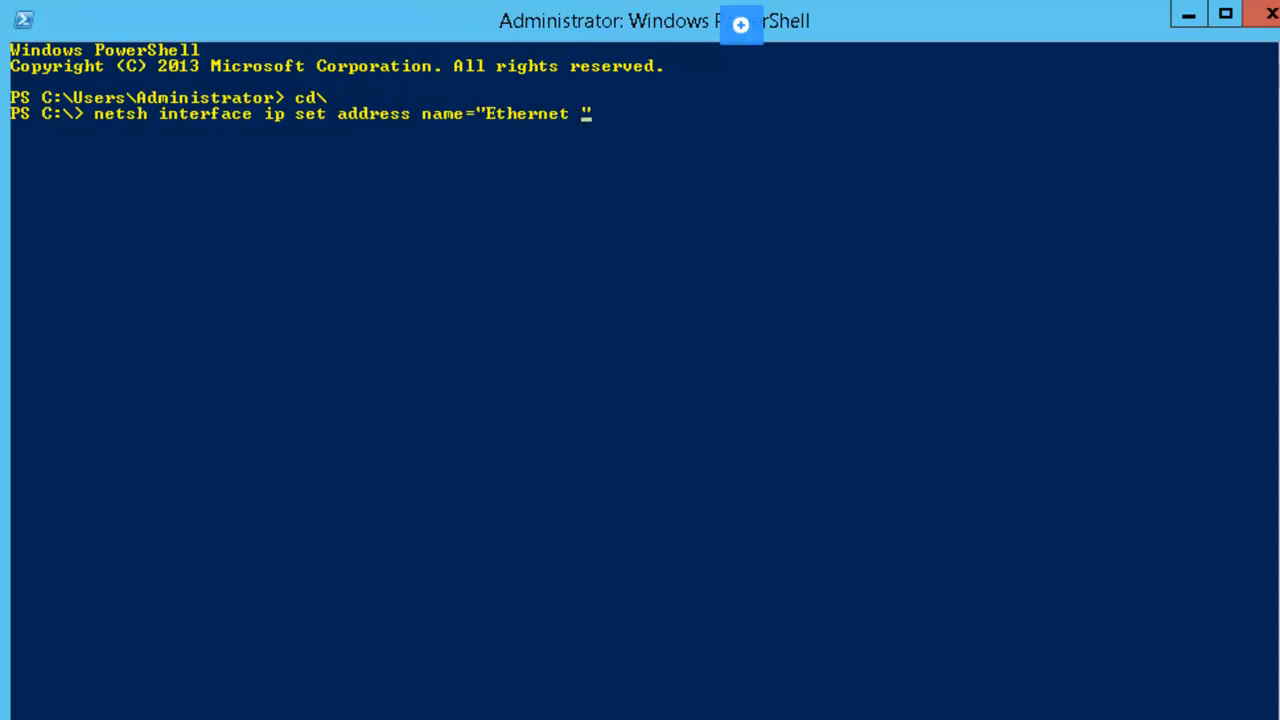
type("2\"")
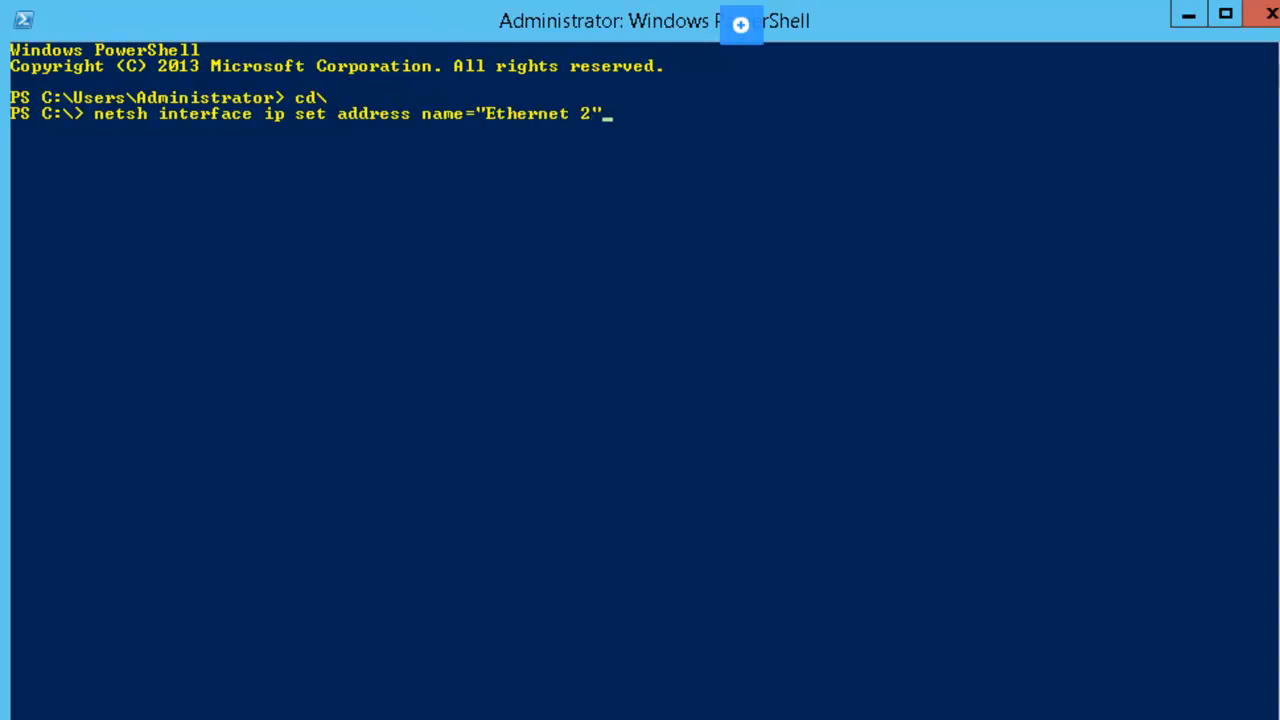
type("static 192.168")
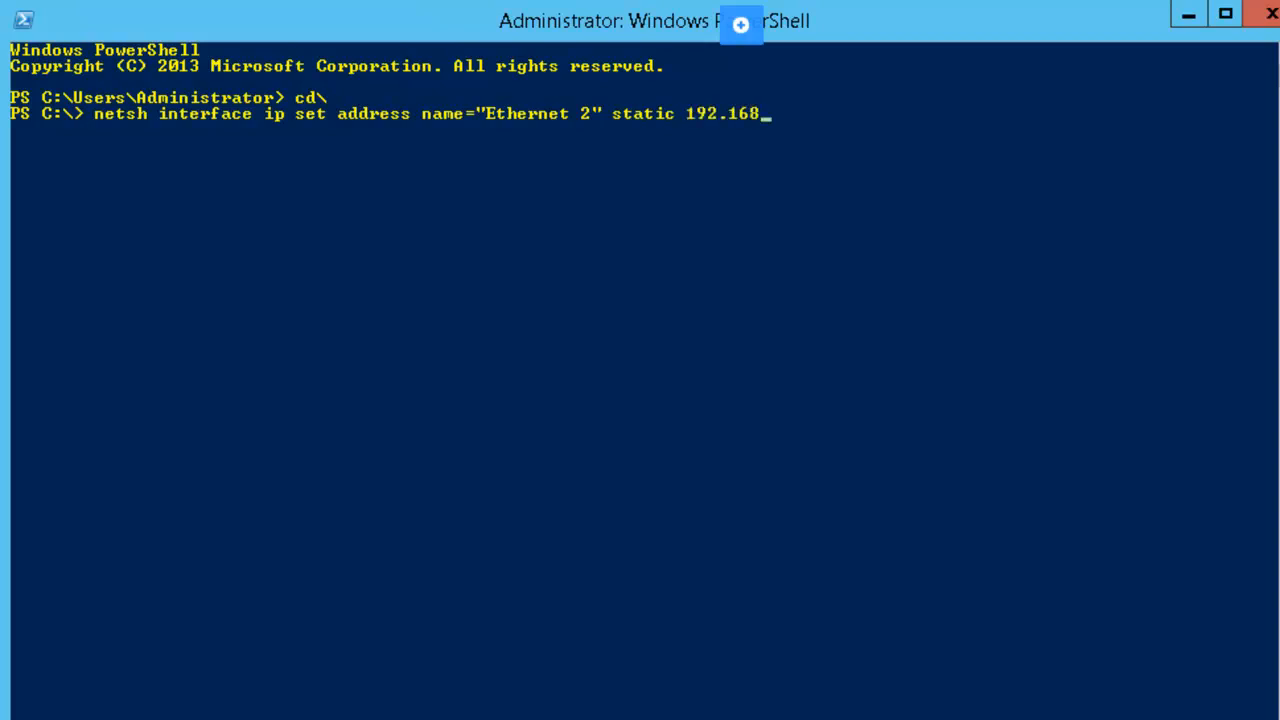
type(".0.40")
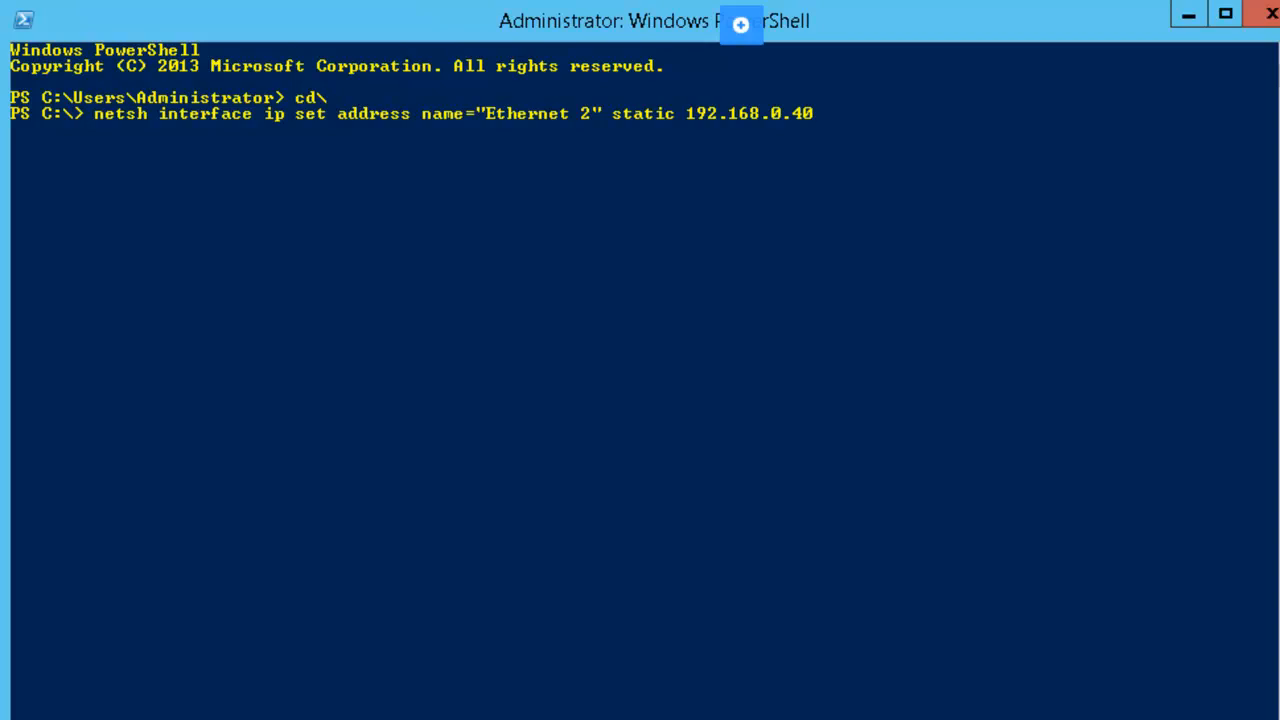
type("255.255")
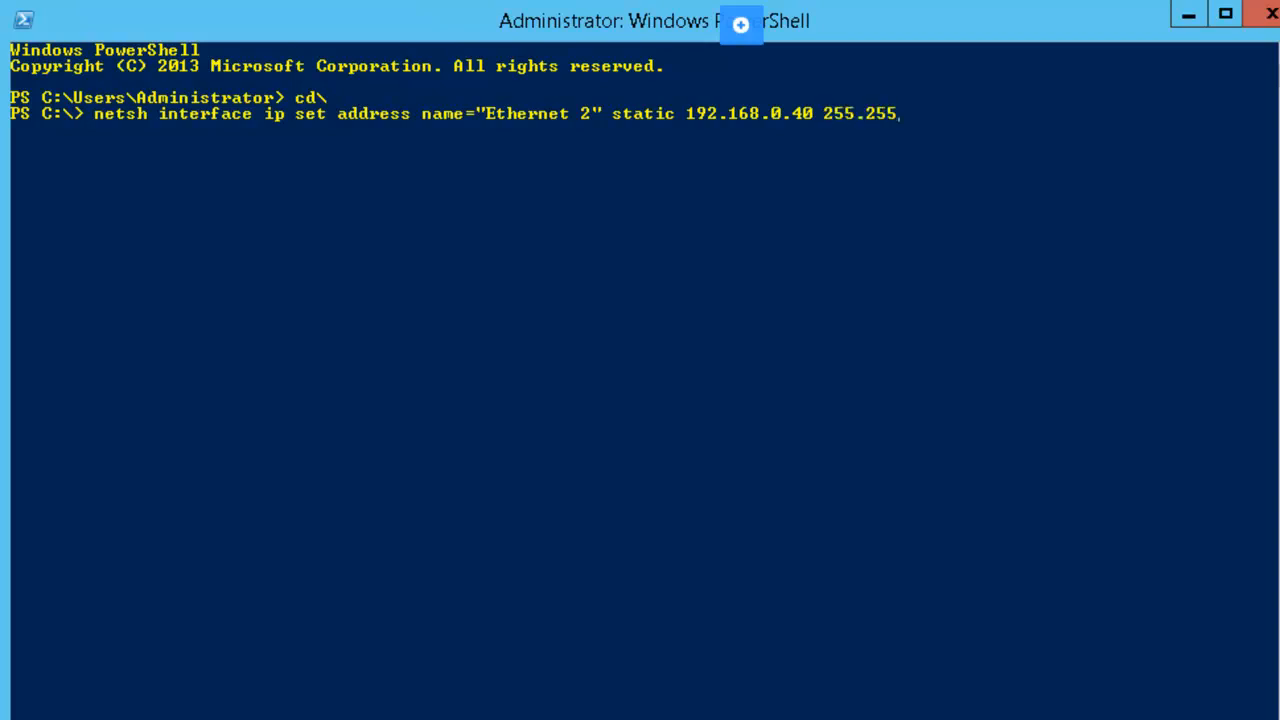
type(".255.0")
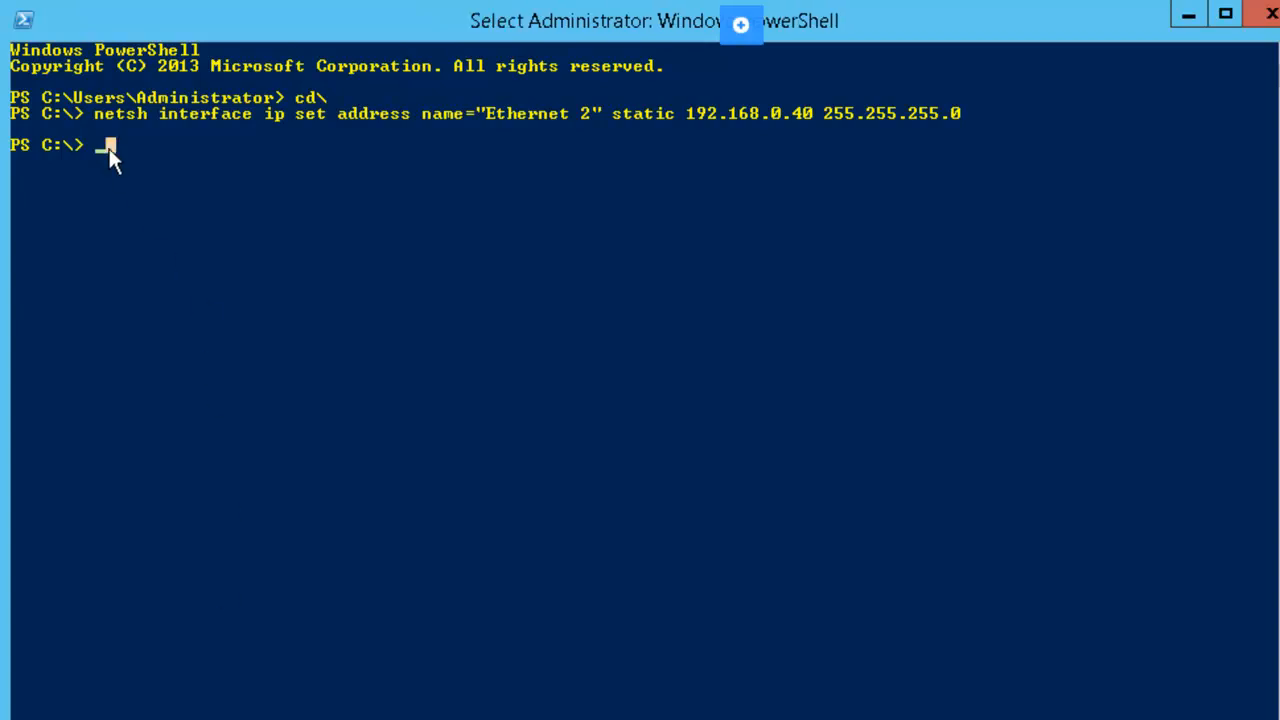
Launch Registry Editor with regedit and expand HKEY_LOCAL_MACHINE
type("reg")
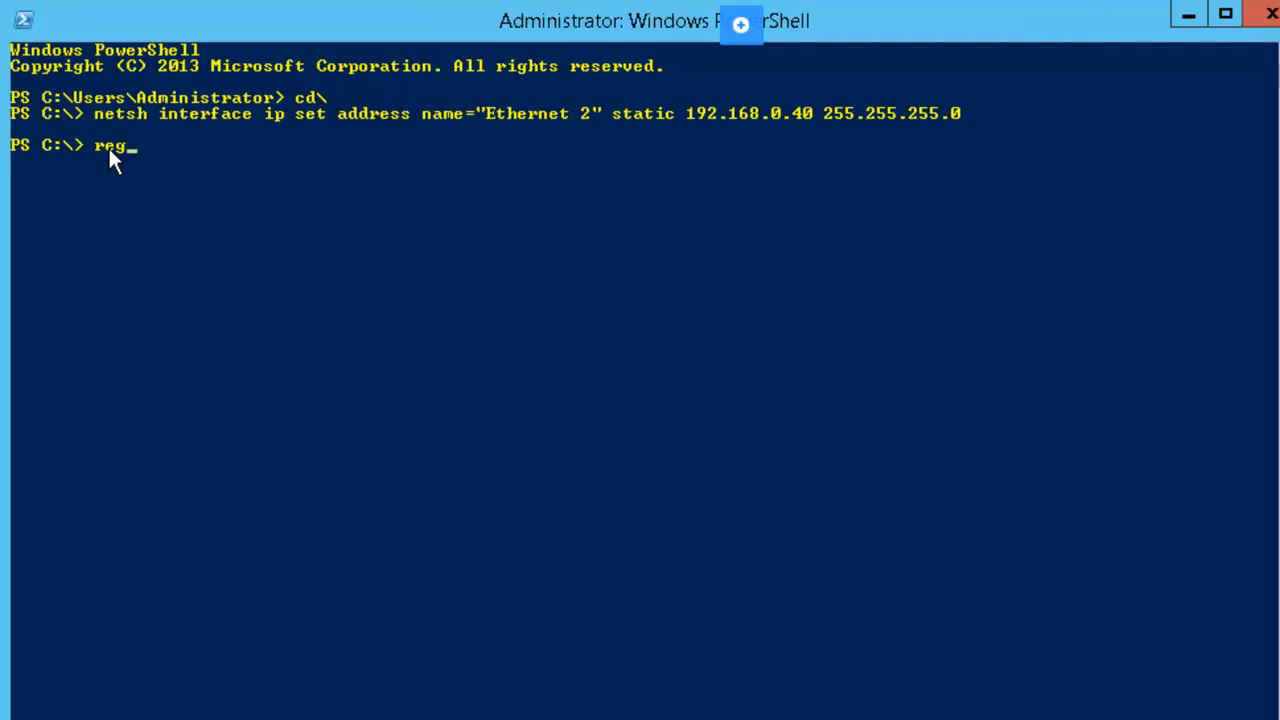
type("edit")
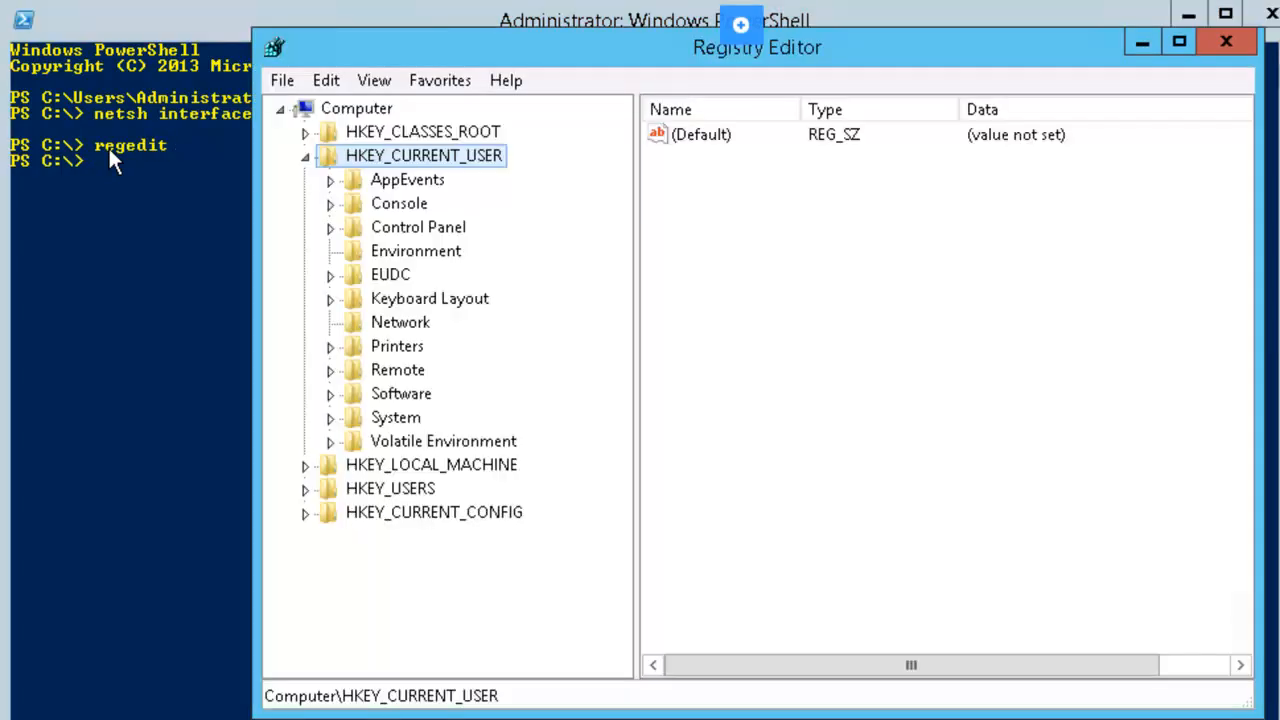
left_click(305, 155)
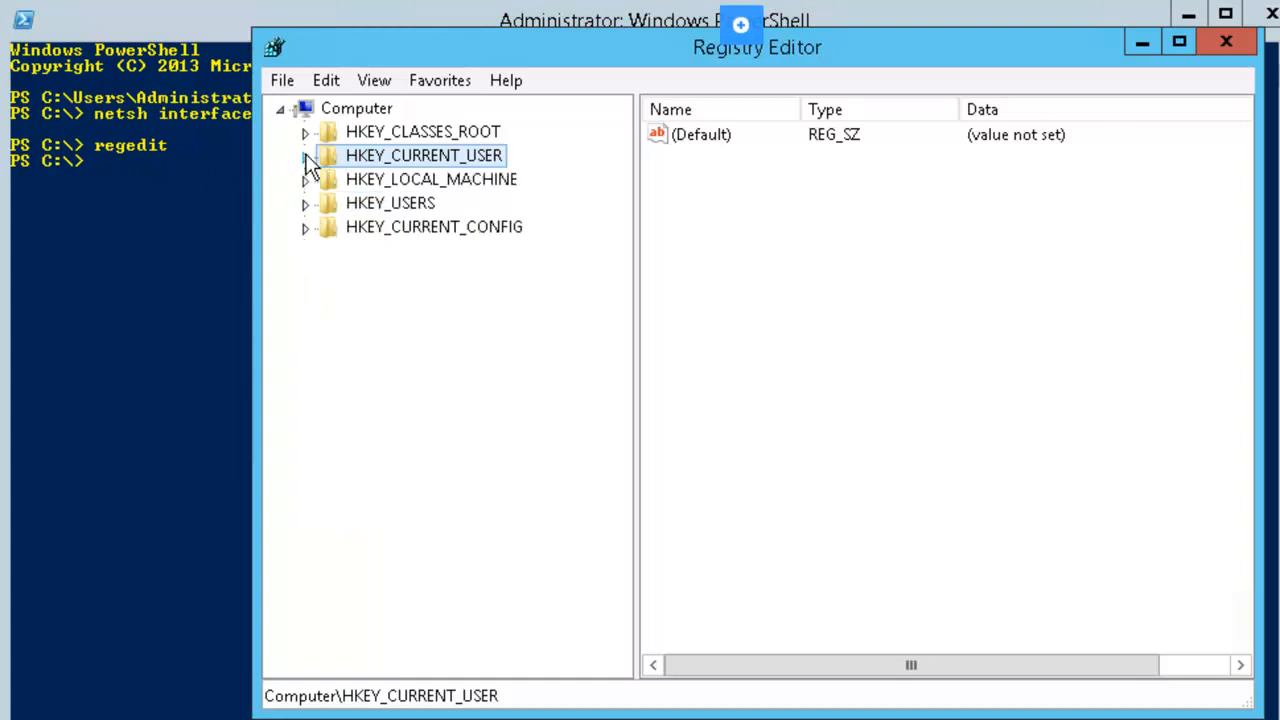
left_click(305, 179)
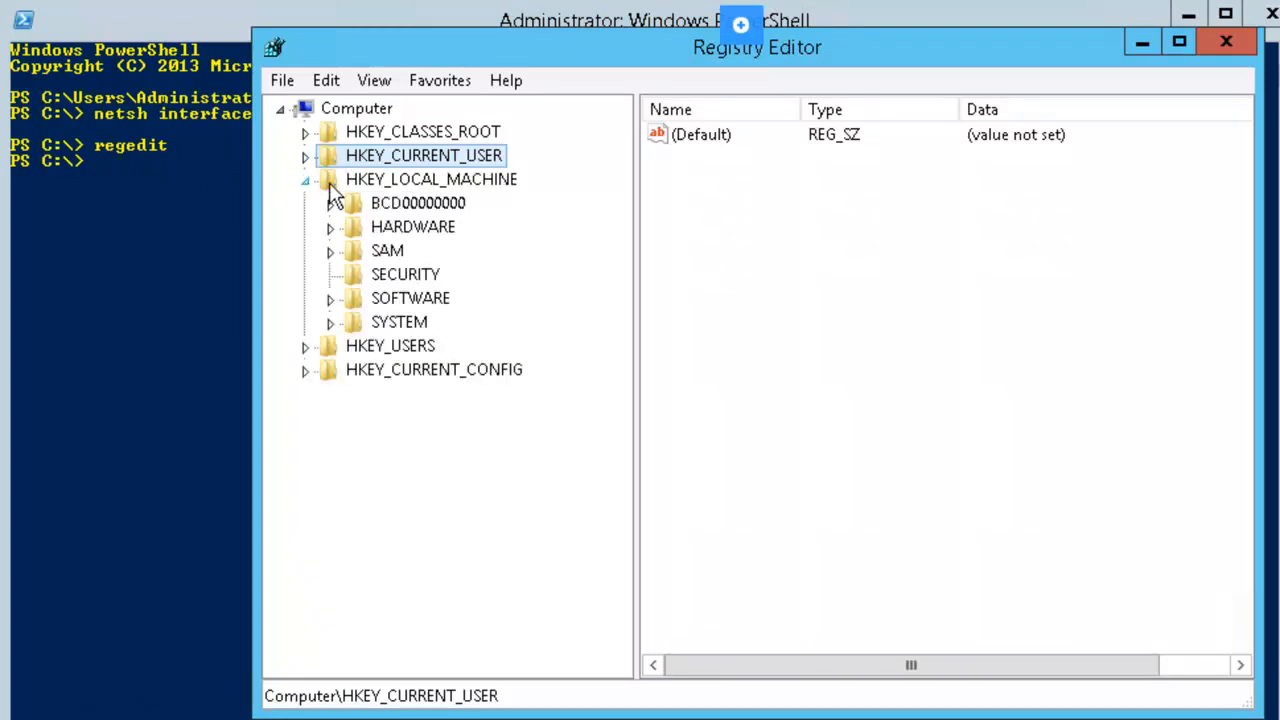
mouse_move(420, 202)
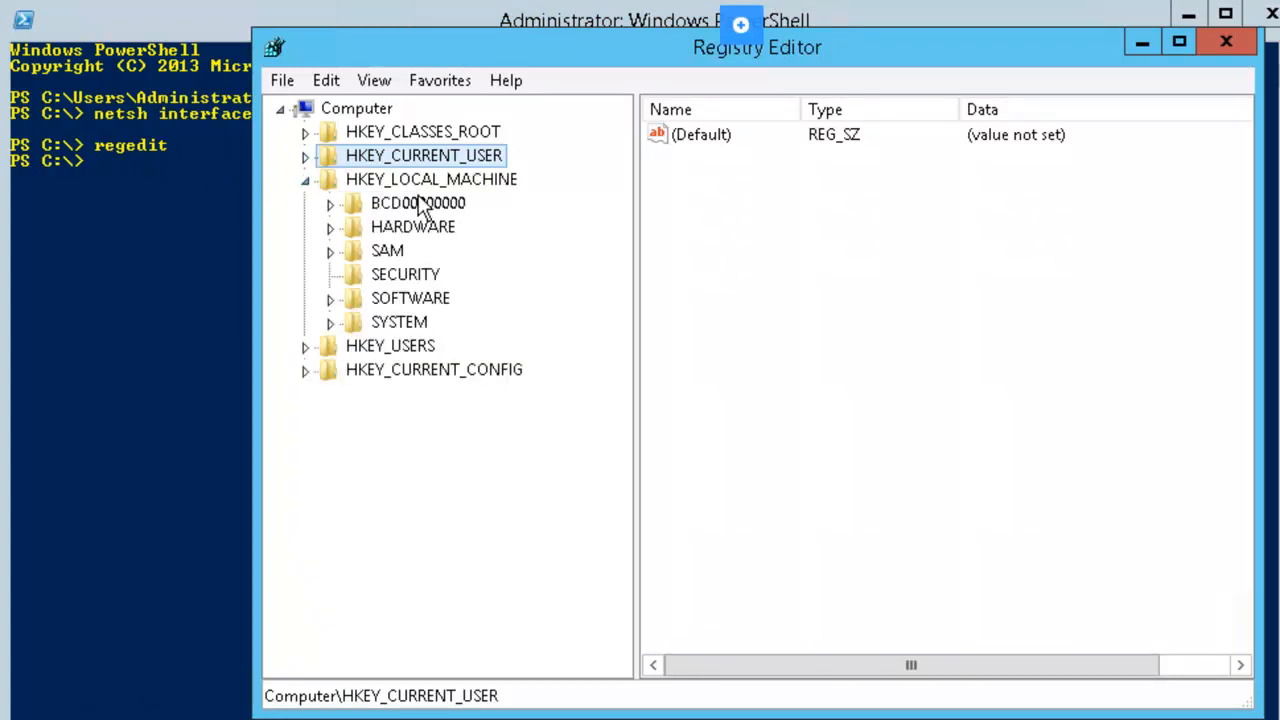
mouse_move(335, 285)
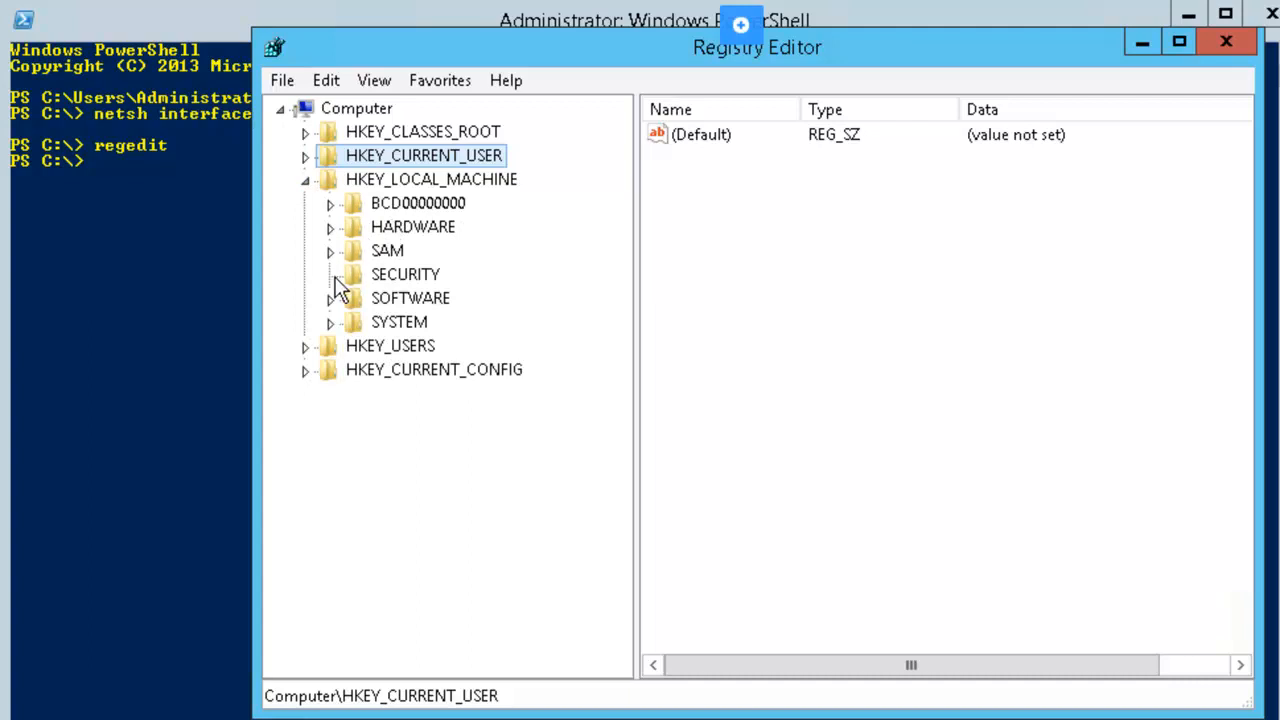
Expand SYSTEM > CurrentControlSet > Services and scroll down past Tcpip
left_click(330, 321)
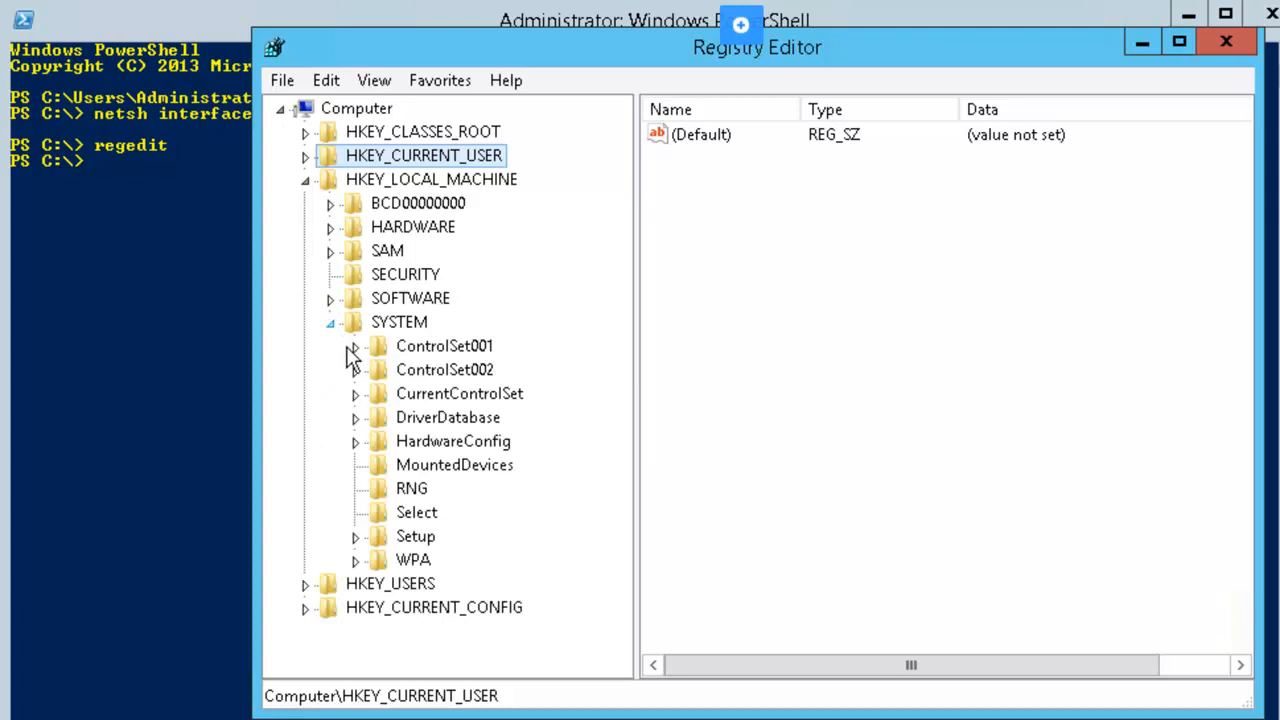
left_click(354, 393)
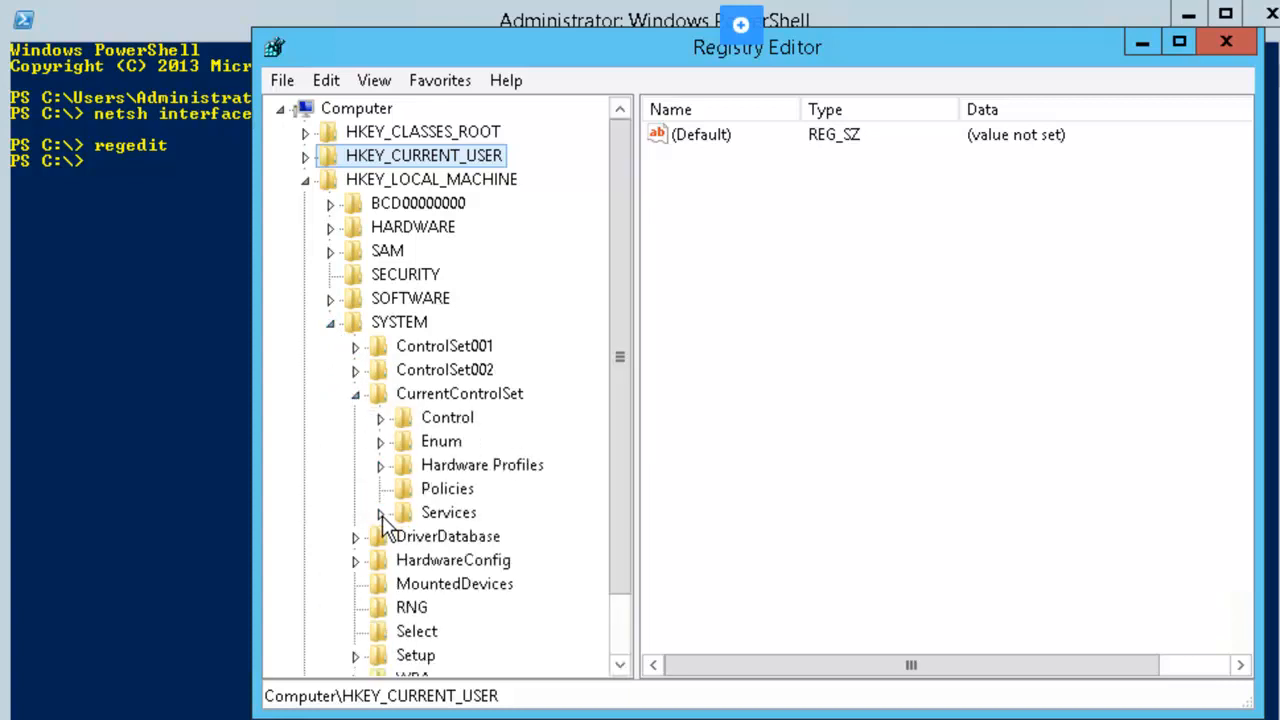
left_click(380, 512)
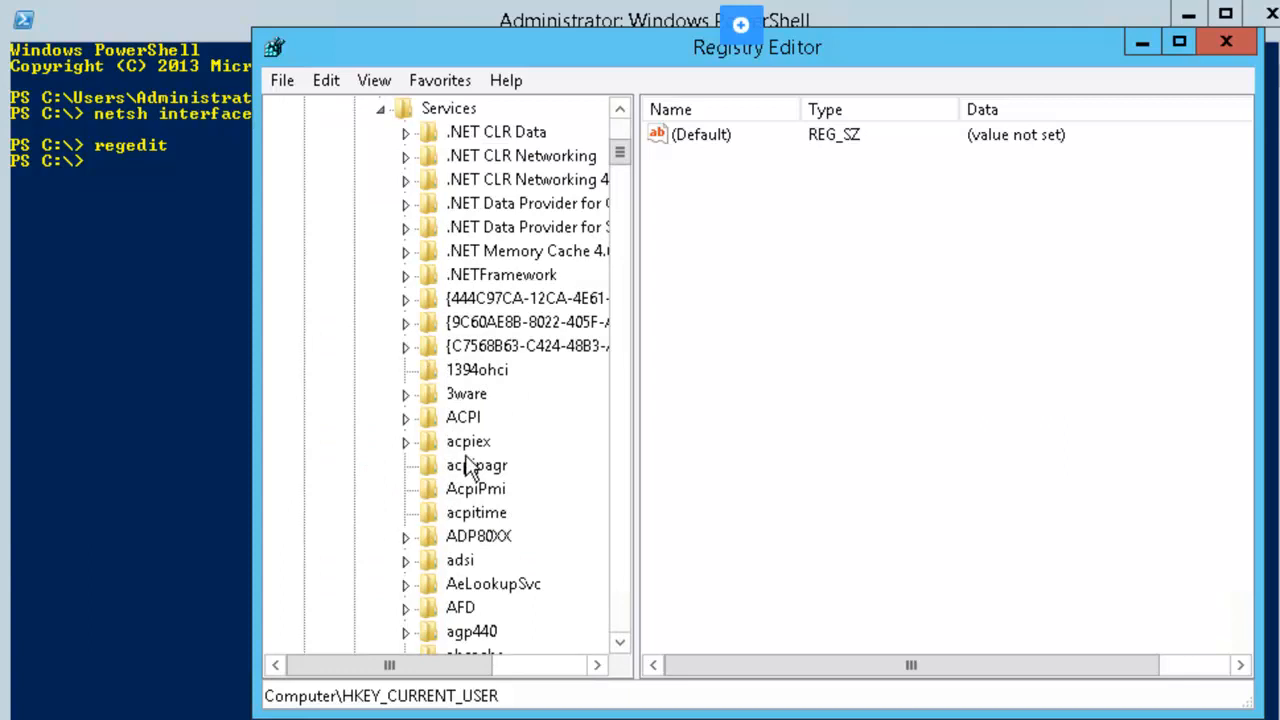
scroll("down", 3)
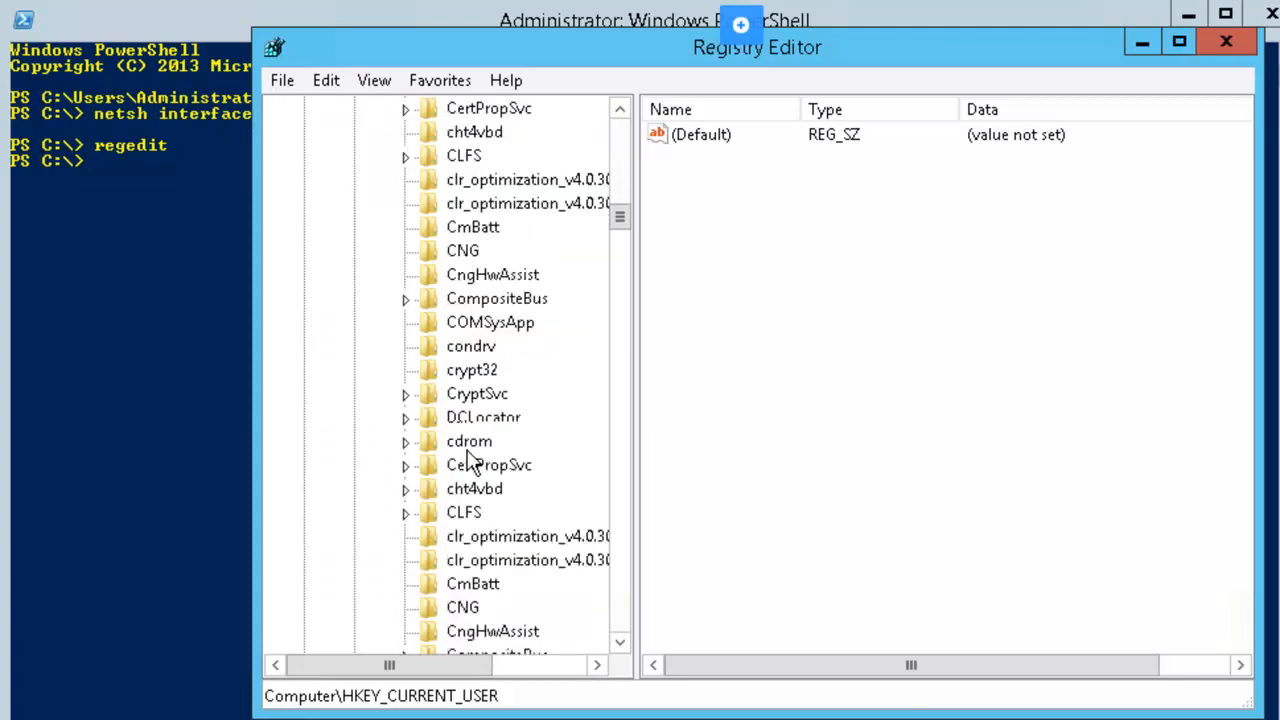
scroll("down", 3)
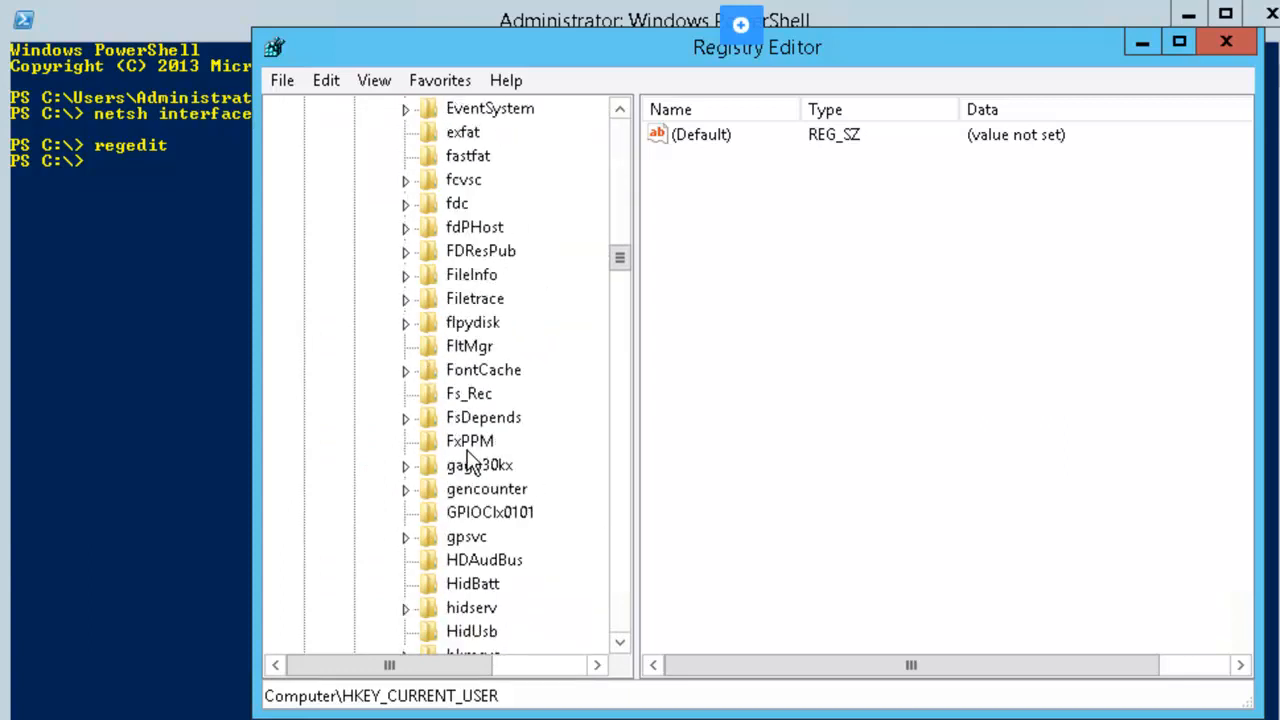
scroll("down", 3)
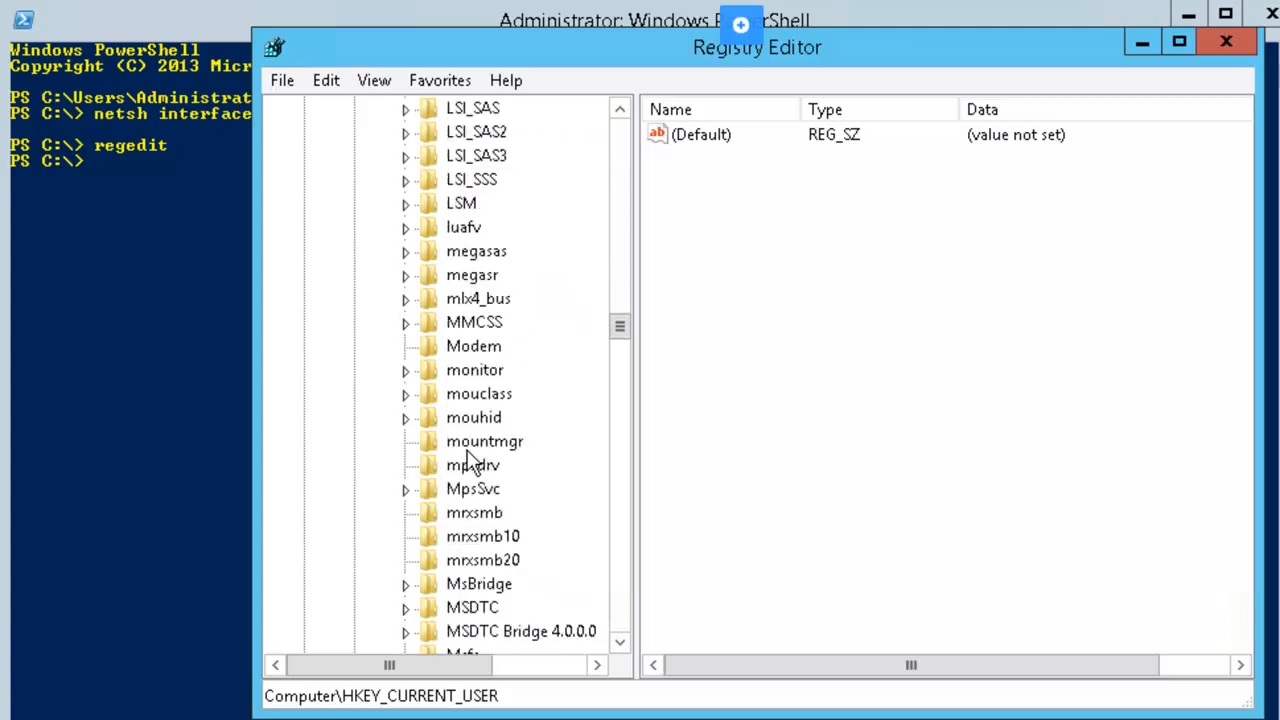
scroll("down", 3)
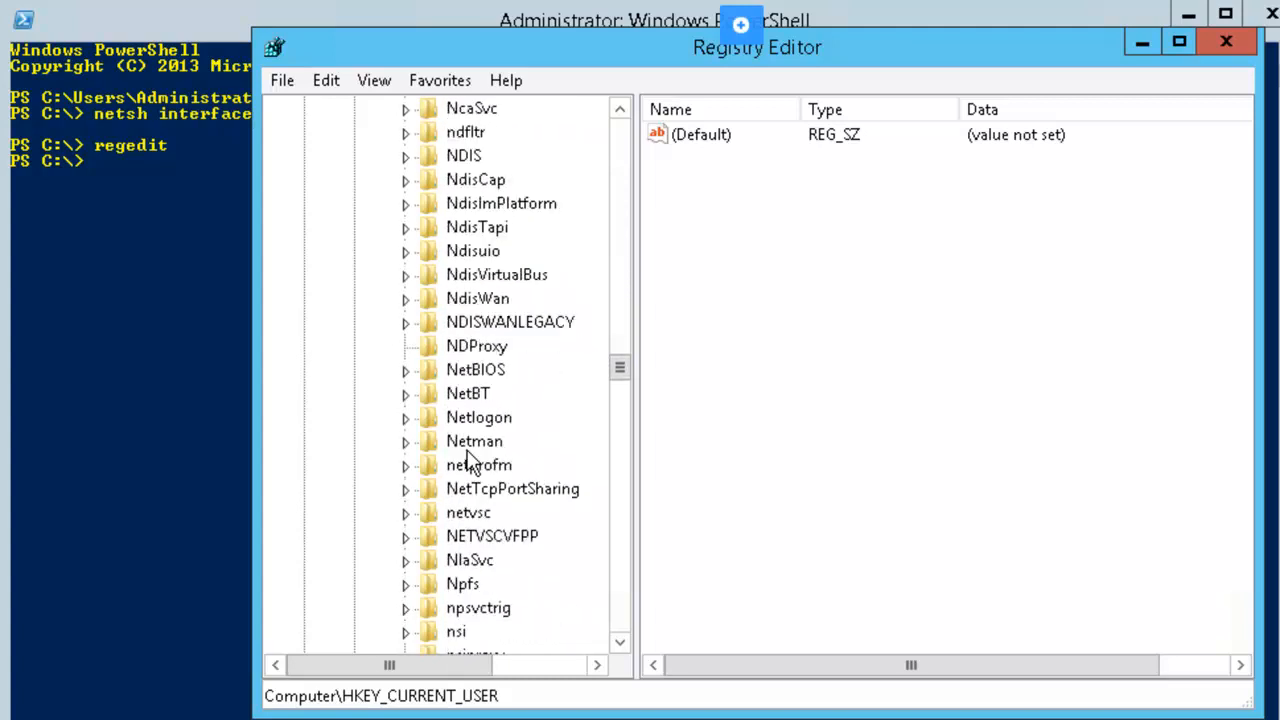
scroll("down", 3)
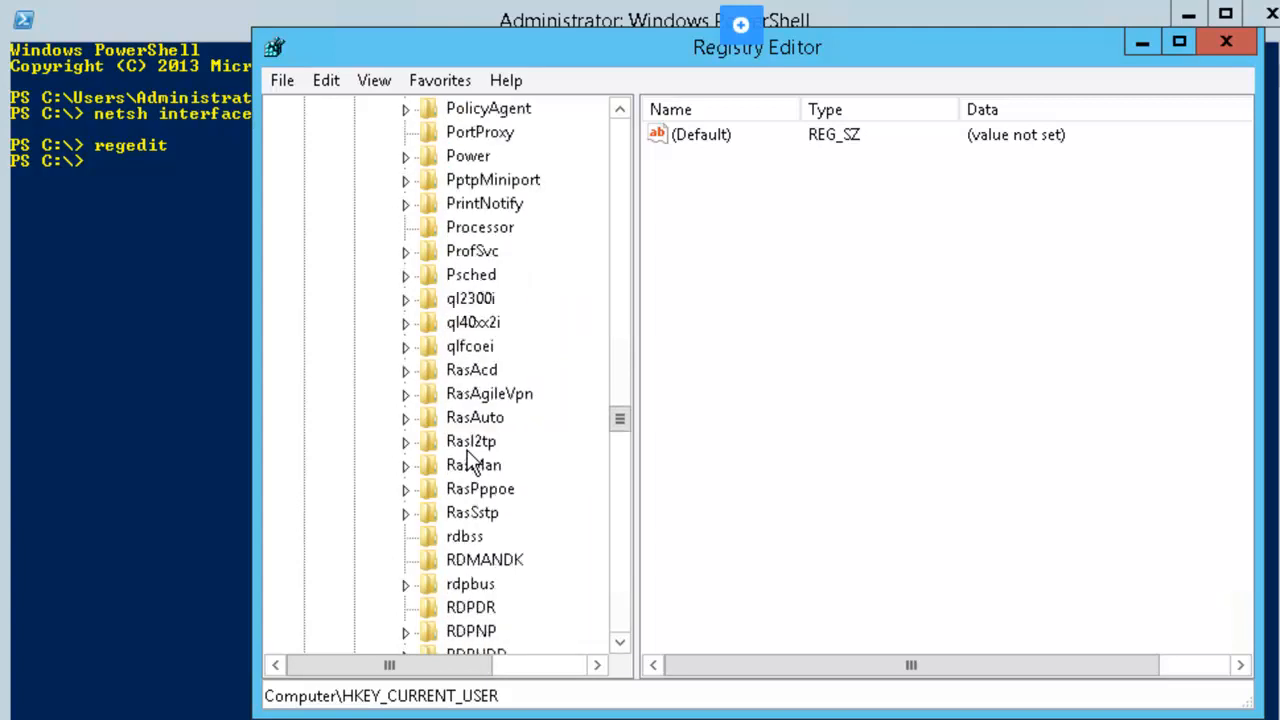
scroll("down", 3)
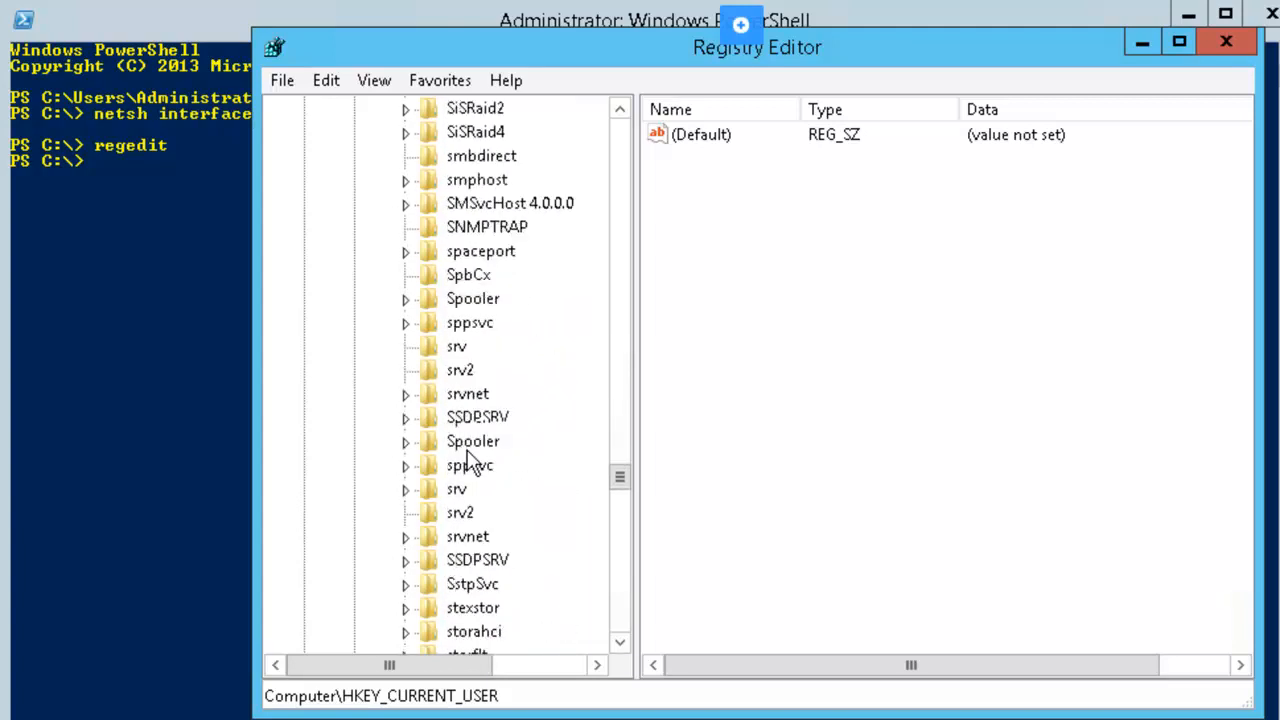
scroll("down", 3)
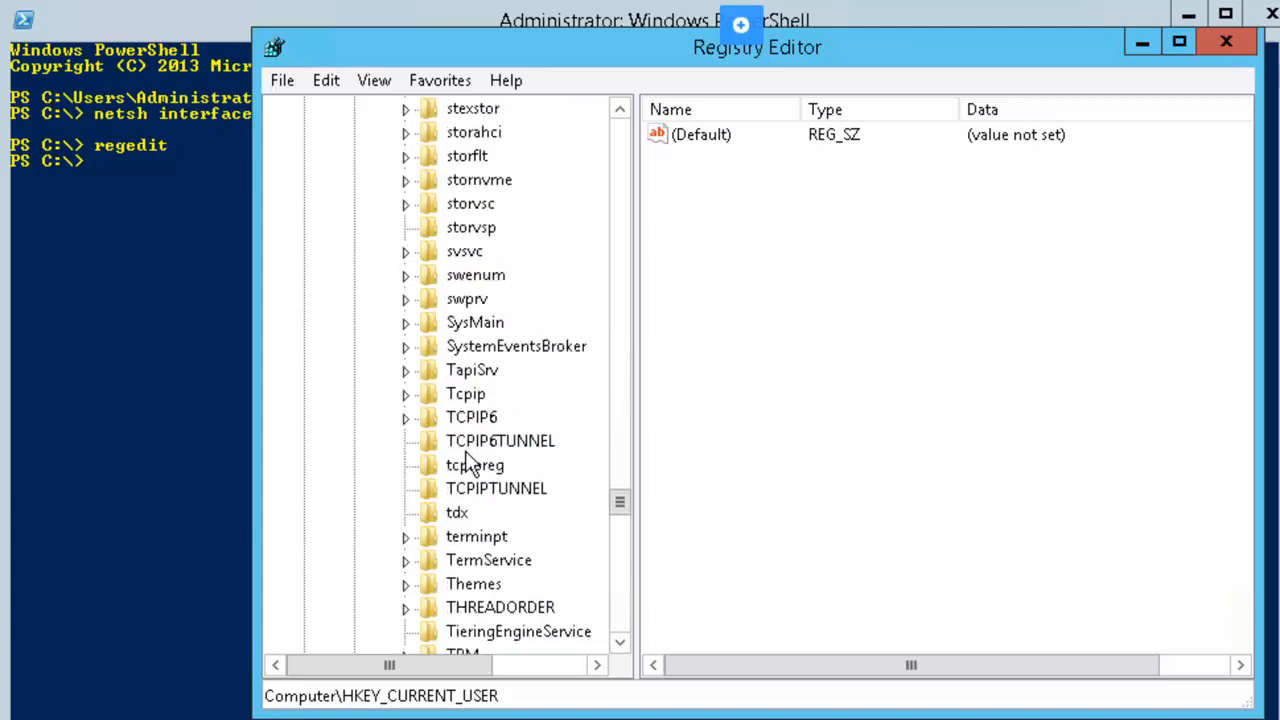
Open the Tcpip\Parameters key and select its IPEnableRouter value
left_click(465, 393)
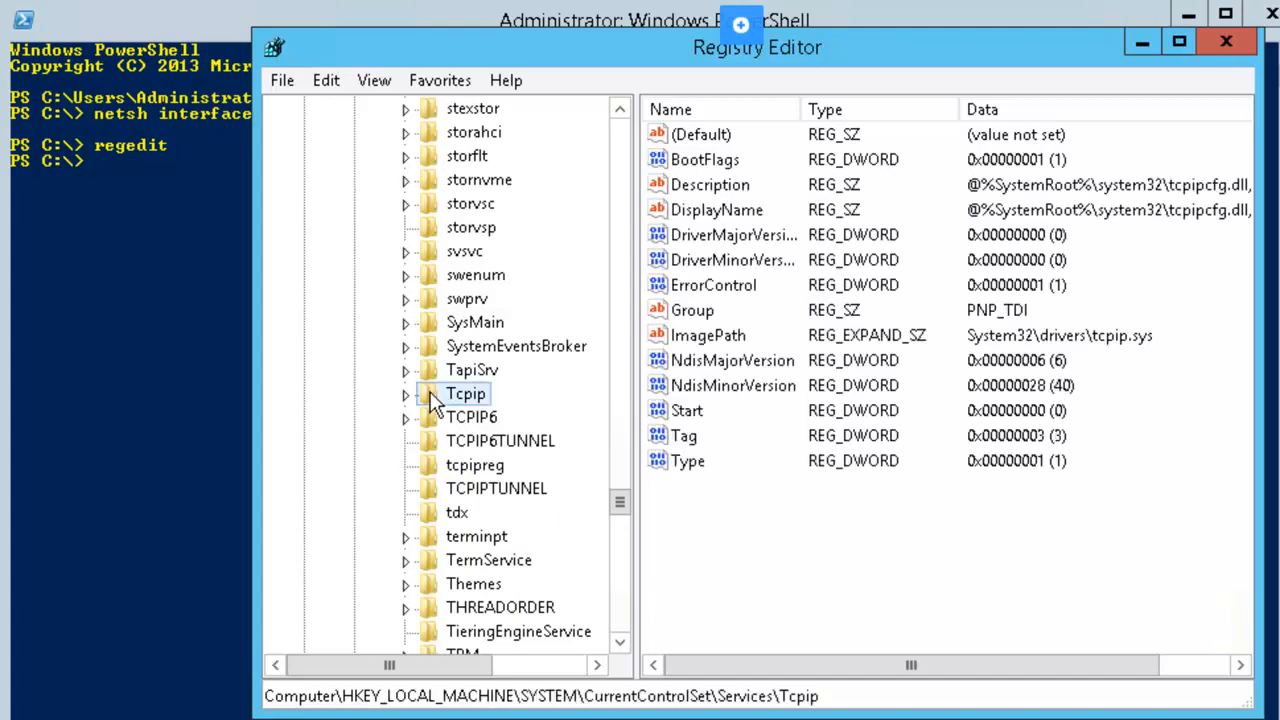
mouse_move(409, 410)
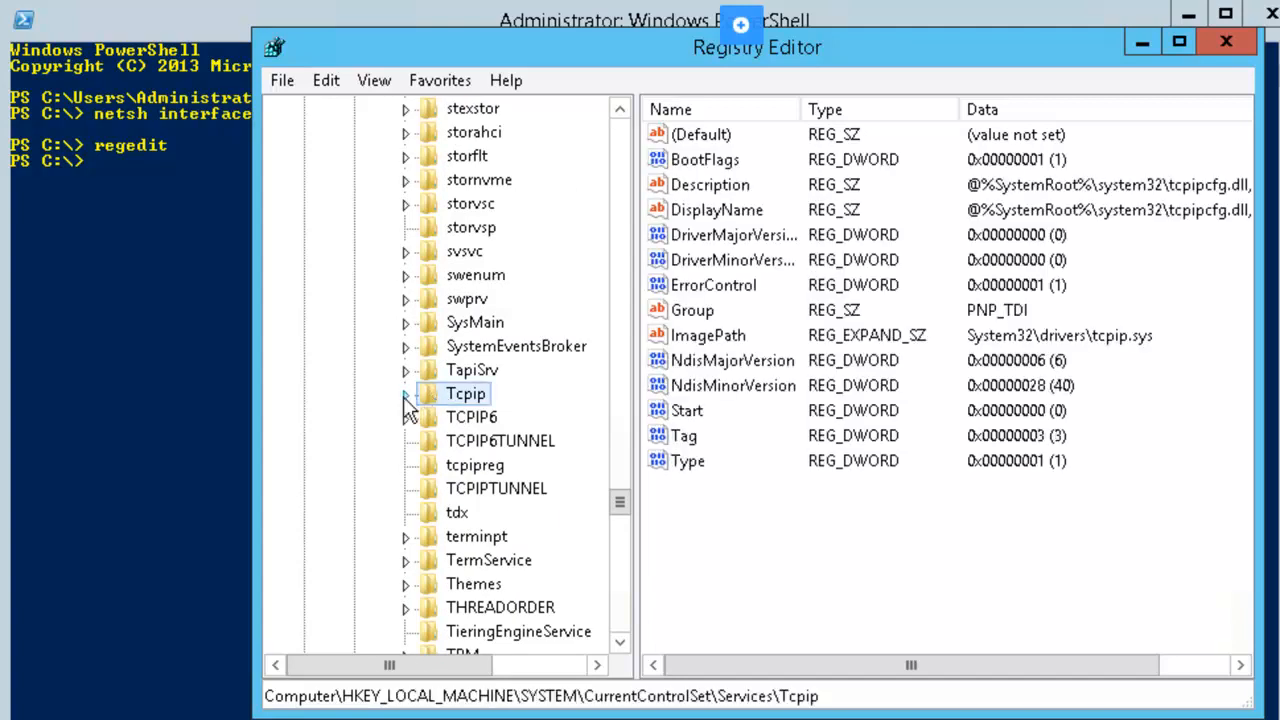
left_click(405, 393)
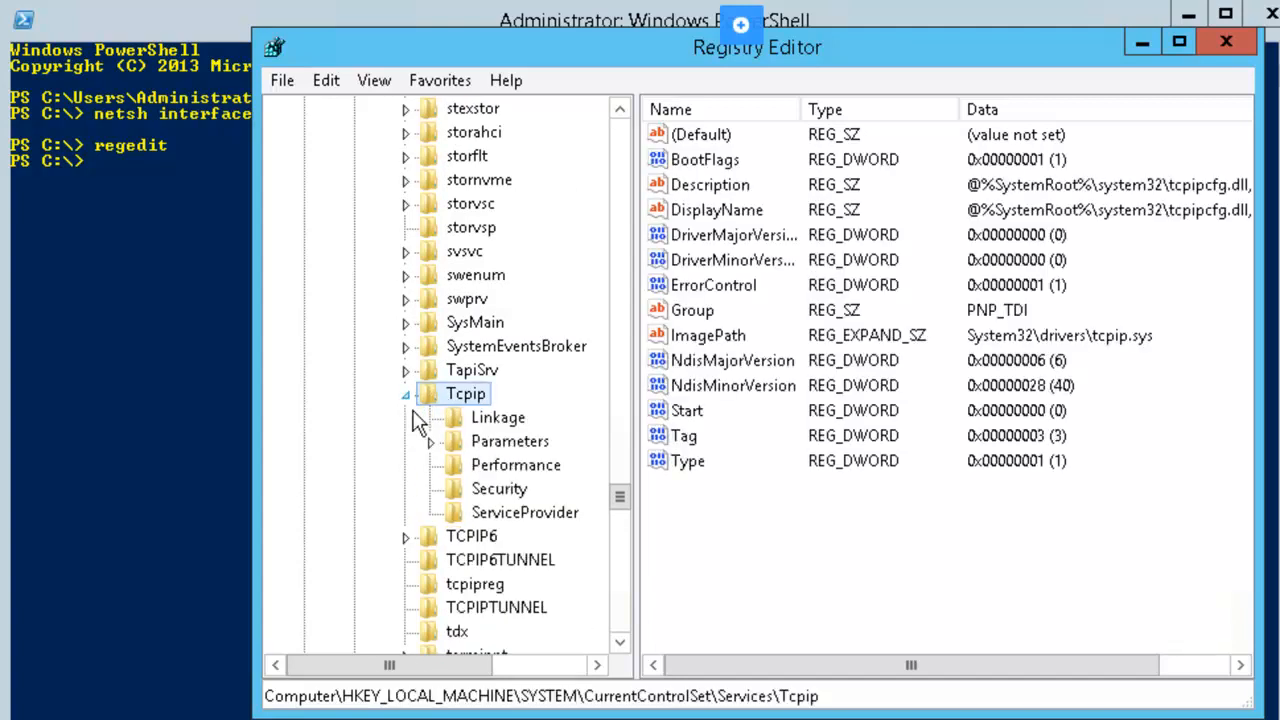
left_click(429, 441)
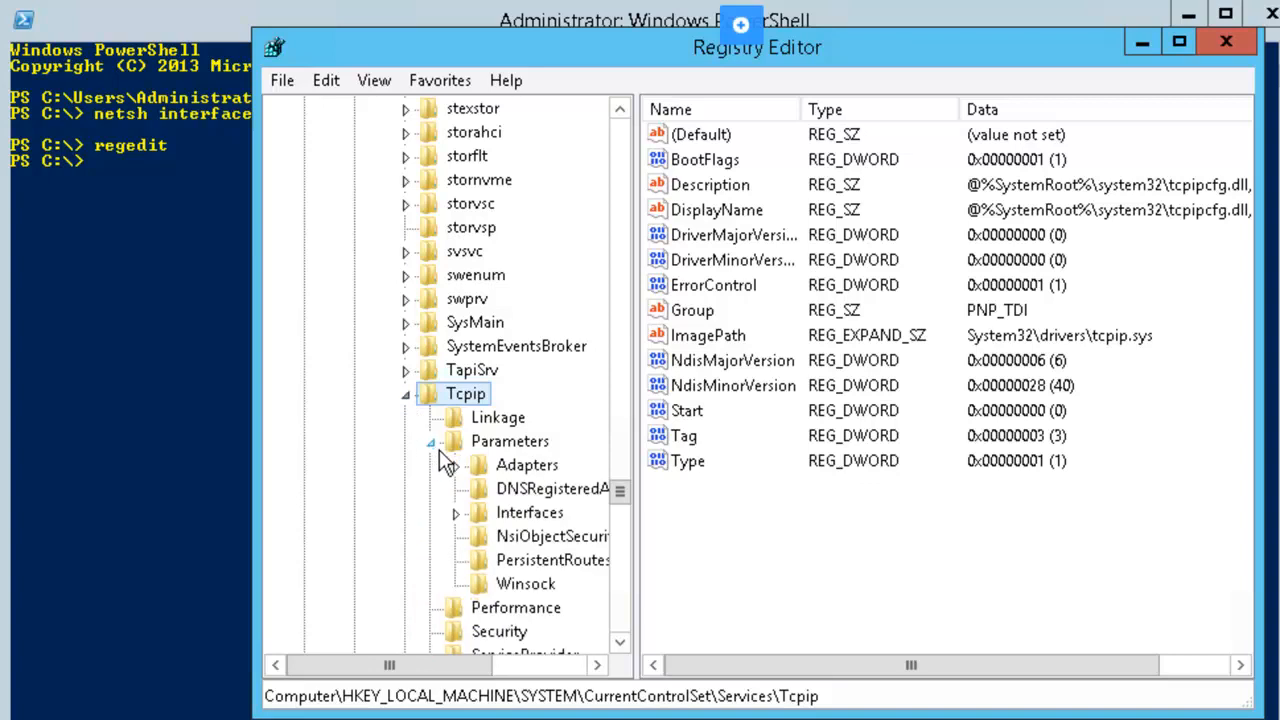
left_click(510, 441)
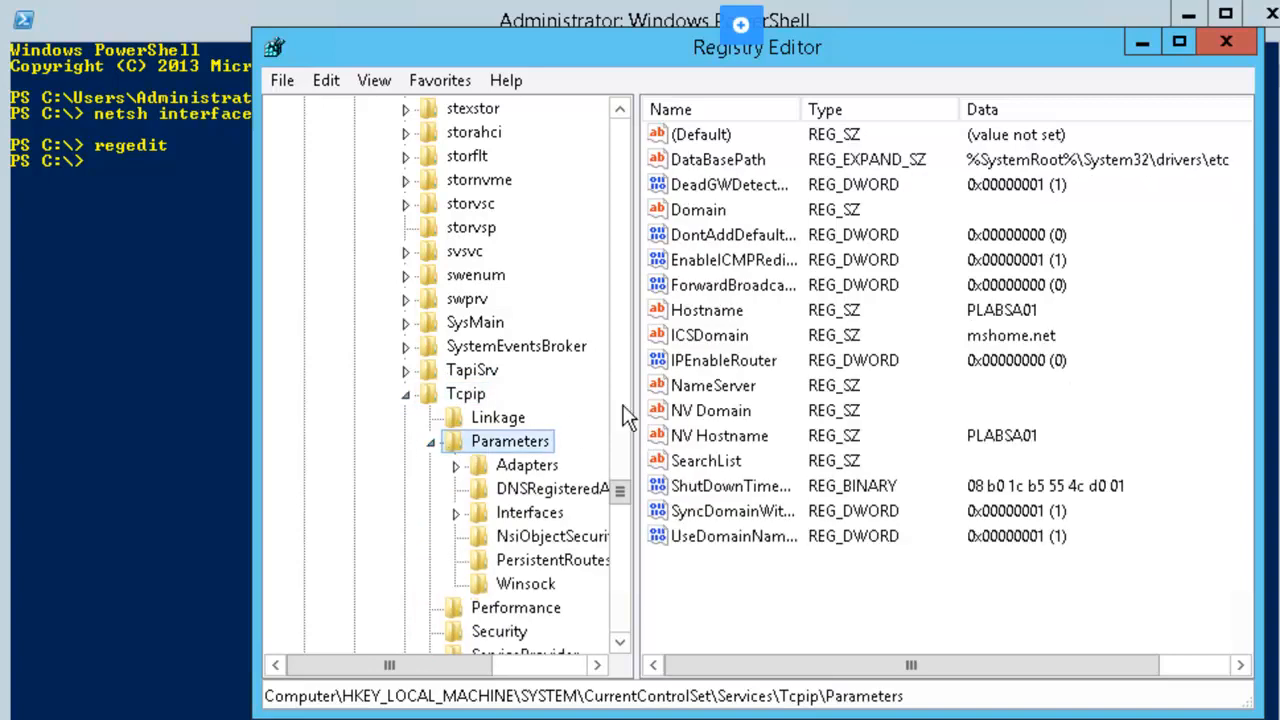
left_click(723, 360)
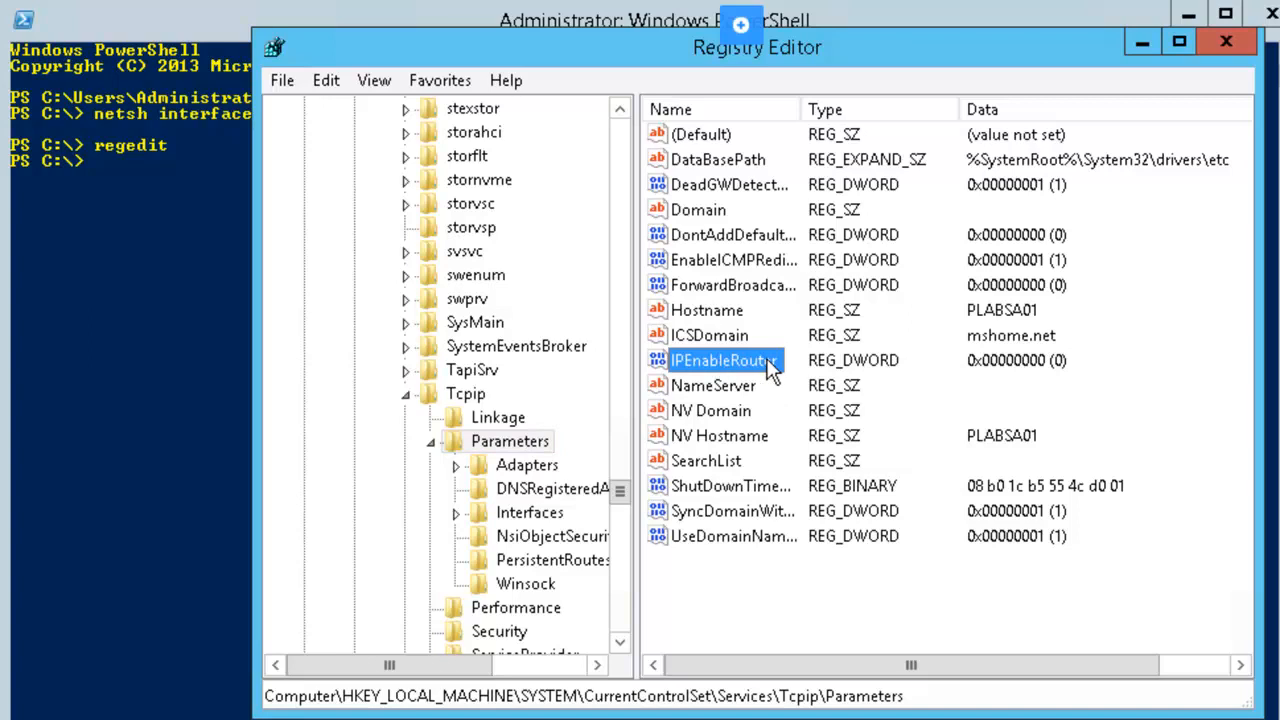
Change the IPEnableRouter registry value data to 1
right_click(725, 360)
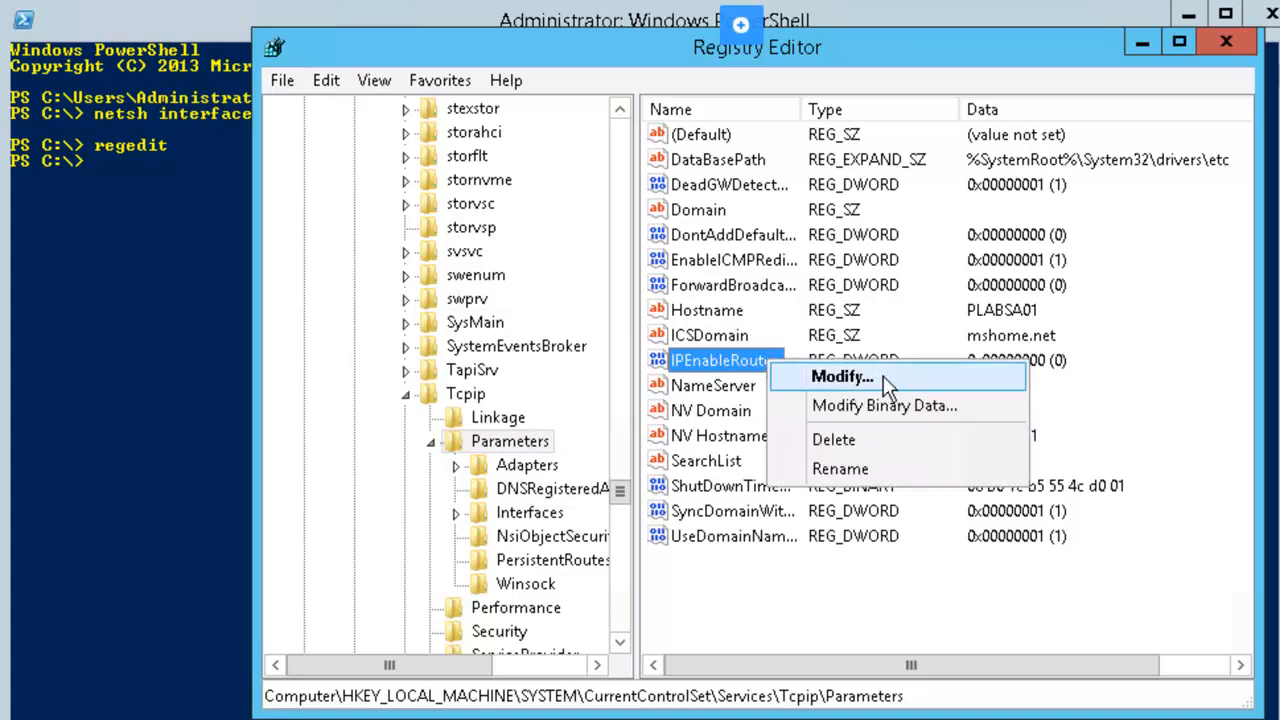
left_click(842, 376)
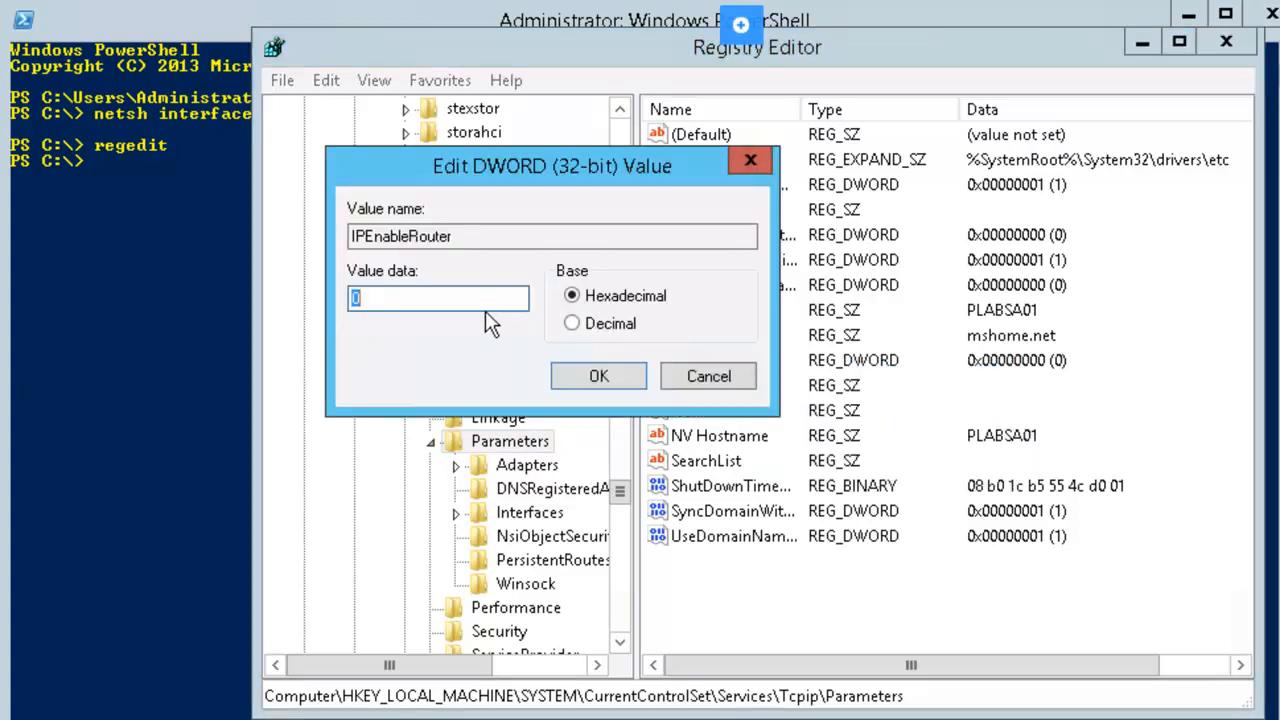
type("1")
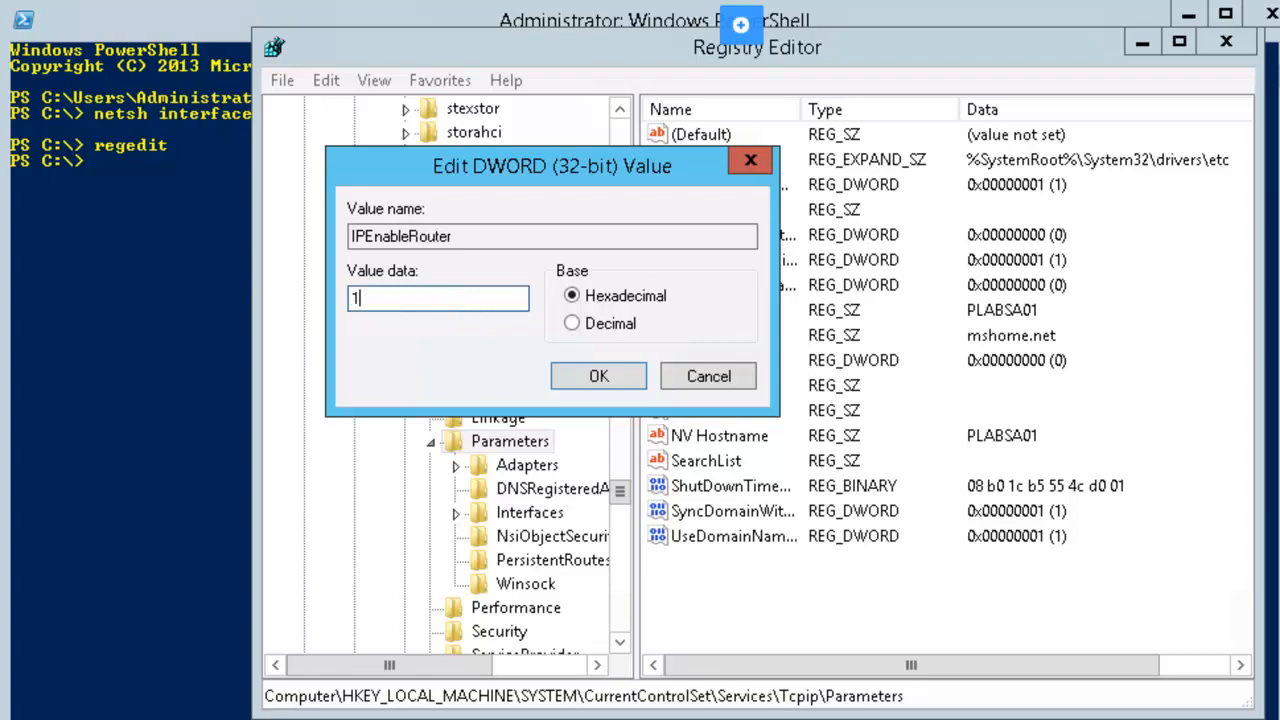
left_click(598, 375)
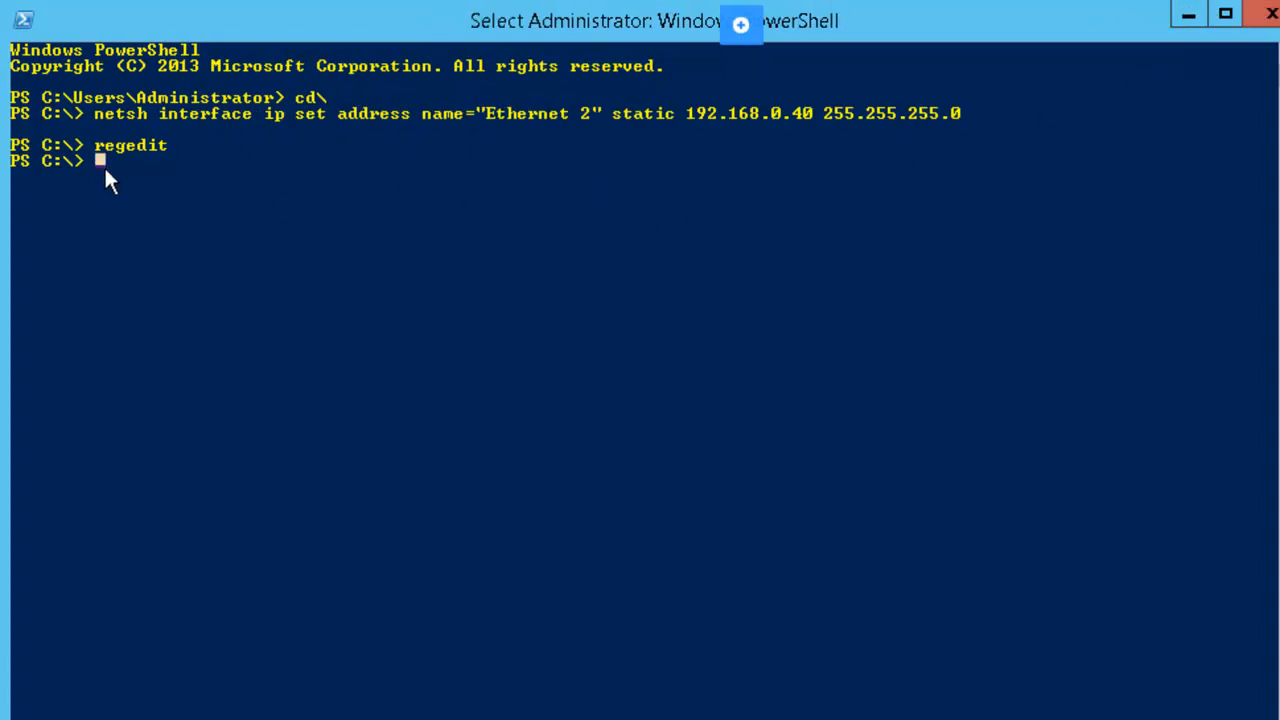
Run shutdown /r /t 0 to restart the server immediately
type("shutdown /")
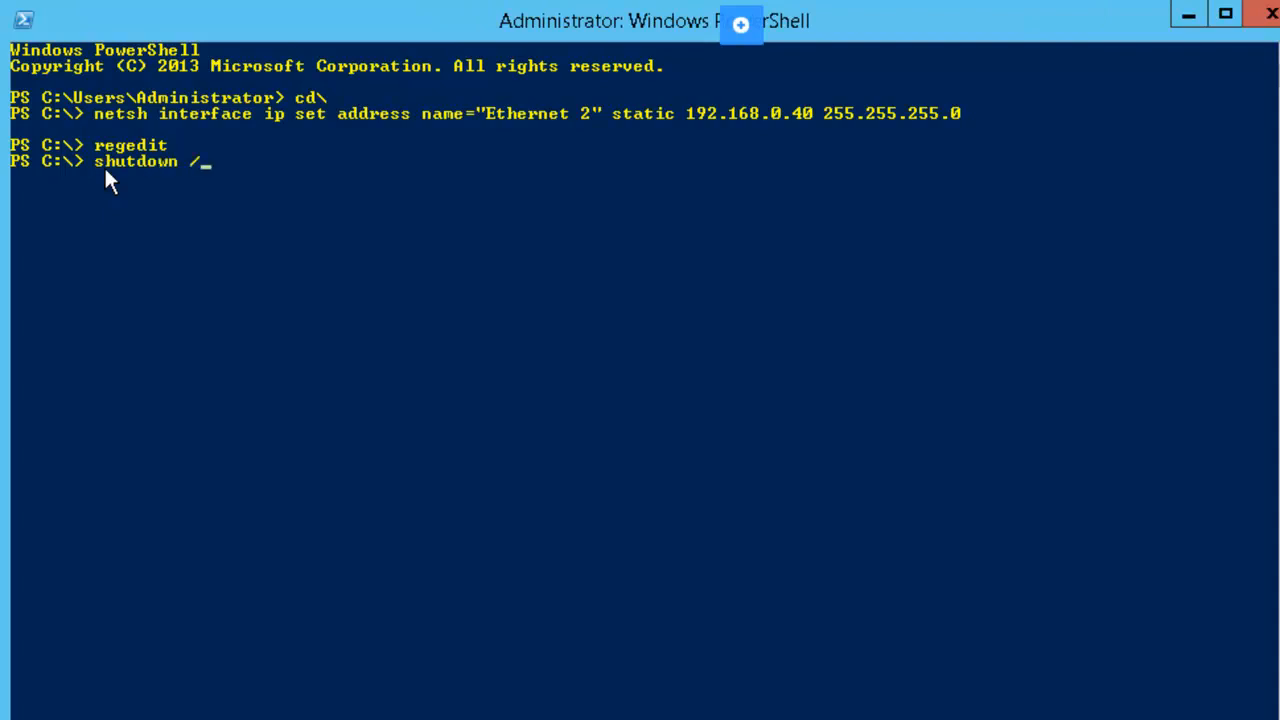
type("r")
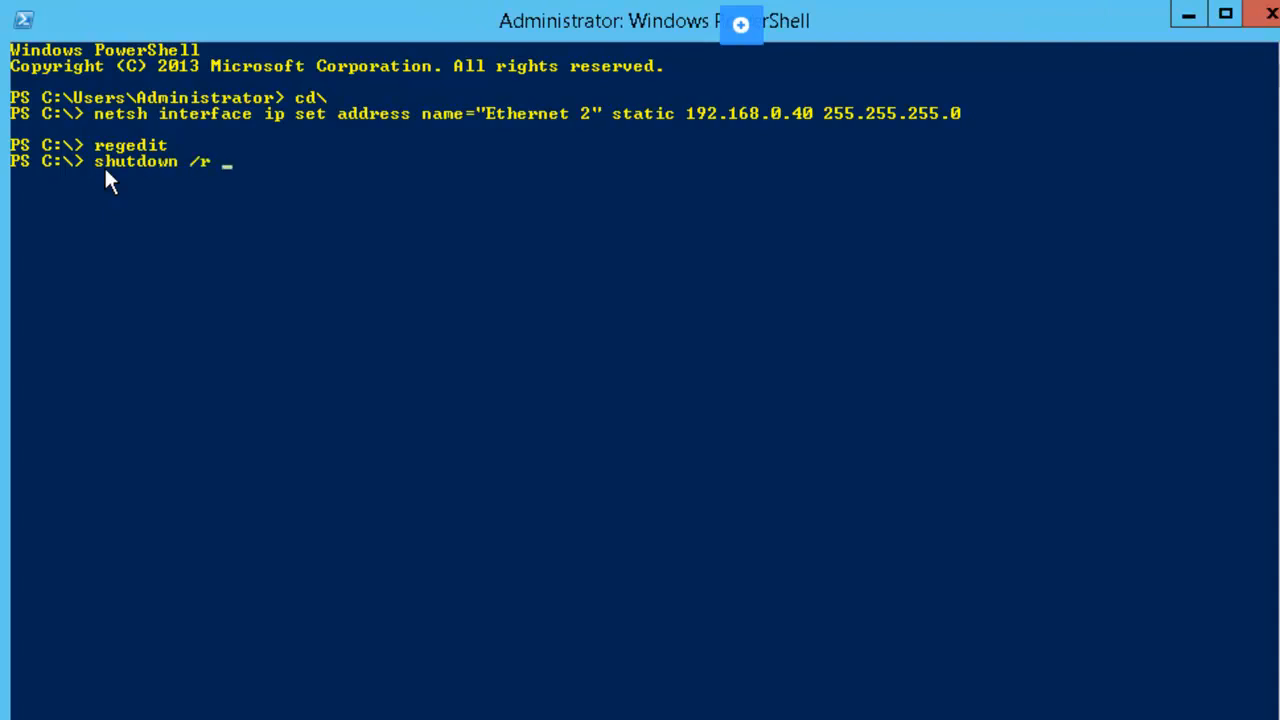
type("/t 0")
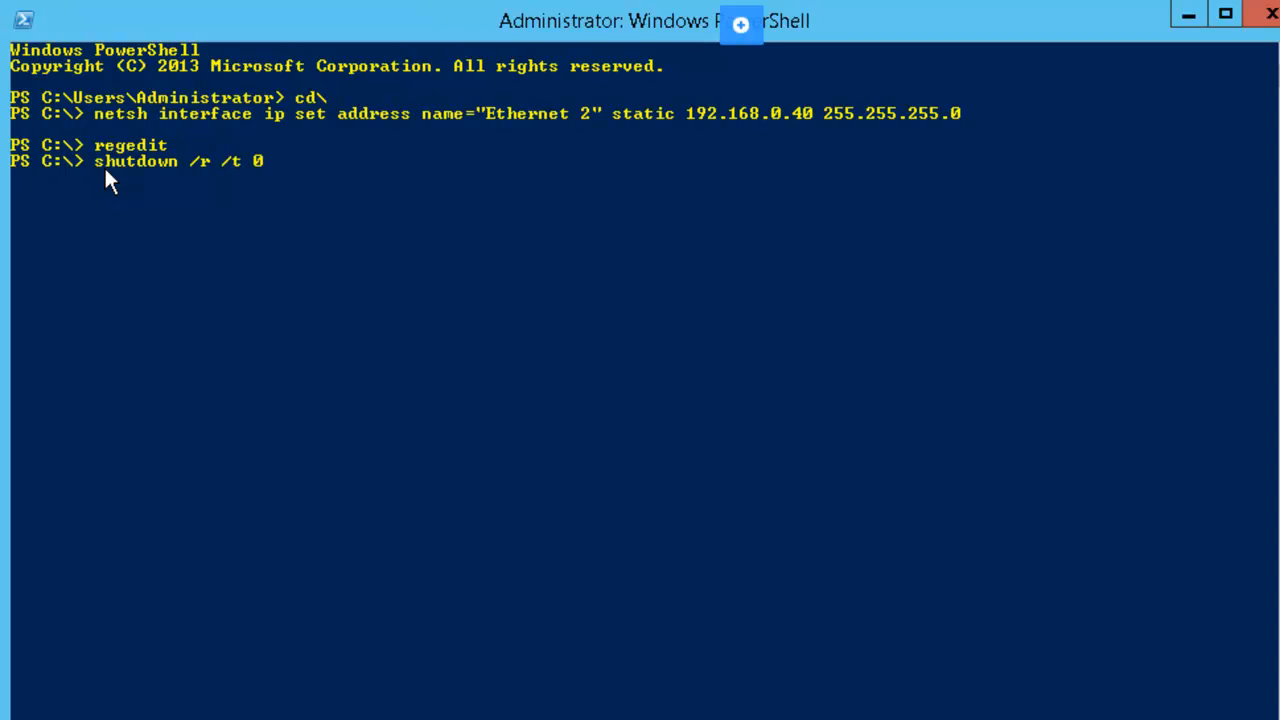
key("Enter")
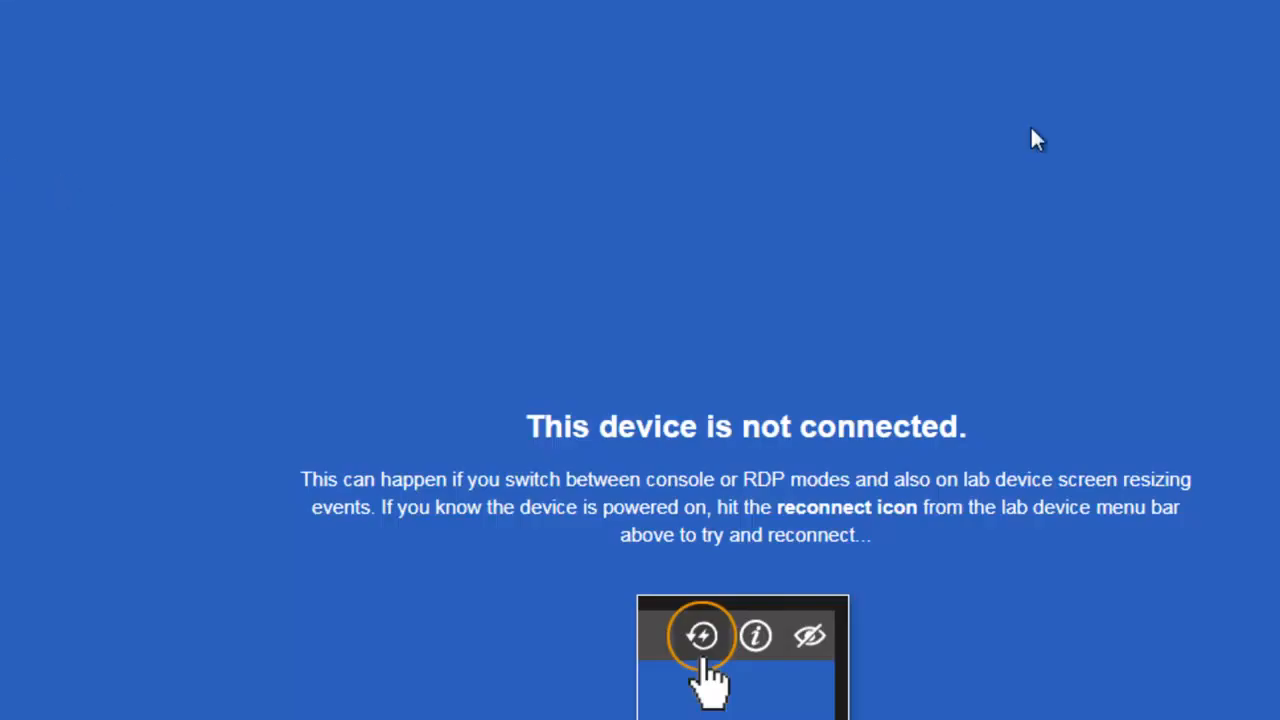
Reconnect to the restarted lab server
left_click(703, 636)
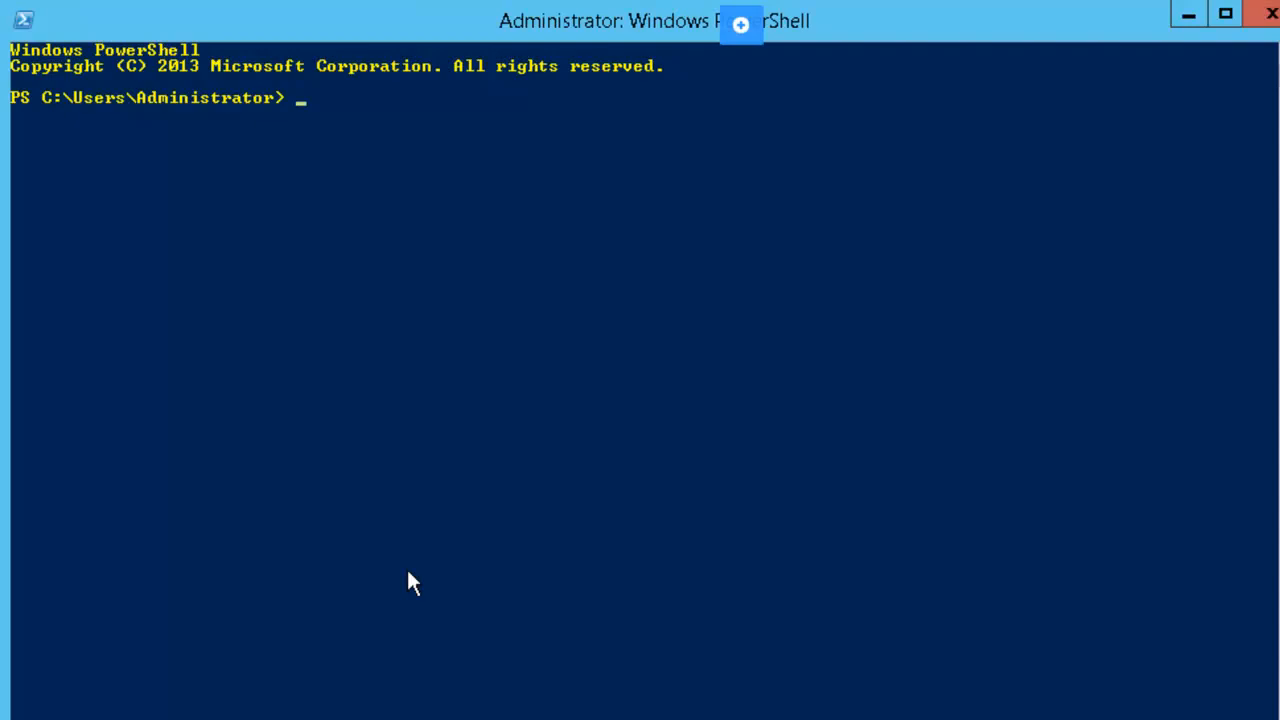
Run ipconfig /a and scroll the output to review Ethernet and ISATAP adapters
type("ipconfig /a")
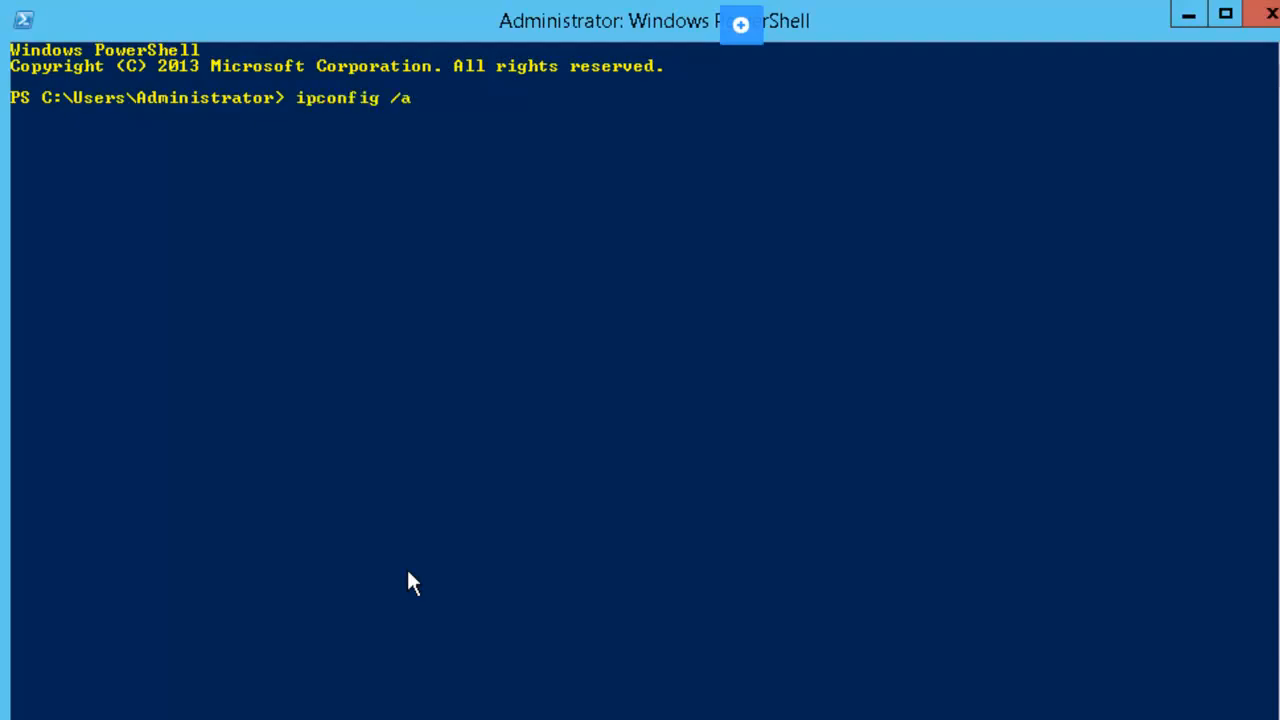
key("Enter")
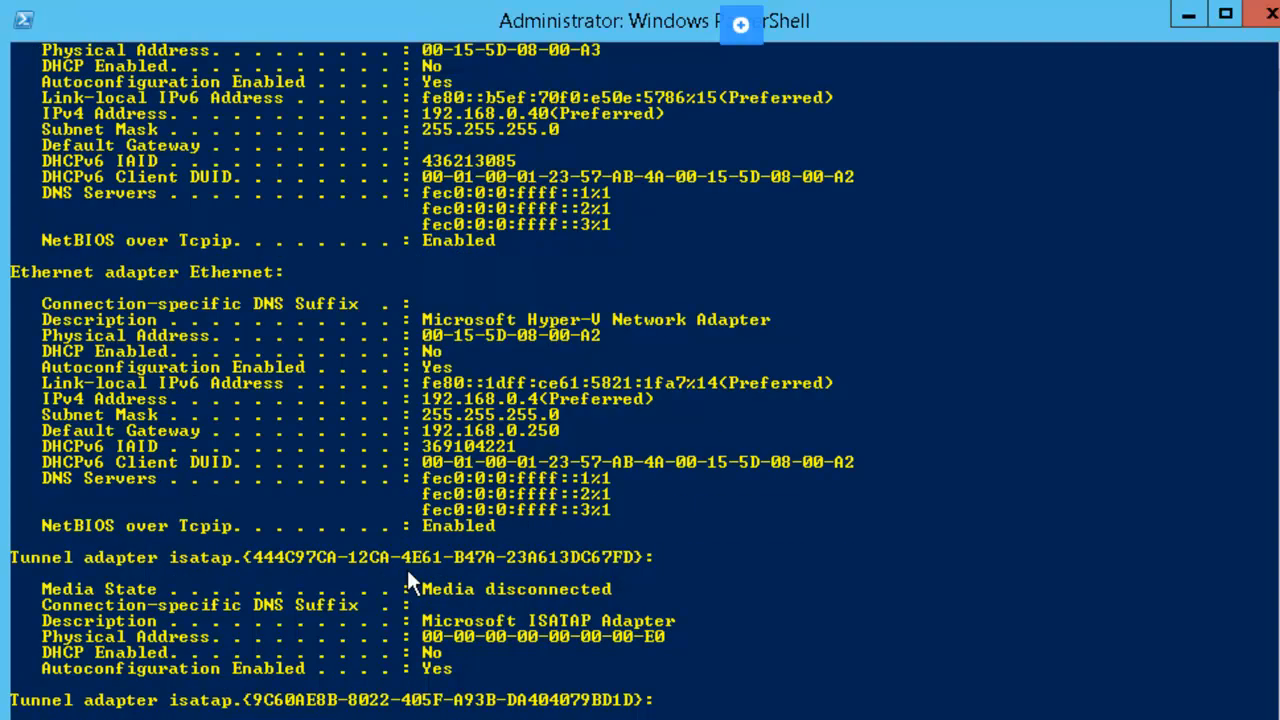
scroll("up", 3)
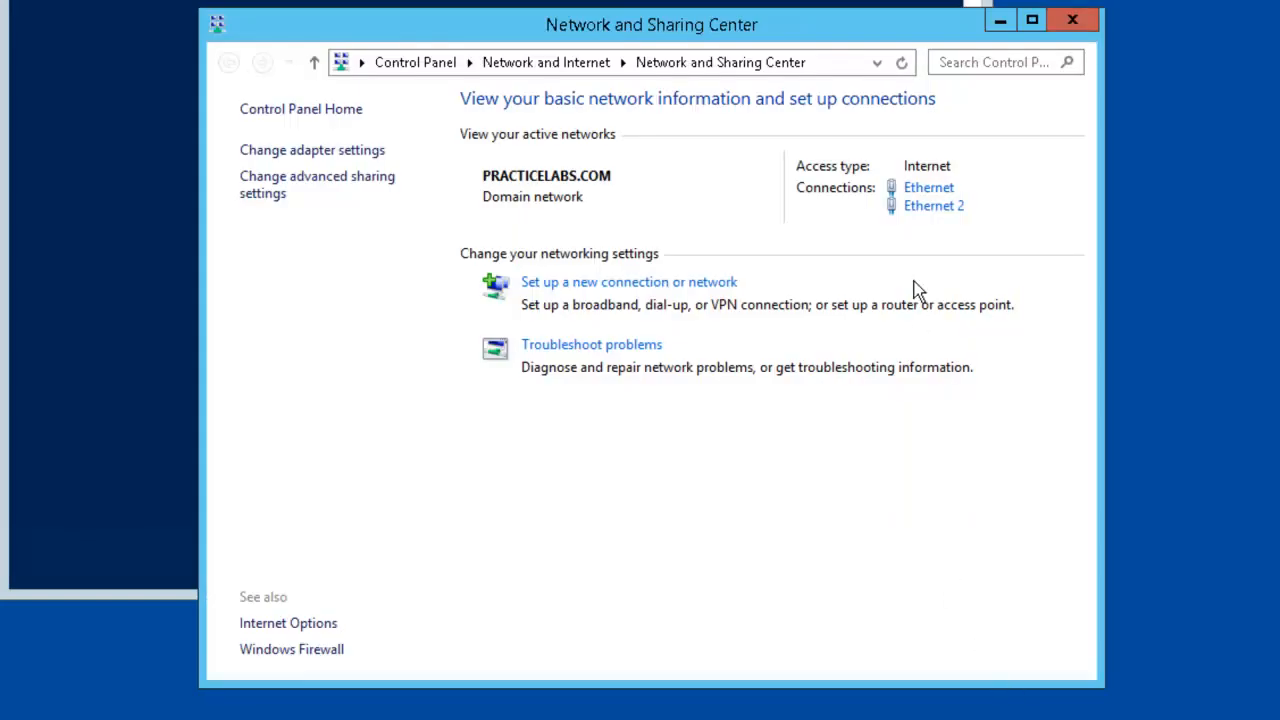
mouse_move(925, 205)
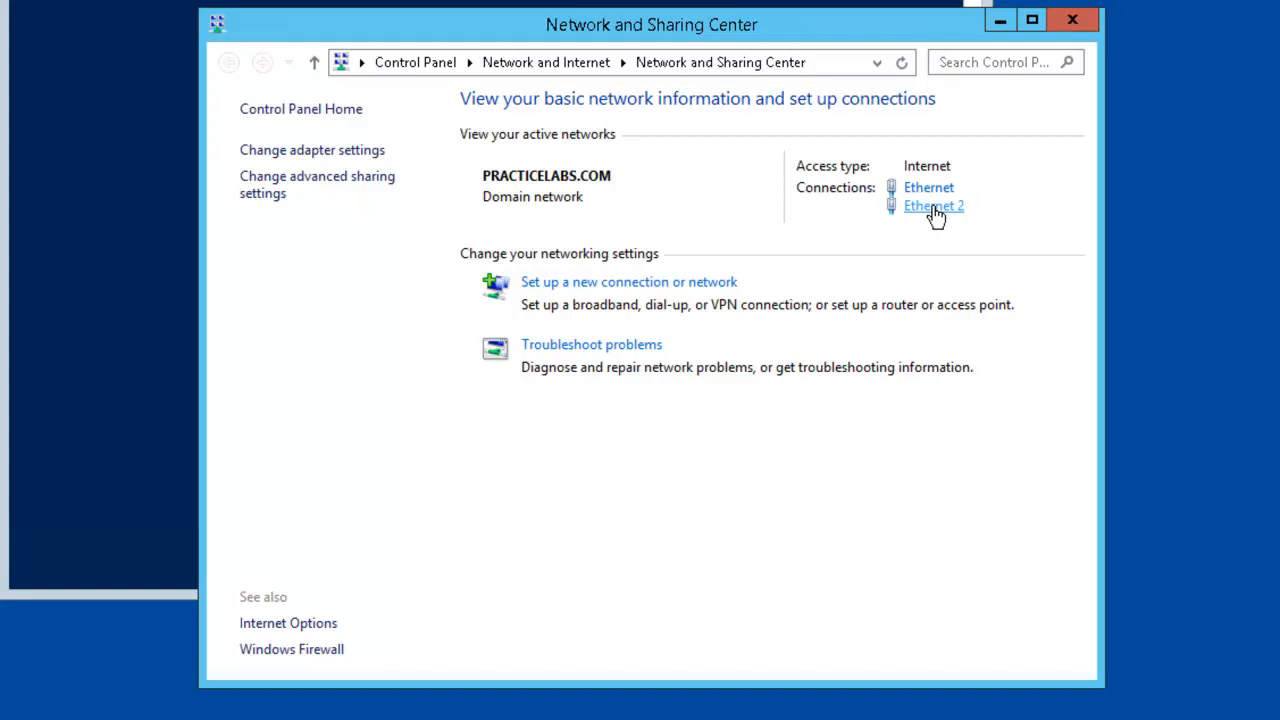
mouse_move(940, 215)
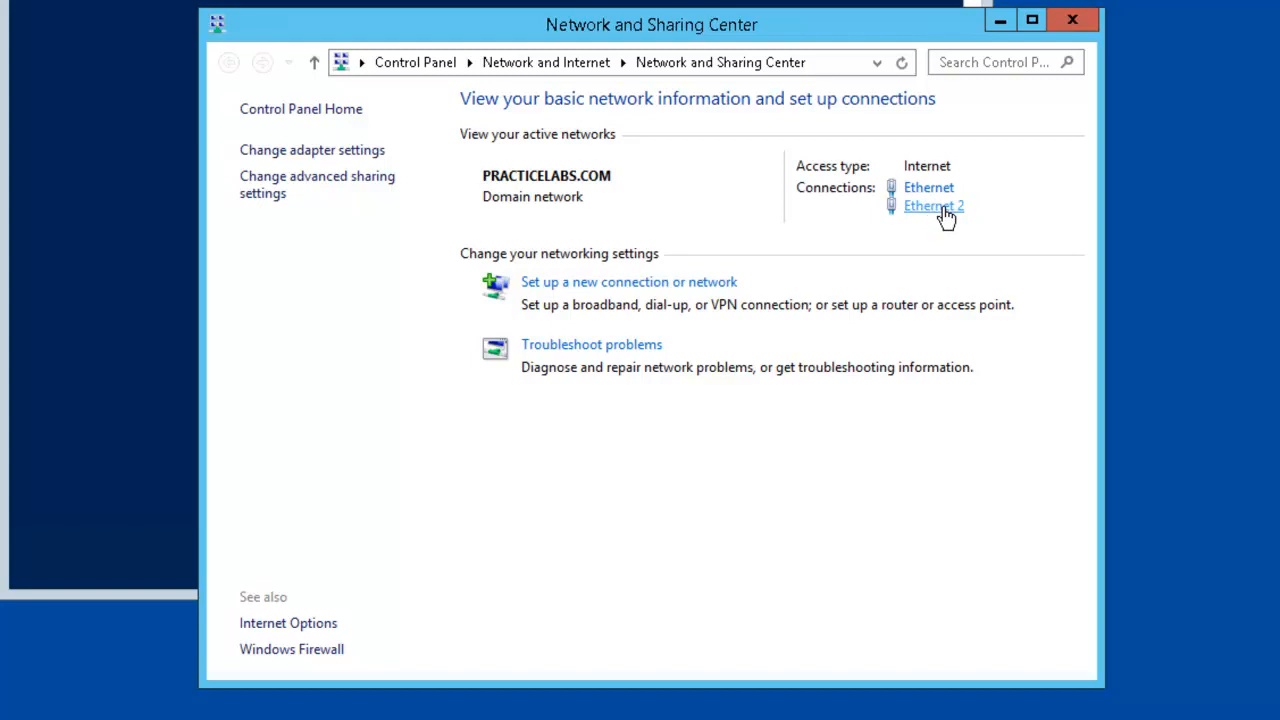
Uncheck Internet Protocol Version 6 (TCP/IPv6) in Ethernet 2's properties and confirm
left_click(933, 205)
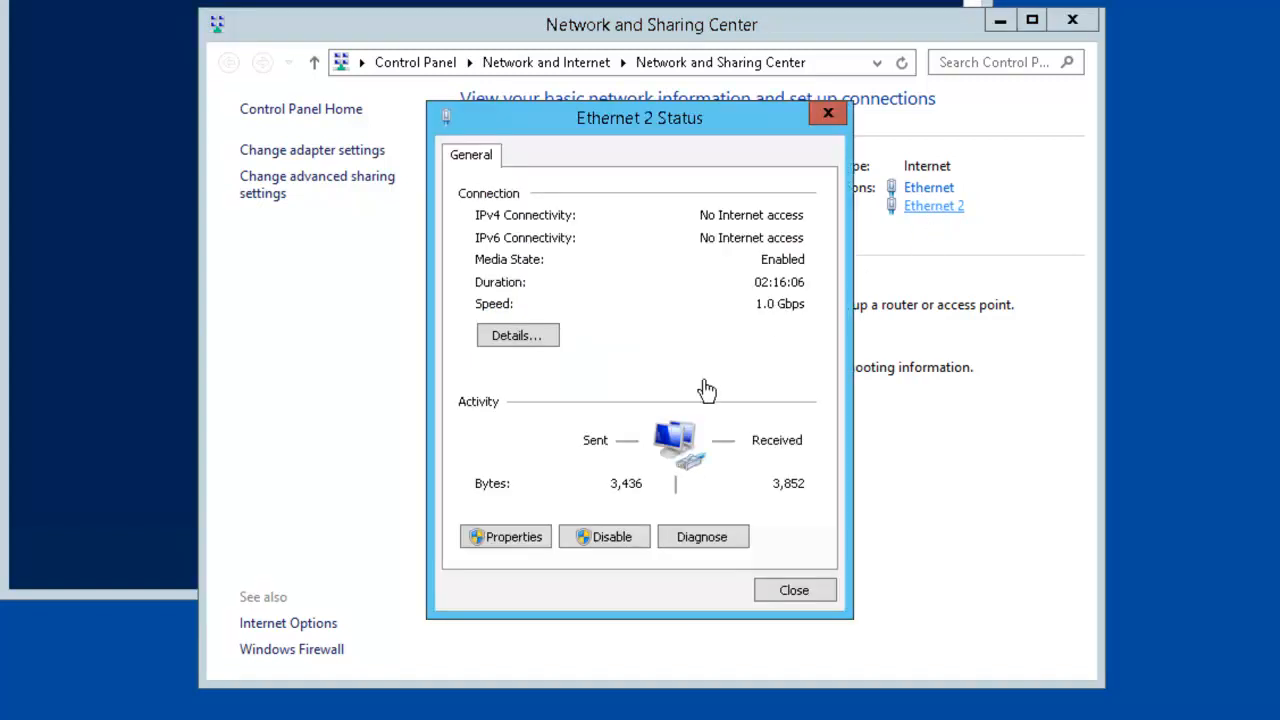
left_click(505, 537)
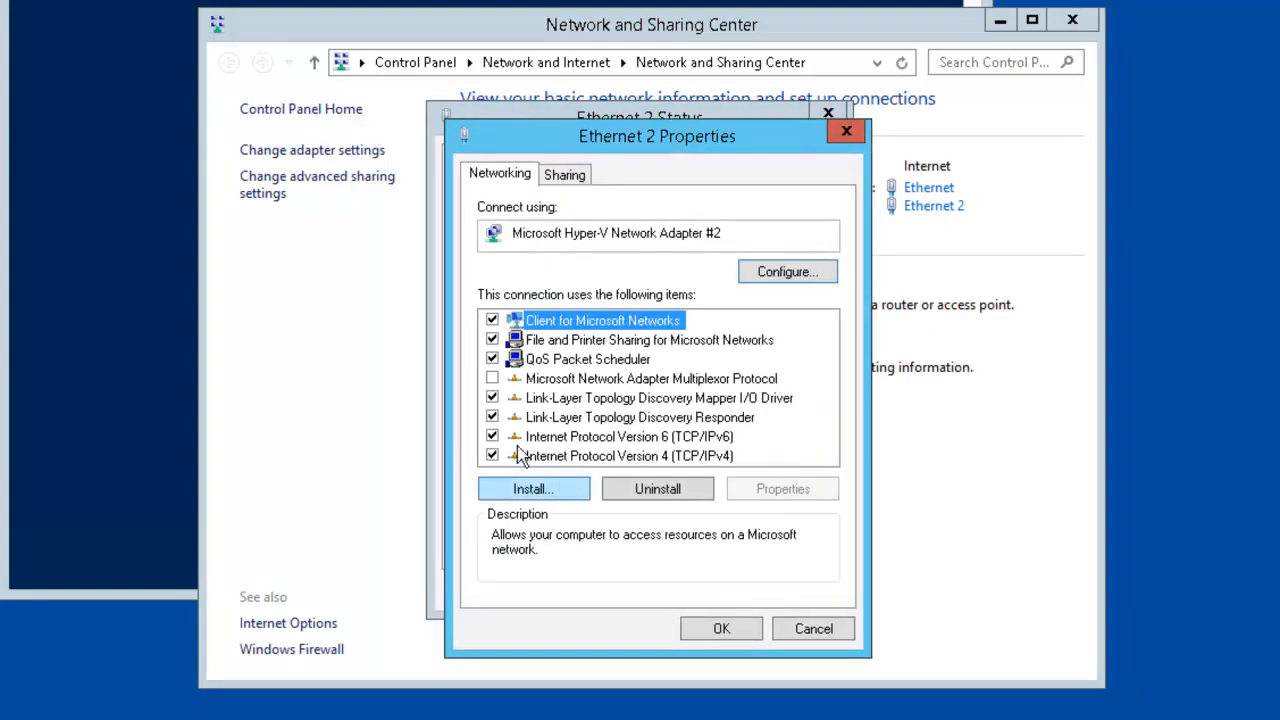
left_click(629, 436)
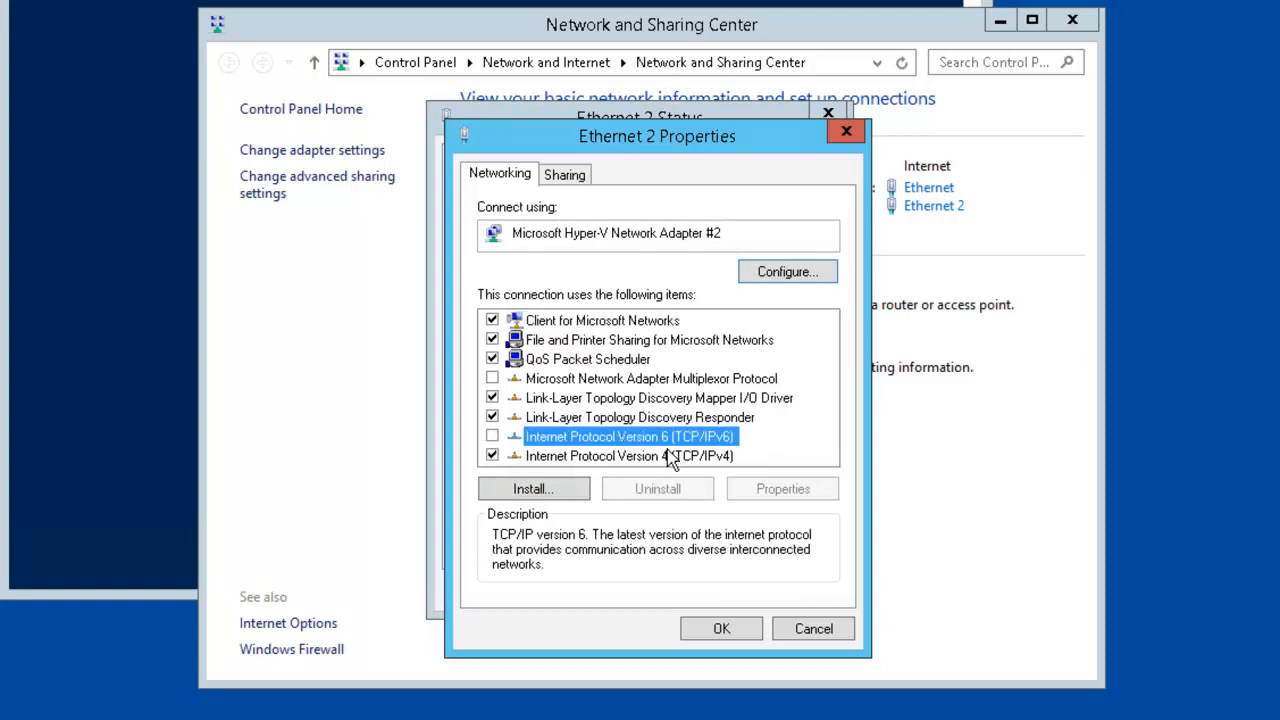
mouse_move(730, 450)
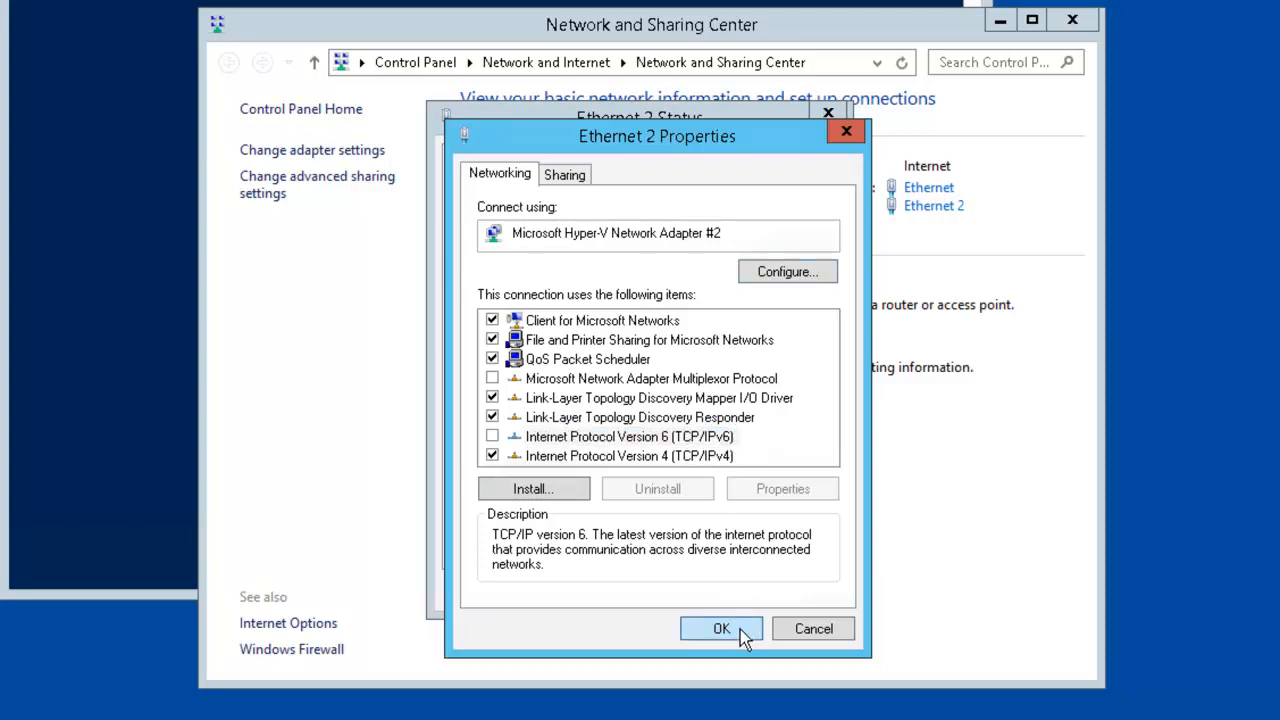
left_click(721, 628)
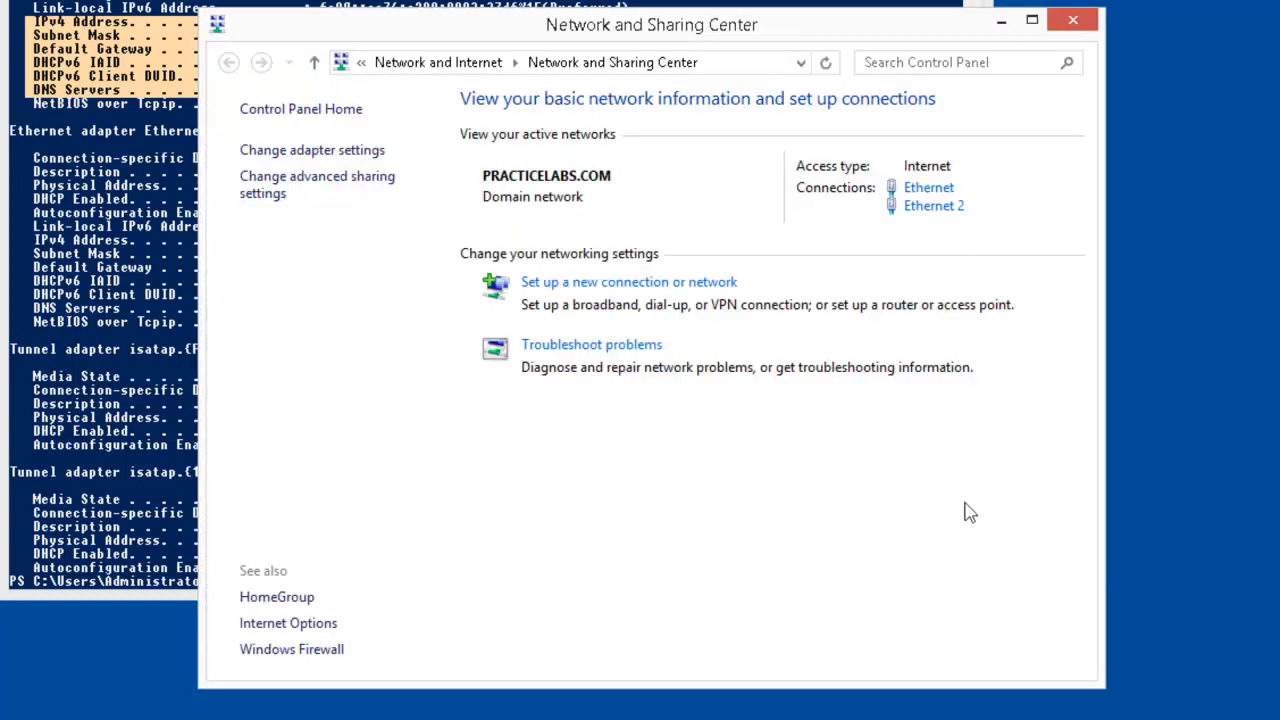
mouse_move(933, 205)
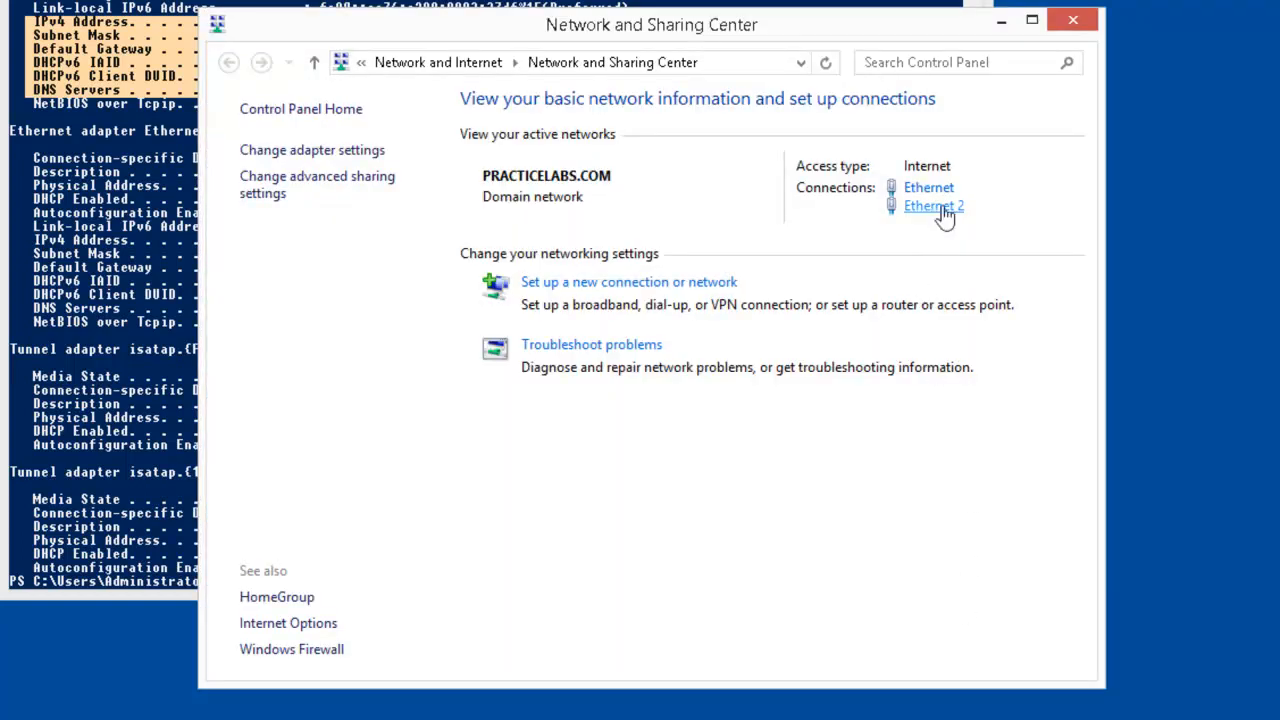
left_click(933, 205)
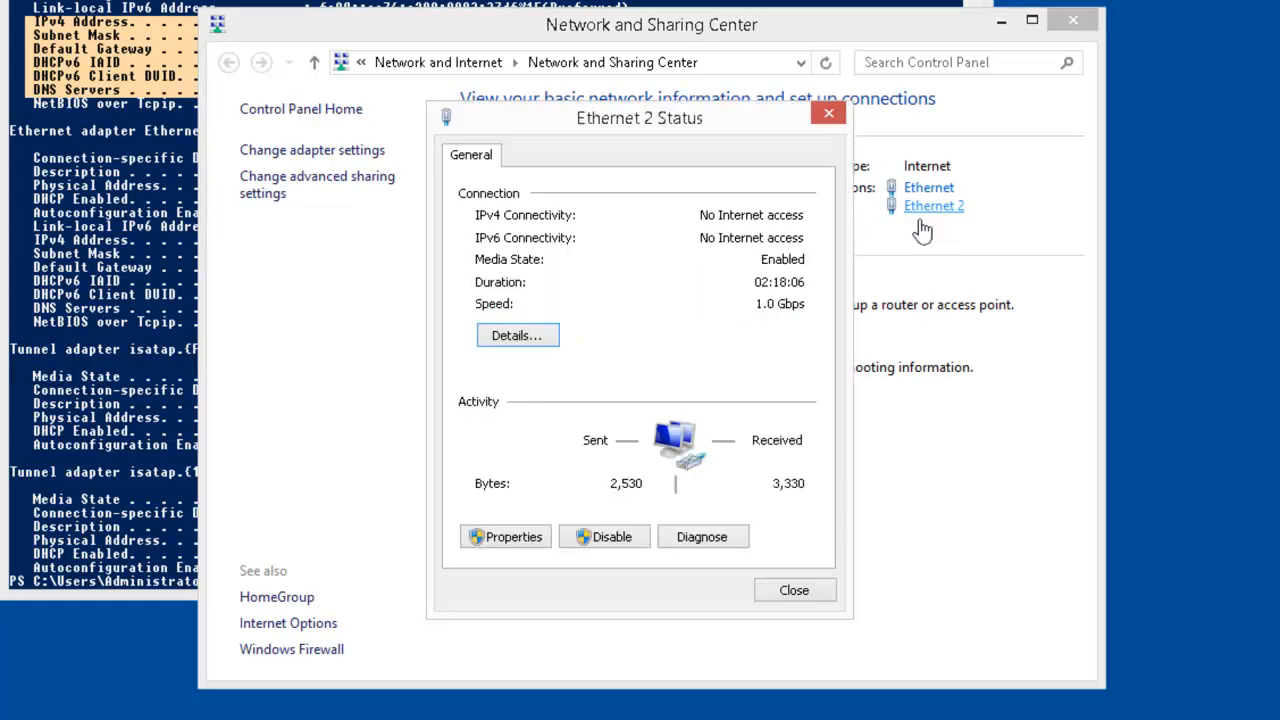
left_click(505, 537)
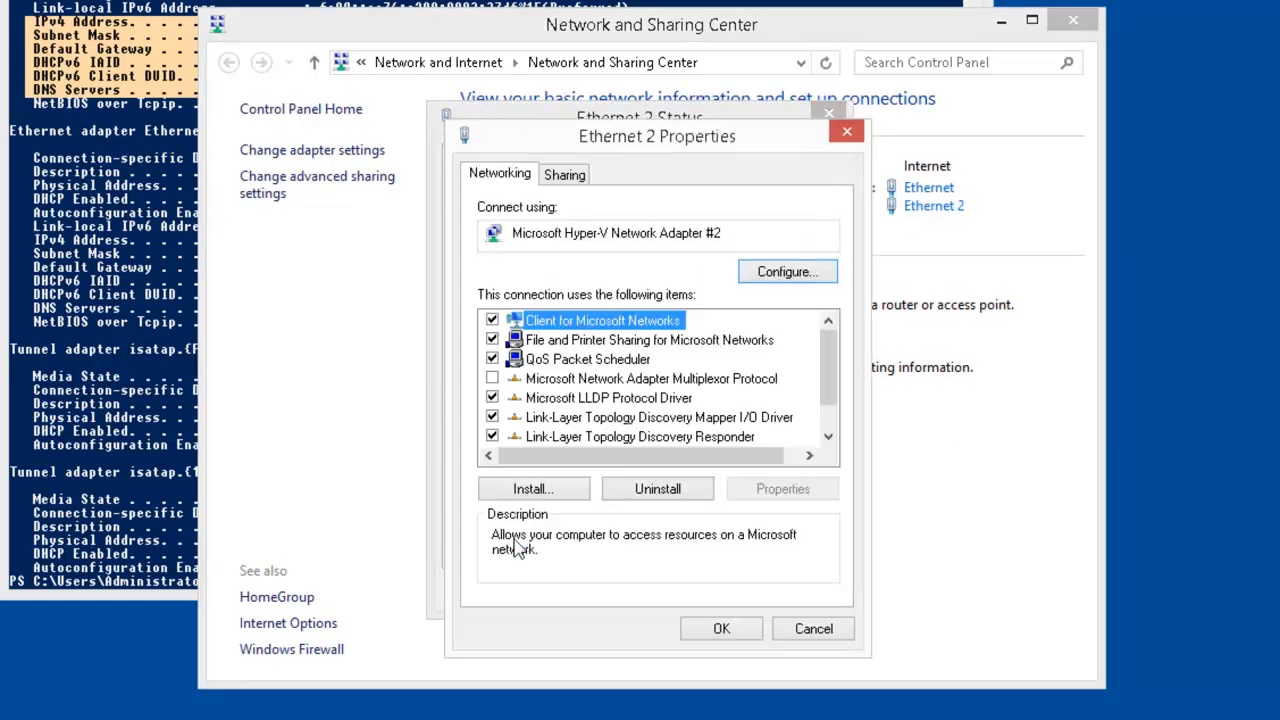
mouse_move(750, 446)
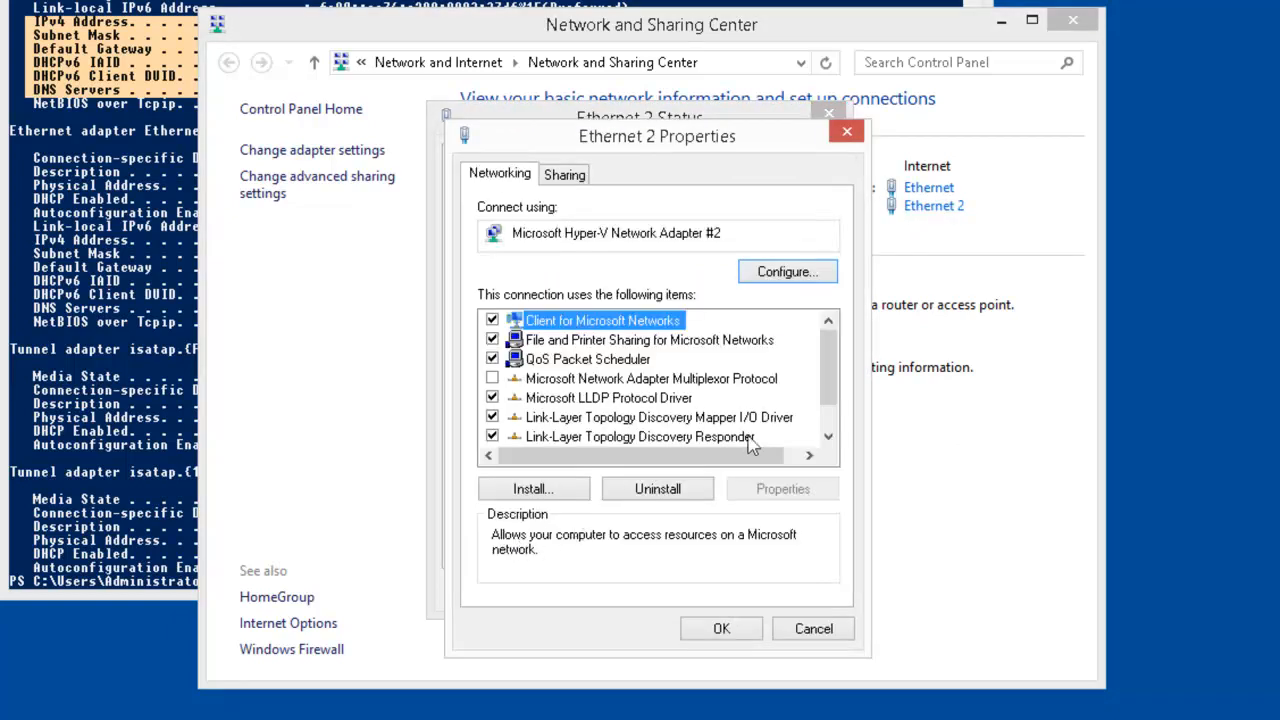
scroll("down", 3)
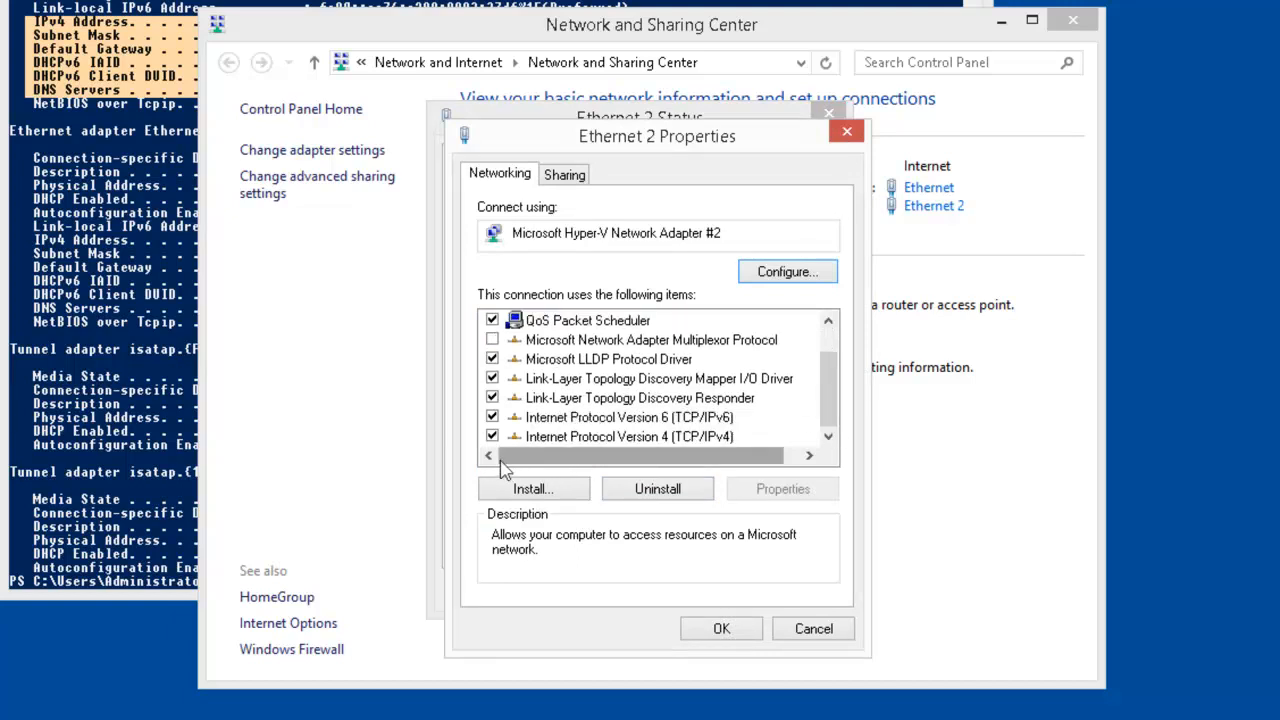
left_click(629, 437)
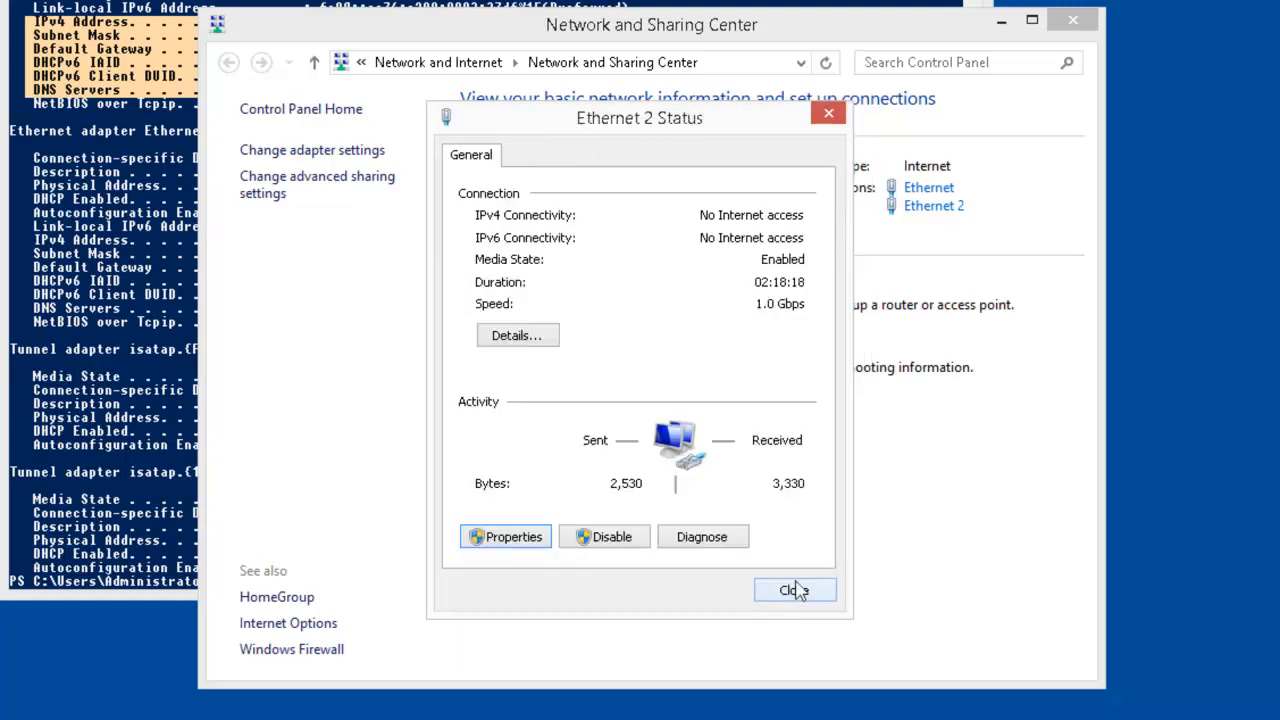
left_click(793, 590)
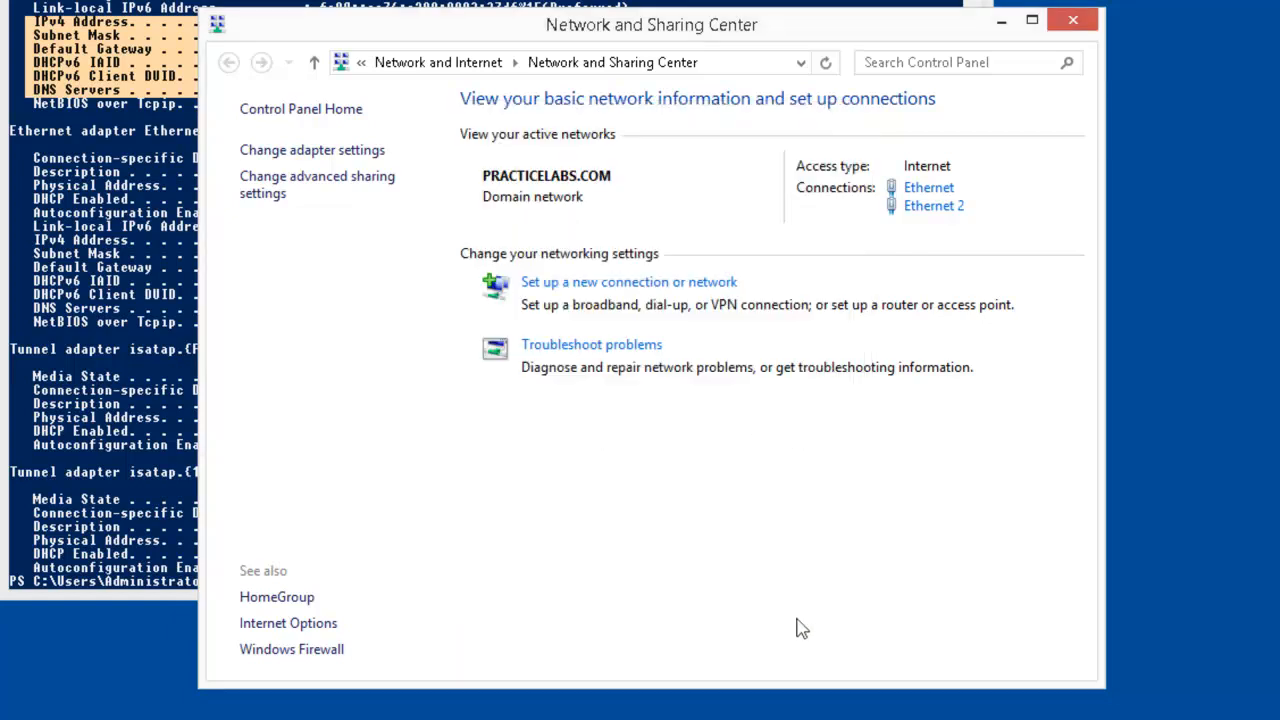
Run ipconfig /all in PowerShell to show Ethernet 2 at 192.168.0.50
left_click(338, 703)
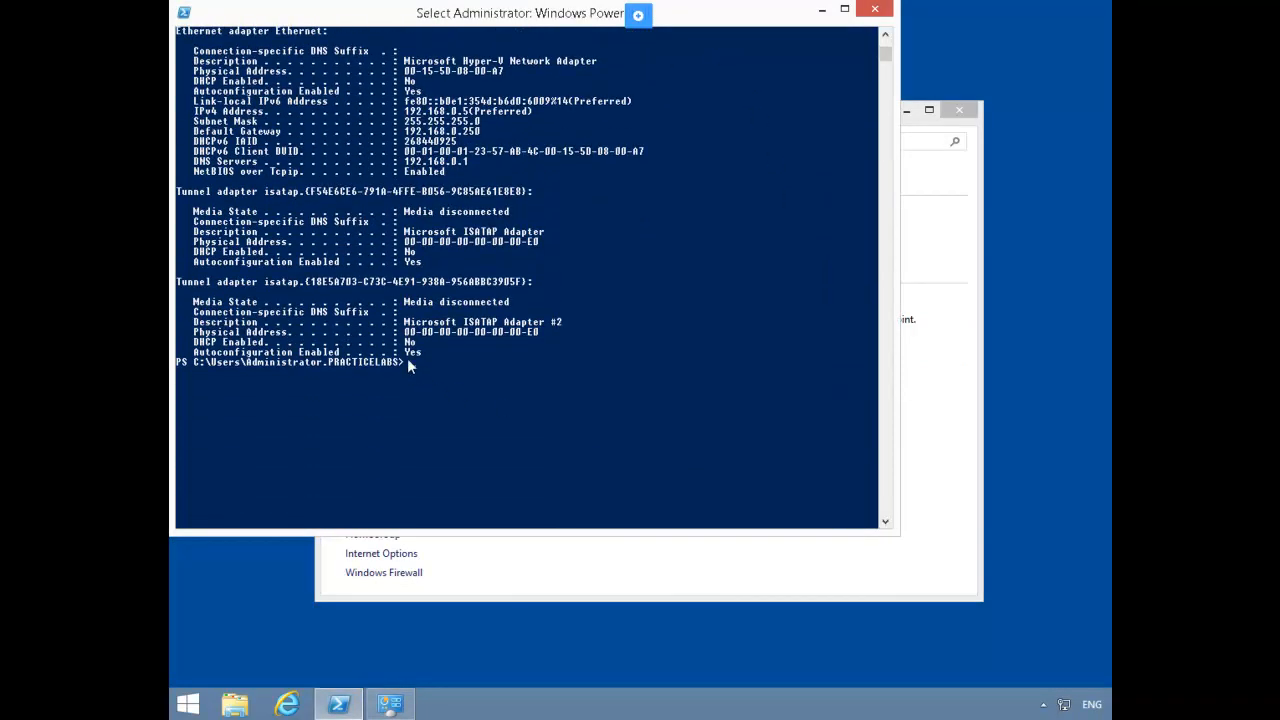
mouse_move(418, 373)
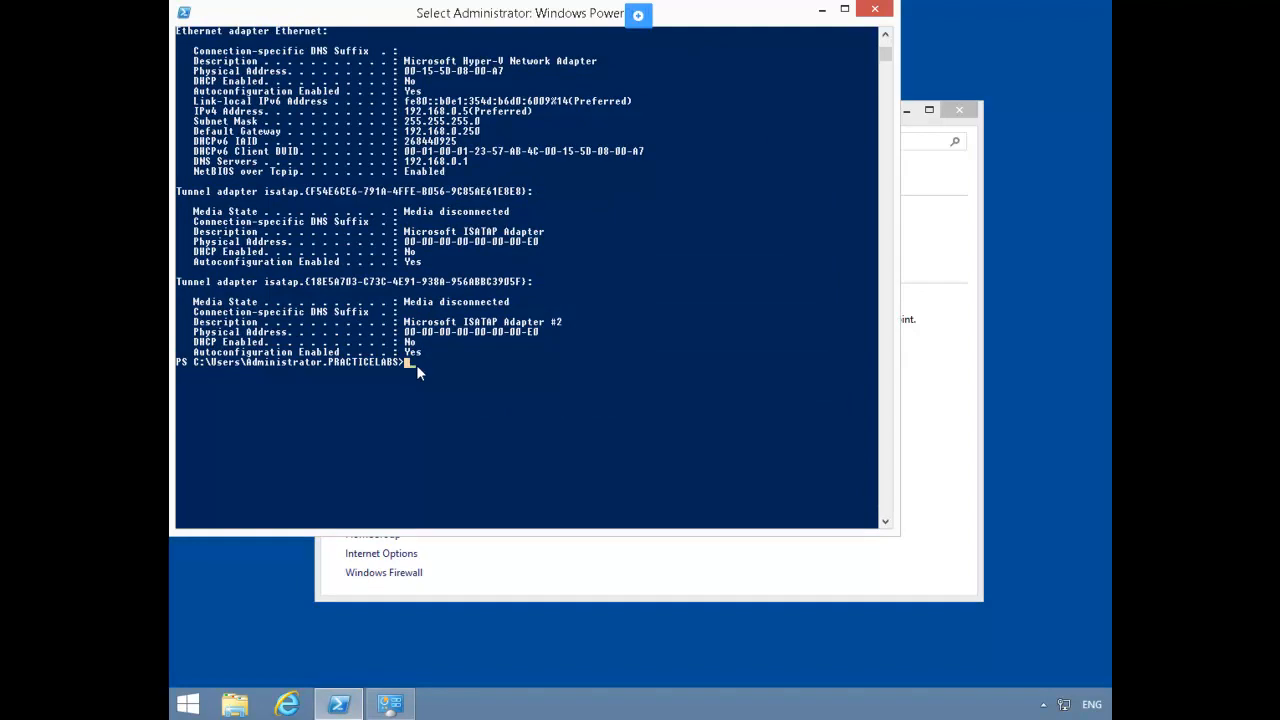
type("ipcon")
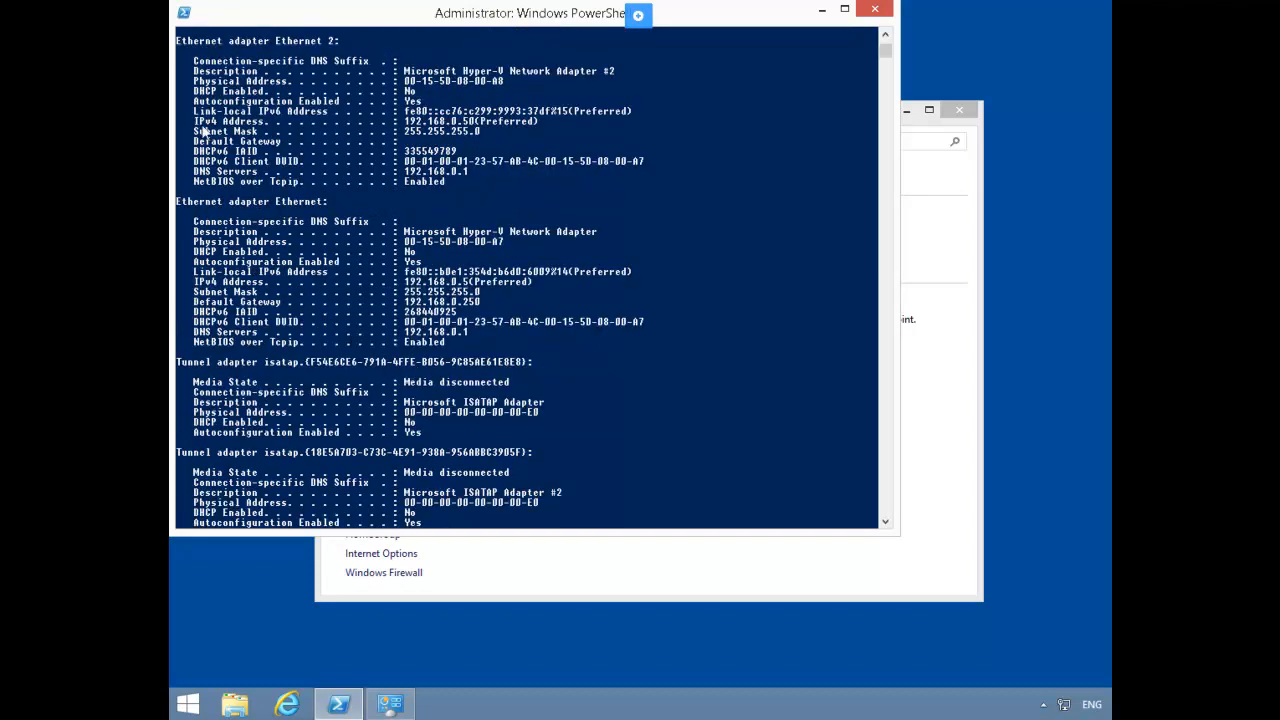
mouse_move(280, 48)
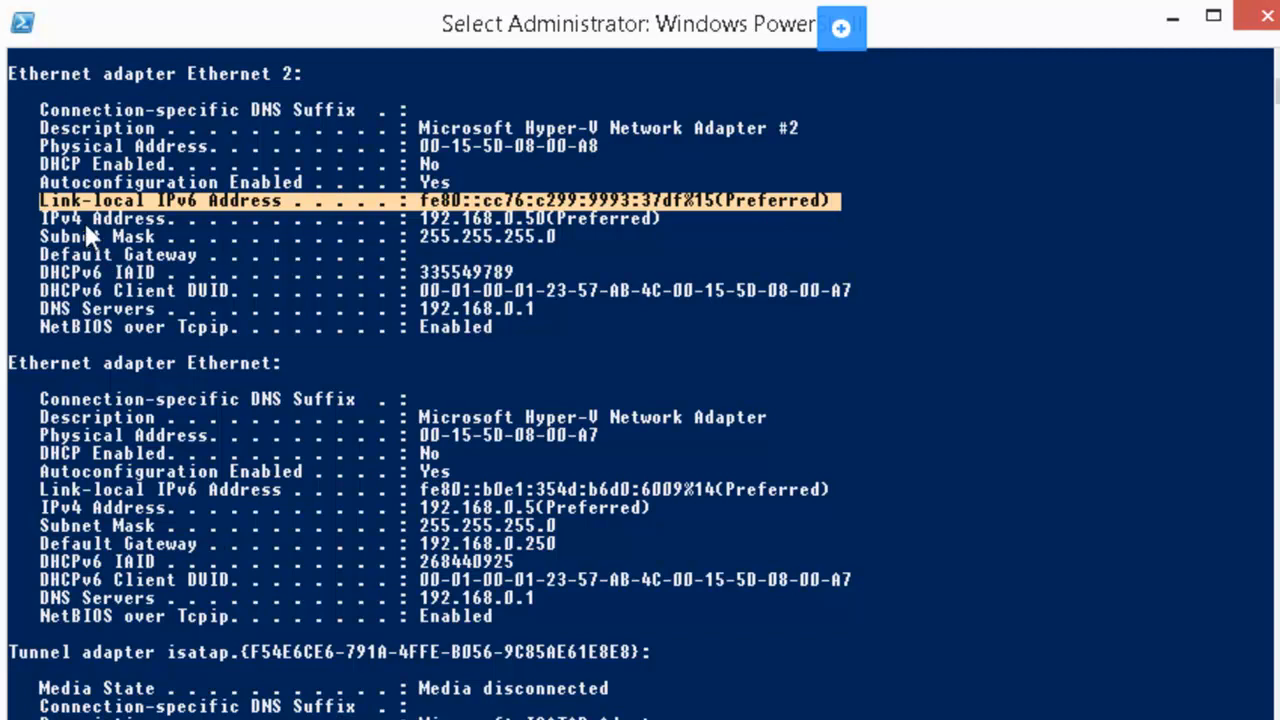
mouse_move(245, 222)
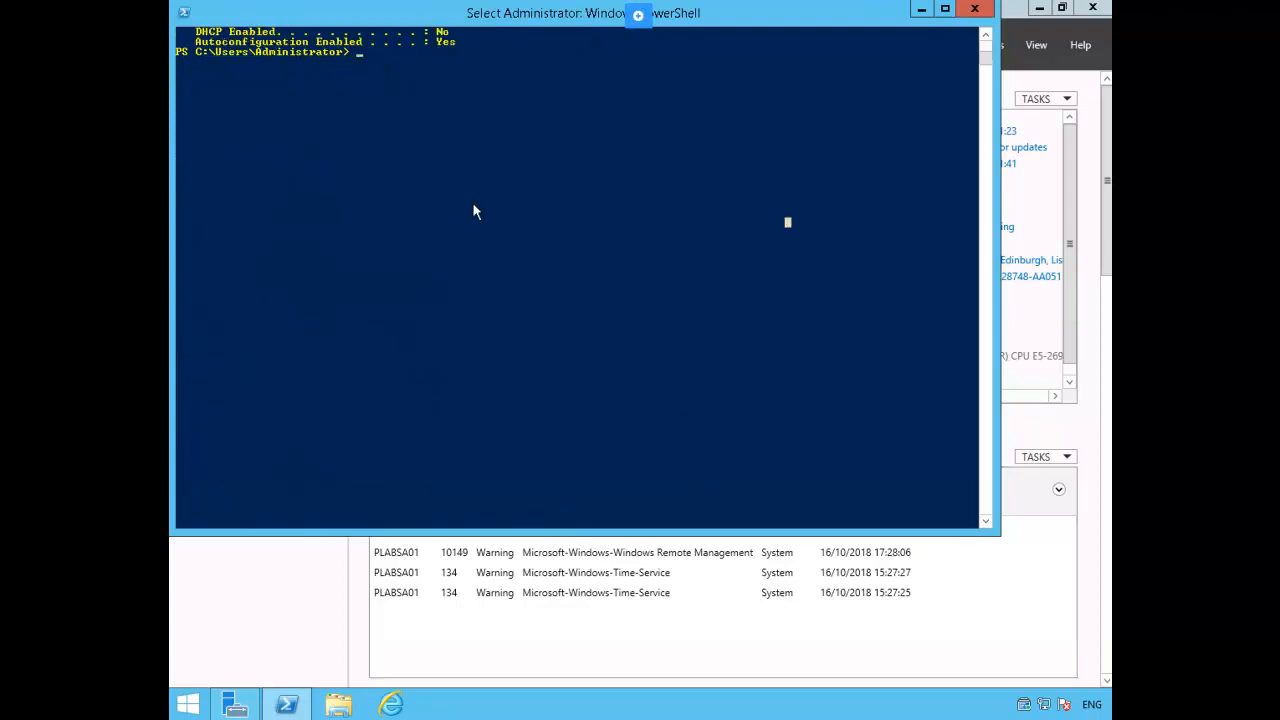
Run netsh interface ipv6 set interface "Ethernet 2" forwarding=enabled advertise=enabled
left_click(944, 9)
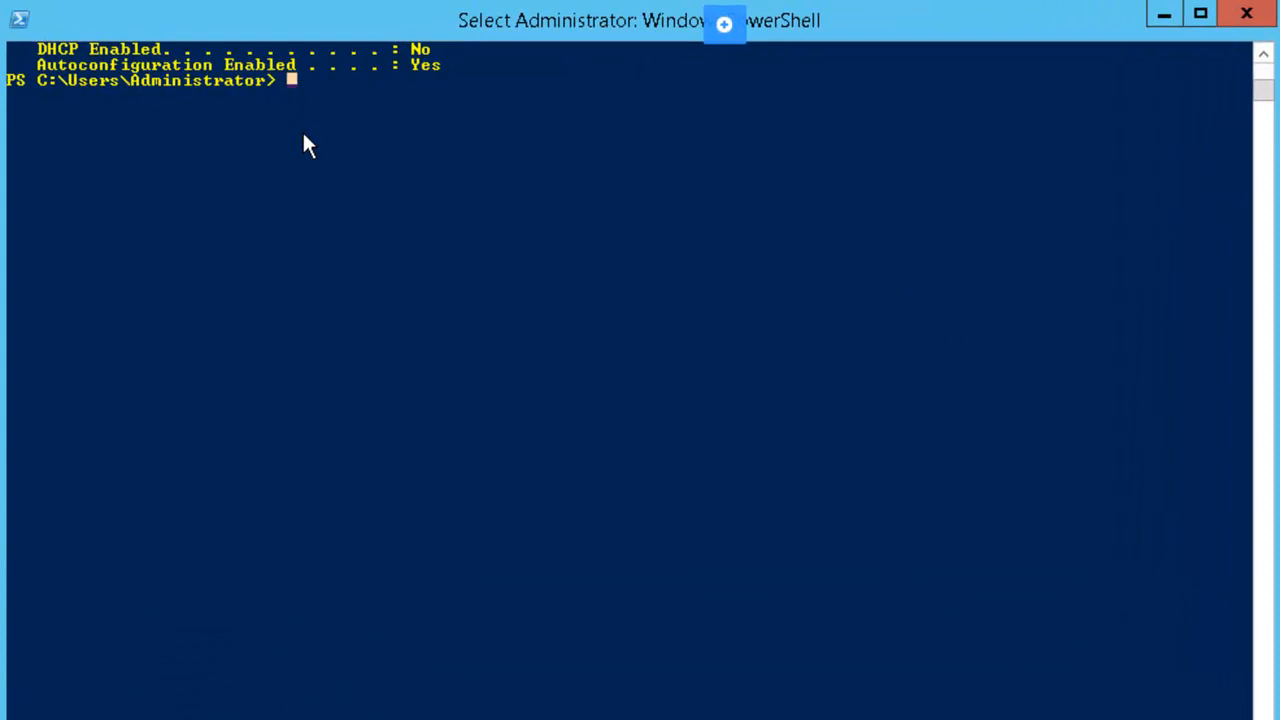
type("netsh interface ipv6")
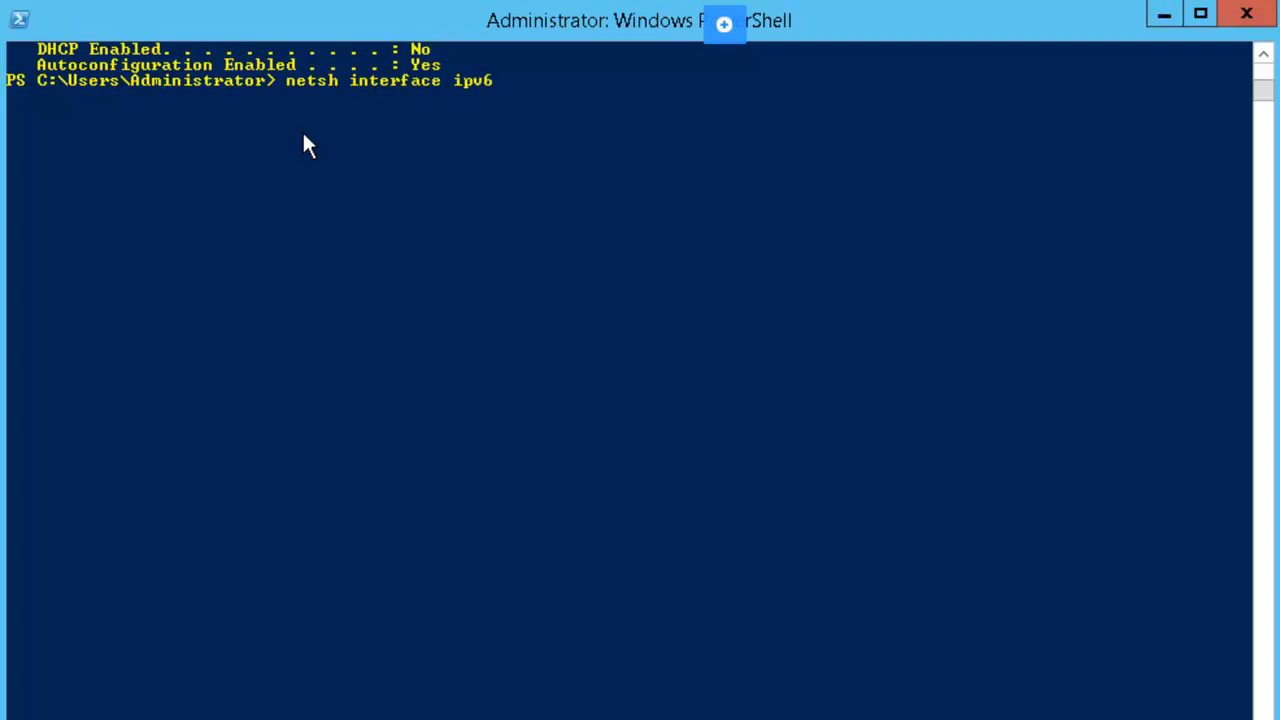
type("set interf")
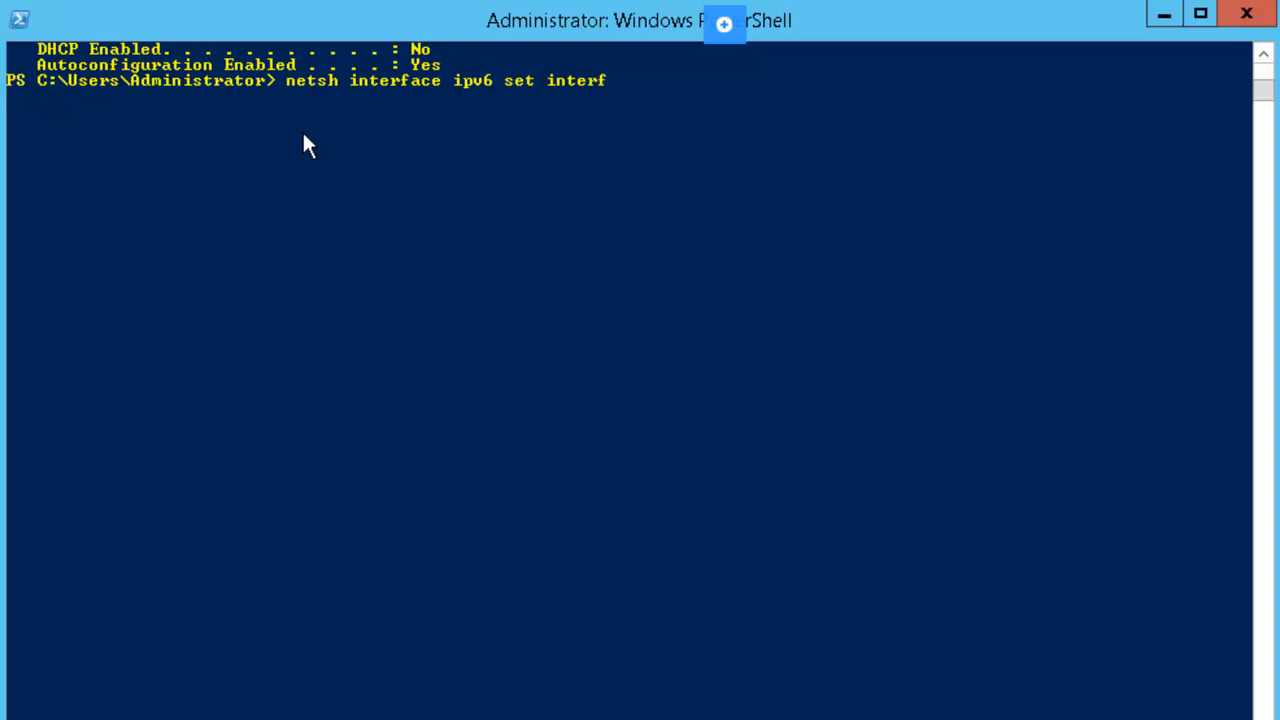
type("ace")
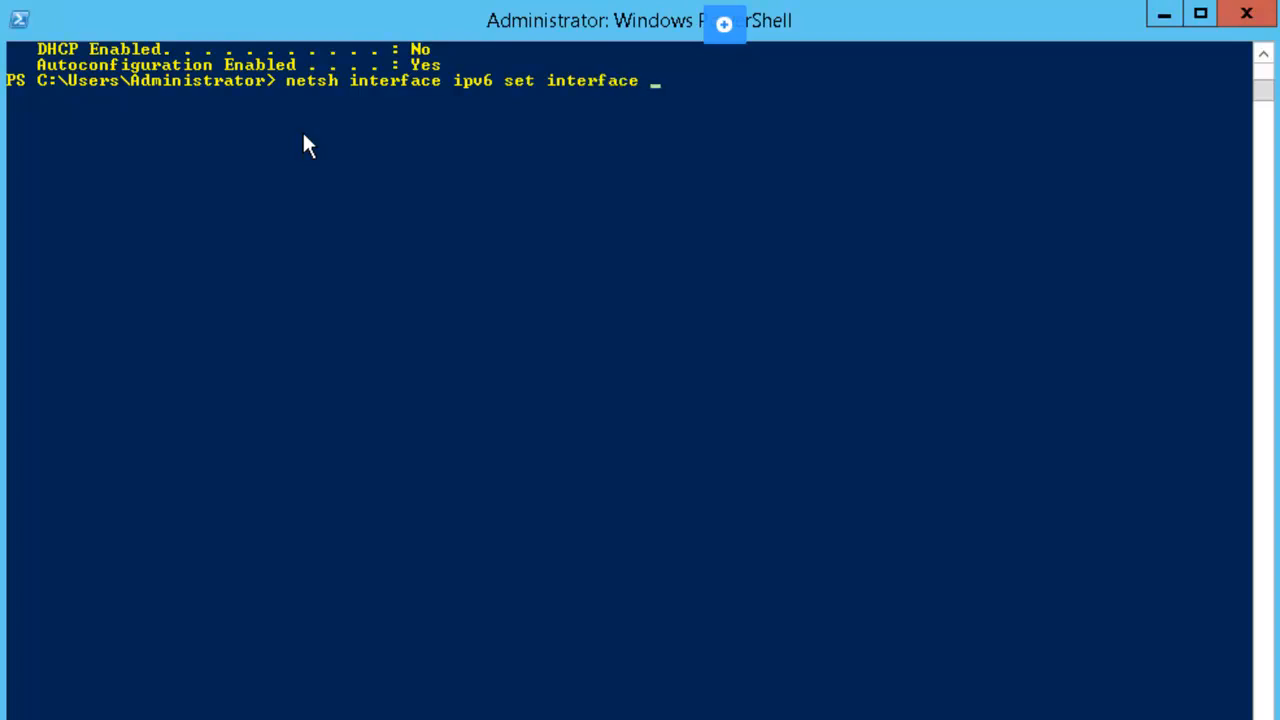
type("\"\"")
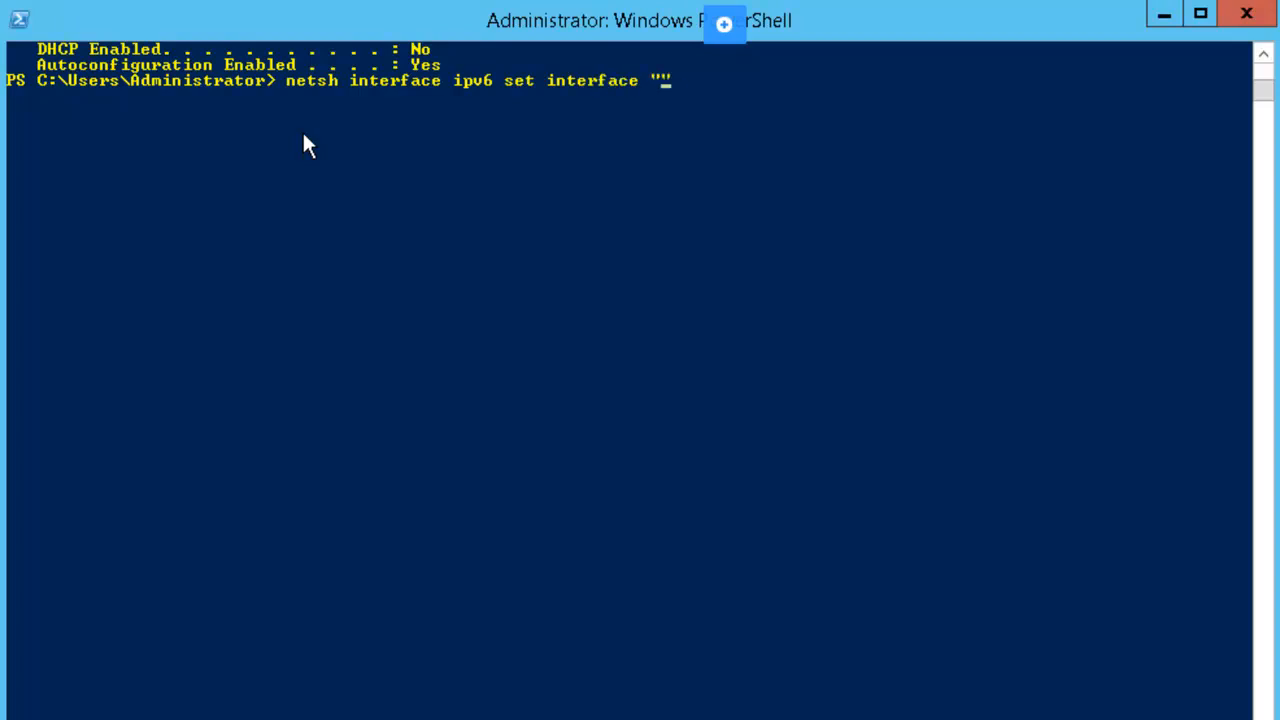
type("Ethernet")
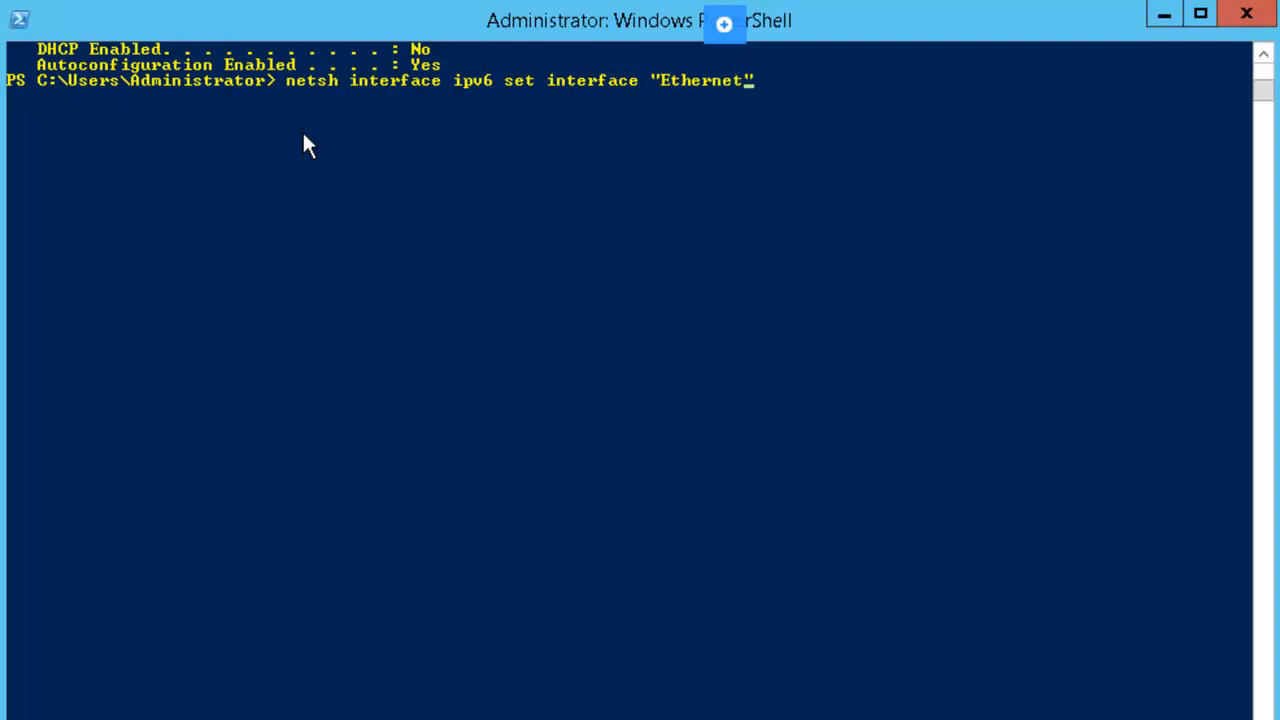
type("2")
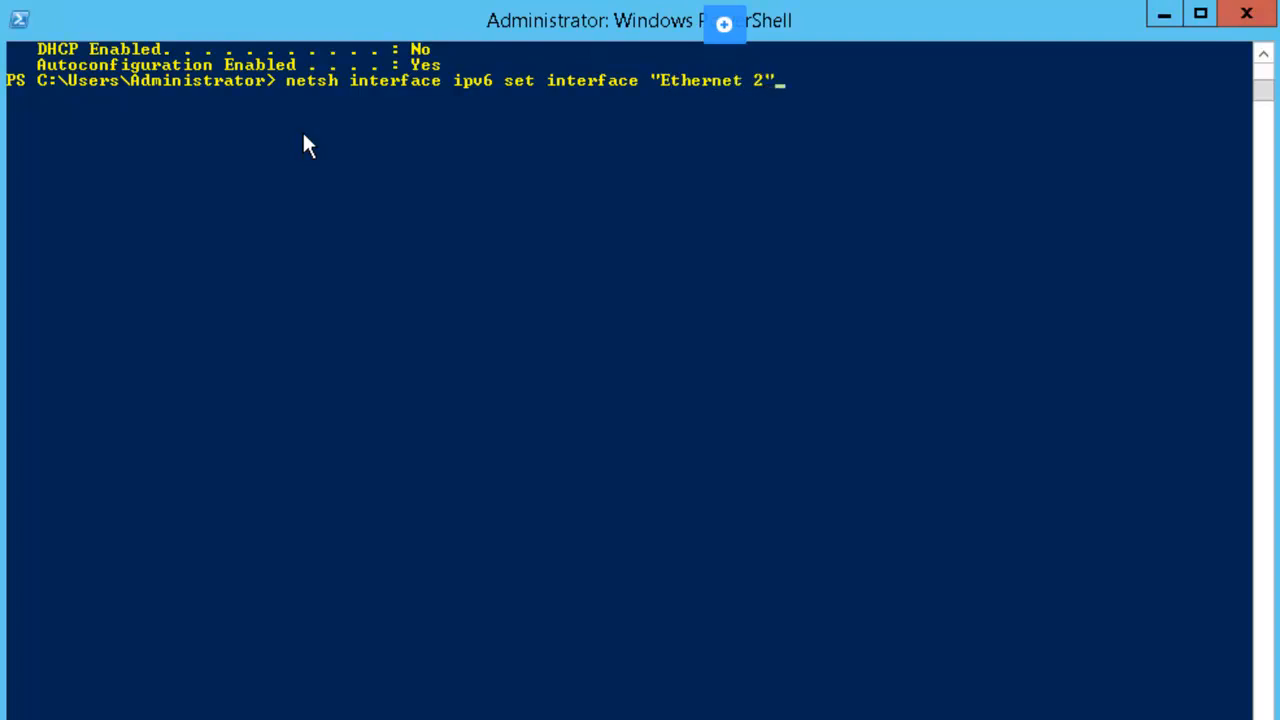
type("for")
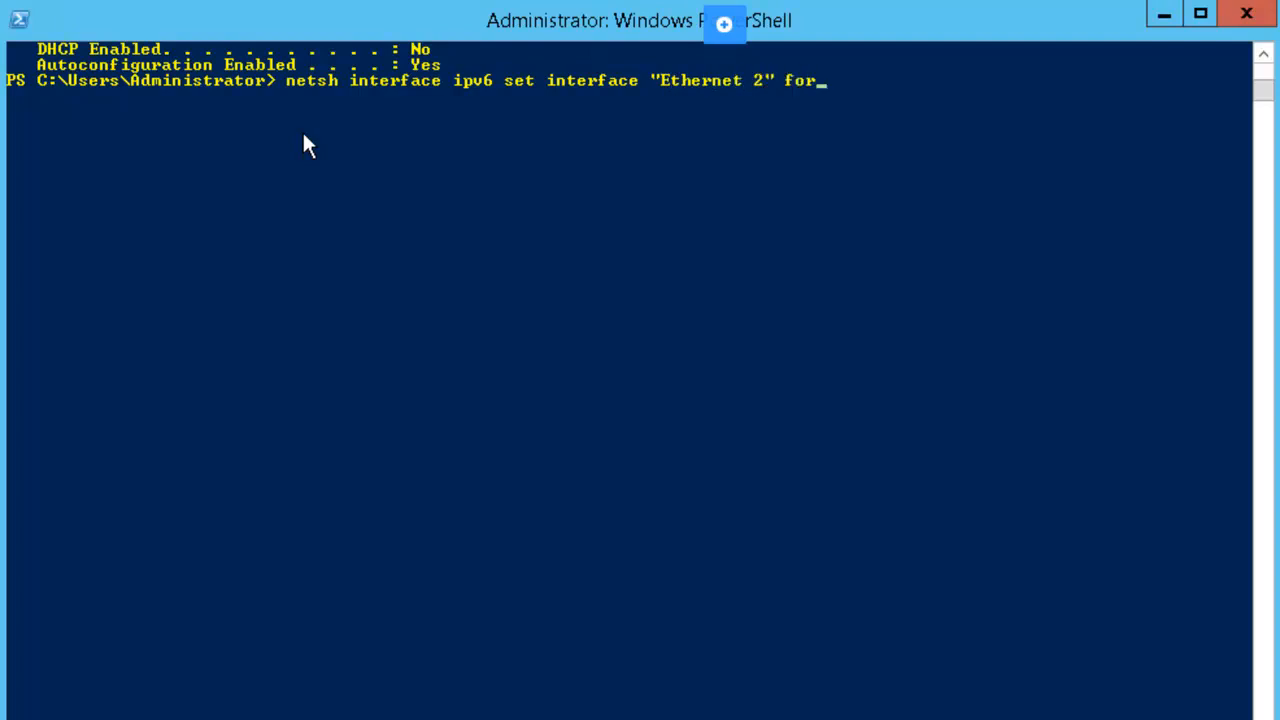
type("warding")
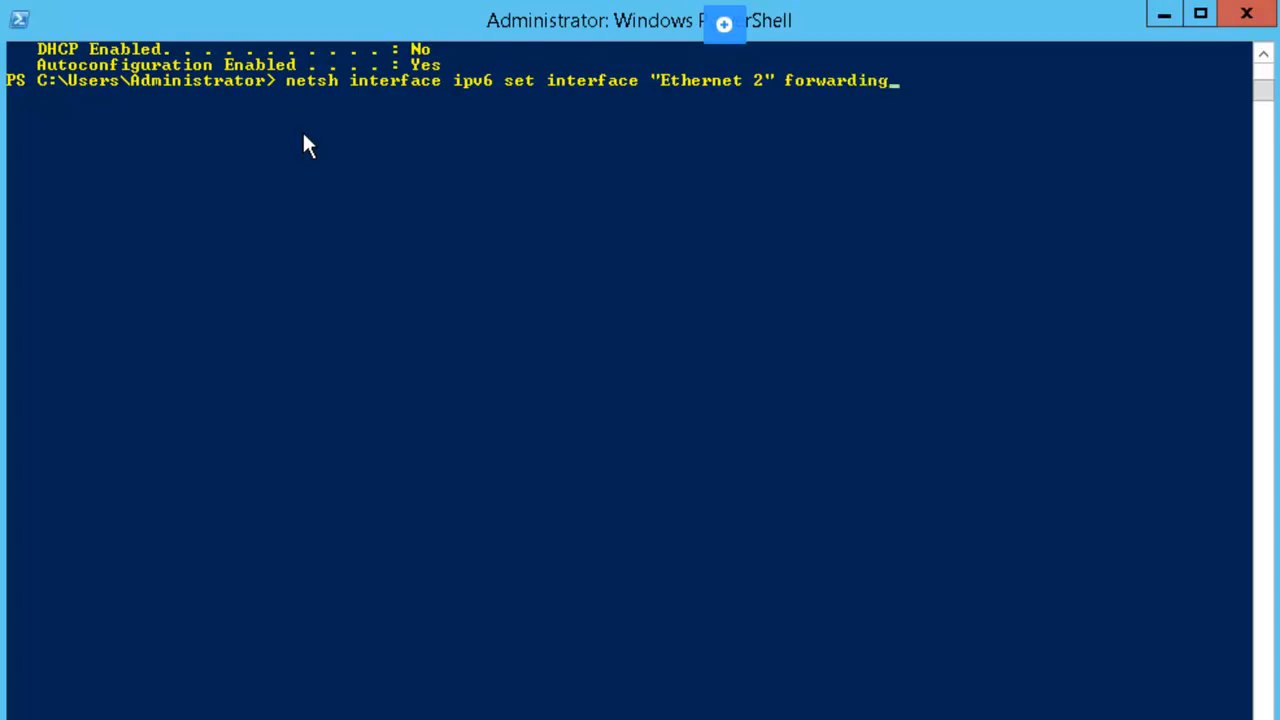
type("=enabled adver")
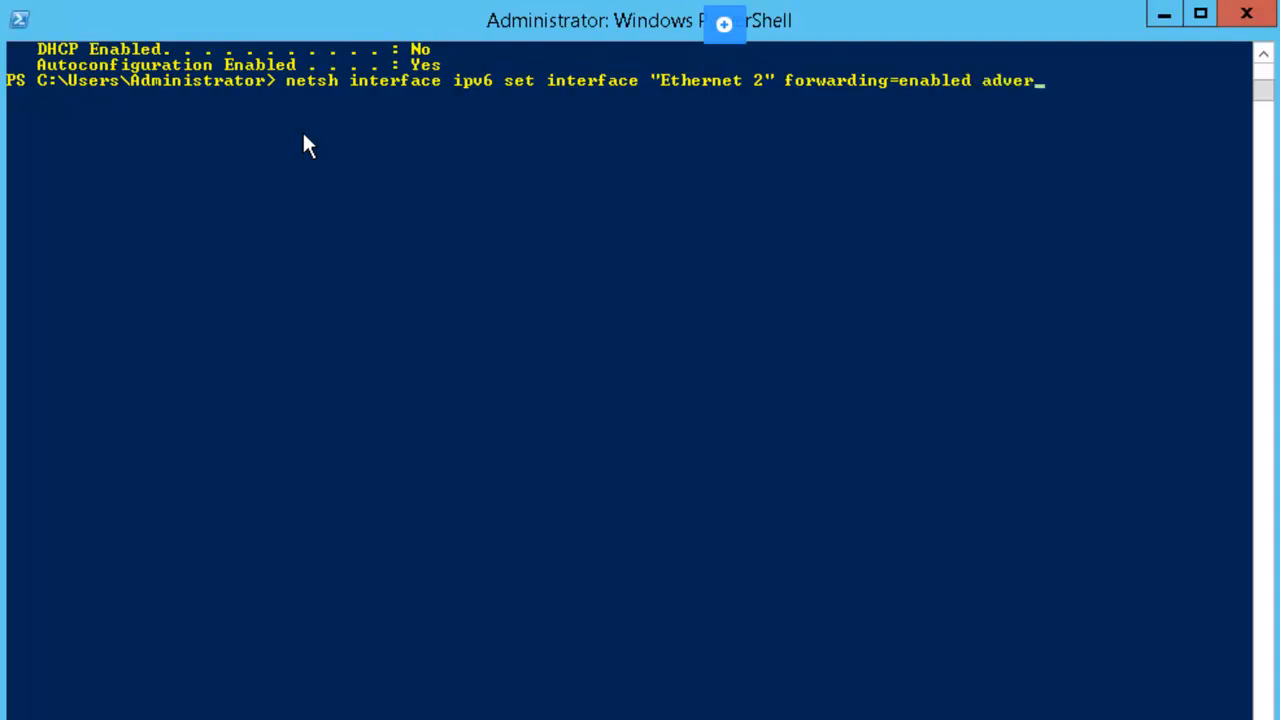
type("tise")
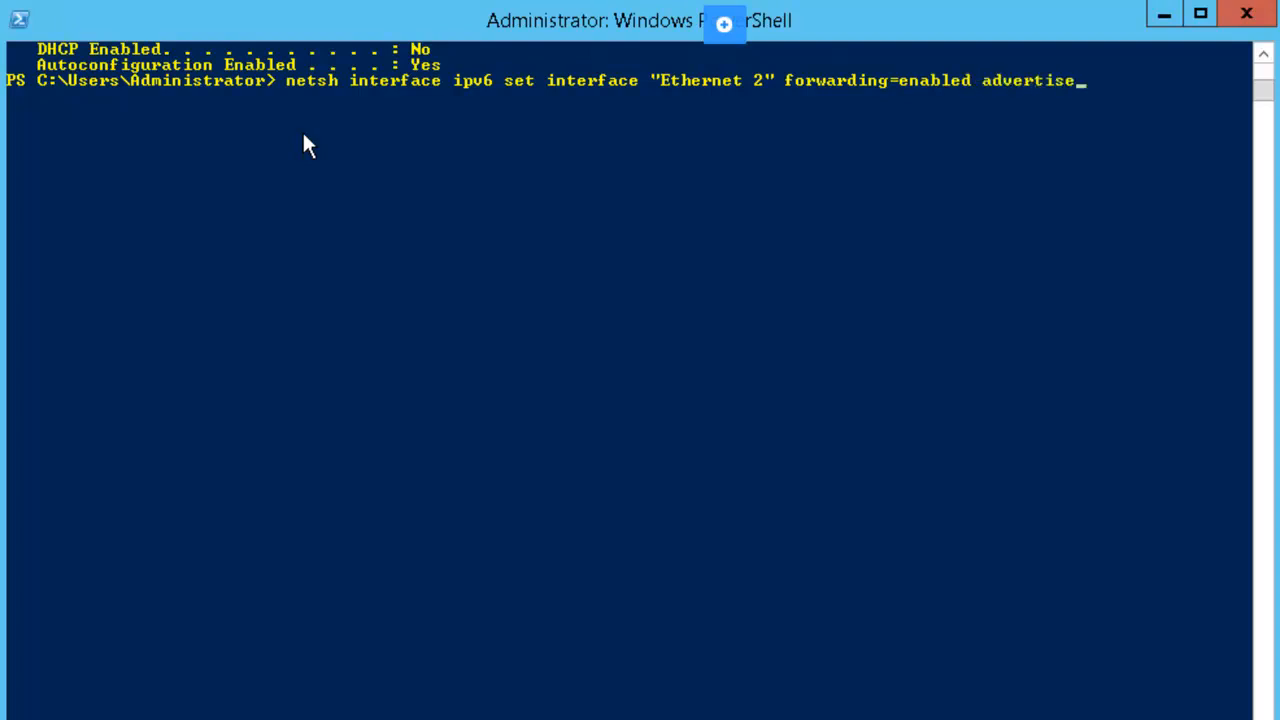
type("=enabled")
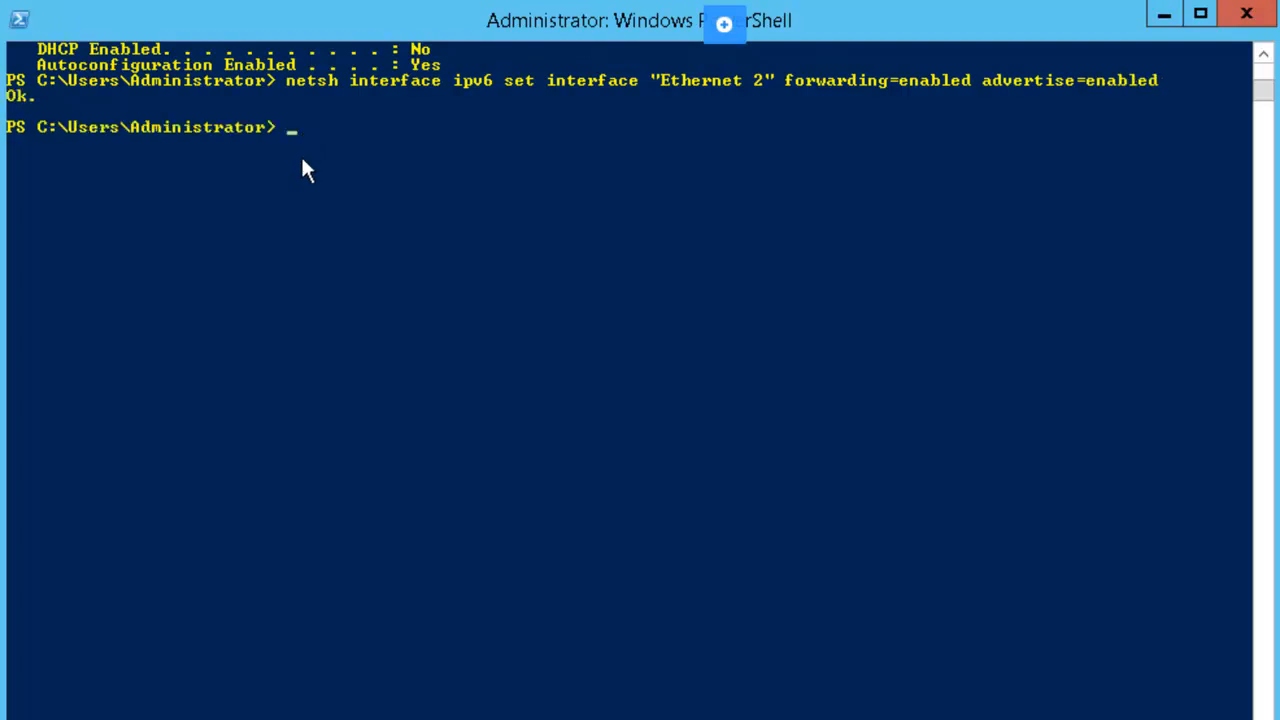
Type netsh interface ipv6 add route 2001:db8:0:1::/64 "Ethernet 2" publish=yes
type("netsh interface ipv6 add route 2001:db8:0:1::/64 \"Ethernet 2\" publish=yes")
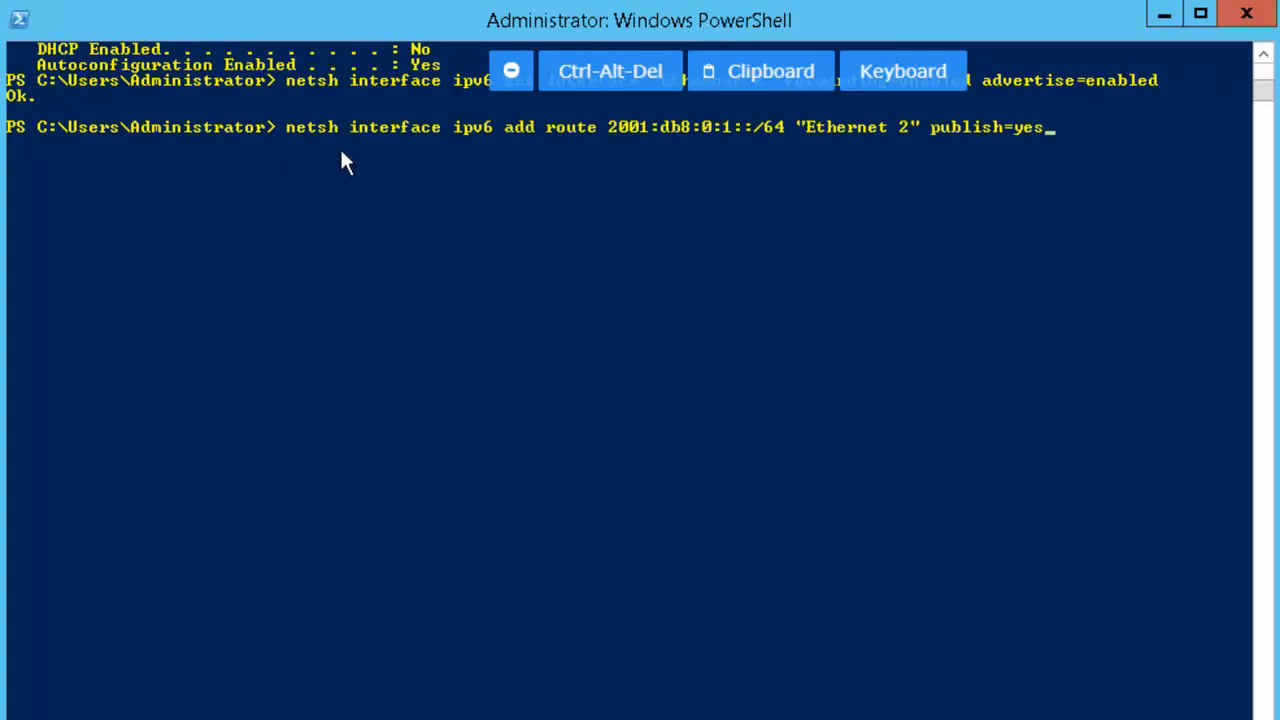
mouse_move(448, 155)
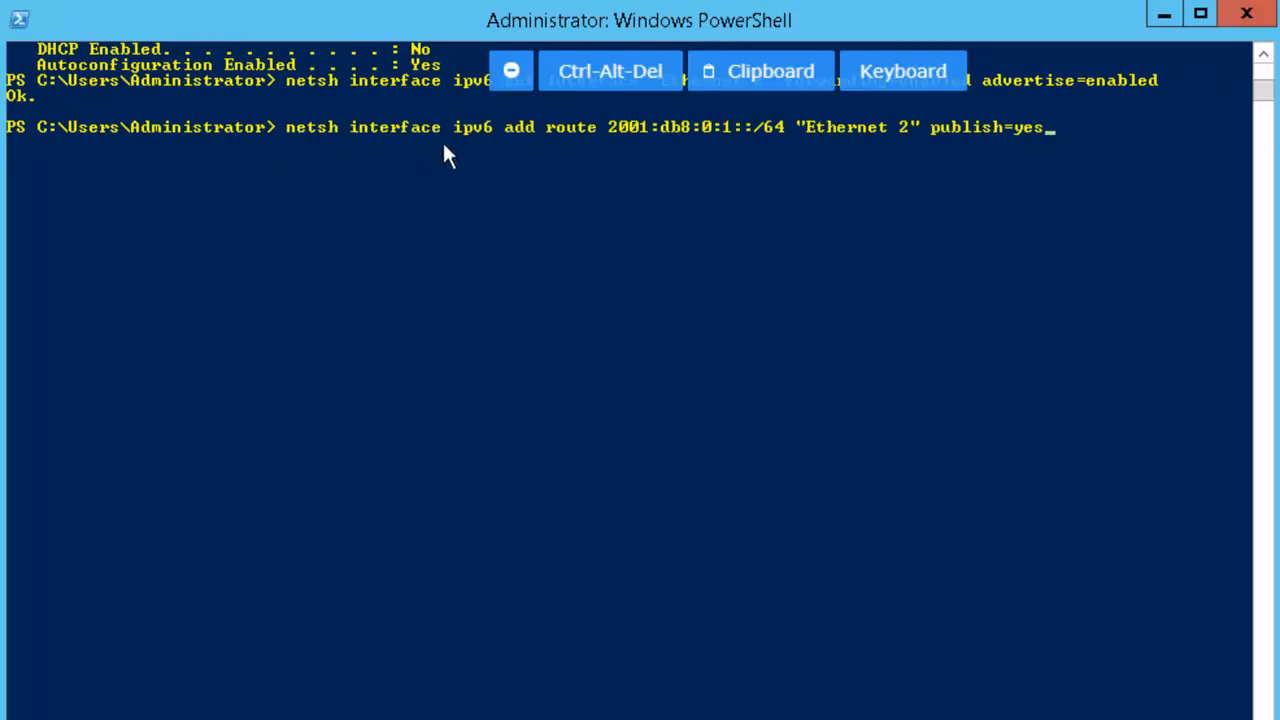
mouse_move(600, 150)
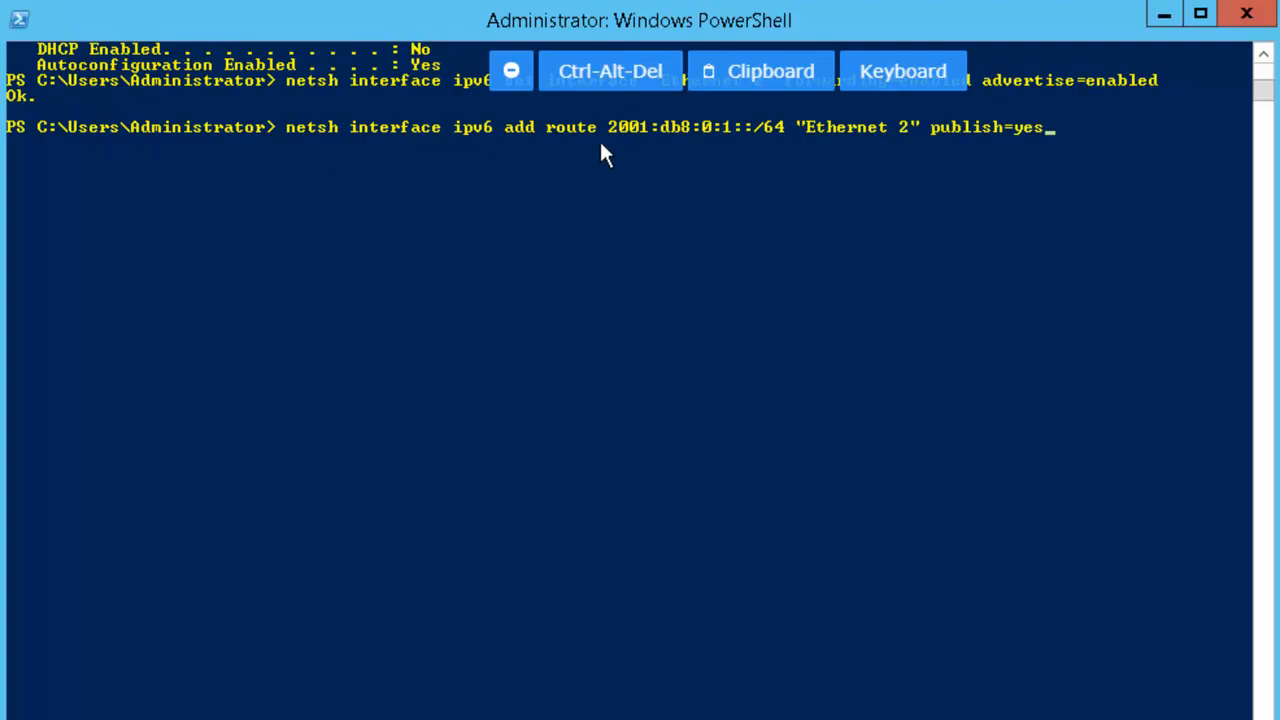
mouse_move(680, 150)
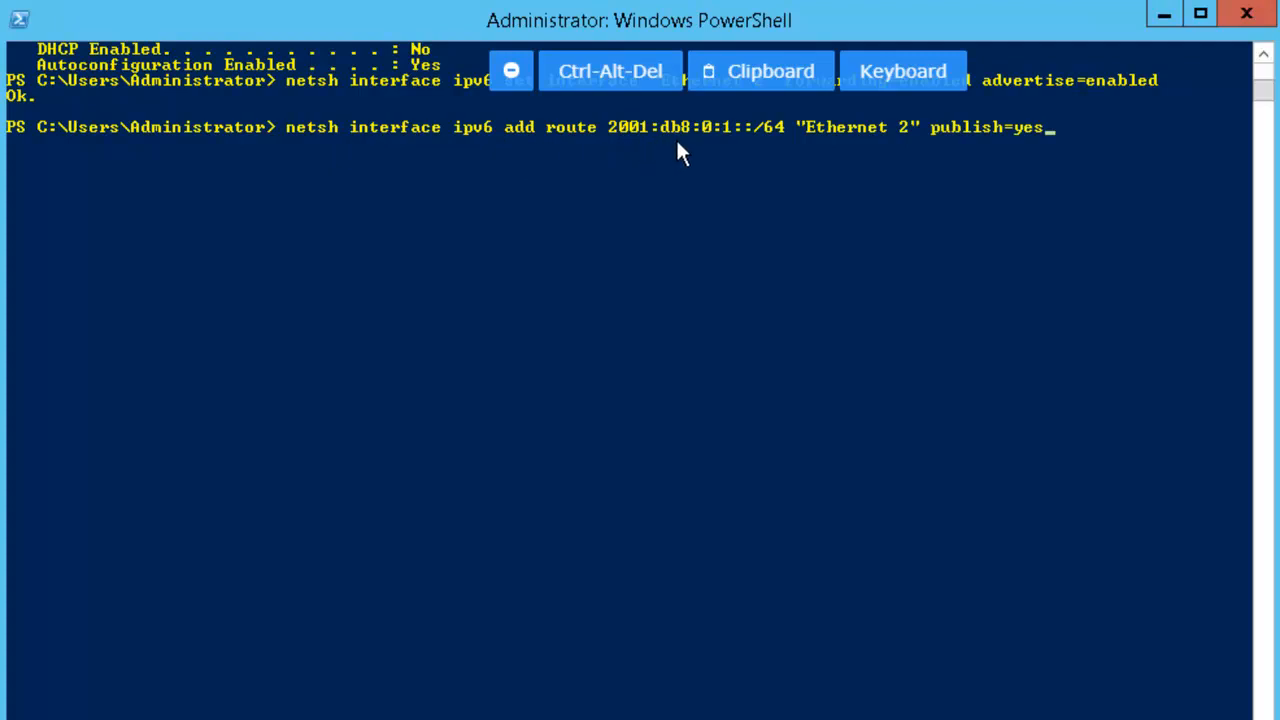
mouse_move(878, 150)
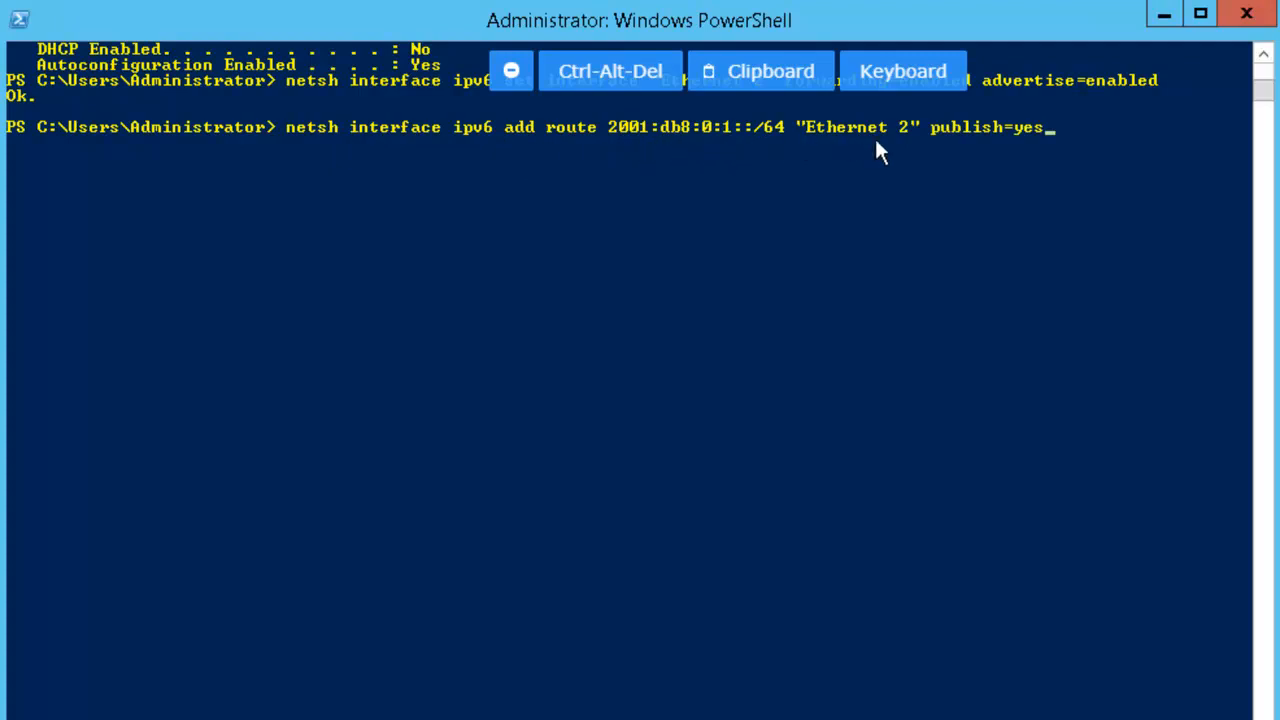
mouse_move(530, 220)
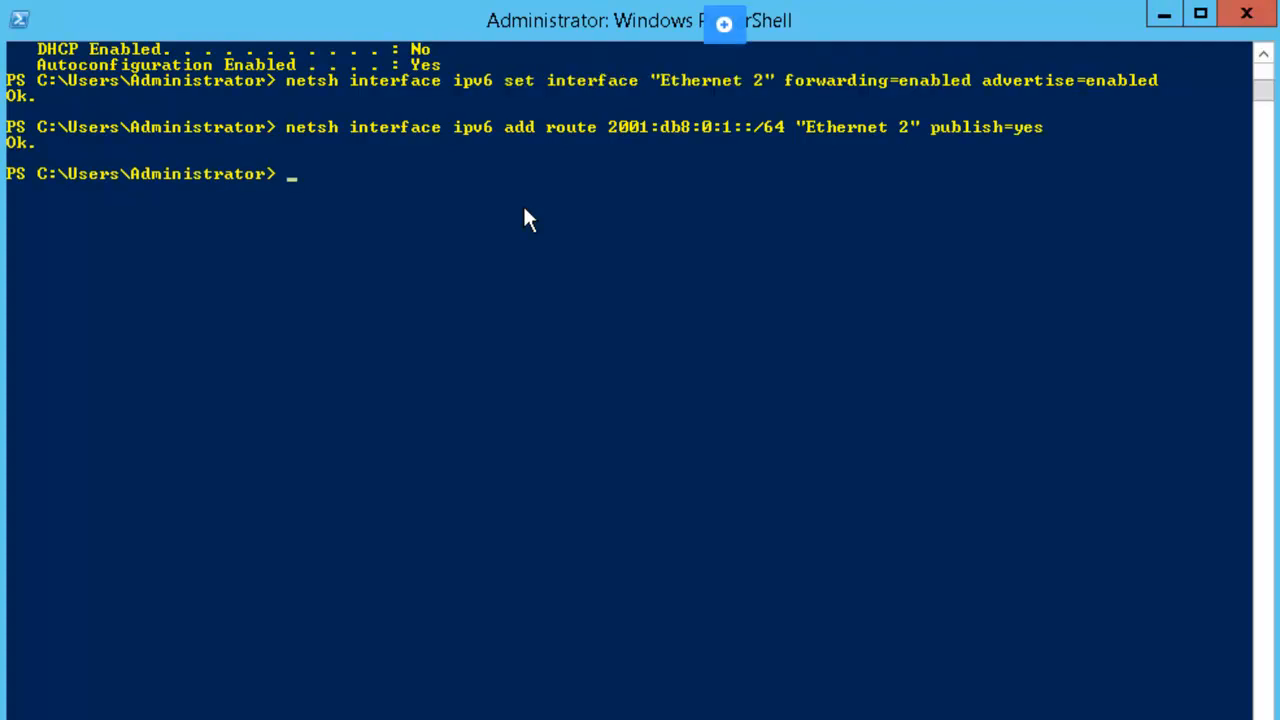
mouse_move(630, 160)
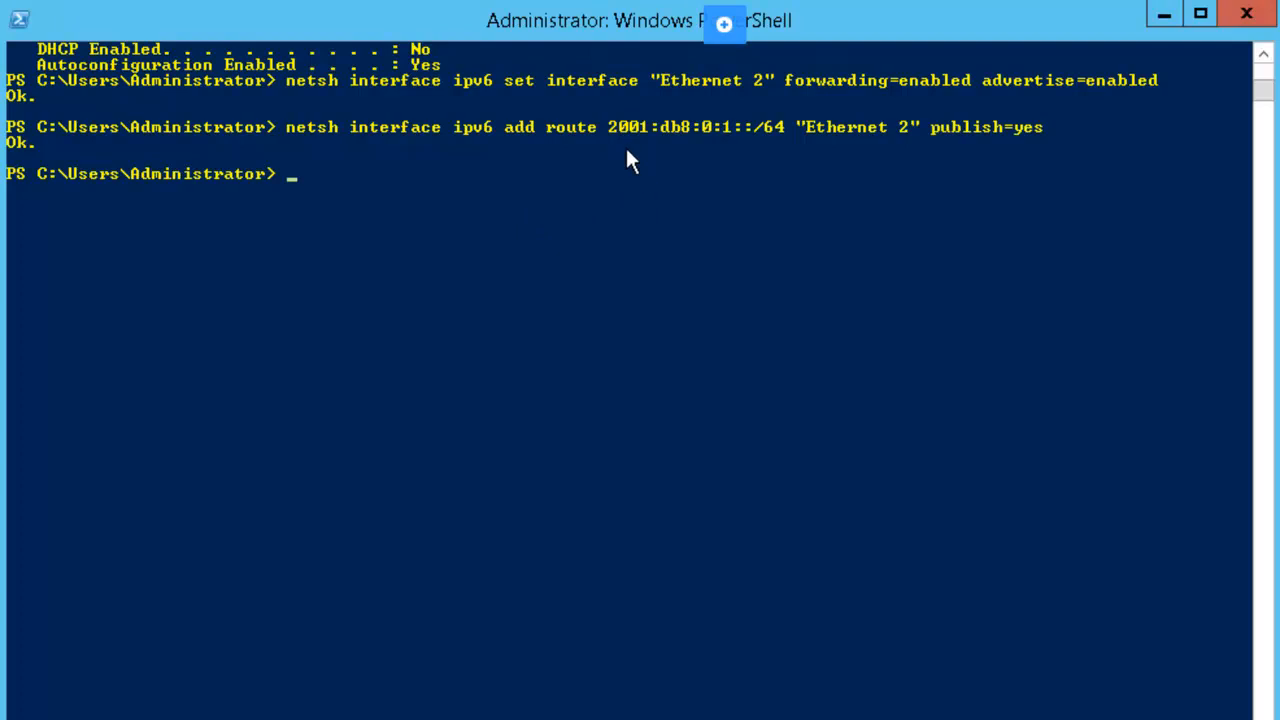
mouse_move(638, 145)
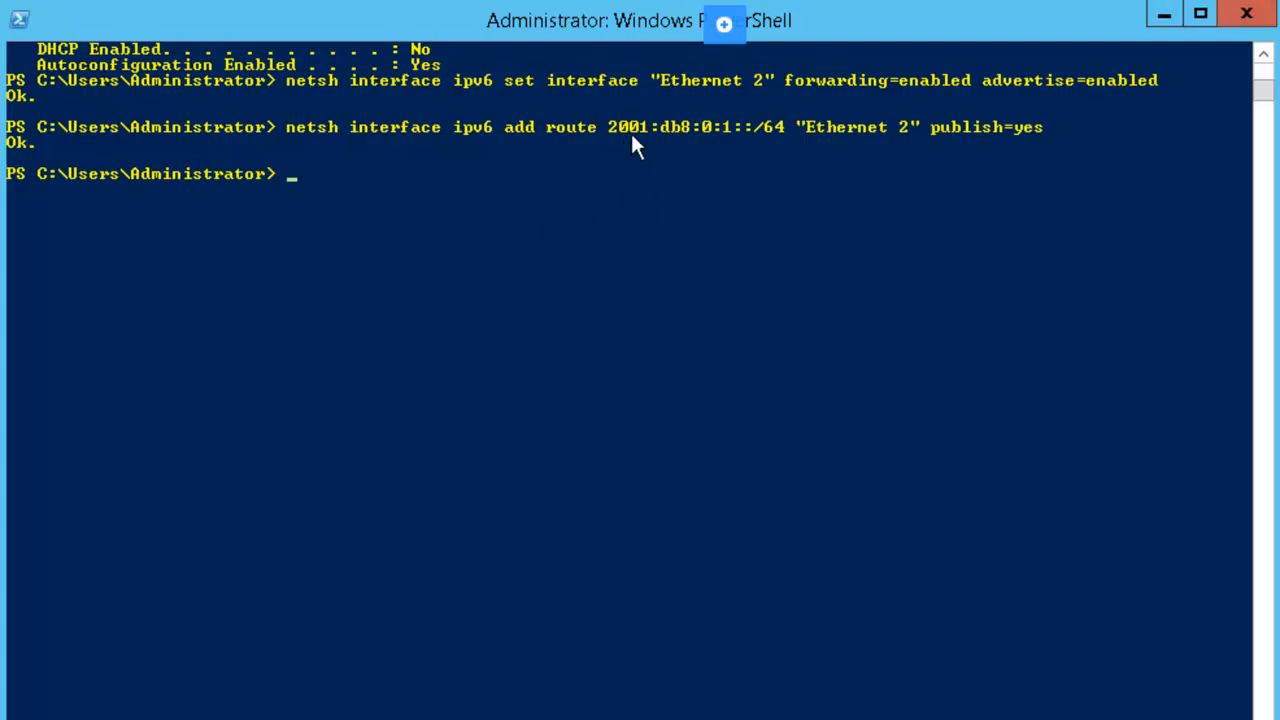
mouse_move(8, 425)
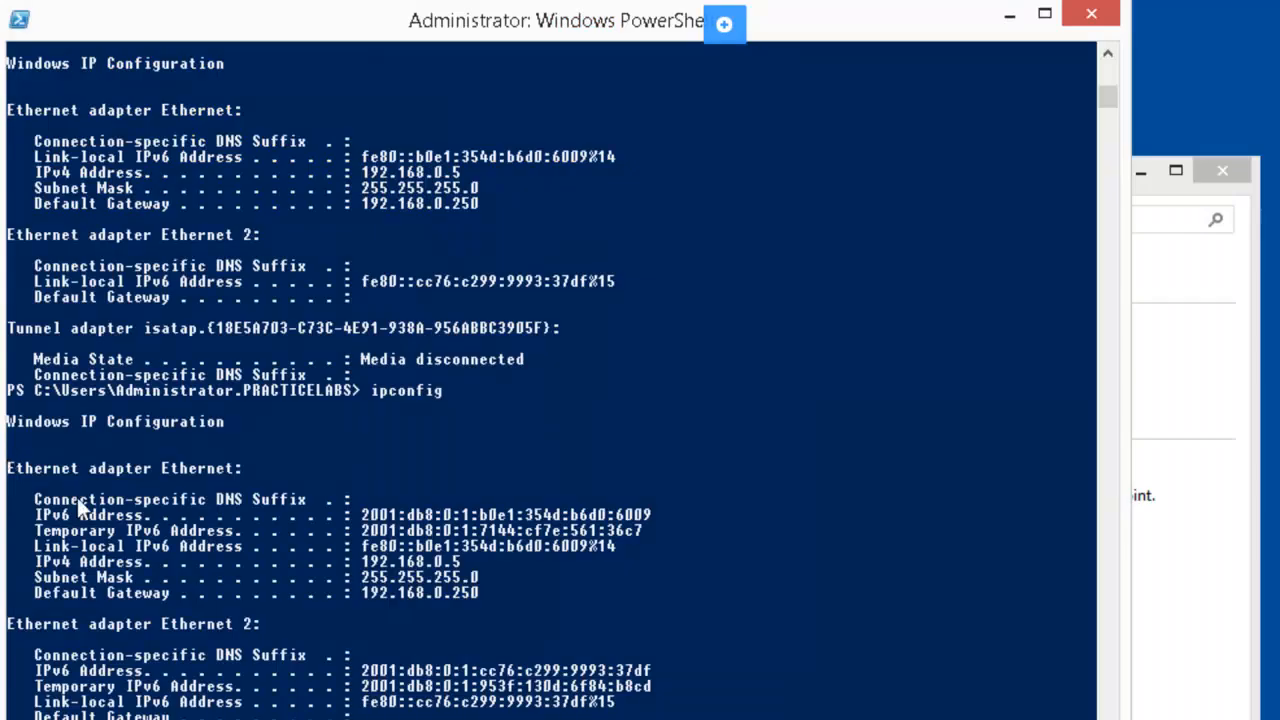
mouse_move(205, 615)
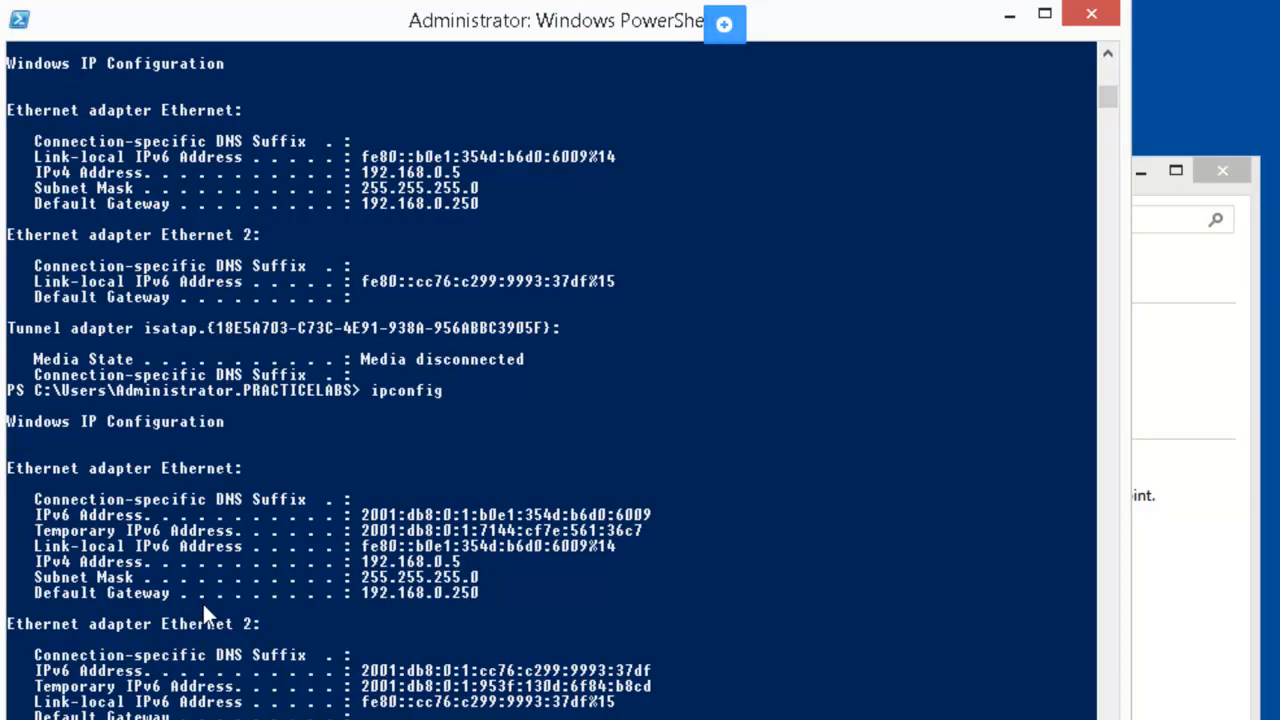
mouse_move(175, 628)
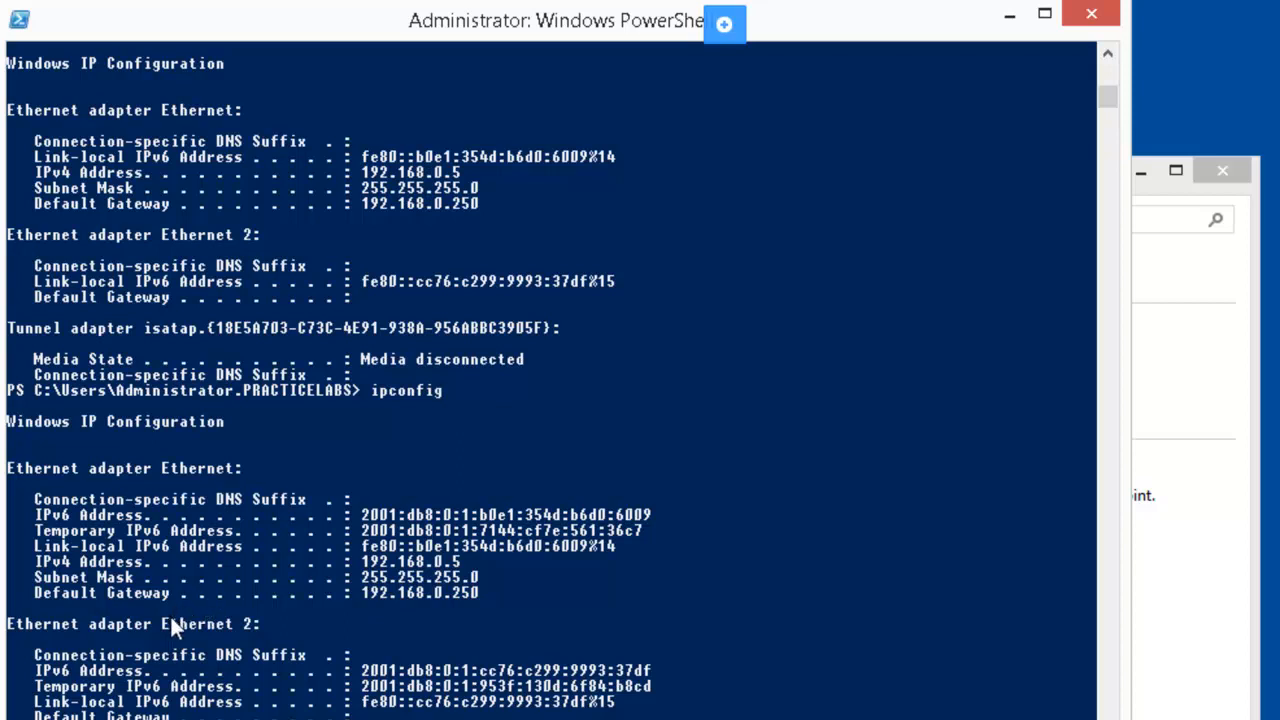
Select the client's Ethernet 2 IPv6 address from the 2001:db8:0:1 prefix in ipconfig output
double_click(197, 623)
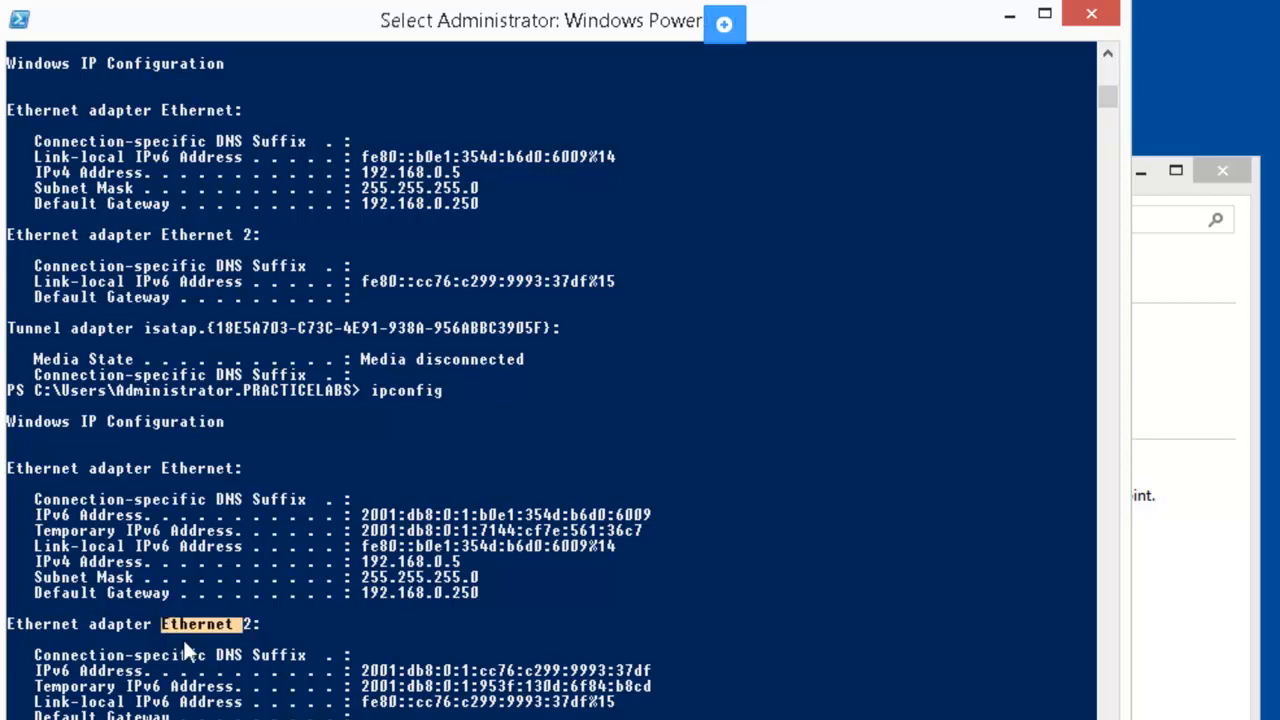
scroll("down", 3)
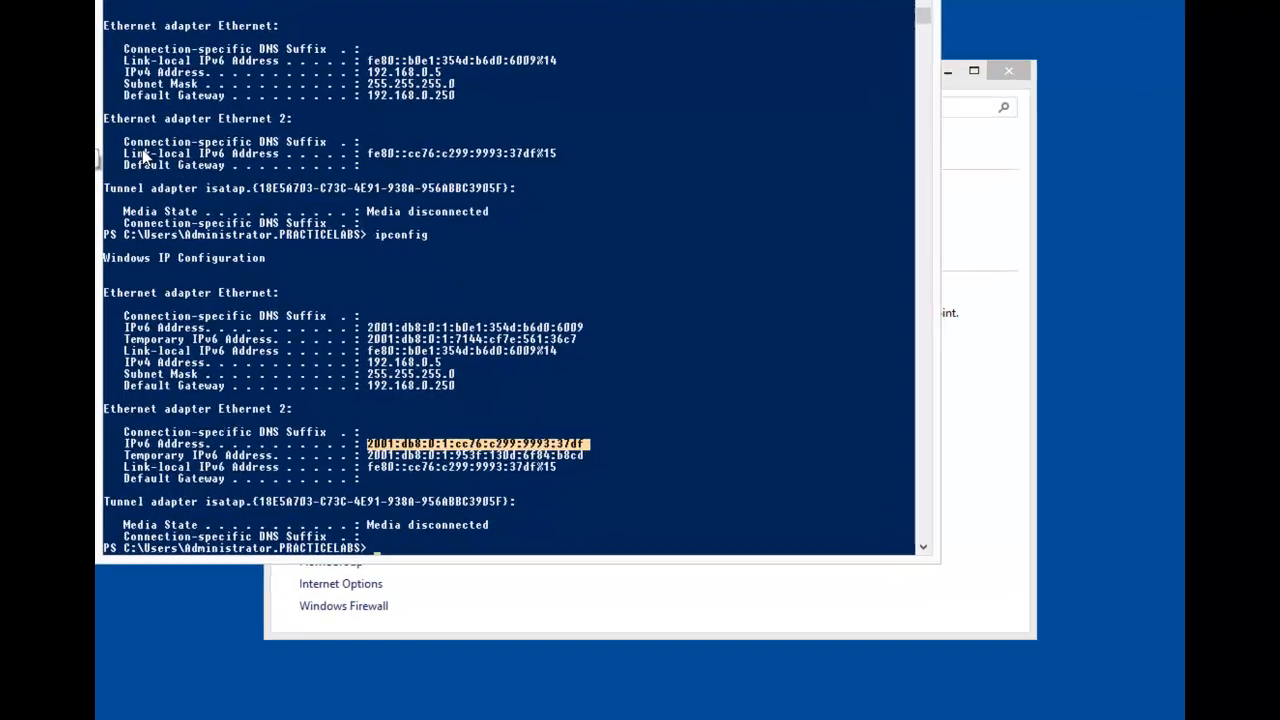
left_click(974, 70)
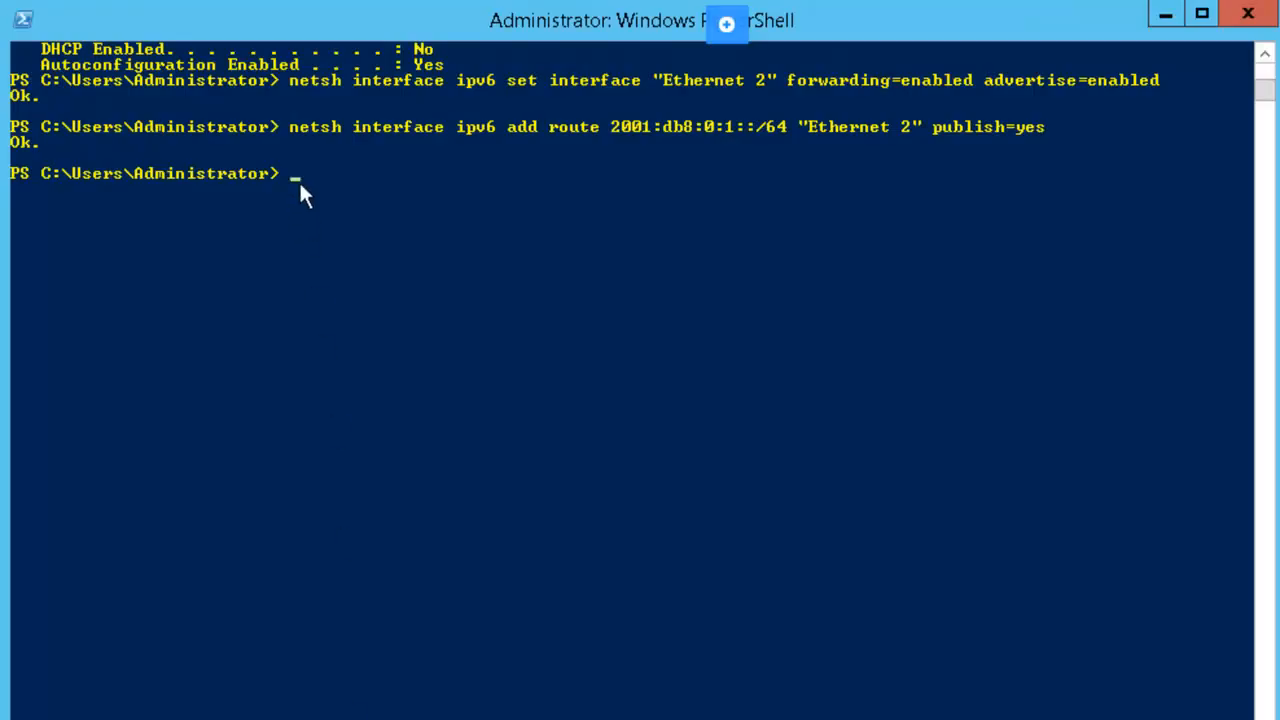
Run netsh to set static DNS 192.168.0.1 on "Ethernet" and "Ethernet 2"
left_click(295, 172)
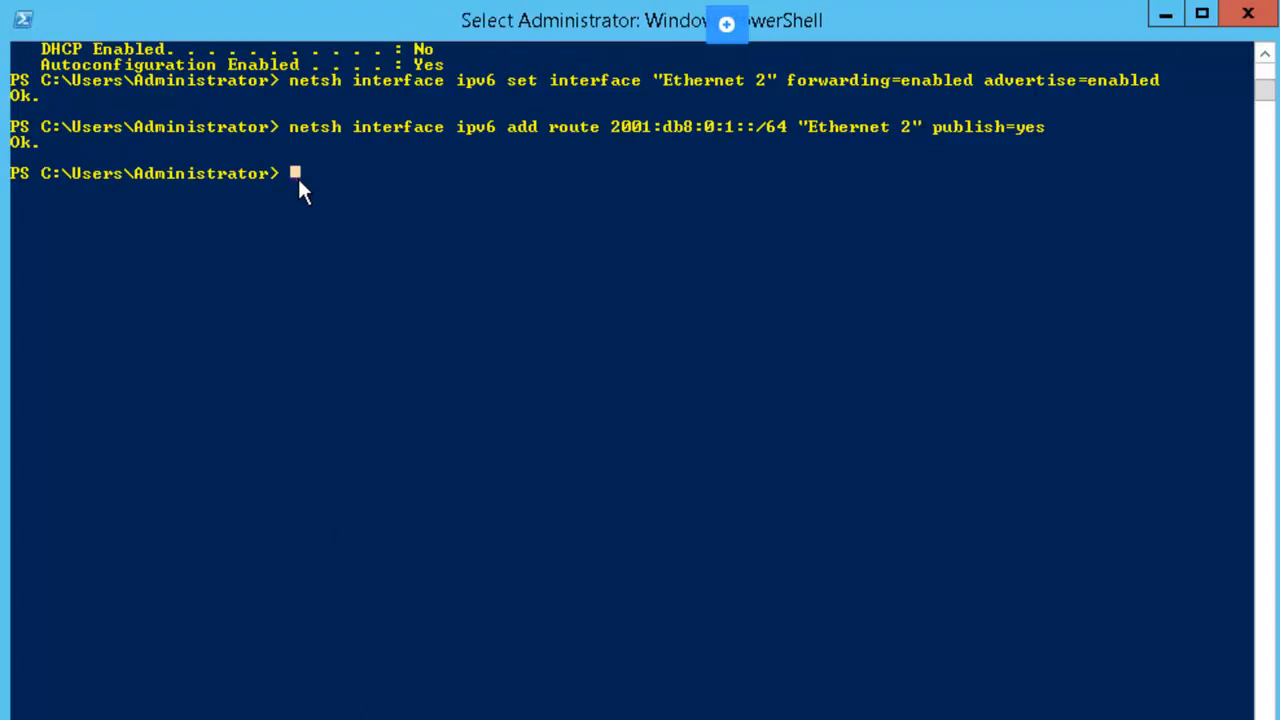
type("cd\\")
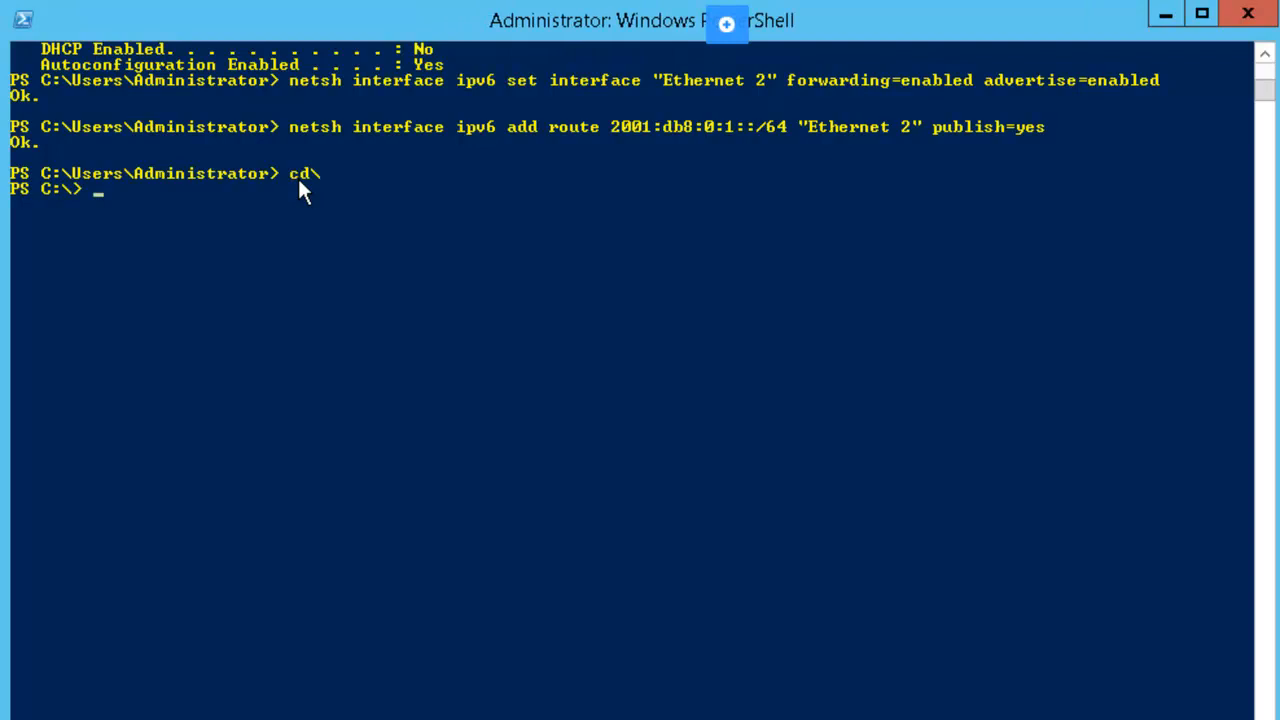
type("netsh inter")
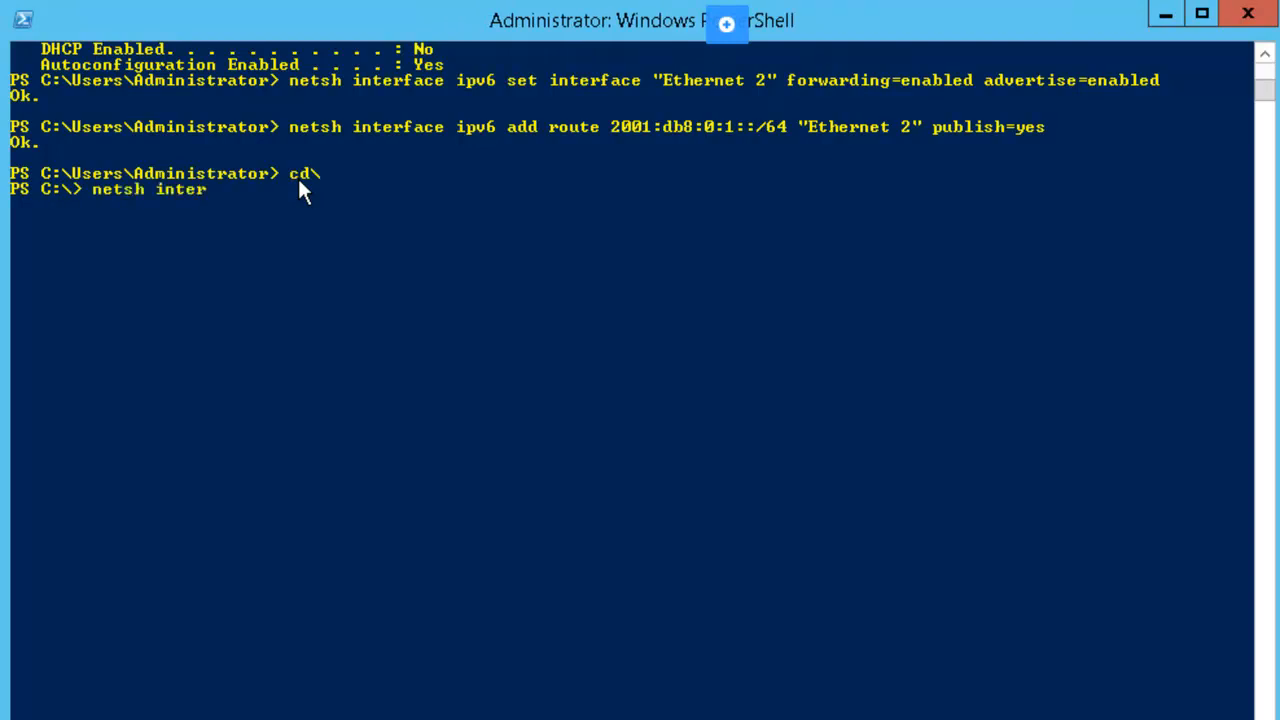
type("face")
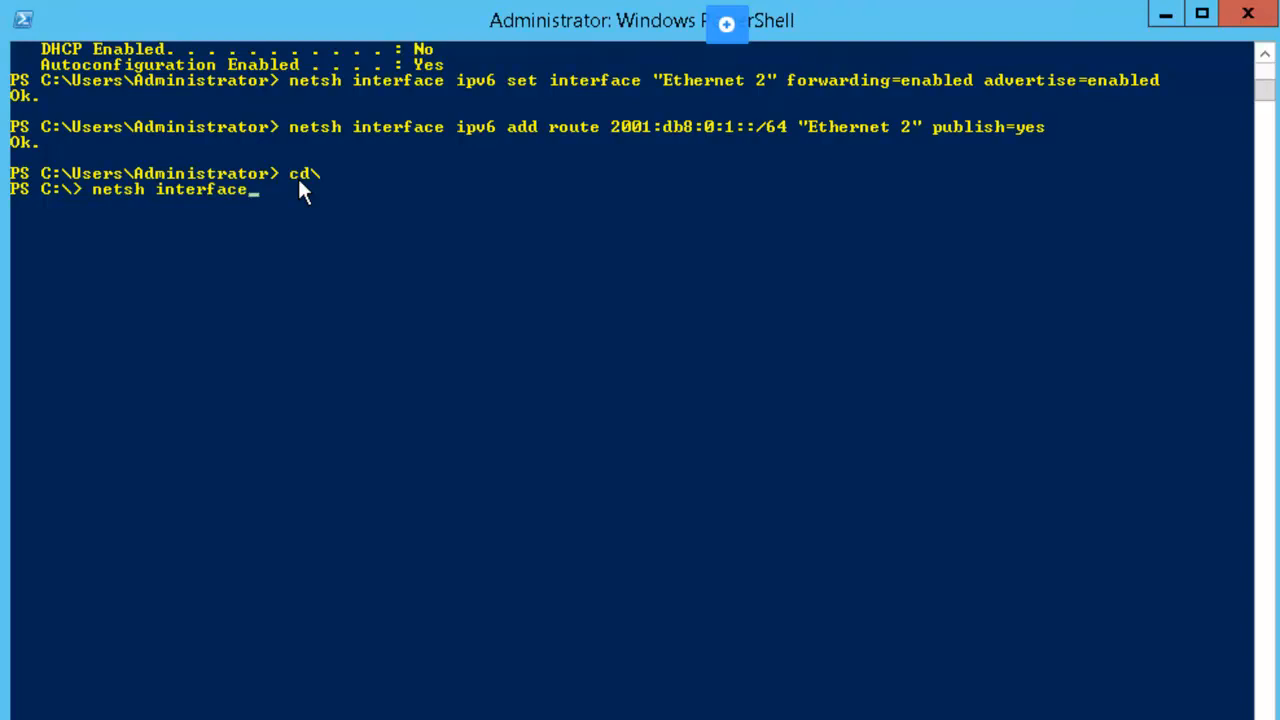
type("ip set dns \"Ethernet\" static 192.168.0.1")
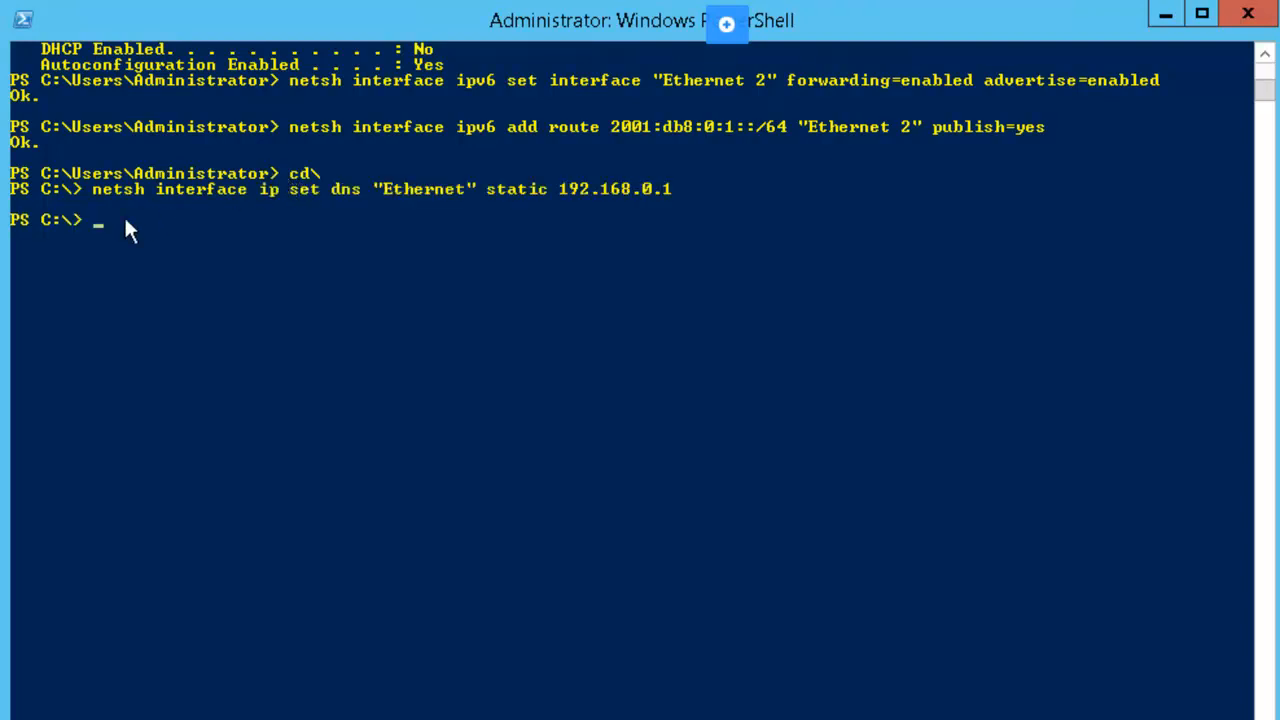
type("netsh interface ip set dns \"Ethernet 2\" static 192.168.0.1")
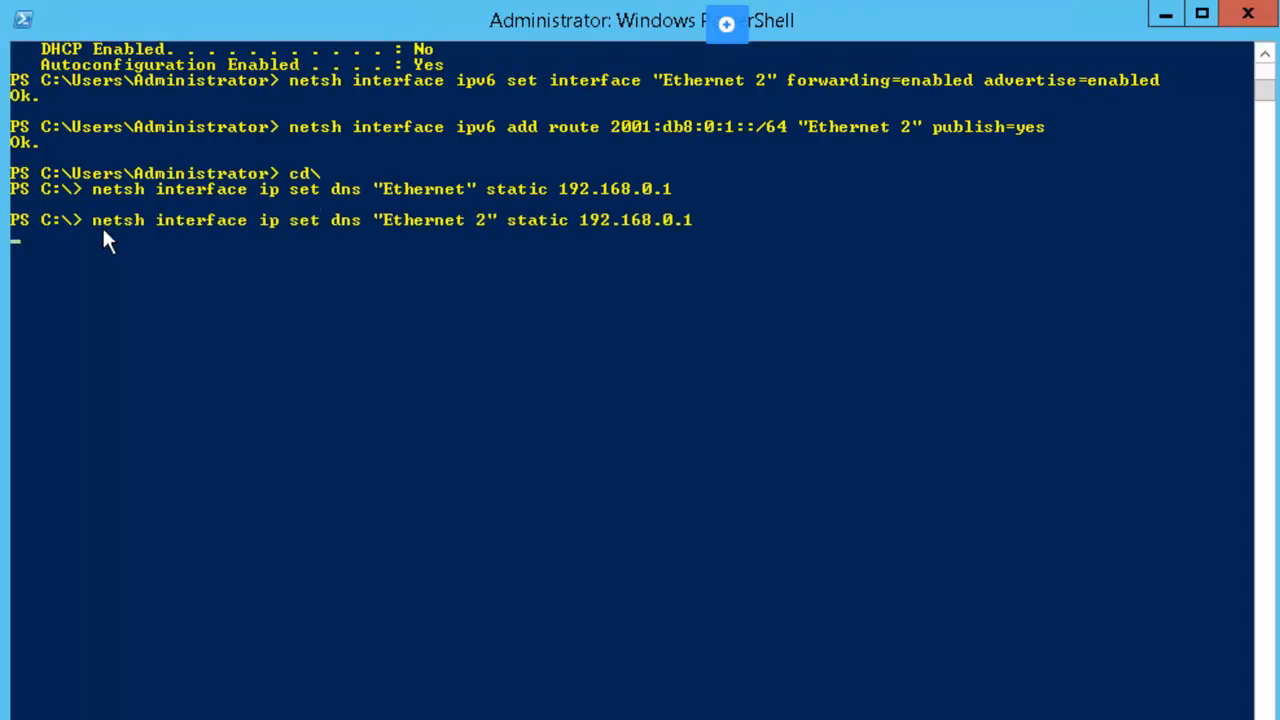
mouse_move(143, 253)
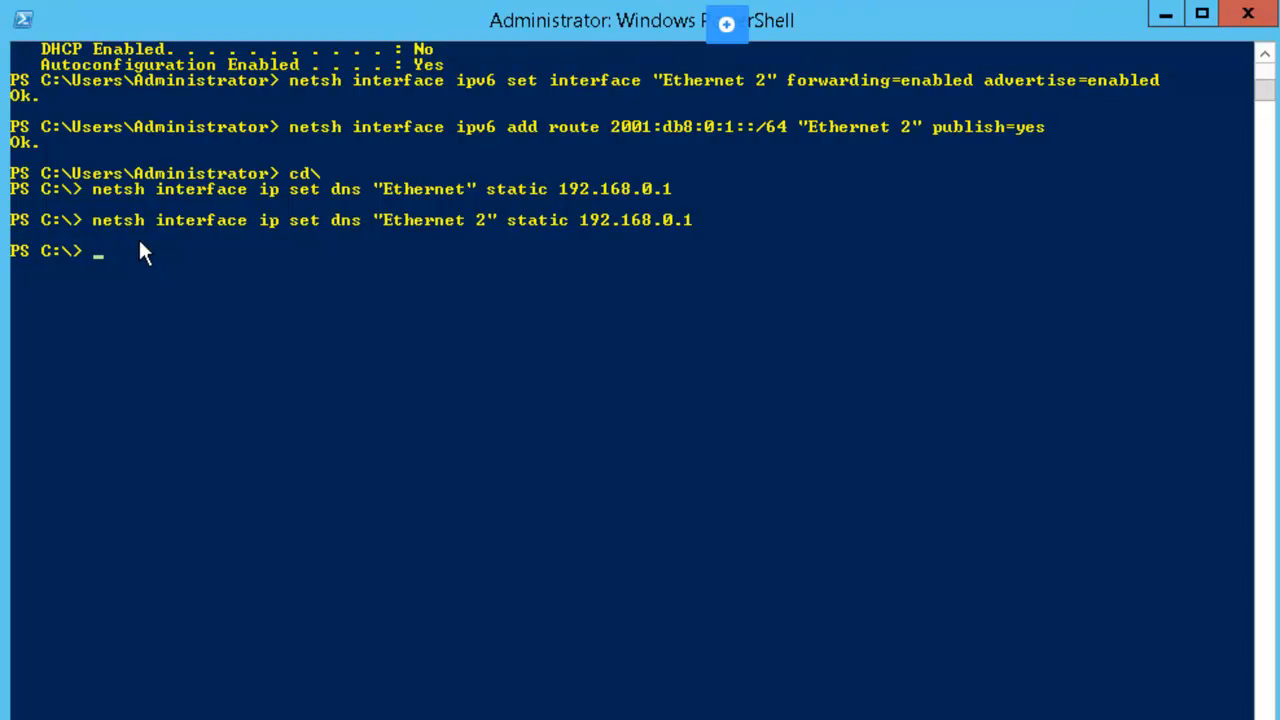
mouse_move(5, 262)
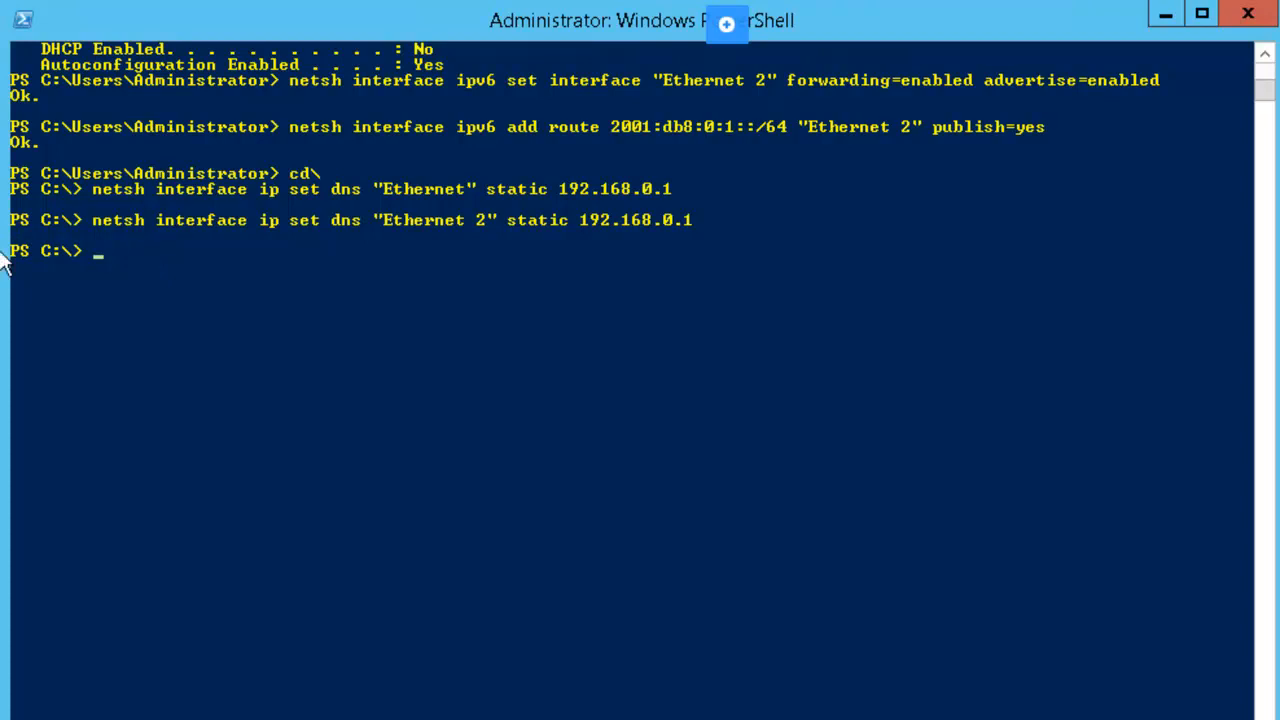
Run Add-Computer to join practicelabs.com using practicelabs\administrator domain credentials
left_click(90, 251)
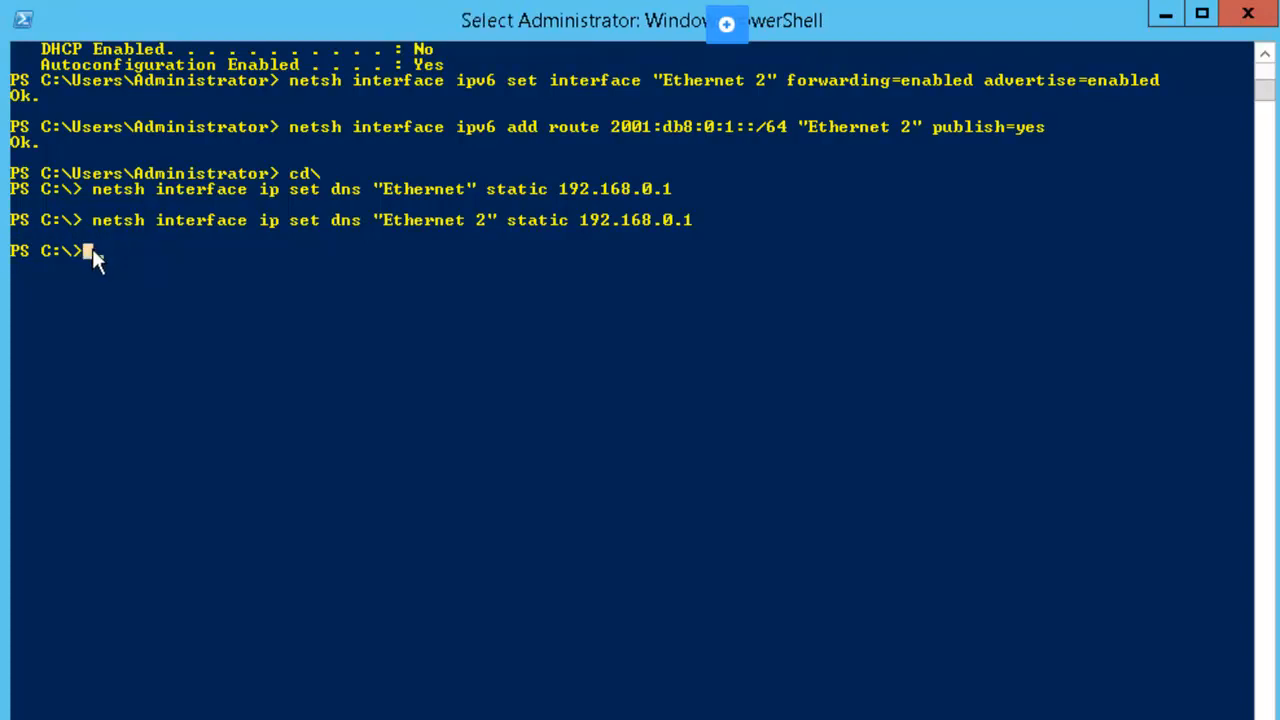
type("add")
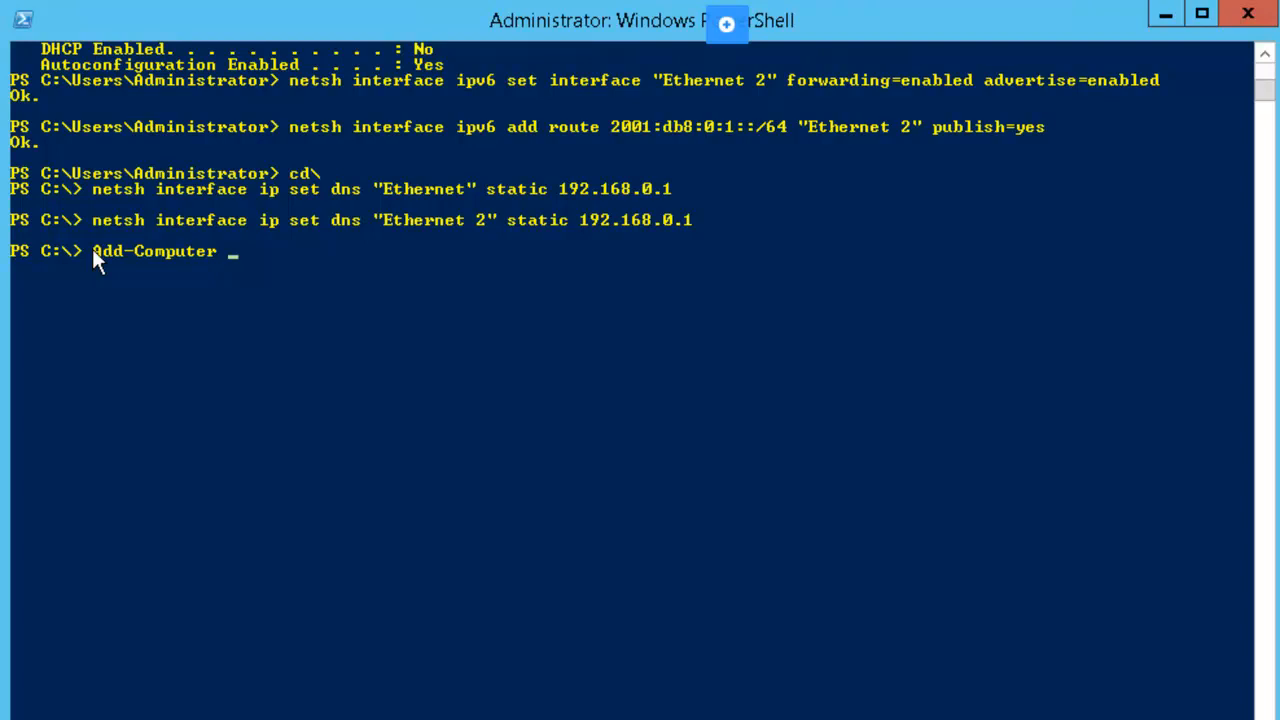
type("-DomainCredential")
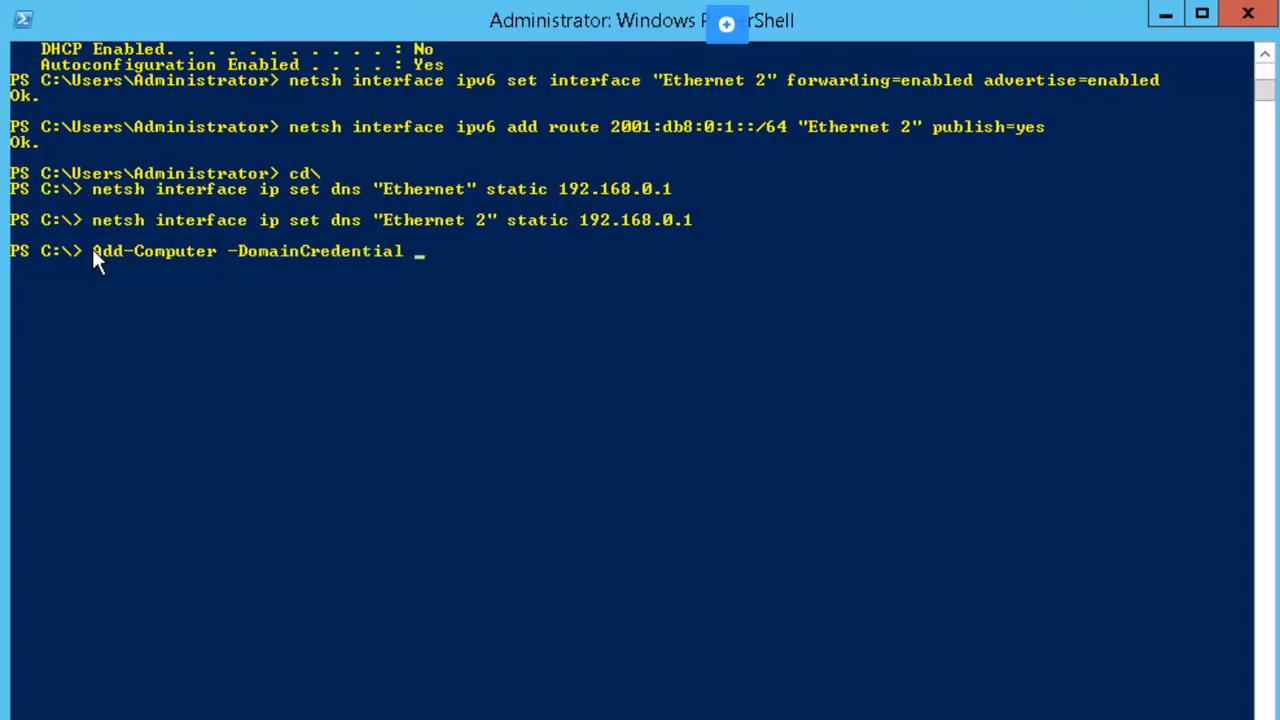
type("practice")
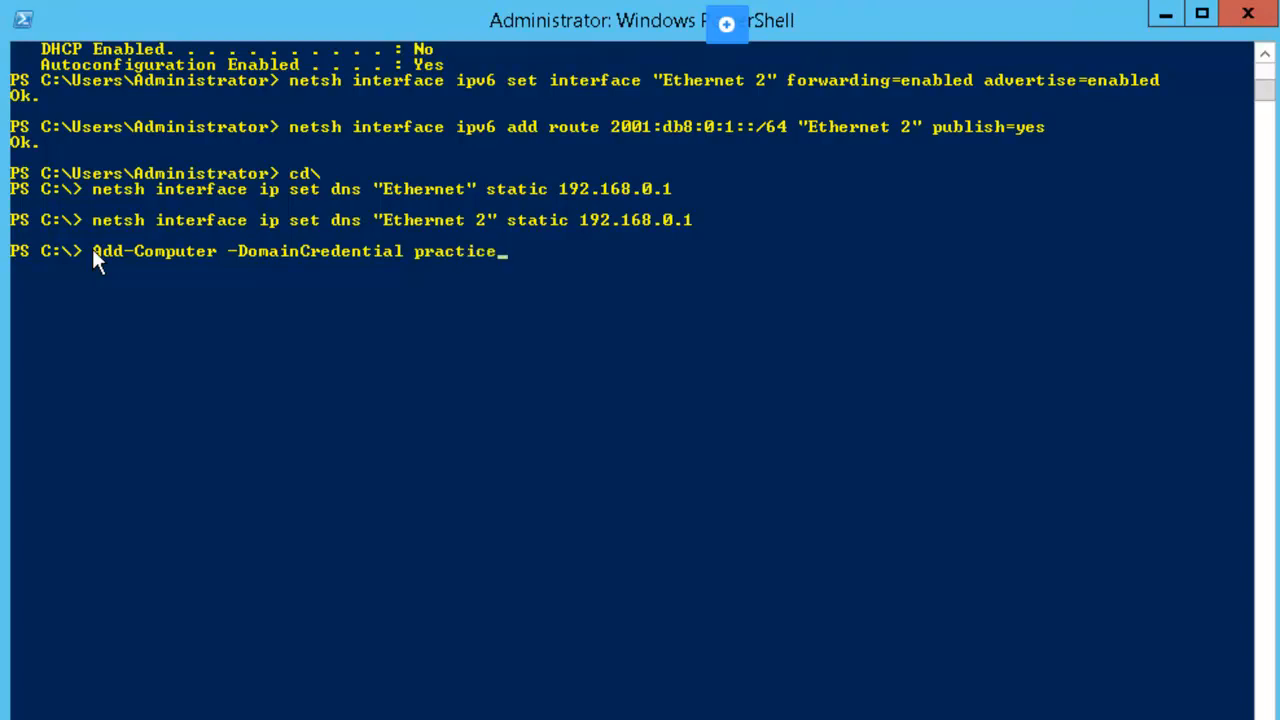
type("labs")
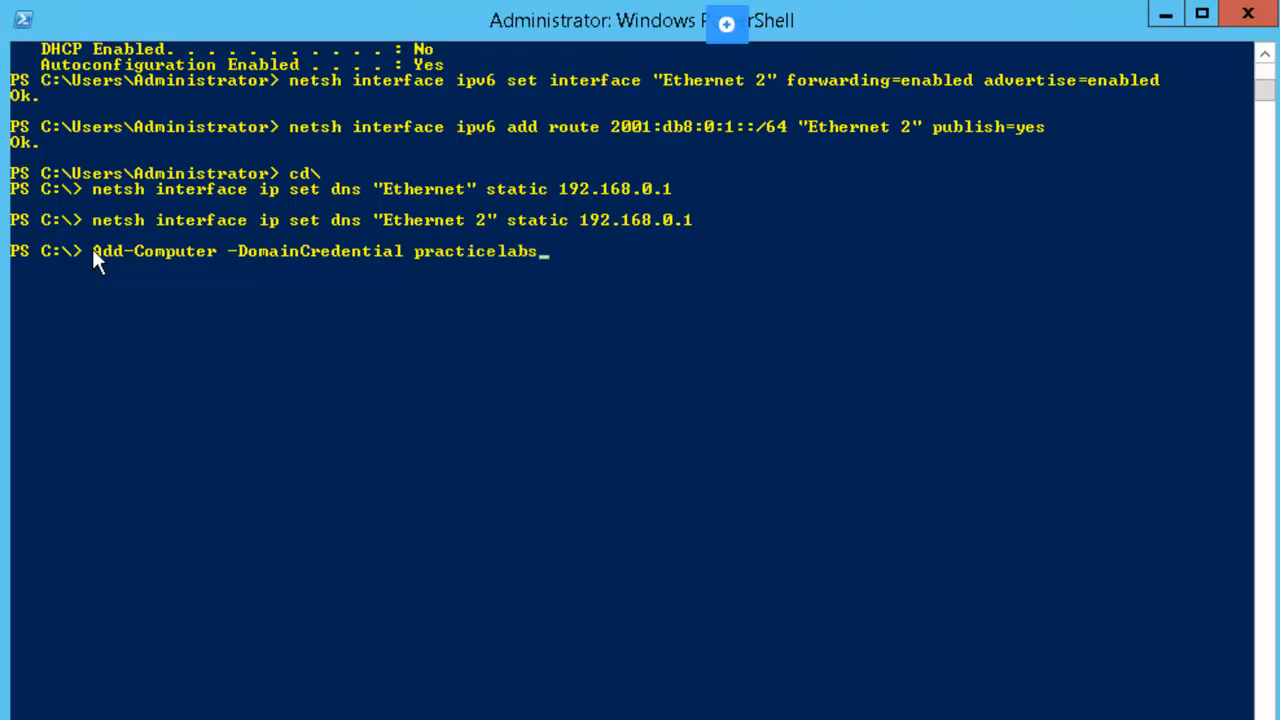
type("\\admi")
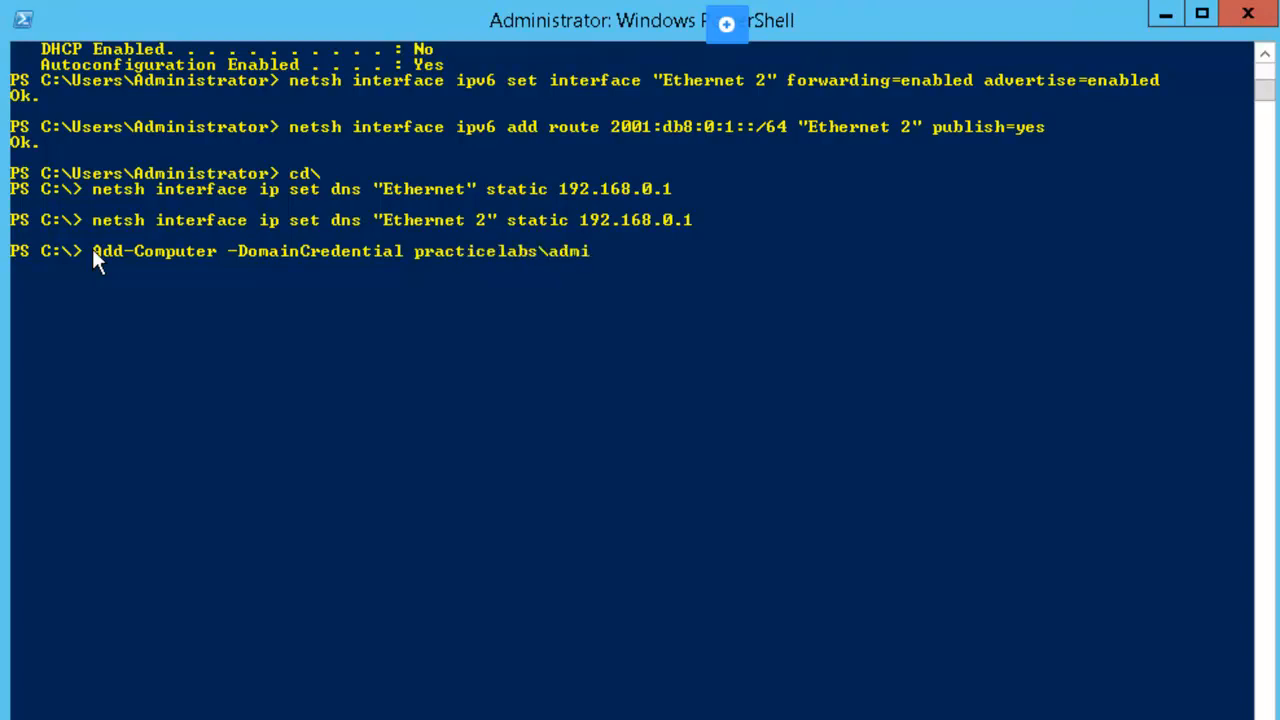
type("nistrator -")
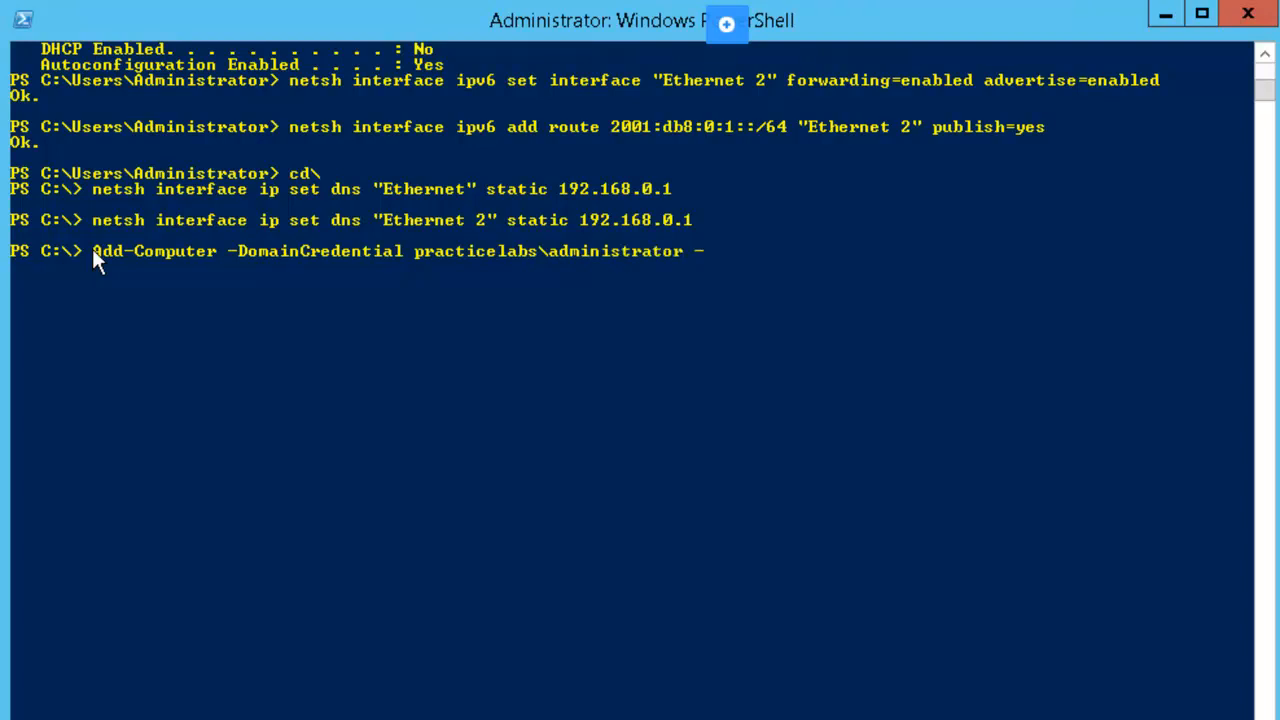
type("DomainName")
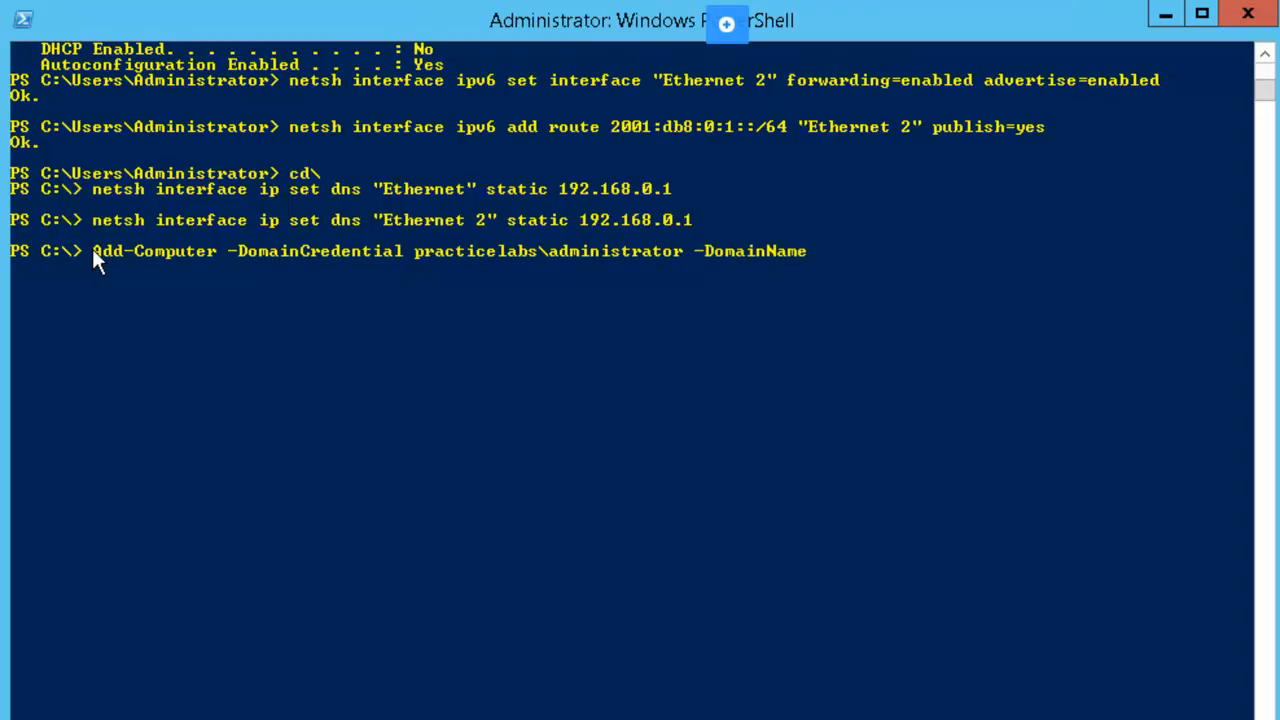
type("p")
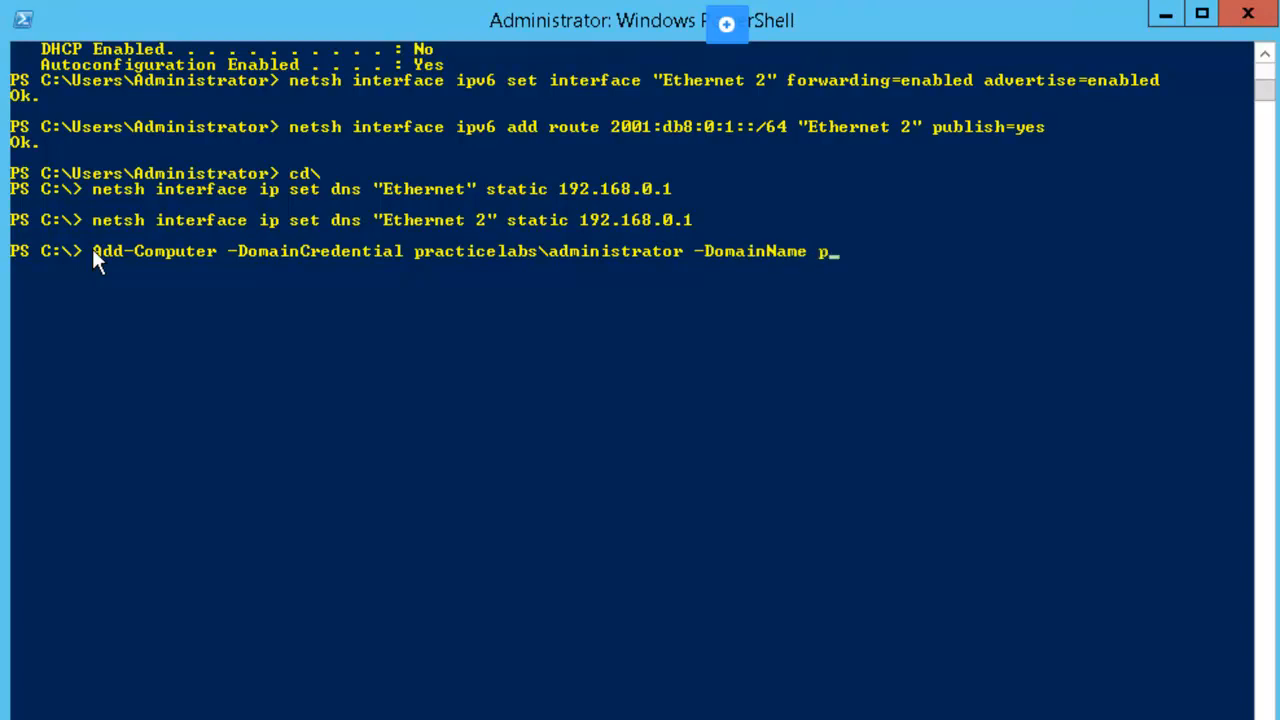
type("racticela")
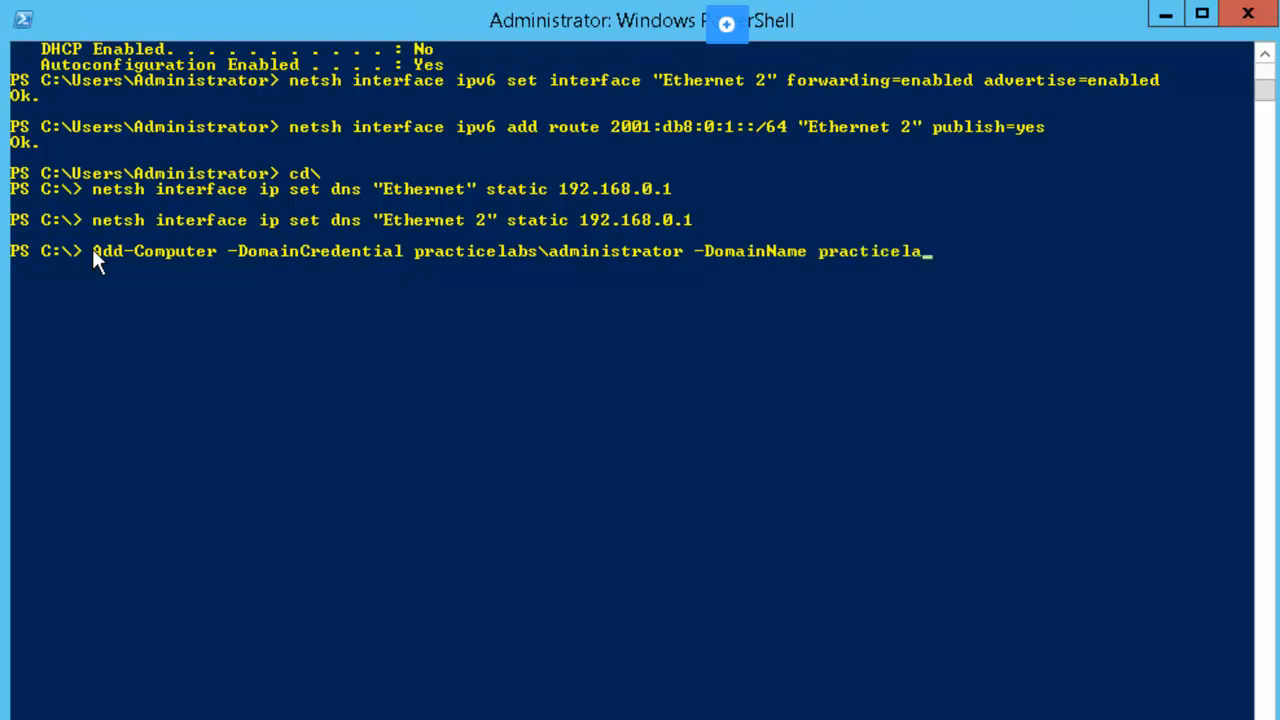
type("bs.com")
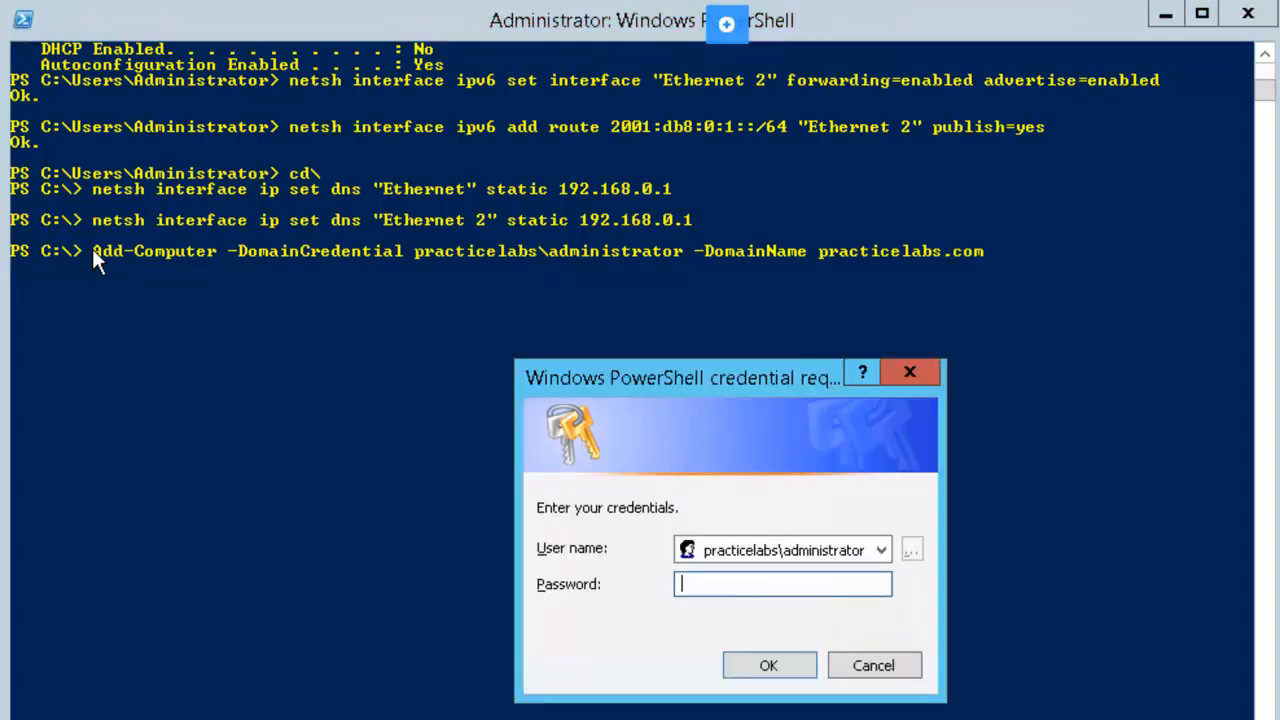
type("••••")
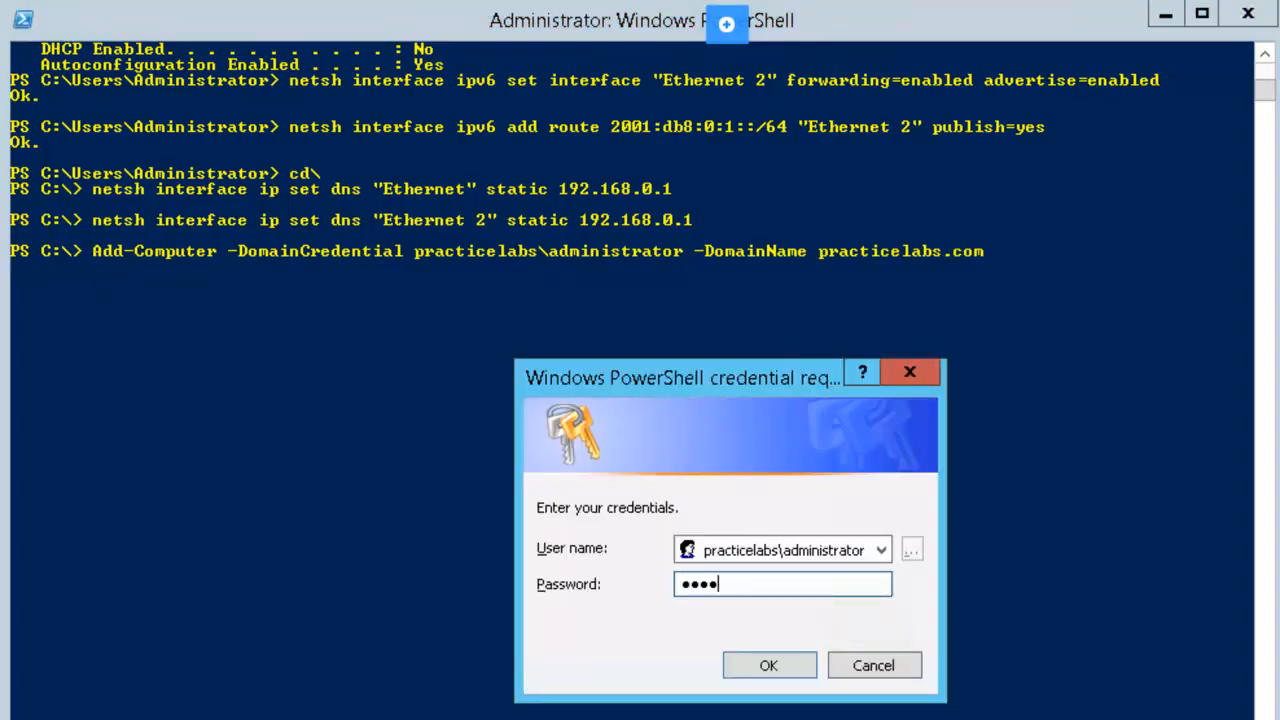
left_click(768, 665)
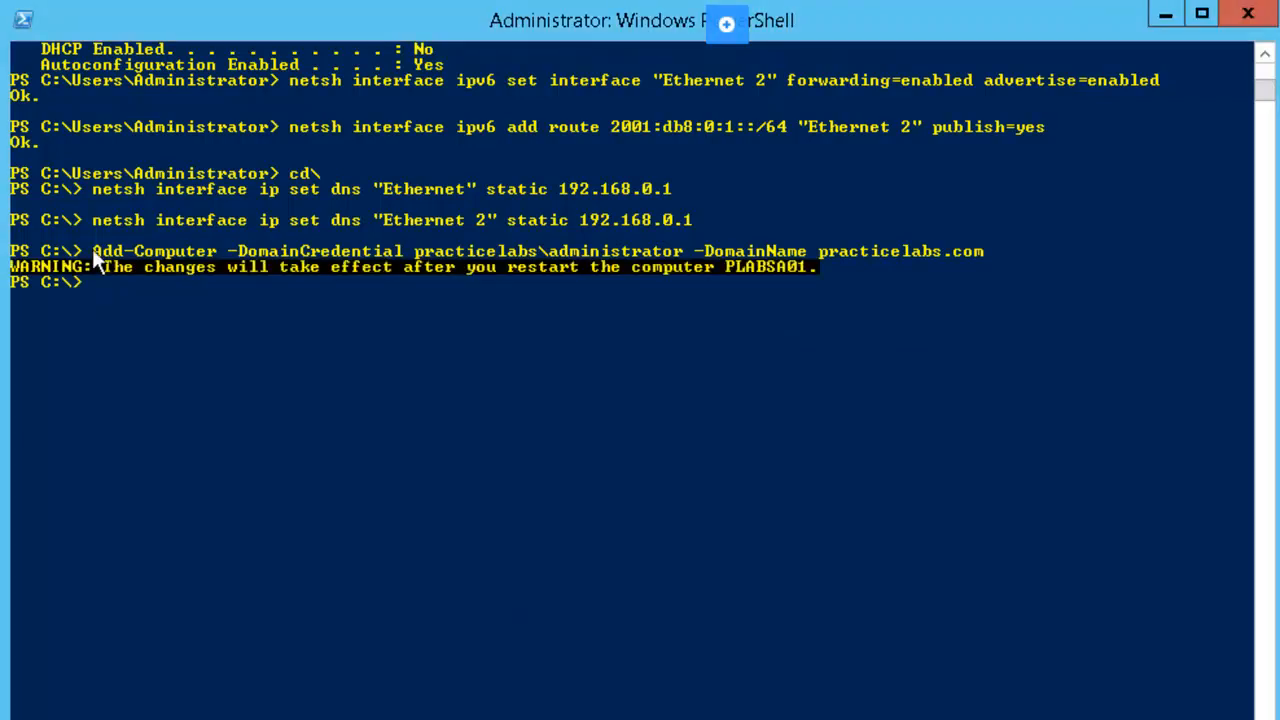
mouse_move(183, 357)
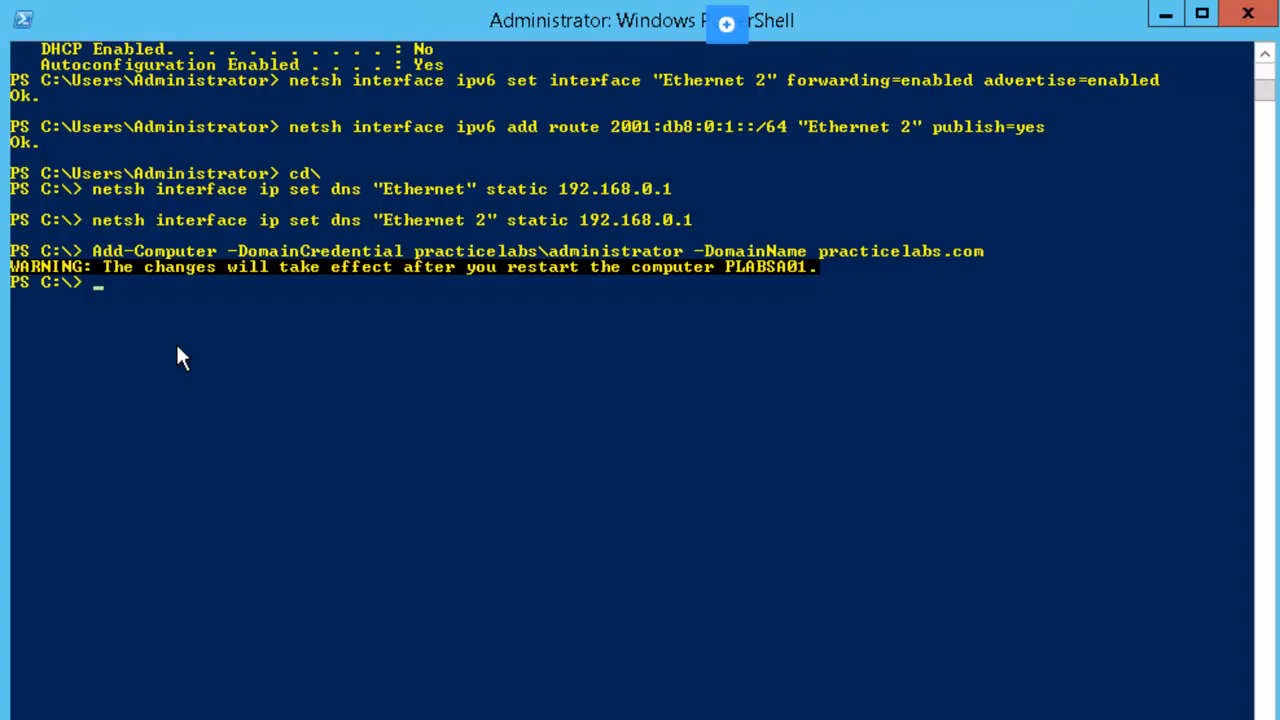
Reboot PLABSA01 immediately with shutdown /r /t 0
left_click(107, 283)
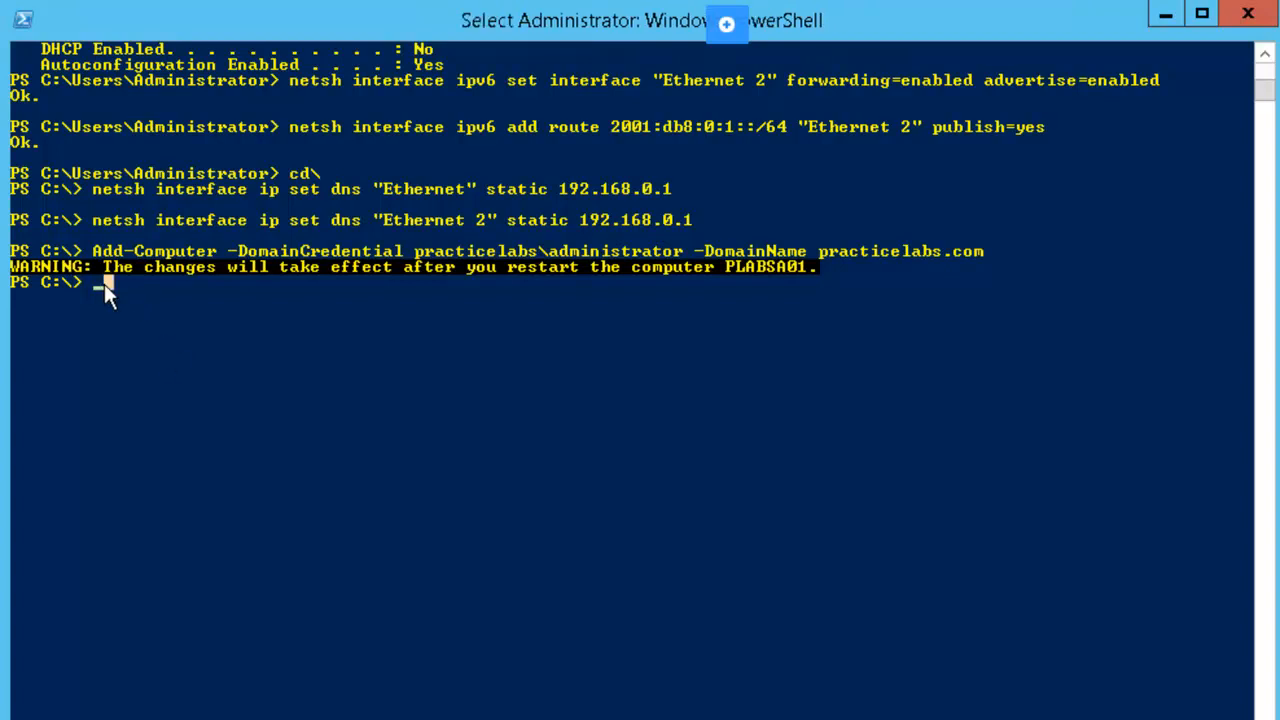
type("shutdown /")
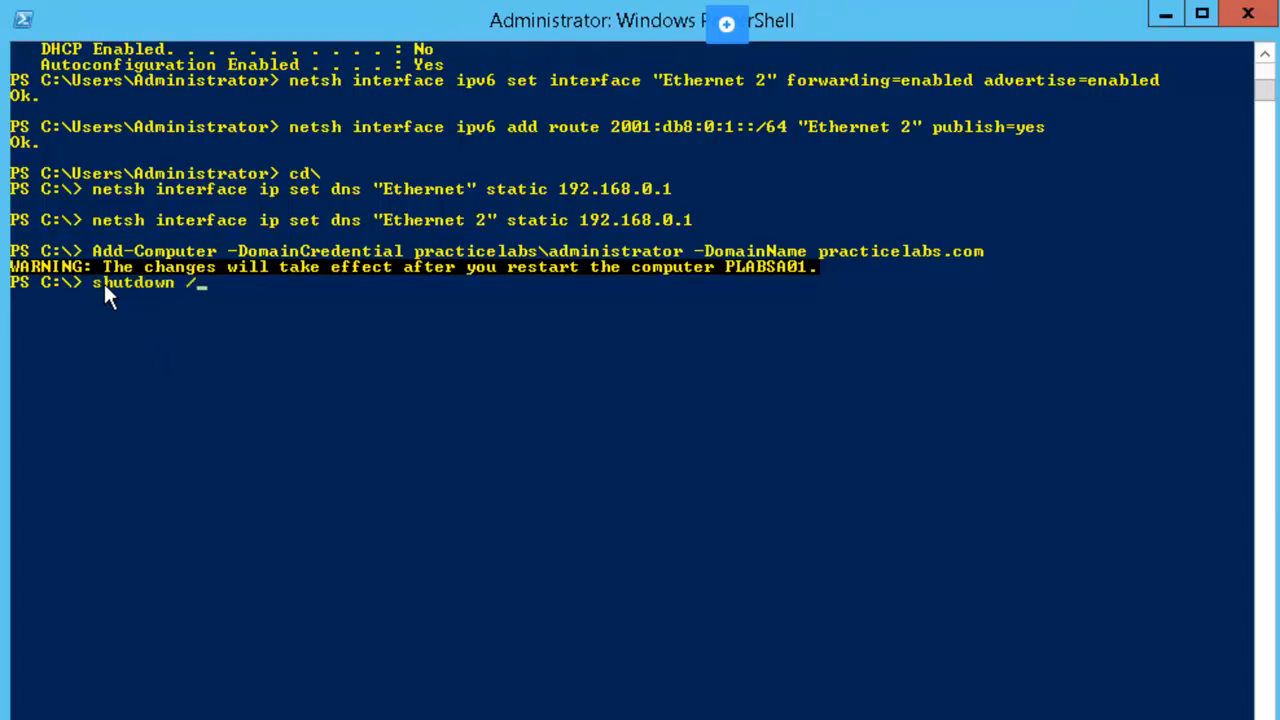
type("r /t")
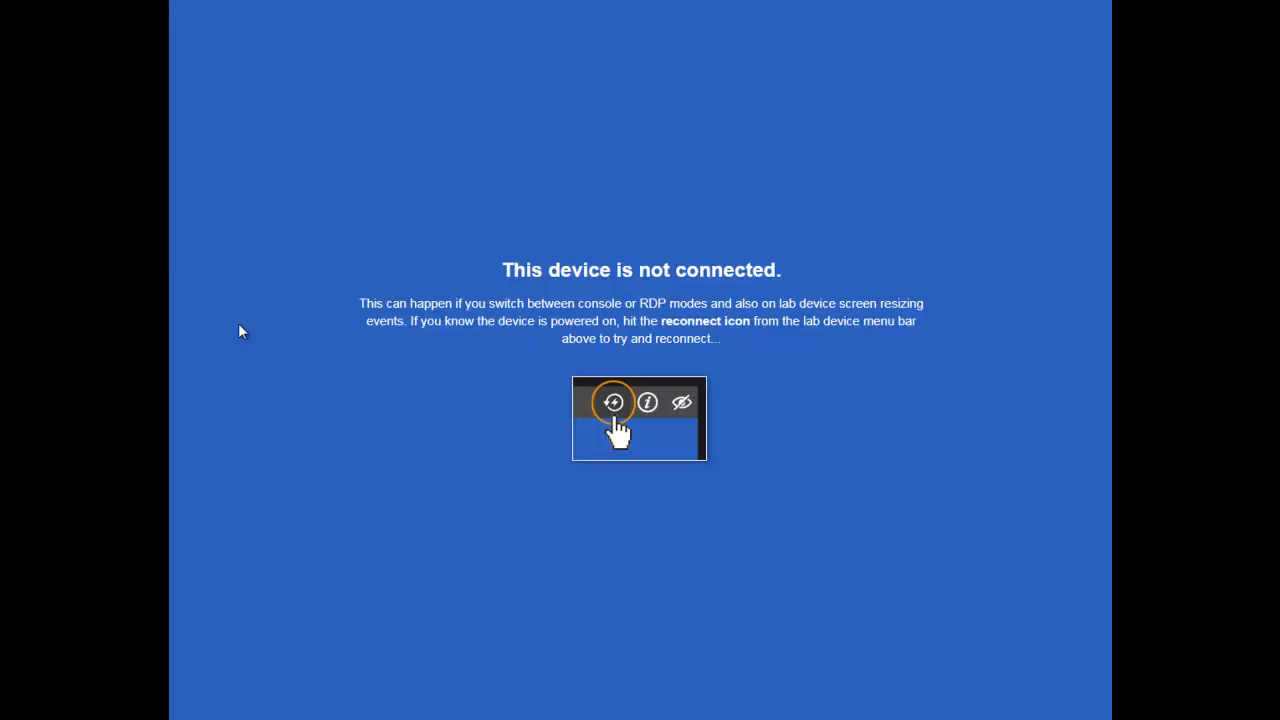
Reconnect and sign in as PRACTICELABS\Administrator after the restart
left_click(613, 402)
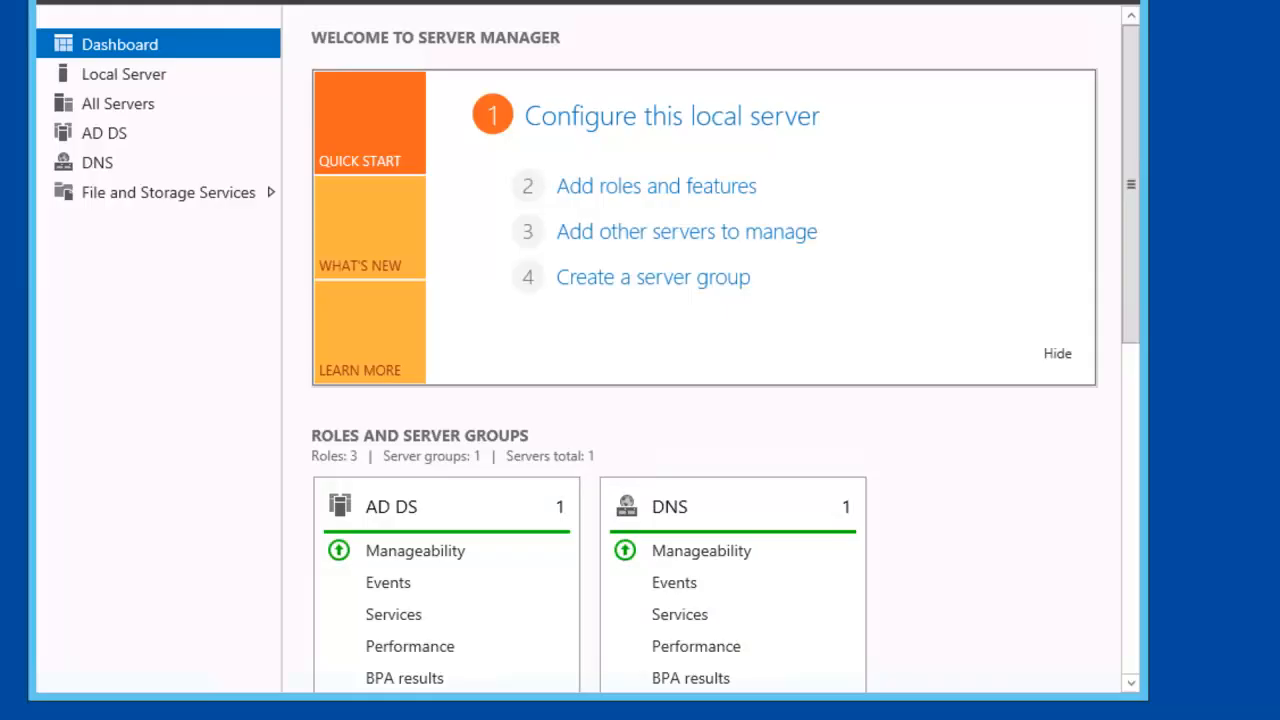
mouse_move(77, 308)
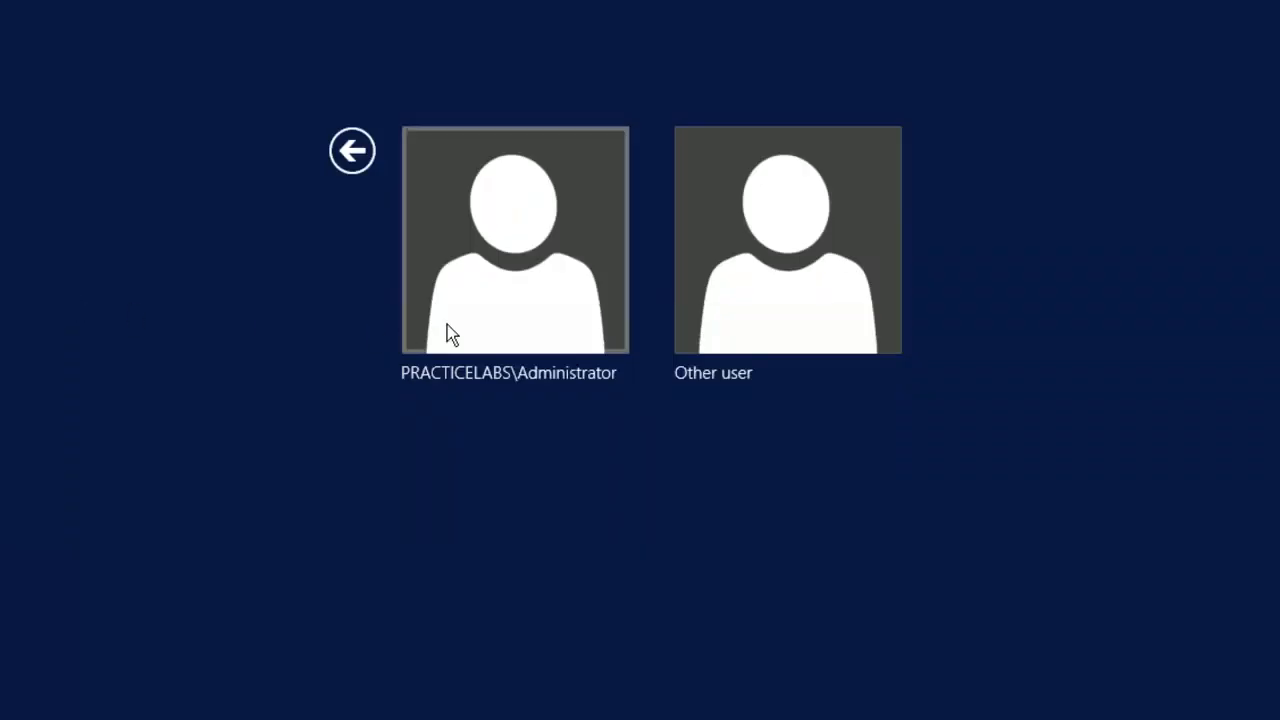
left_click(515, 238)
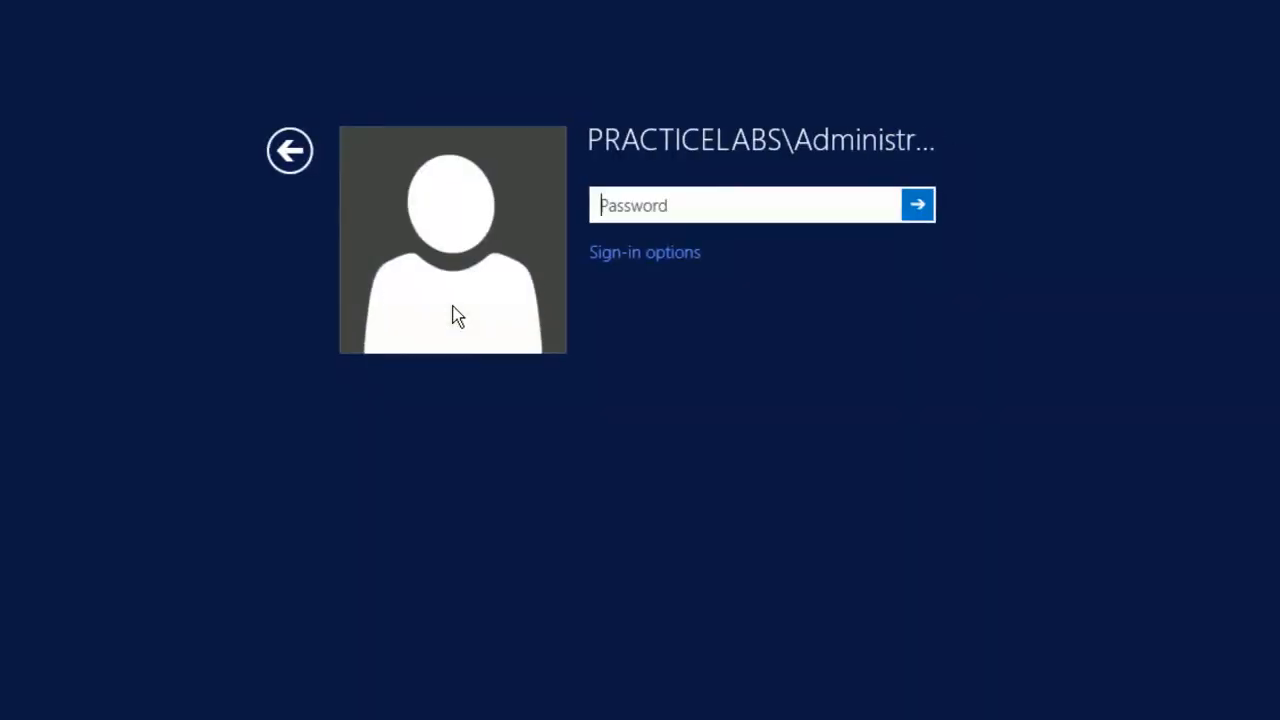
type("password")
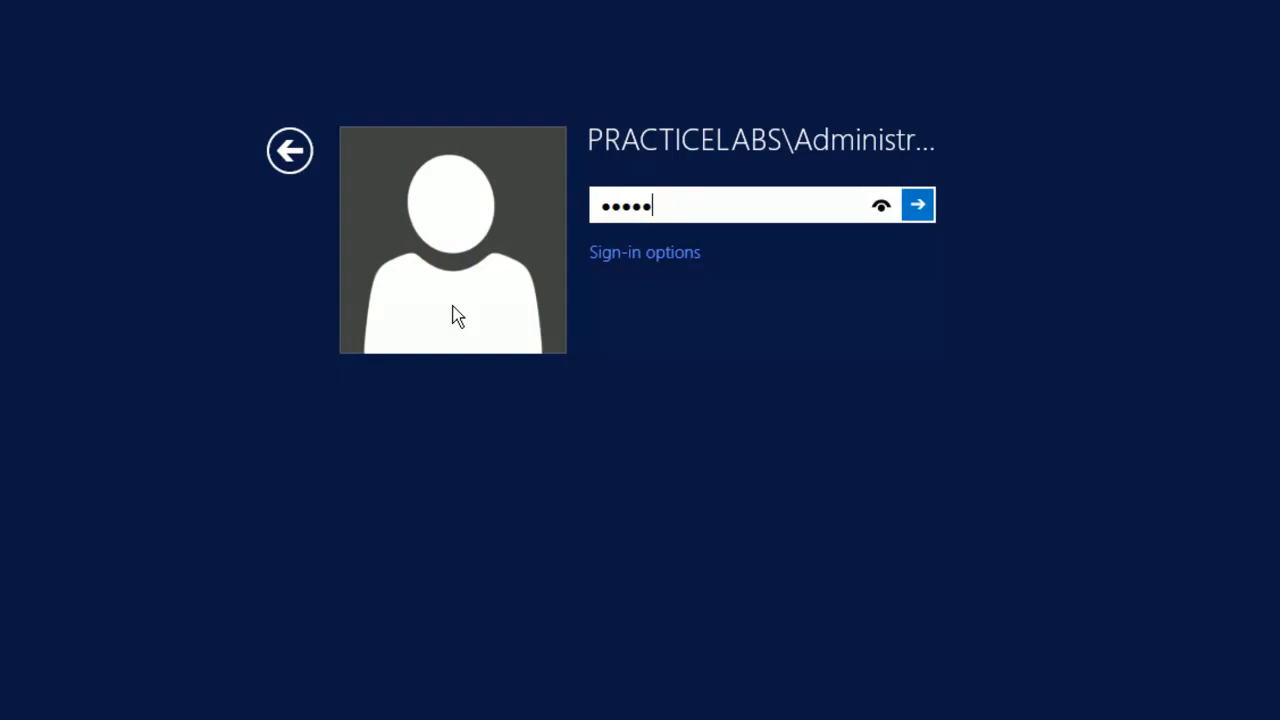
left_click(917, 205)
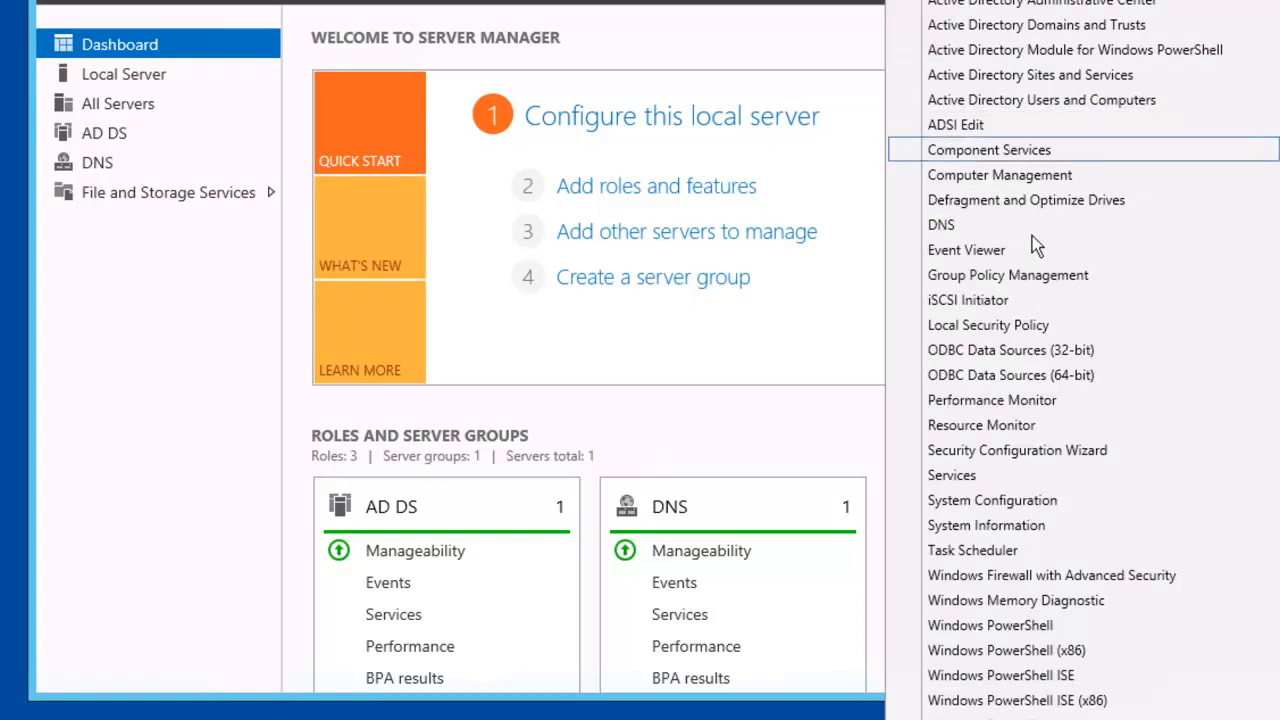
Open DNS on PLABDC01 and choose New Host for the PRACTICELABS.COM zone
left_click(940, 224)
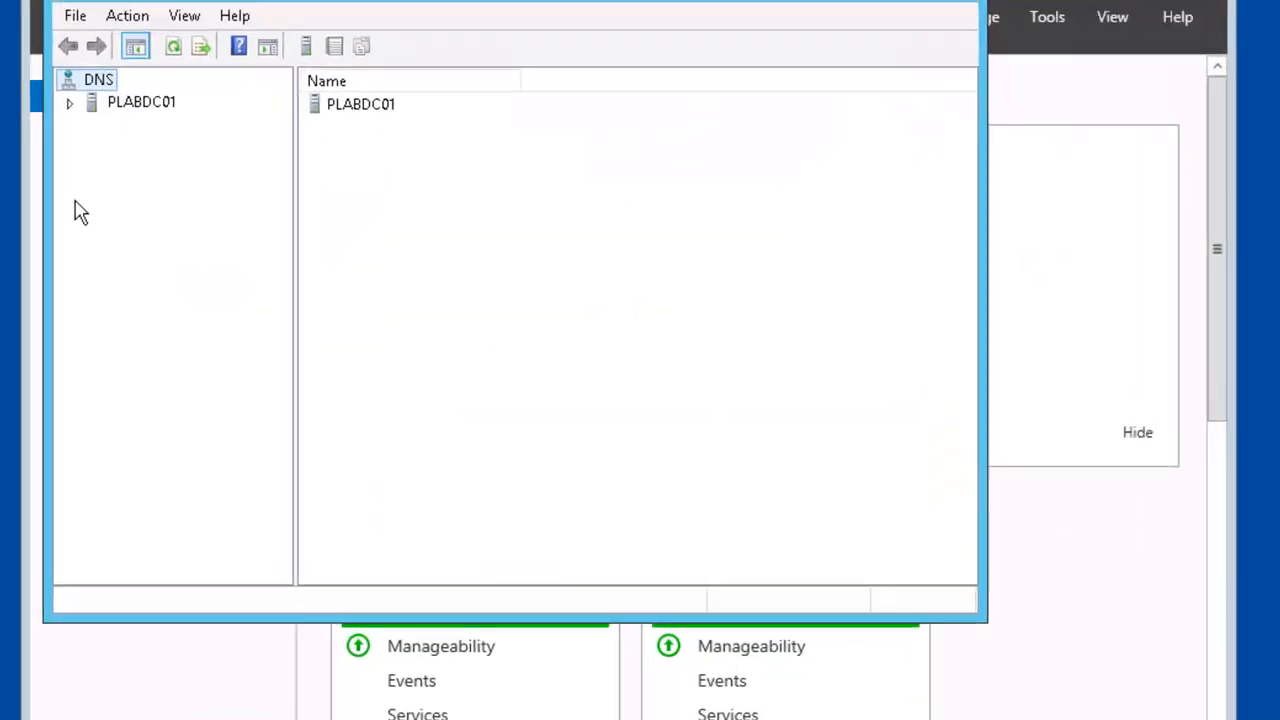
left_click(69, 101)
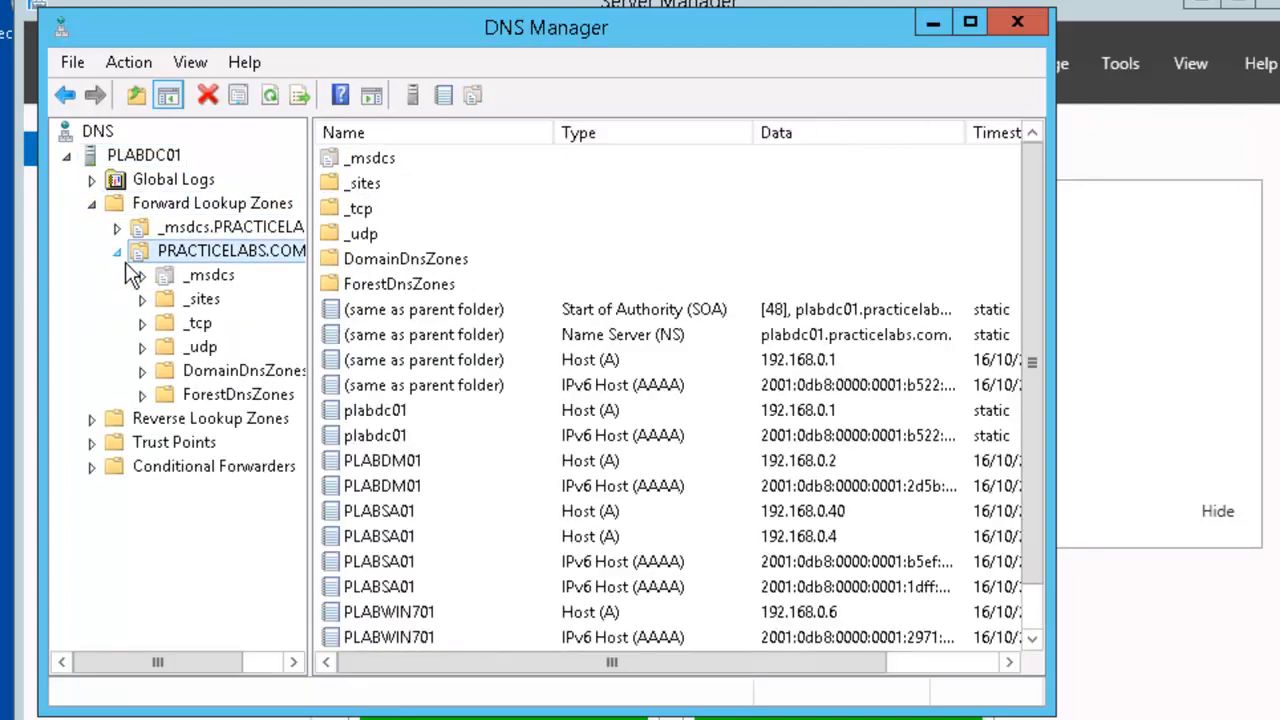
mouse_move(250, 330)
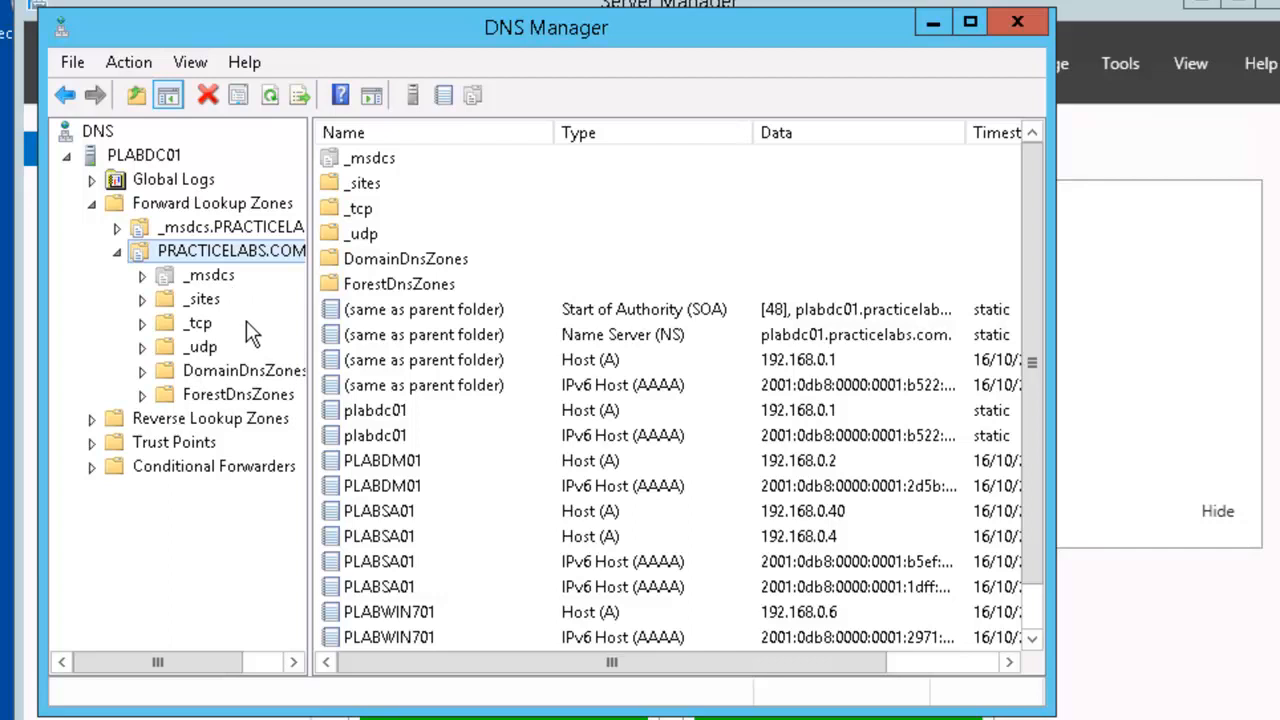
right_click(231, 250)
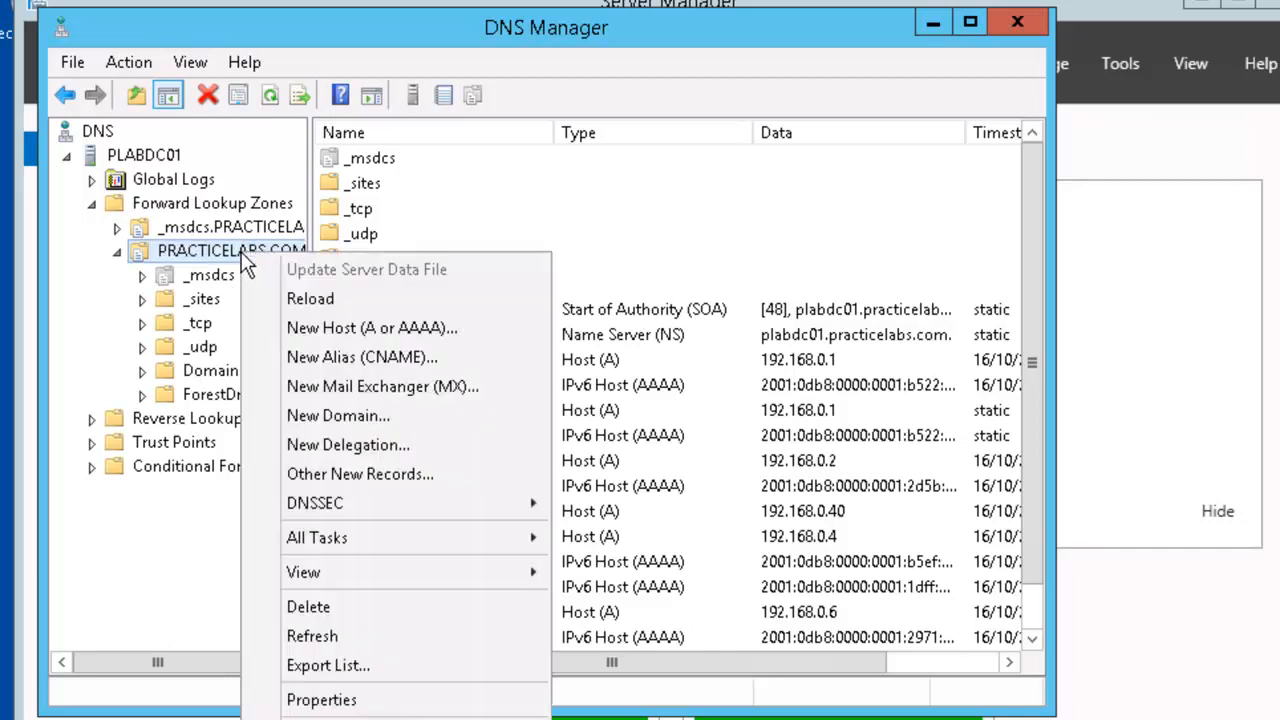
mouse_move(310, 298)
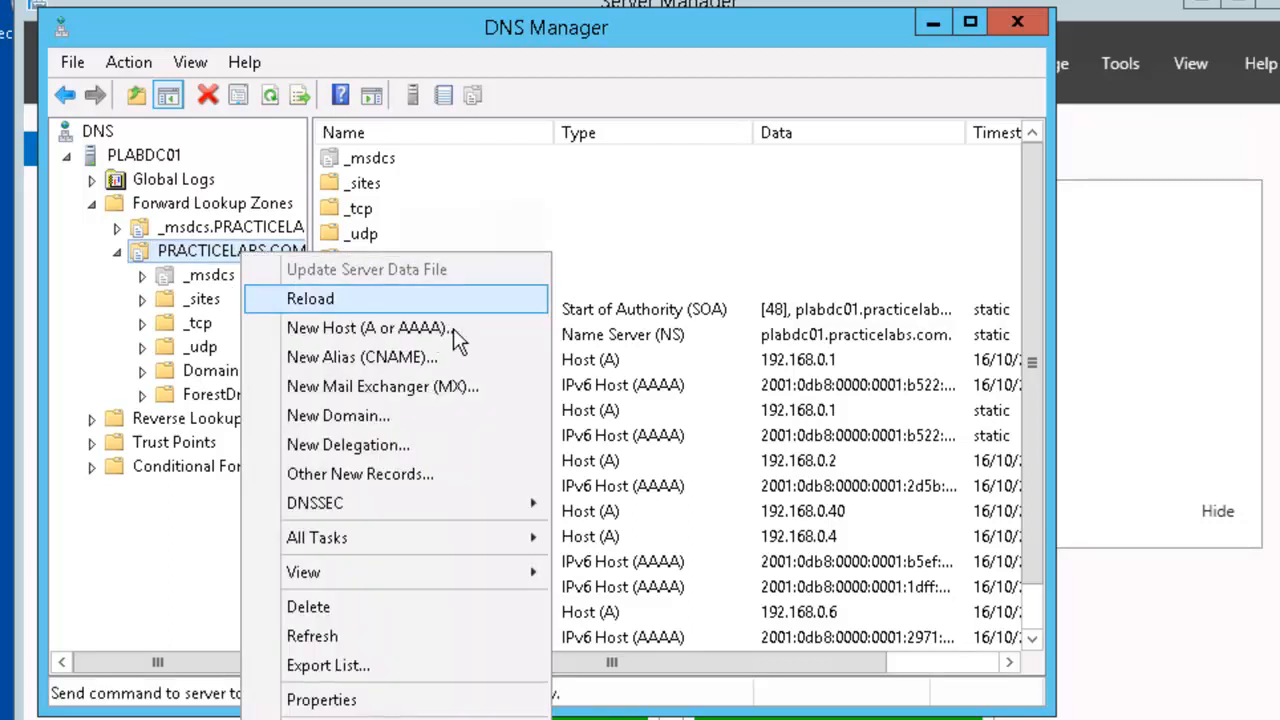
left_click(367, 327)
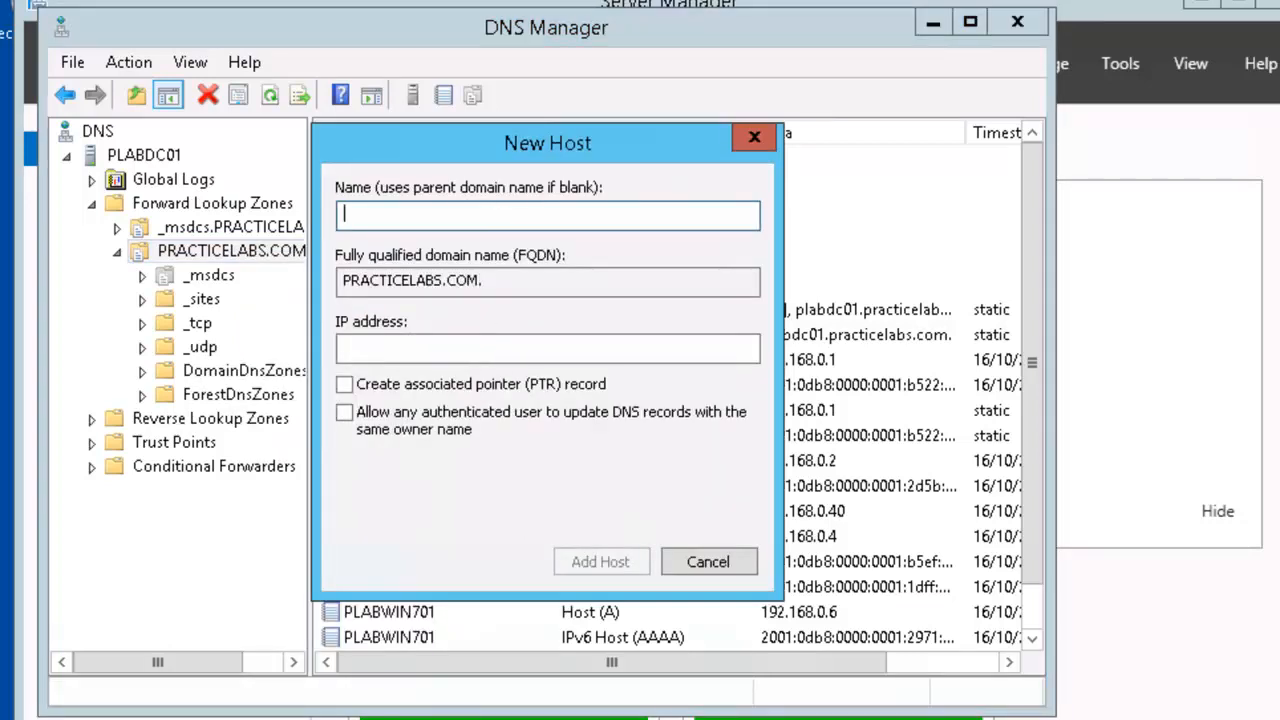
Create ISATAP host records for 192.168.0.4 and 192.168.0.40, then finish
type("ISATAP")
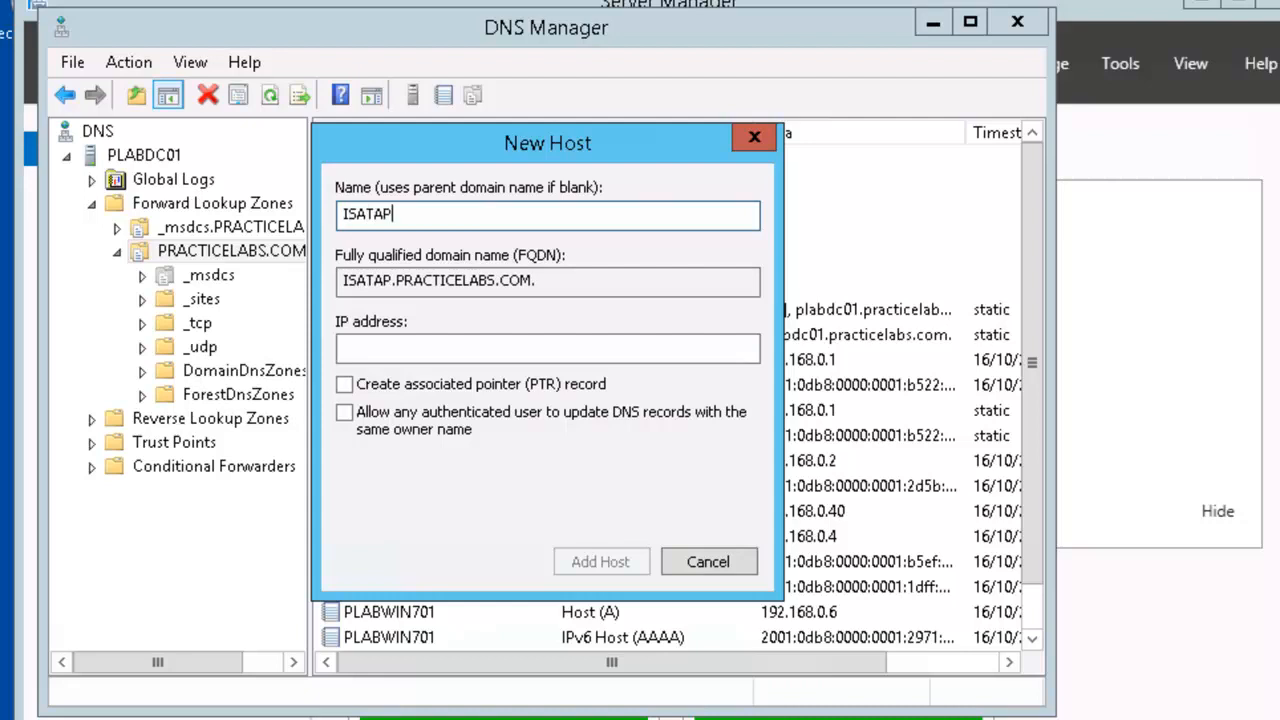
left_click(547, 347)
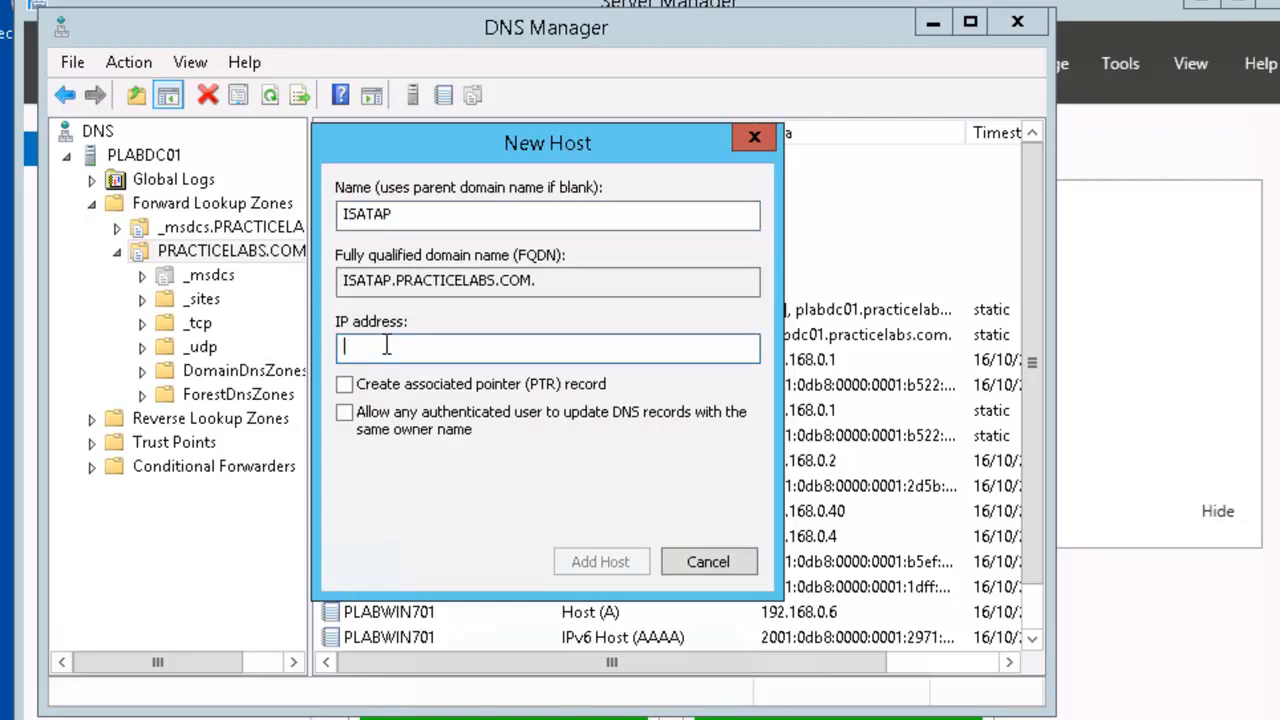
type("192.")
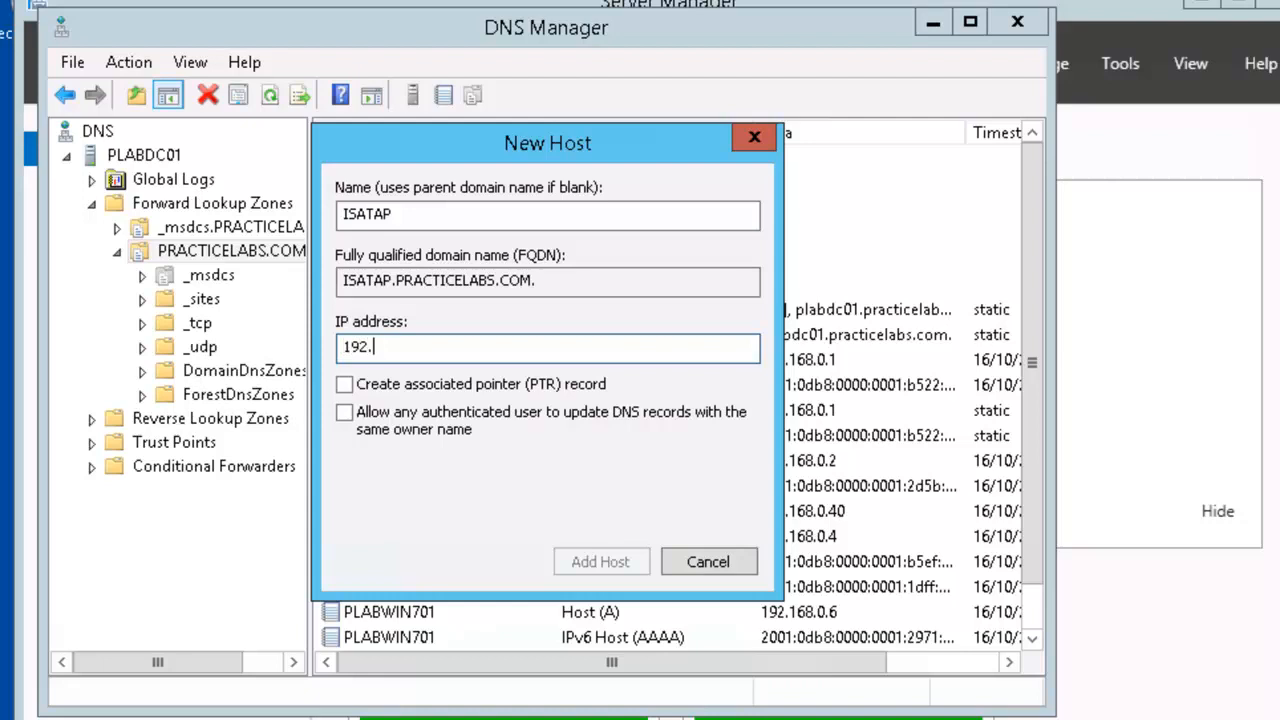
type("168.0.")
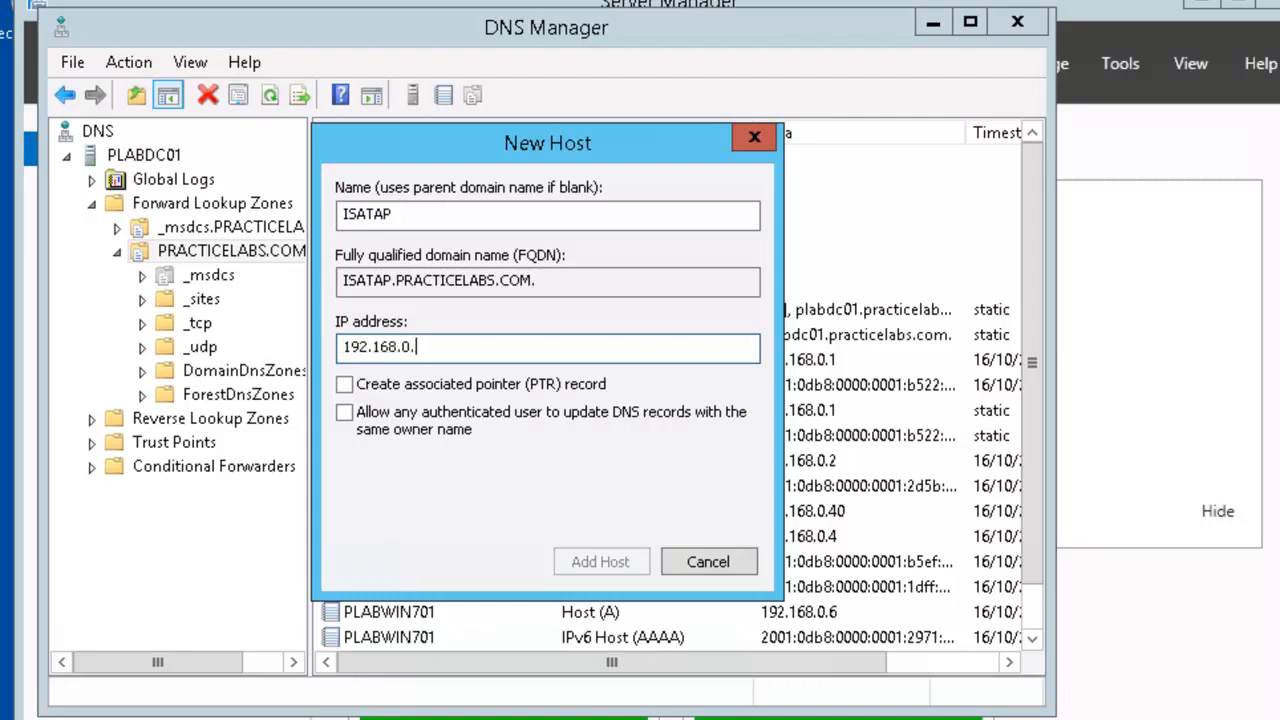
type("4")
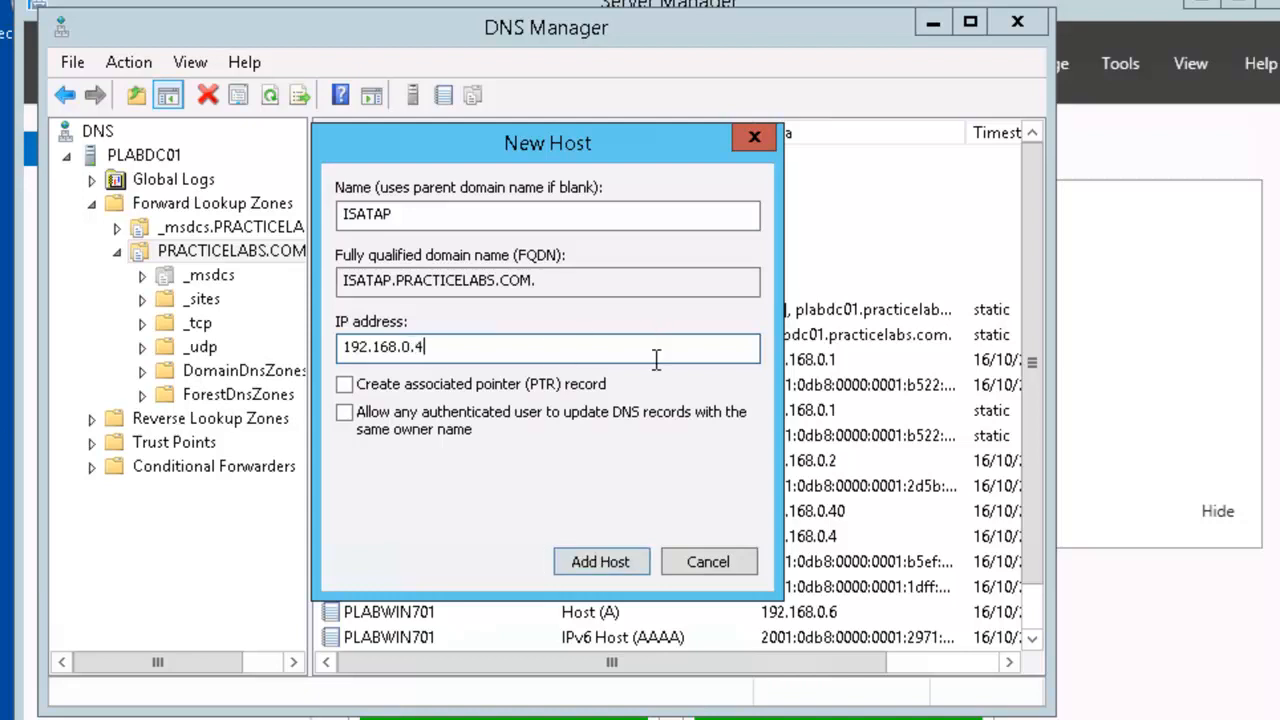
left_click(600, 561)
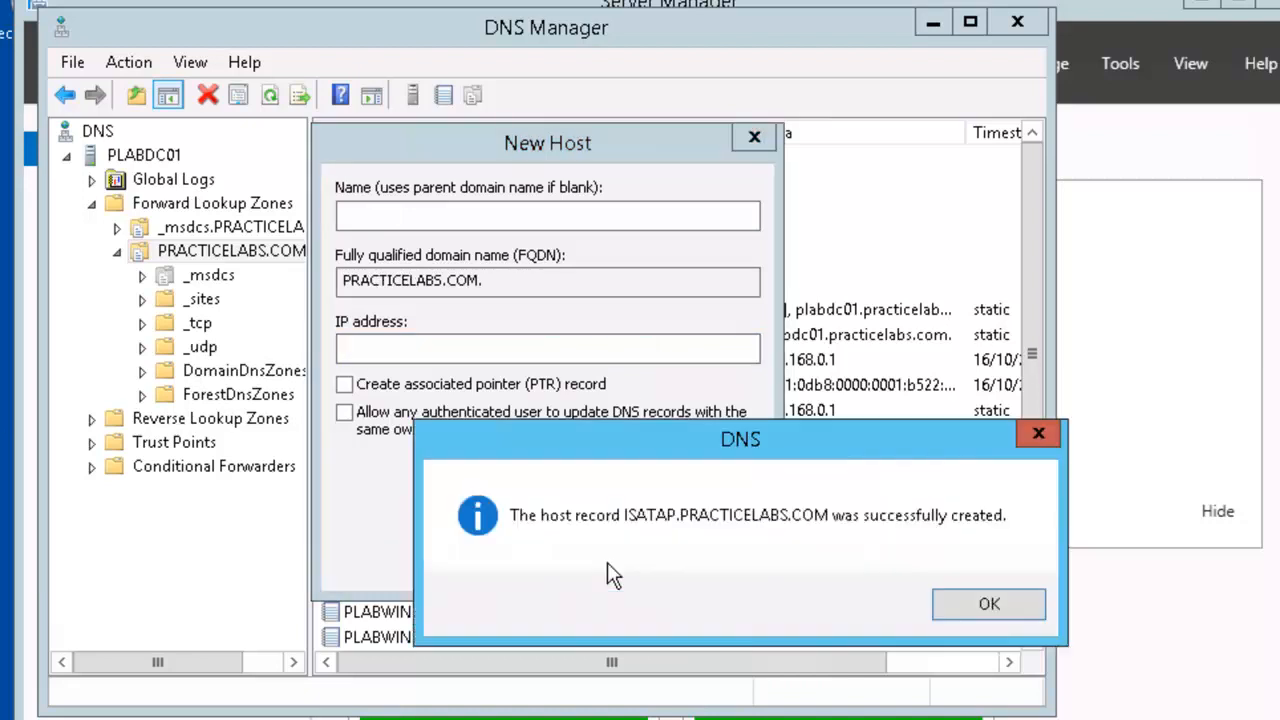
left_click(988, 603)
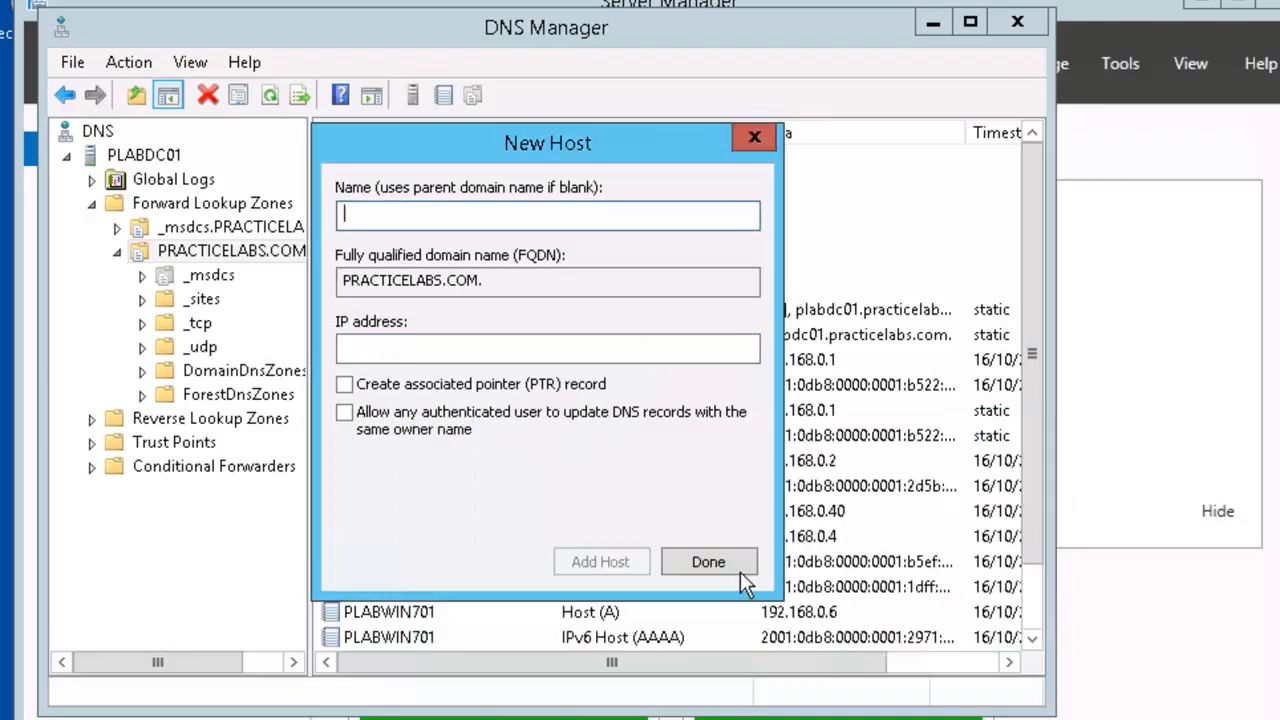
type("192.168.0.40")
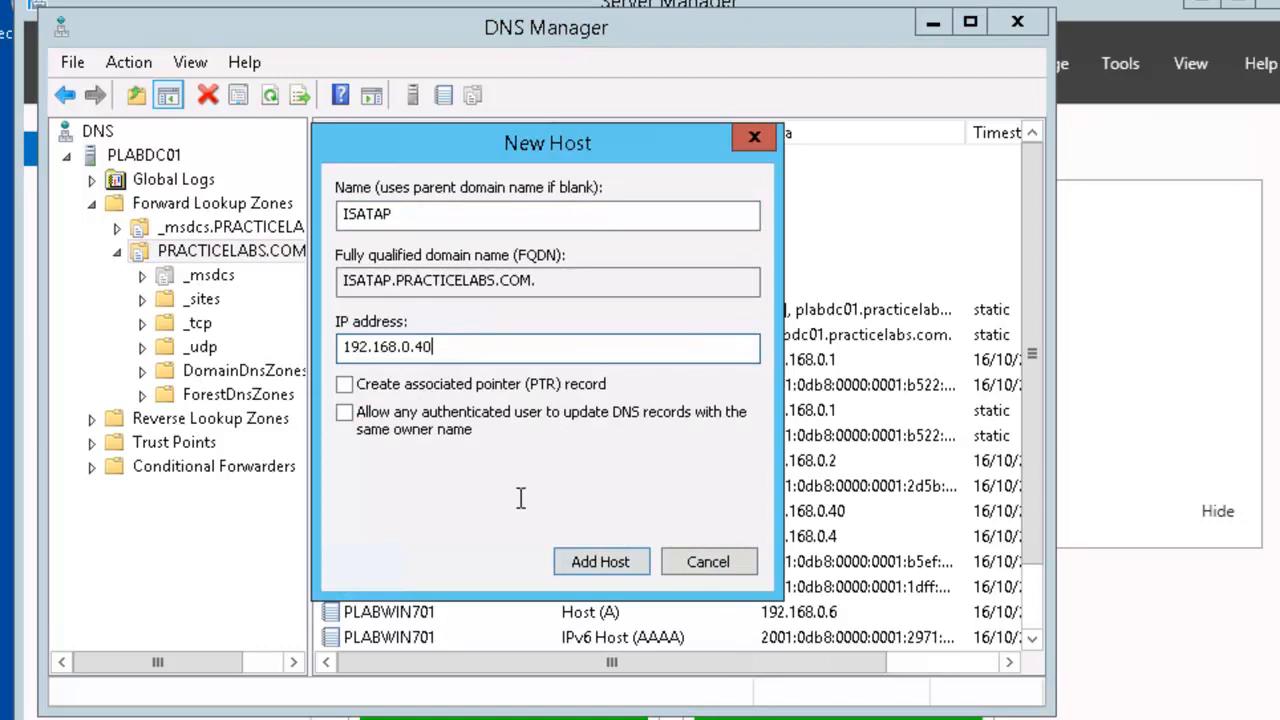
left_click(600, 561)
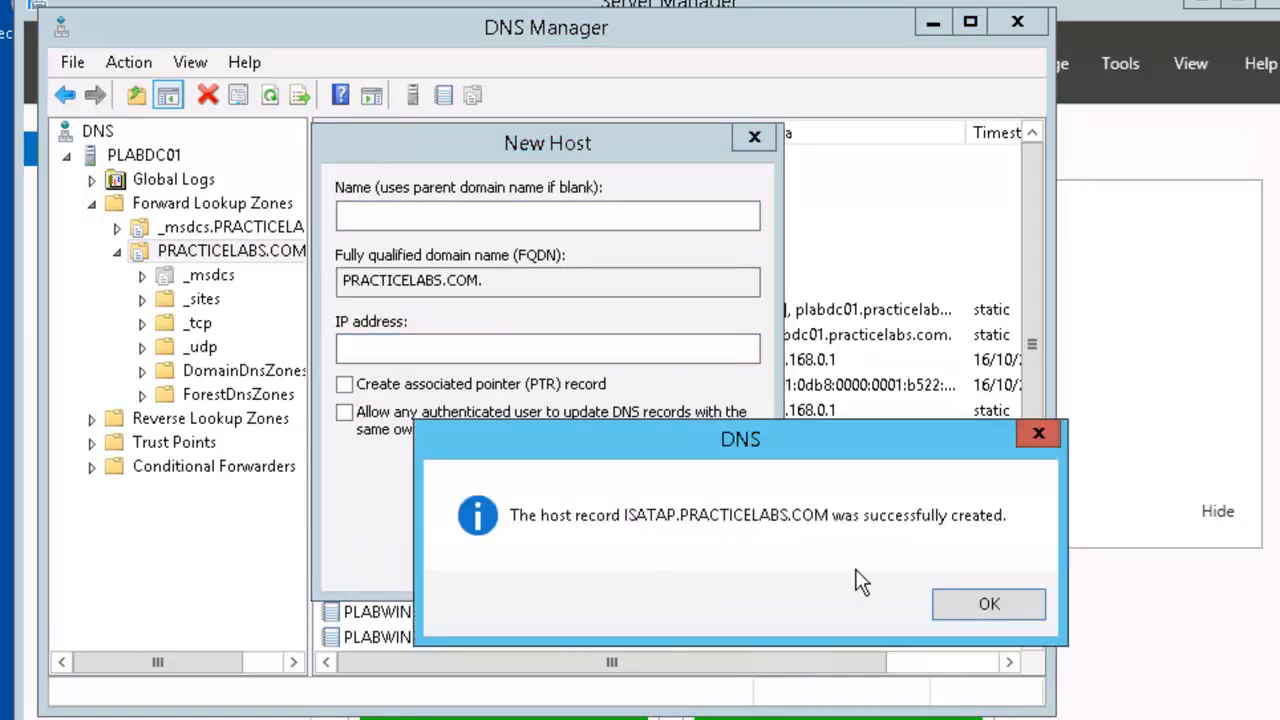
left_click(988, 603)
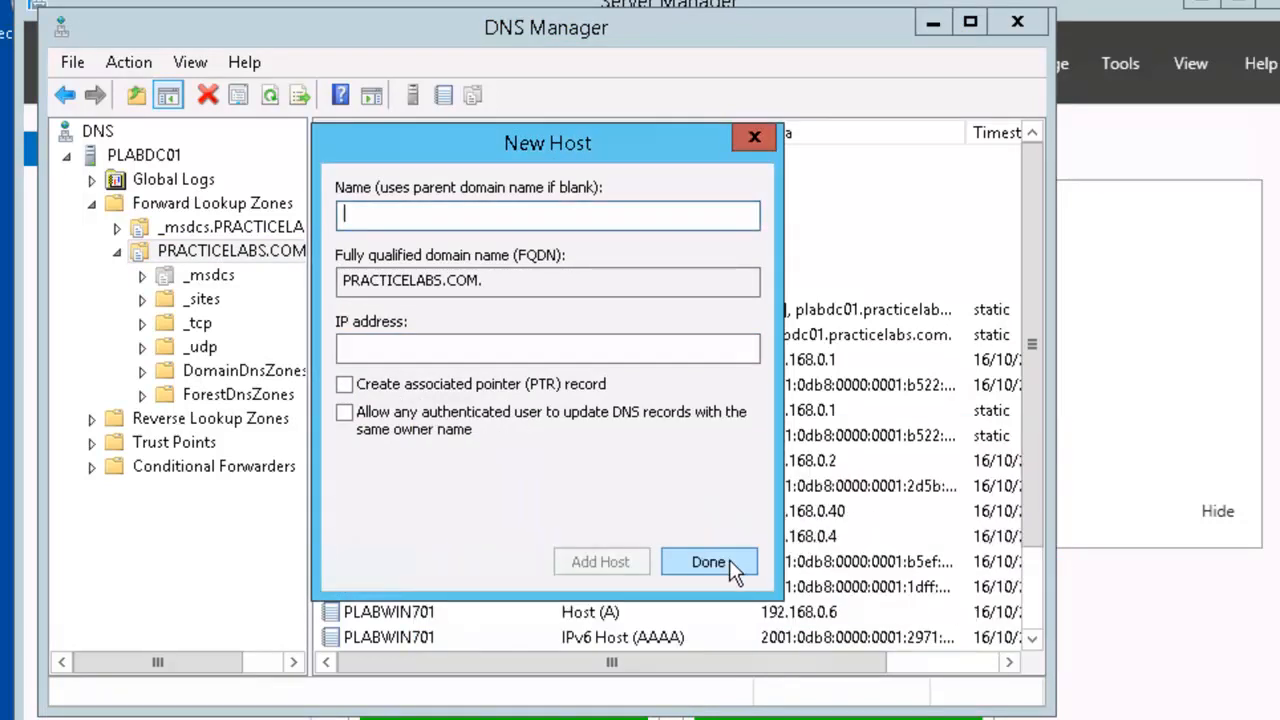
left_click(708, 561)
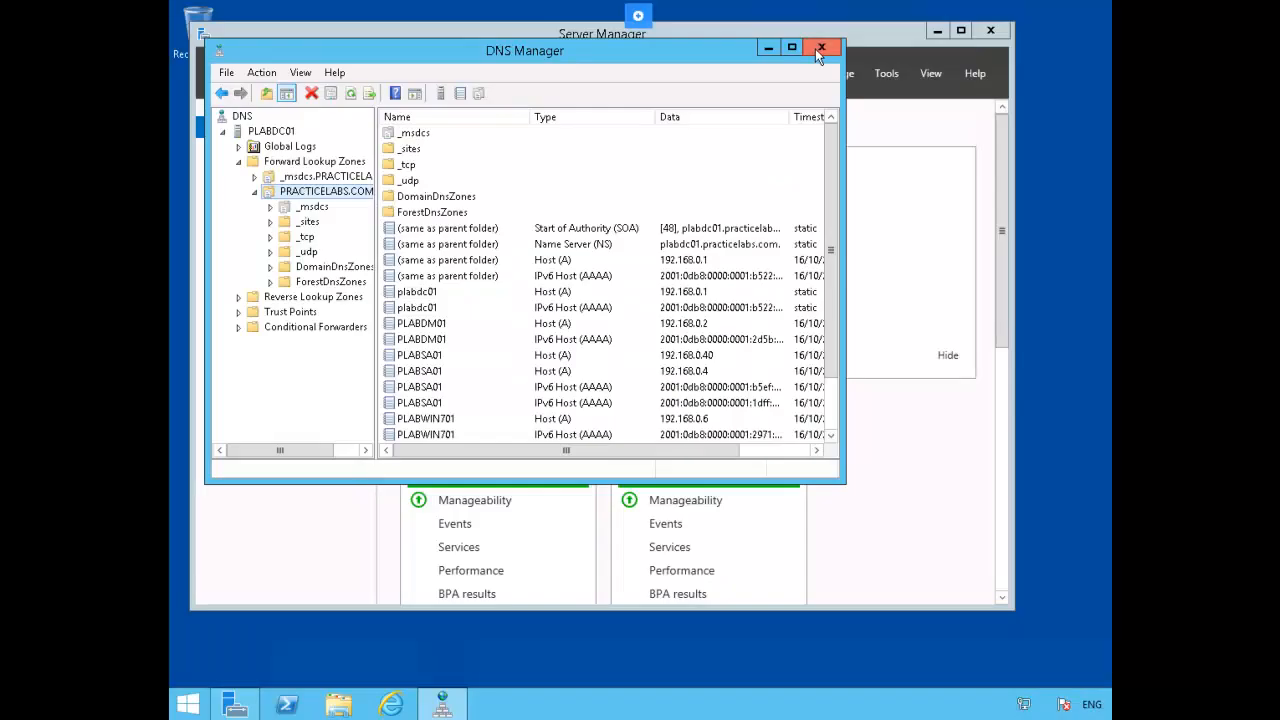
Close DNS Manager, reconnect, and view PLABSA01's Local Server properties
left_click(821, 47)
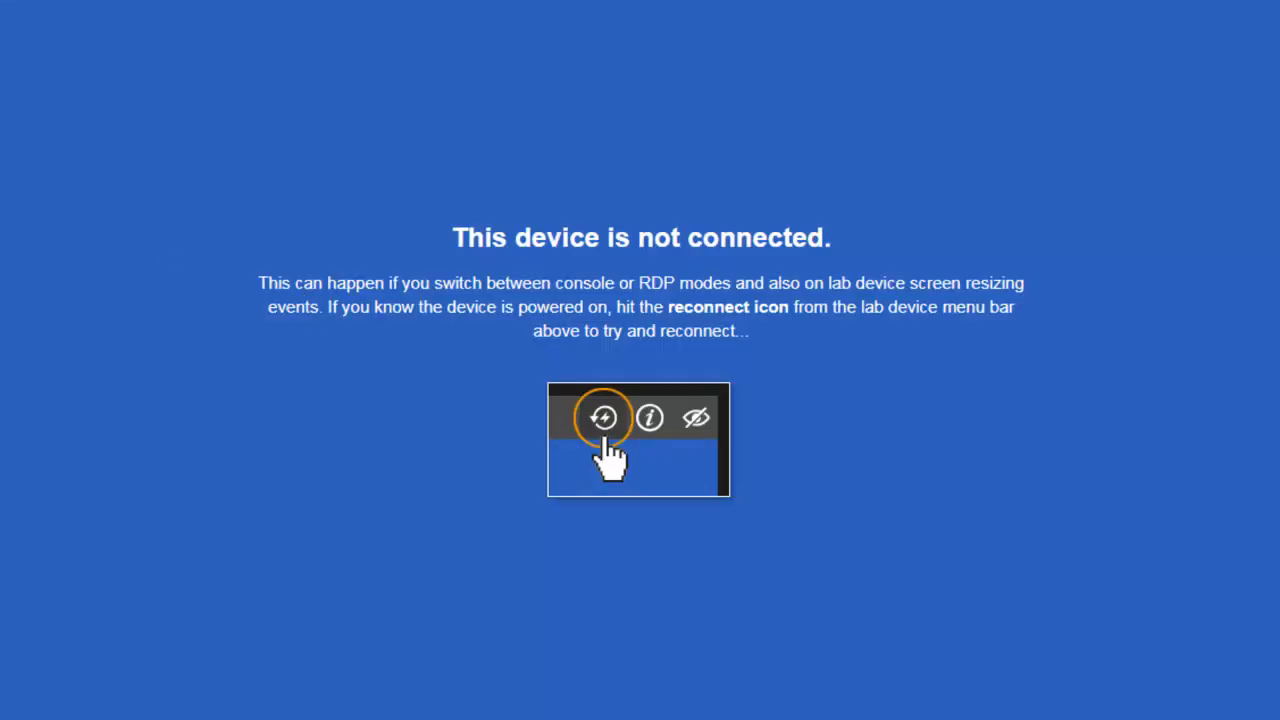
left_click(604, 417)
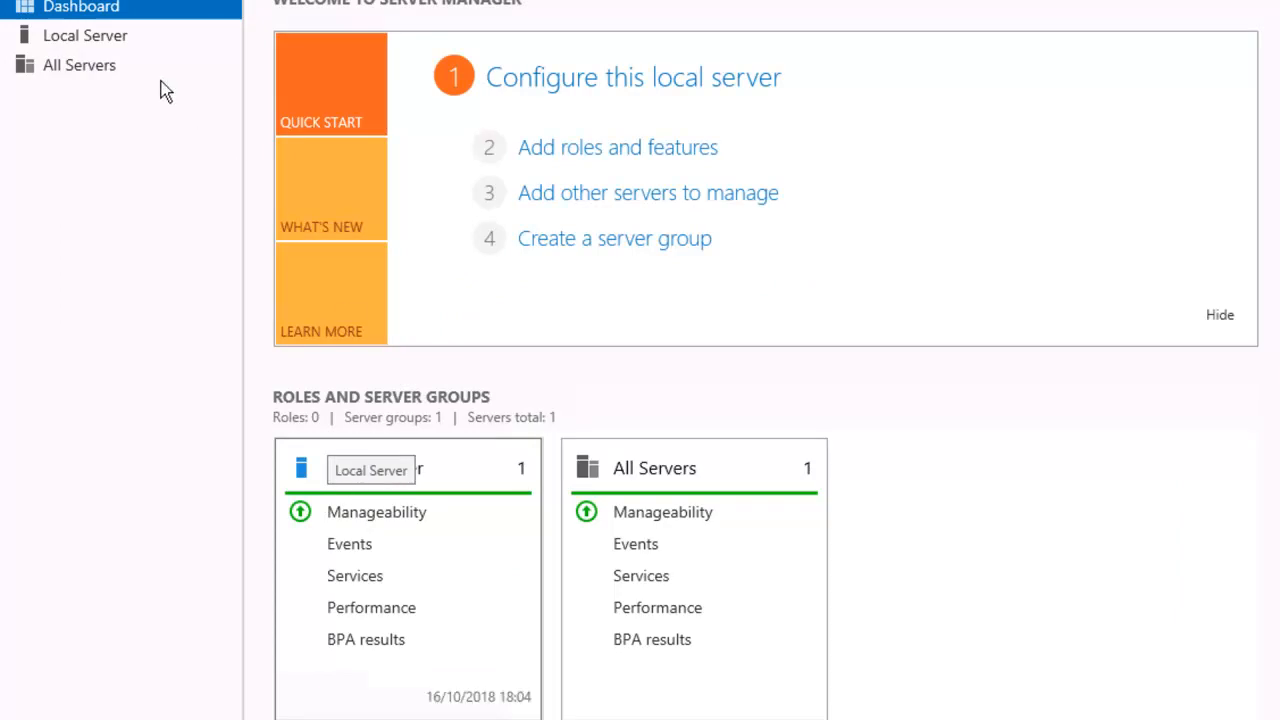
left_click(617, 147)
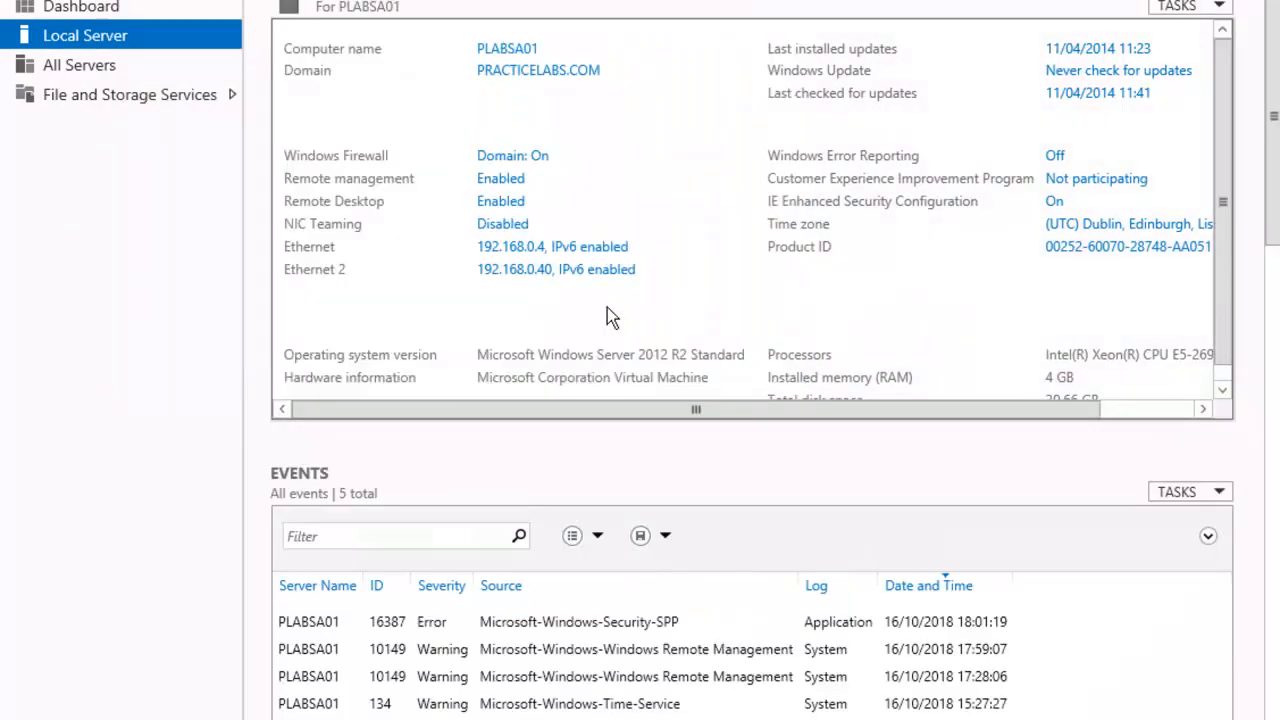
mouse_move(705, 382)
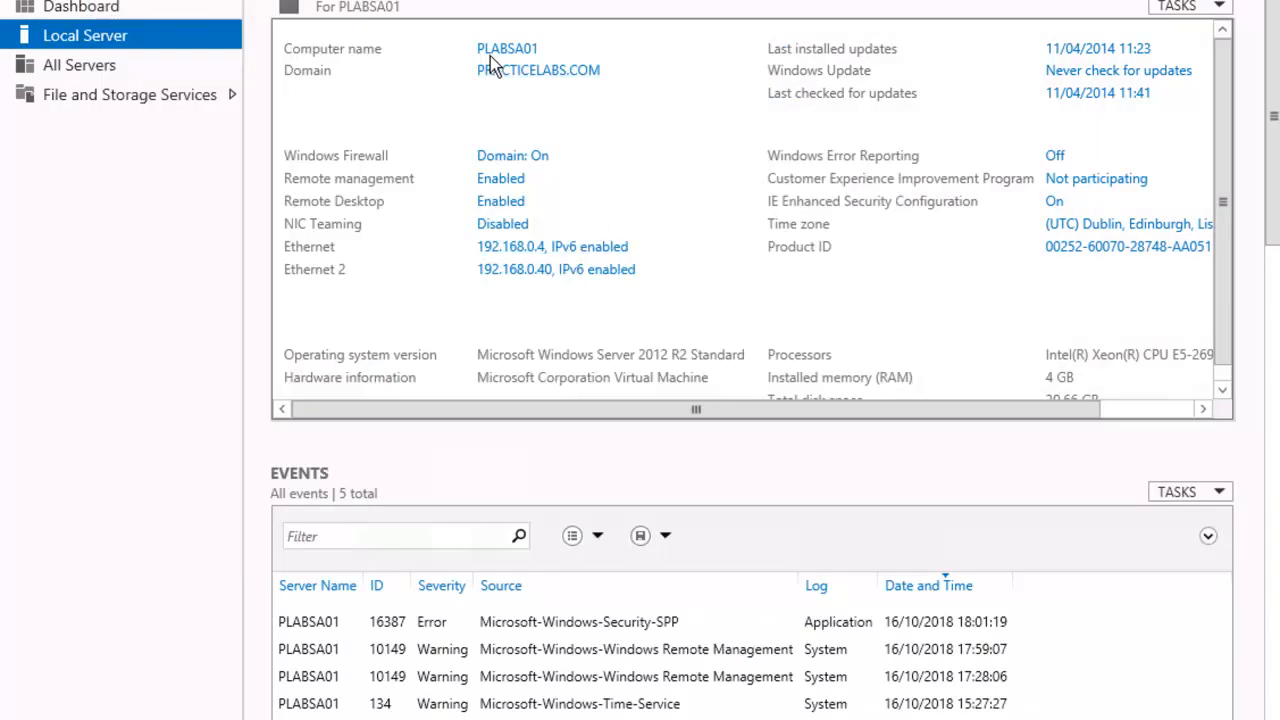
mouse_move(538, 93)
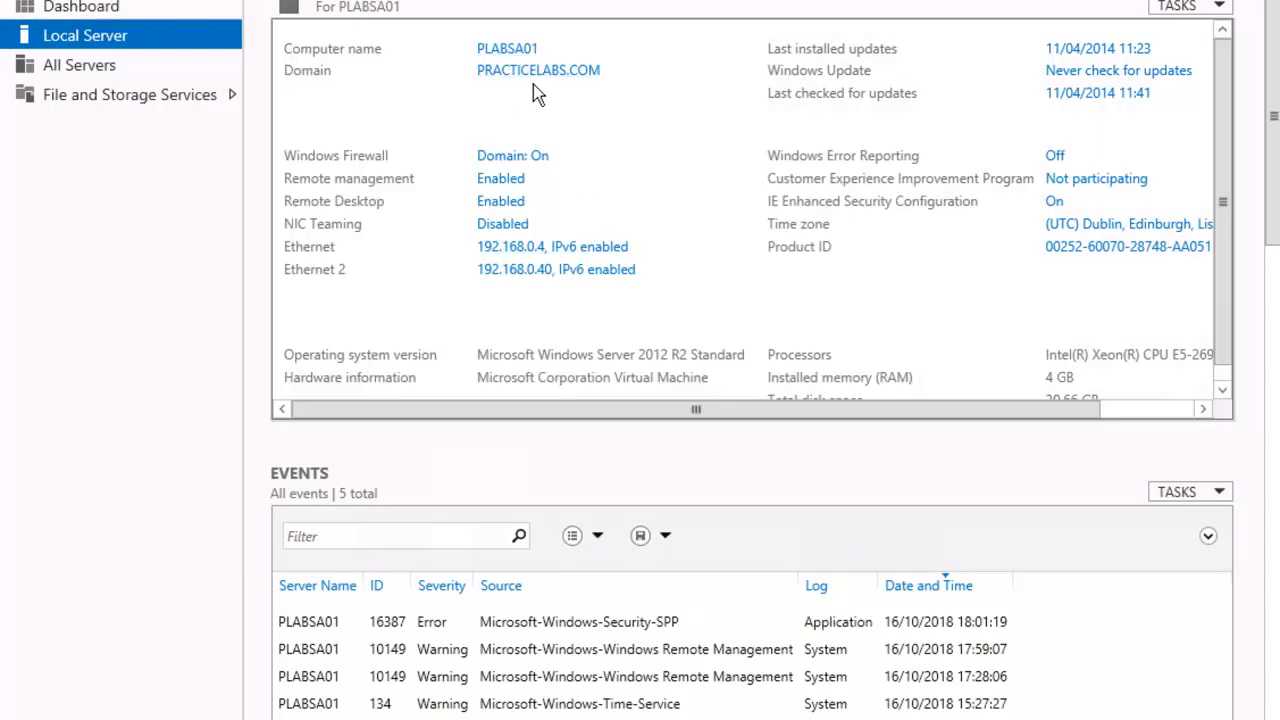
mouse_move(553, 93)
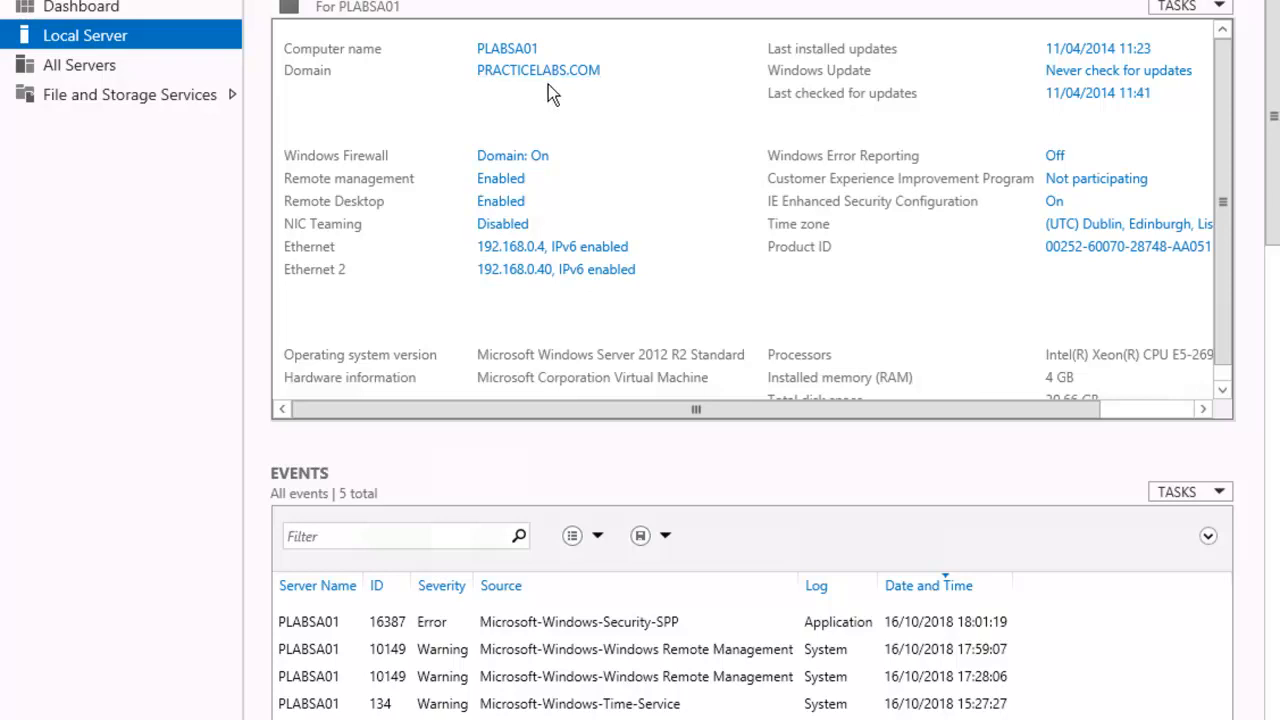
mouse_move(570, 488)
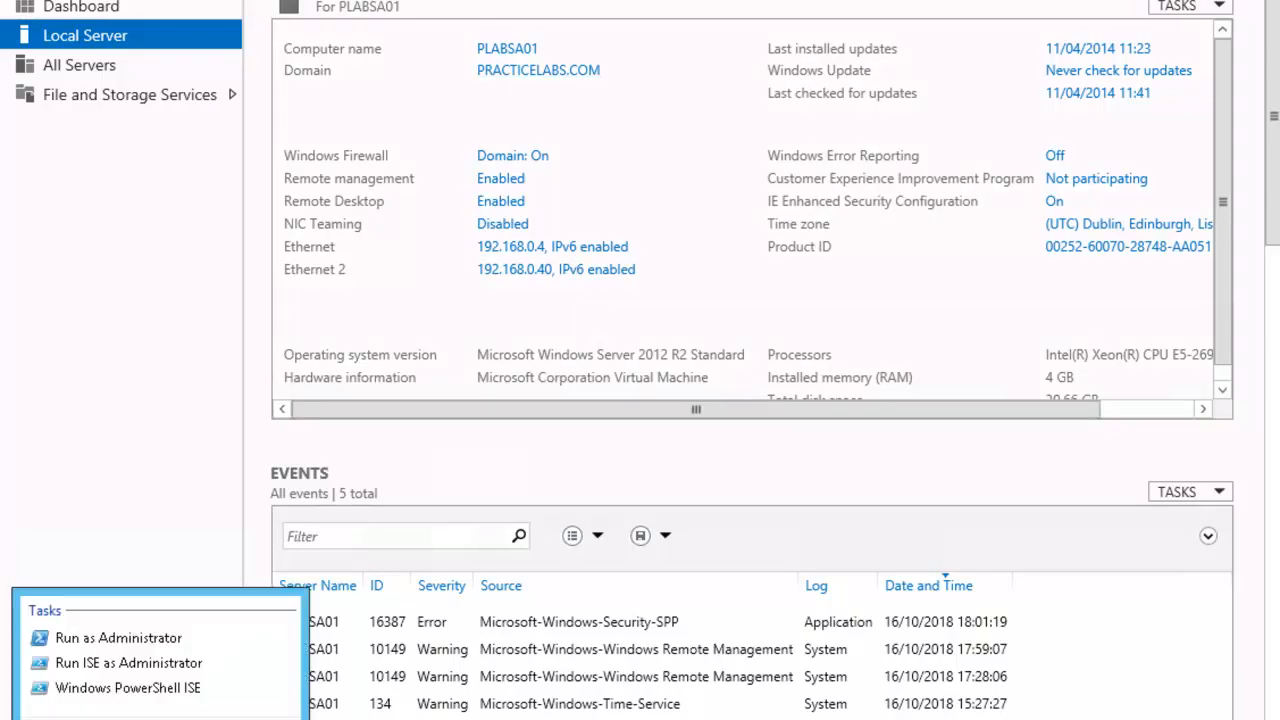
In elevated PowerShell, run netsh interface ipv6 isatap set router 192.168.0.x
left_click(128, 687)
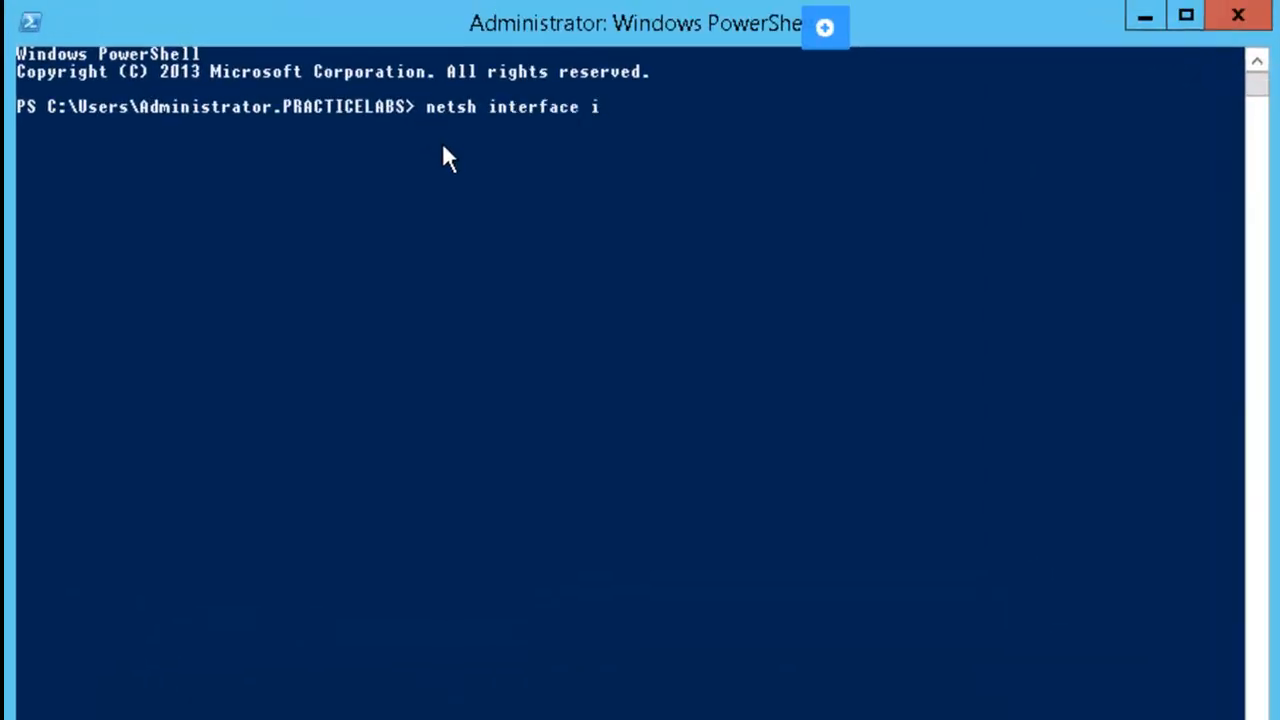
type("pv6")
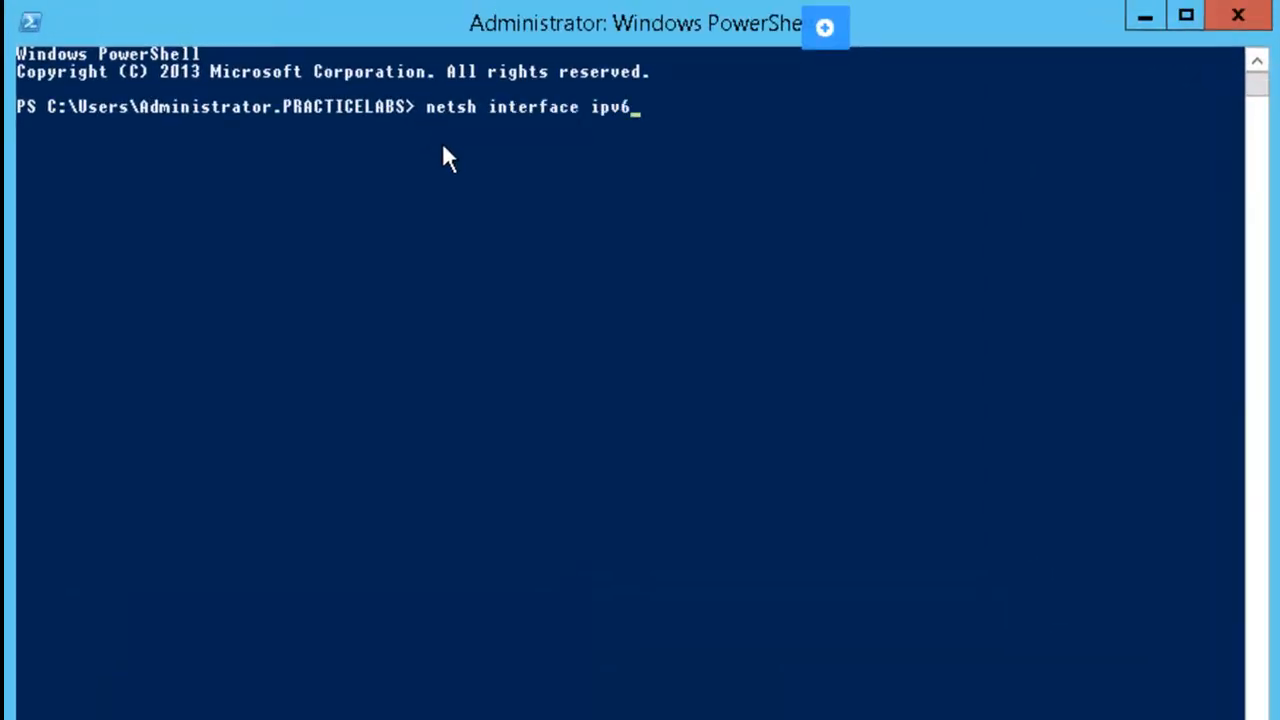
type("isatap")
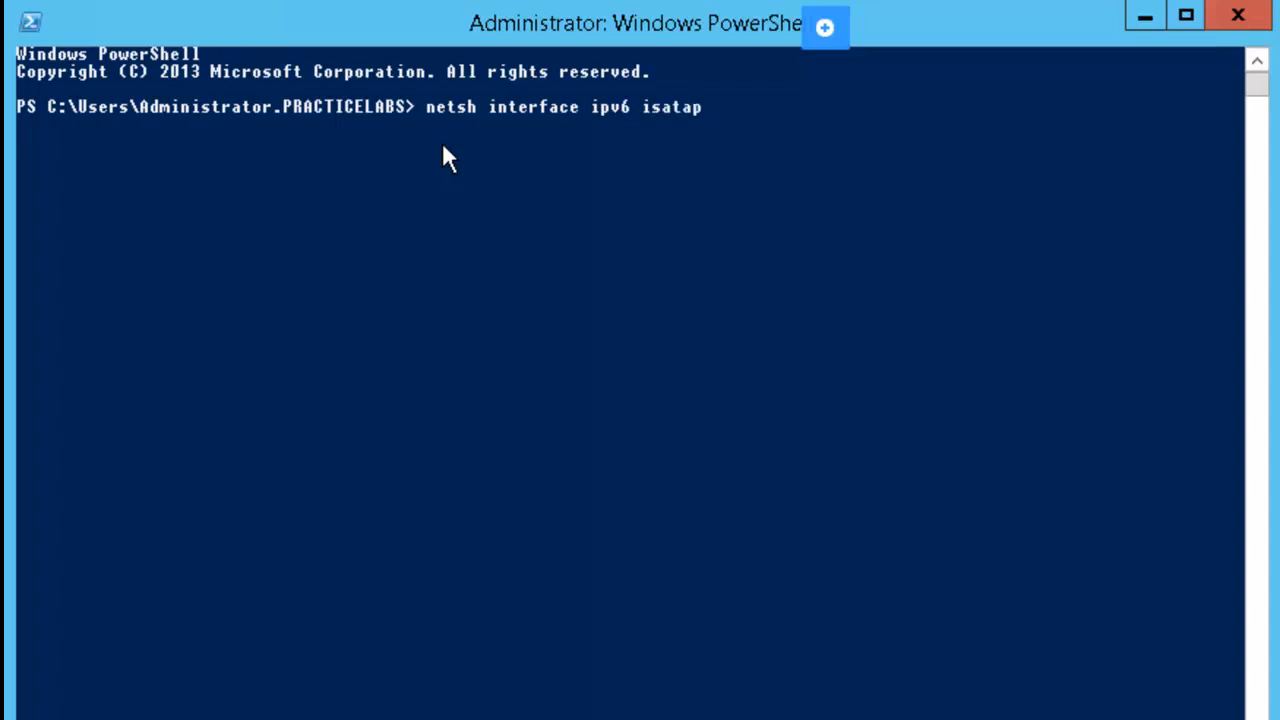
type("set router 192")
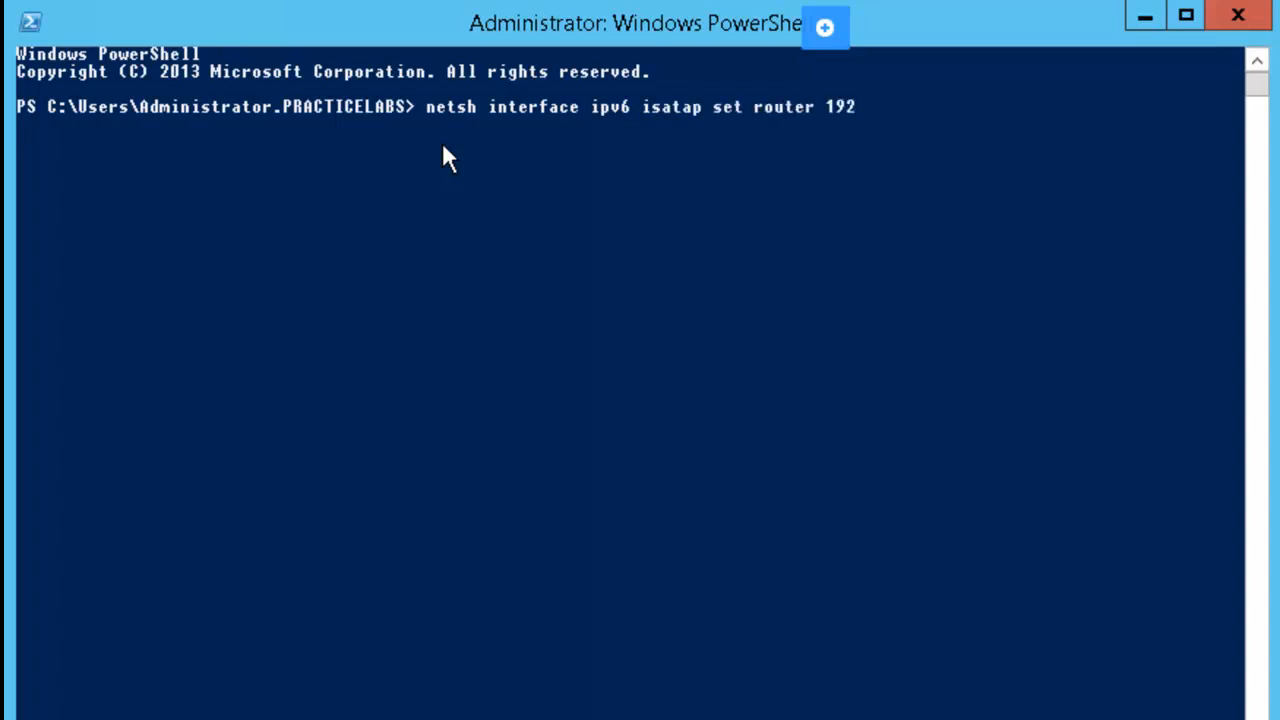
type(".168.")
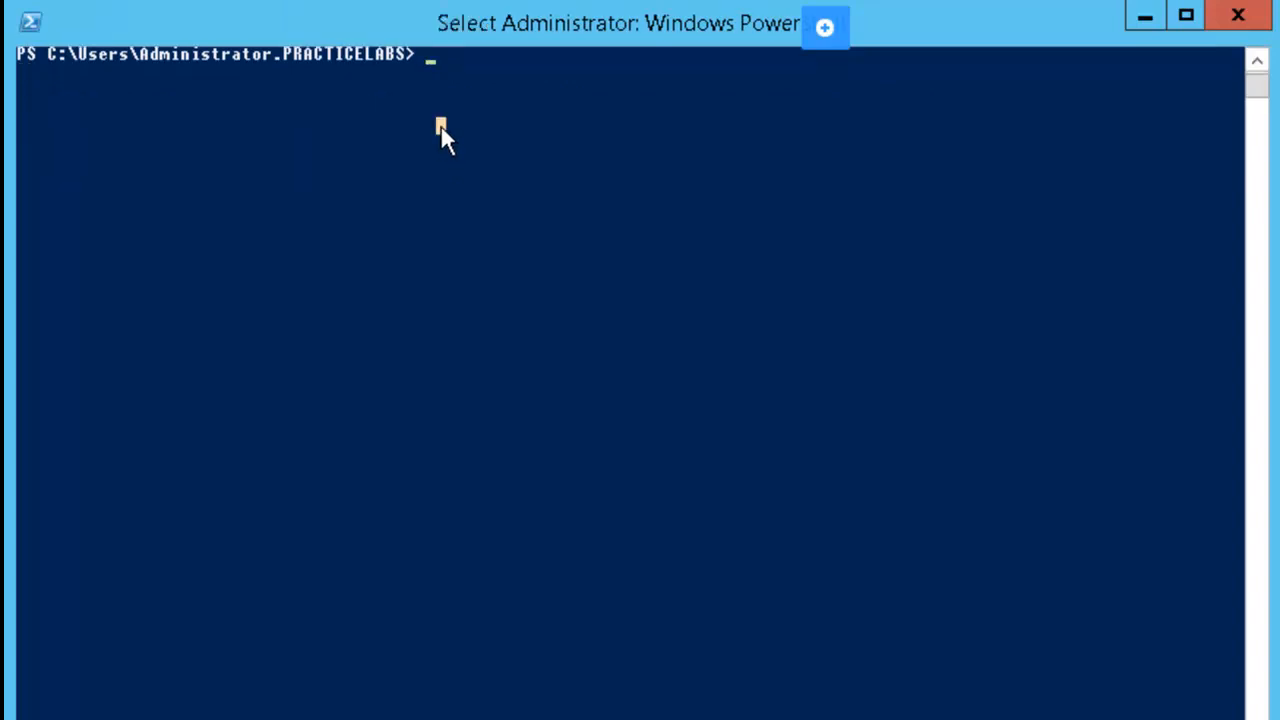
Run ipconfig and copy the isatap tunnel adapter name
type("ipconfig")
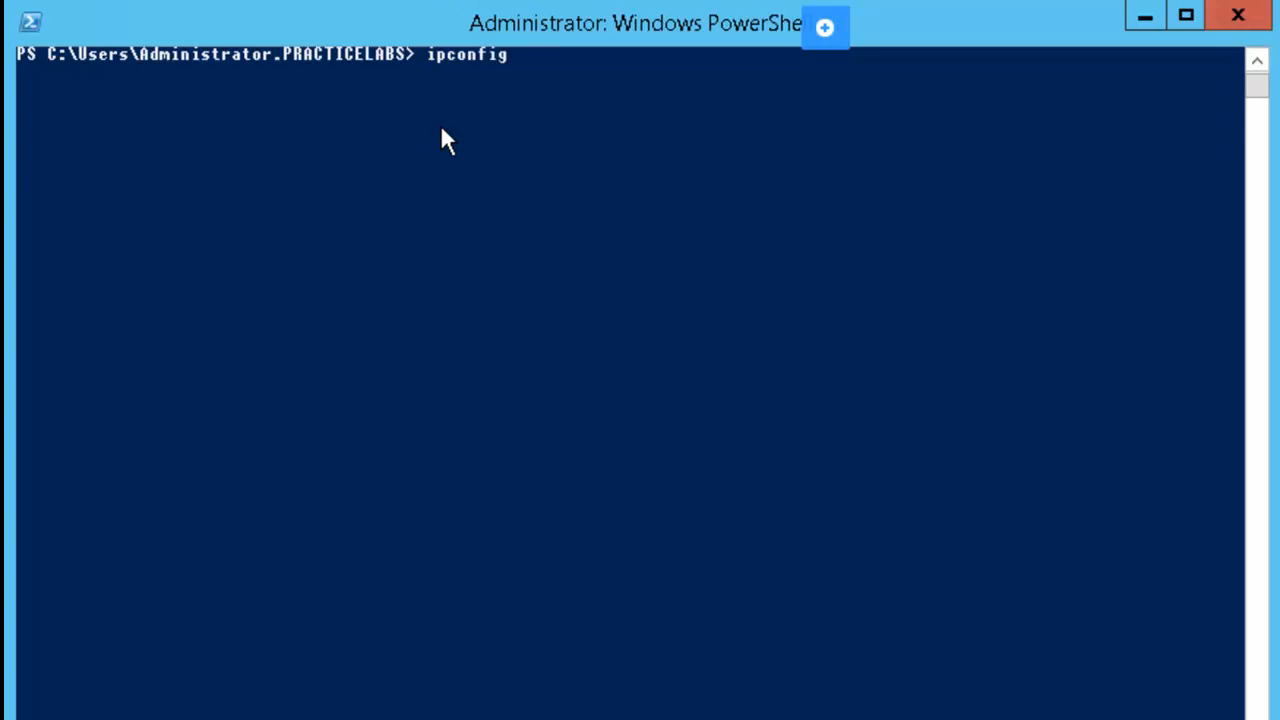
key("Enter")
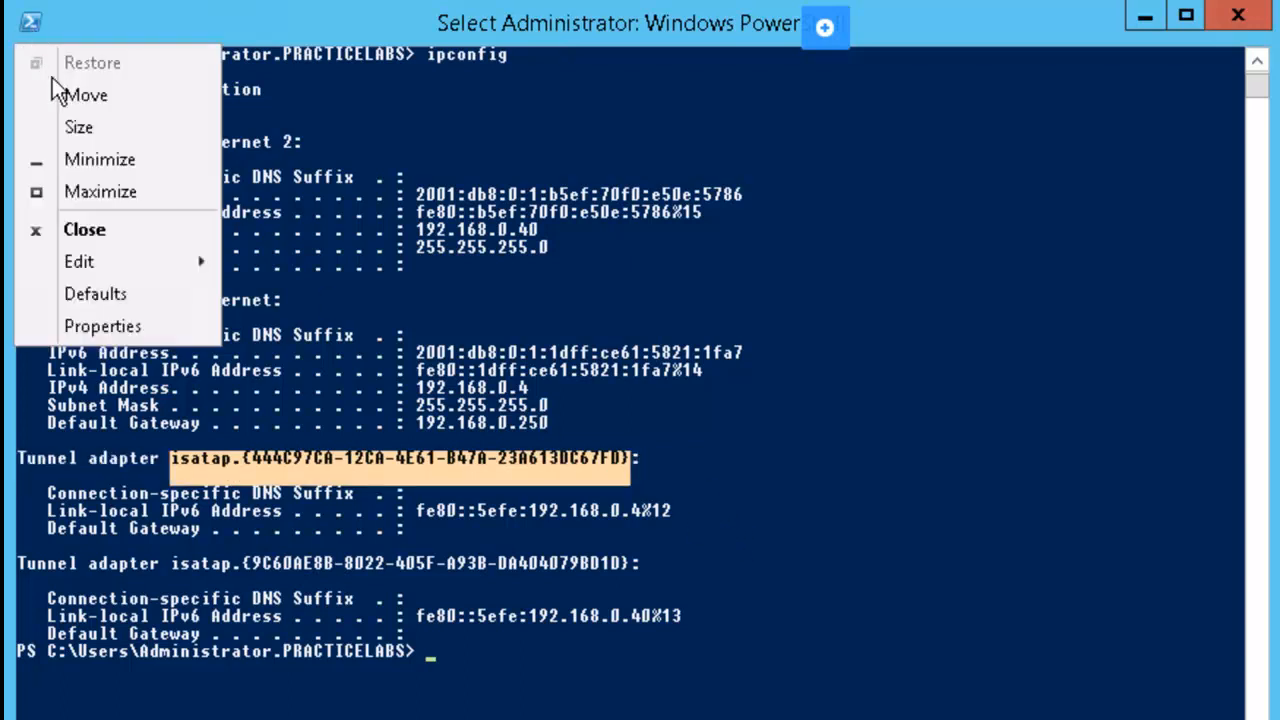
left_click(78, 261)
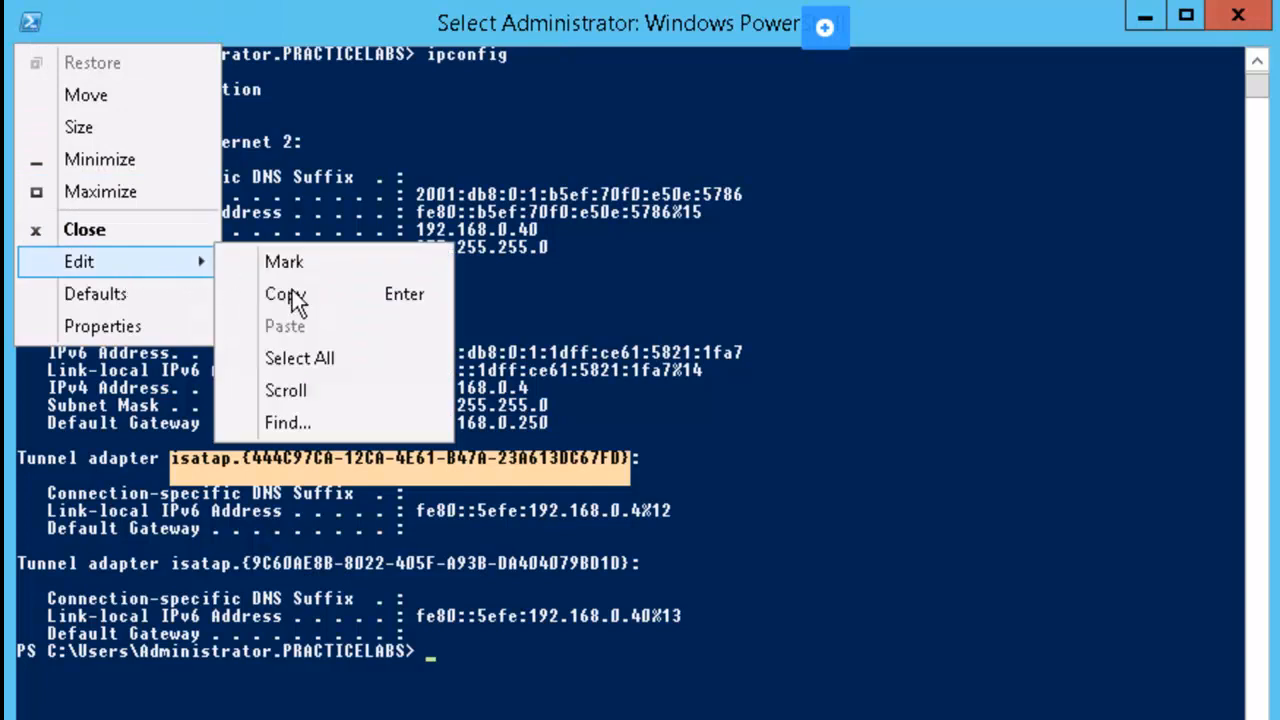
left_click(285, 293)
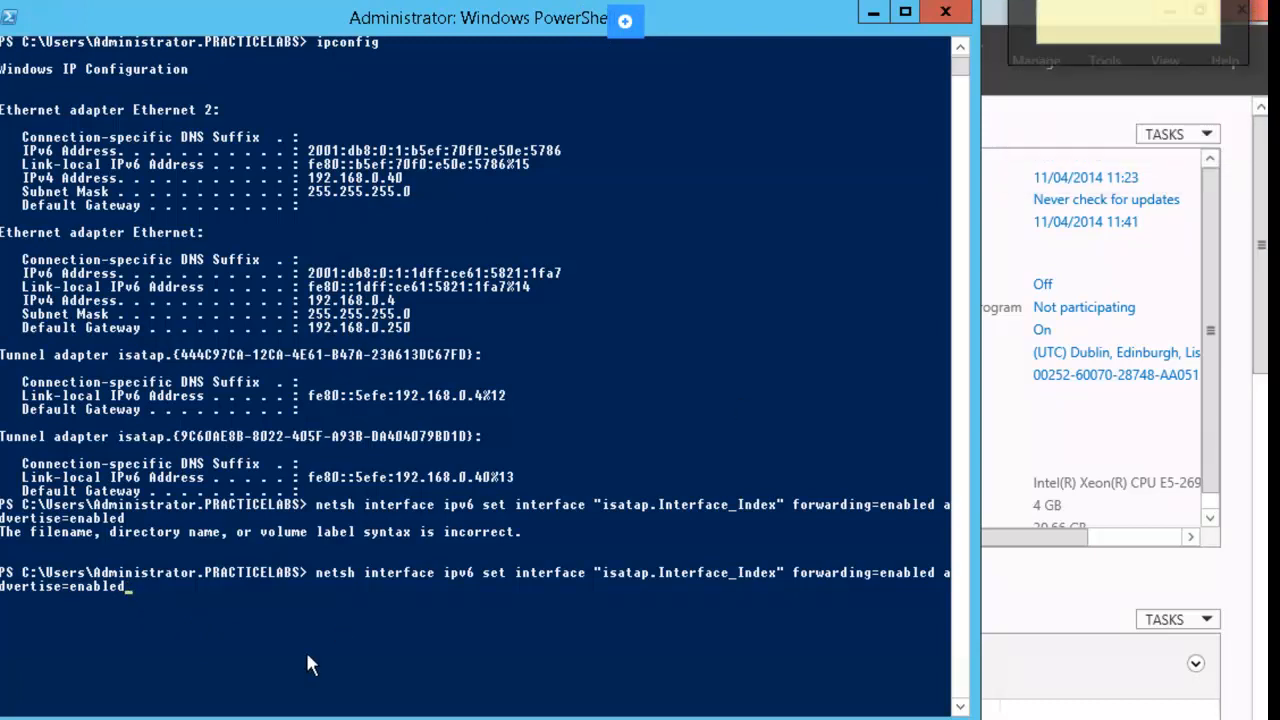
Reboot the server with Shutdown /r /t 0 after the netsh retries fail
left_click(170, 588)
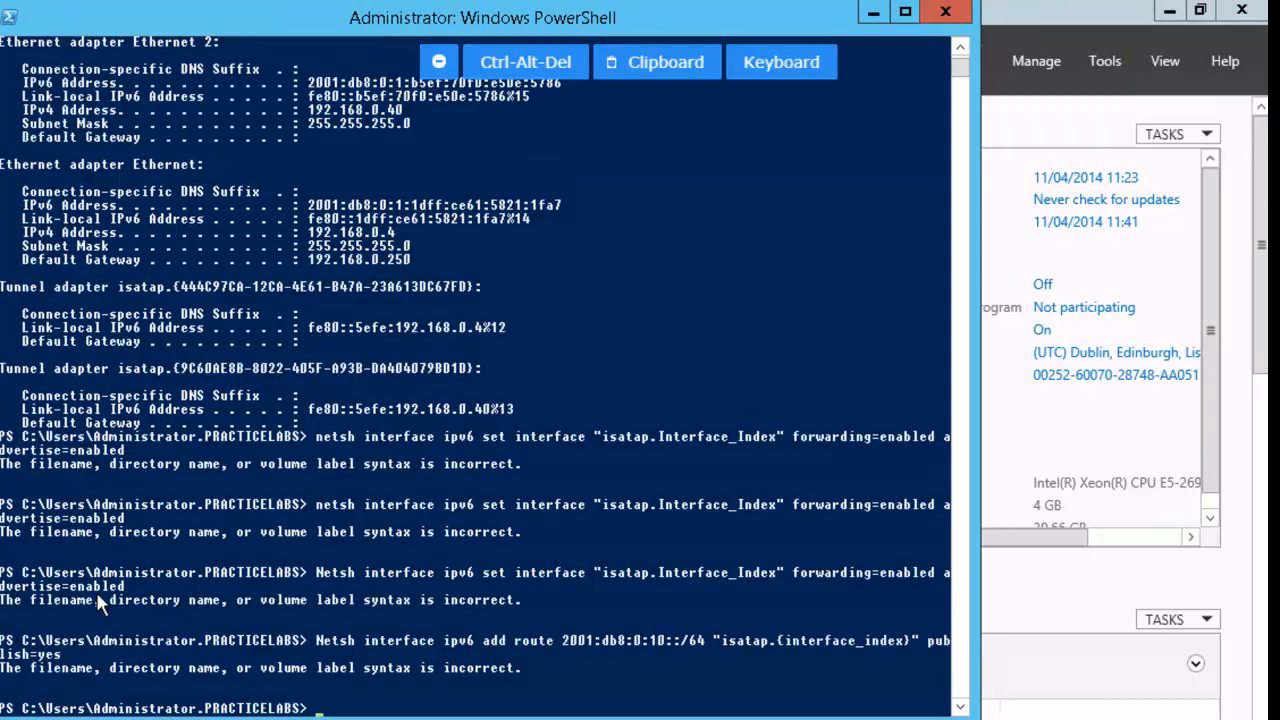
mouse_move(310, 585)
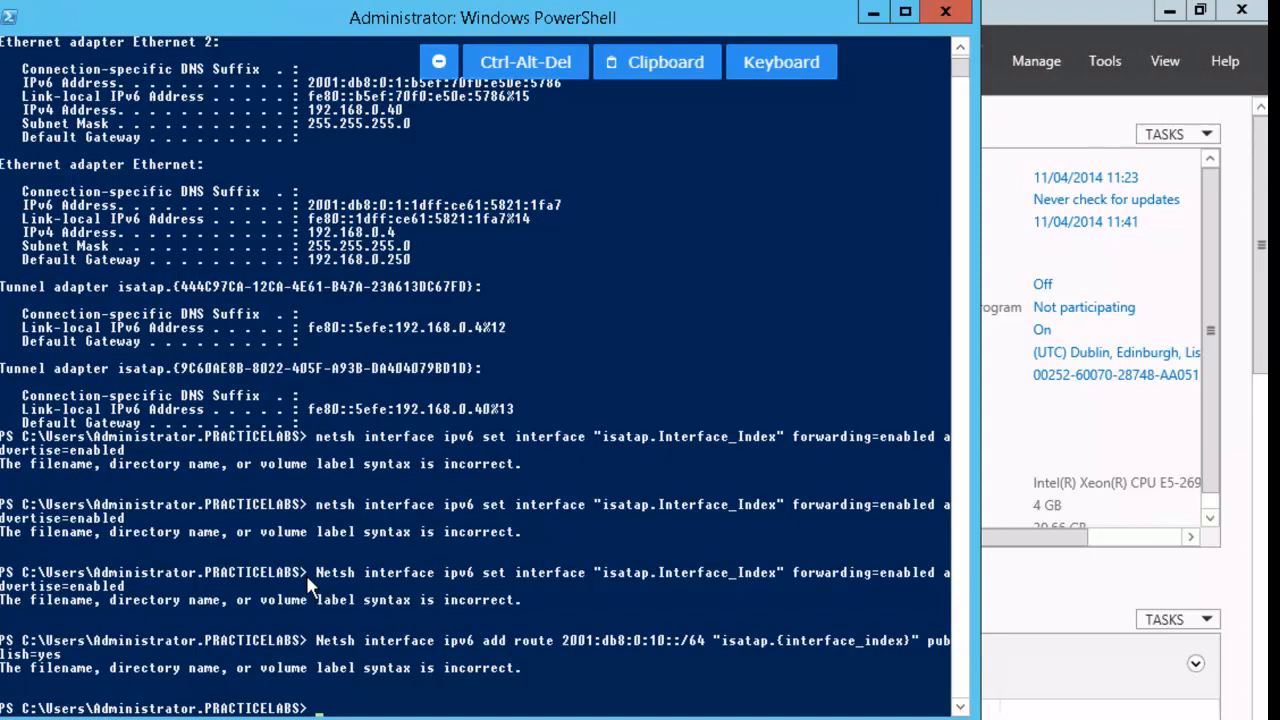
type("Shutdown /r /t 0")
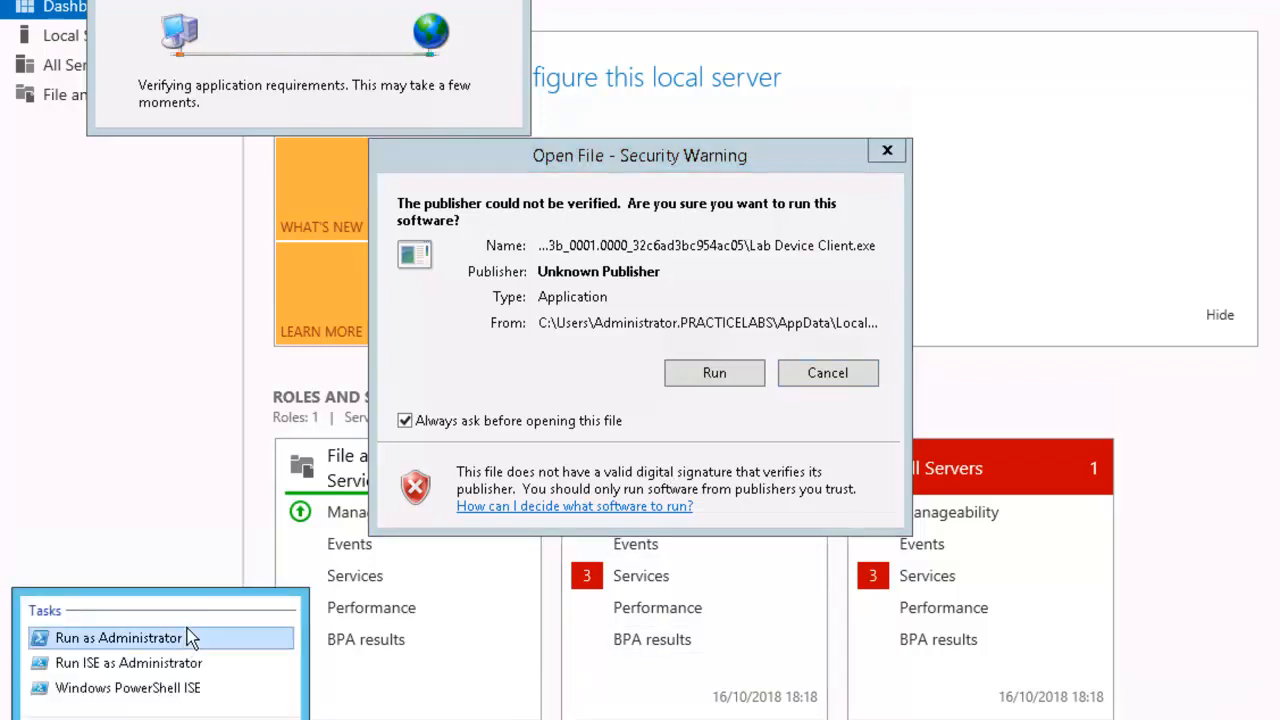
In a new elevated PowerShell, run ipconfig to list both ISATAP adapters
left_click(714, 372)
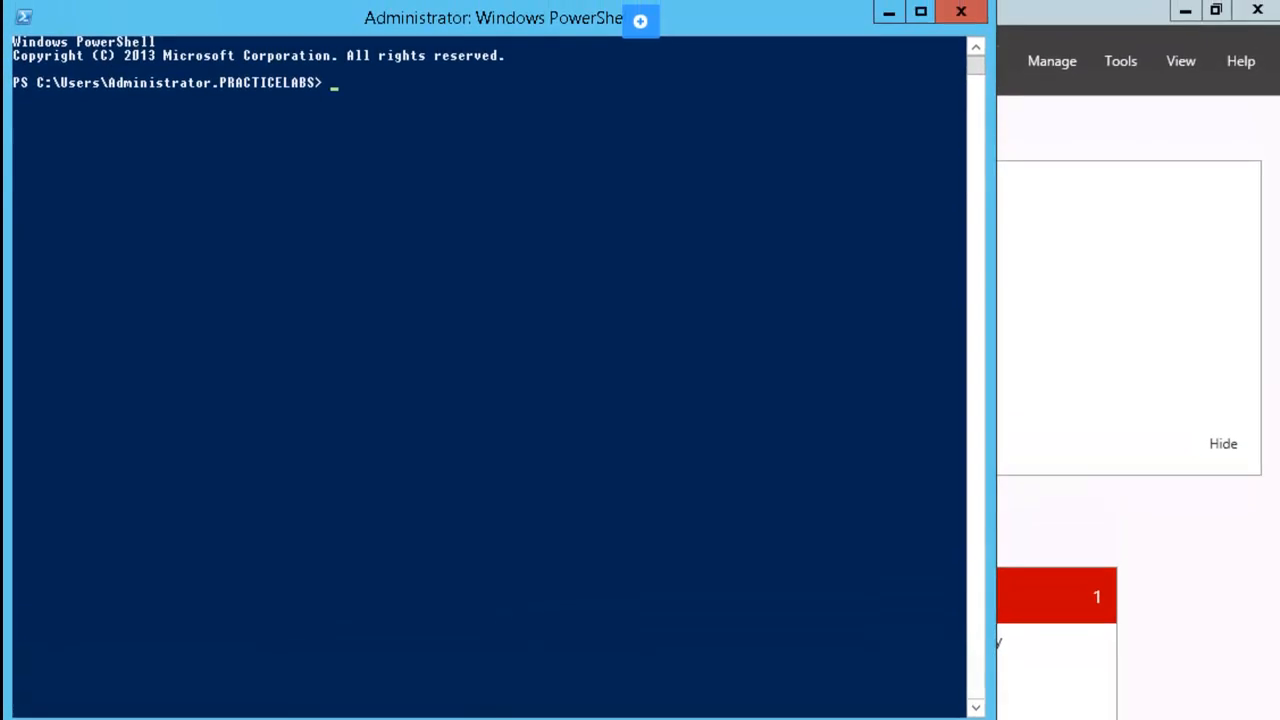
type("ipconfig")
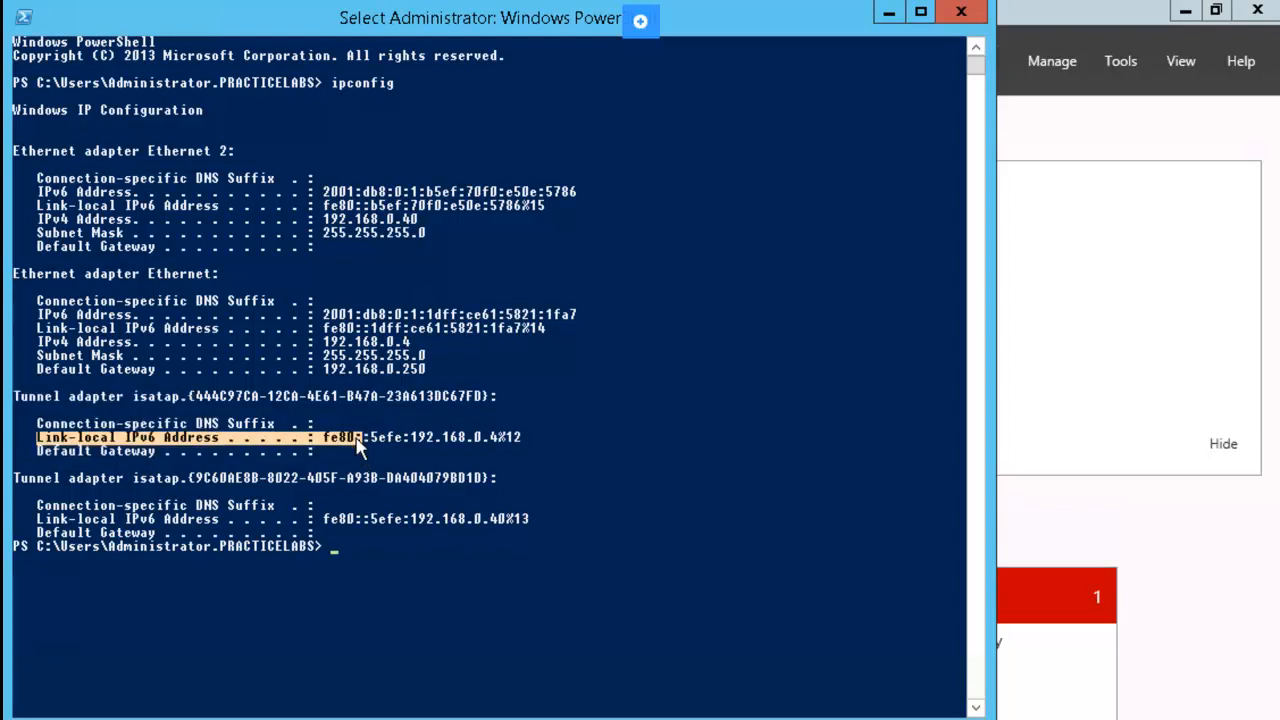
mouse_move(372, 470)
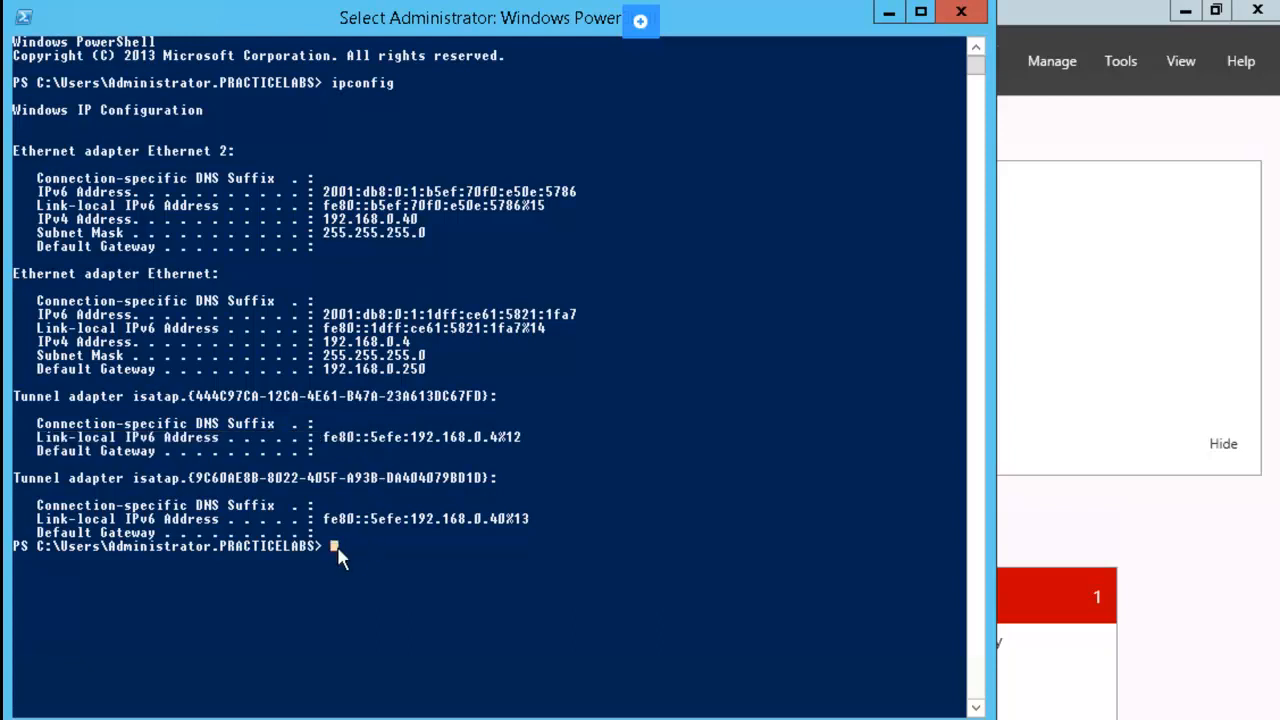
From C:\, run 'netsh interface isatap set router 192.168.0.4' and confirm Ok
type("cd\\")
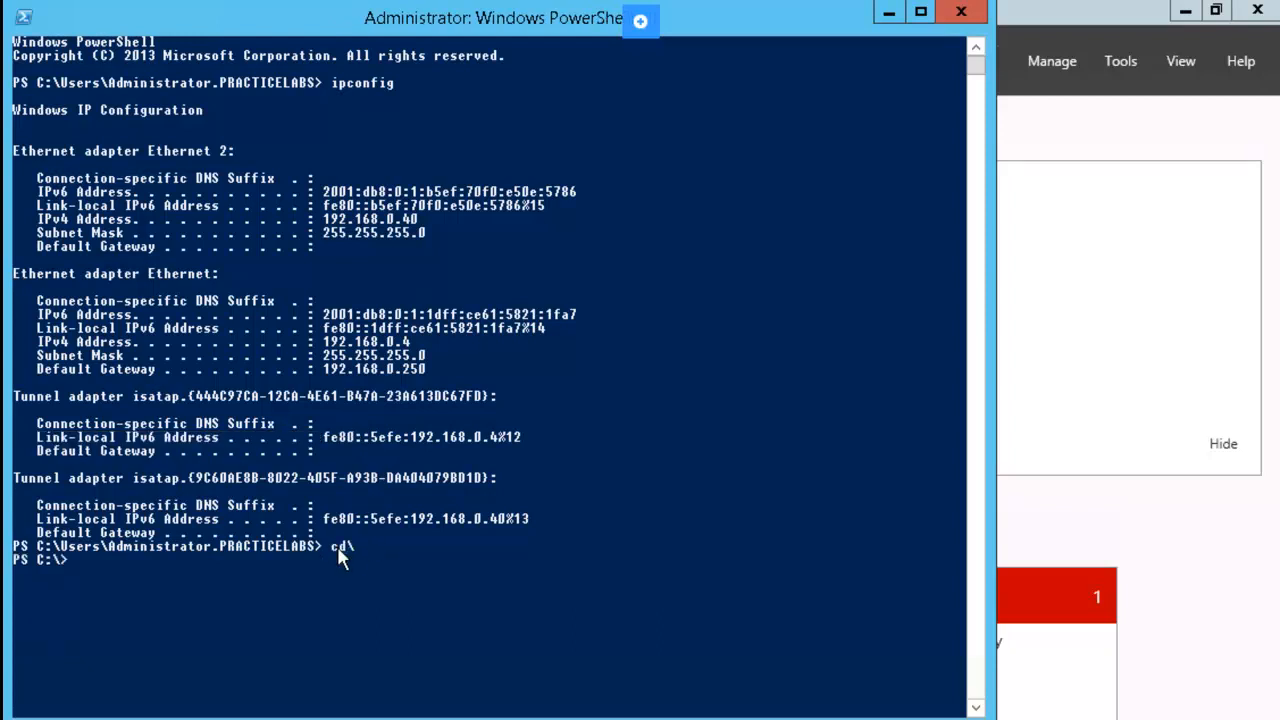
type("netsh inte")
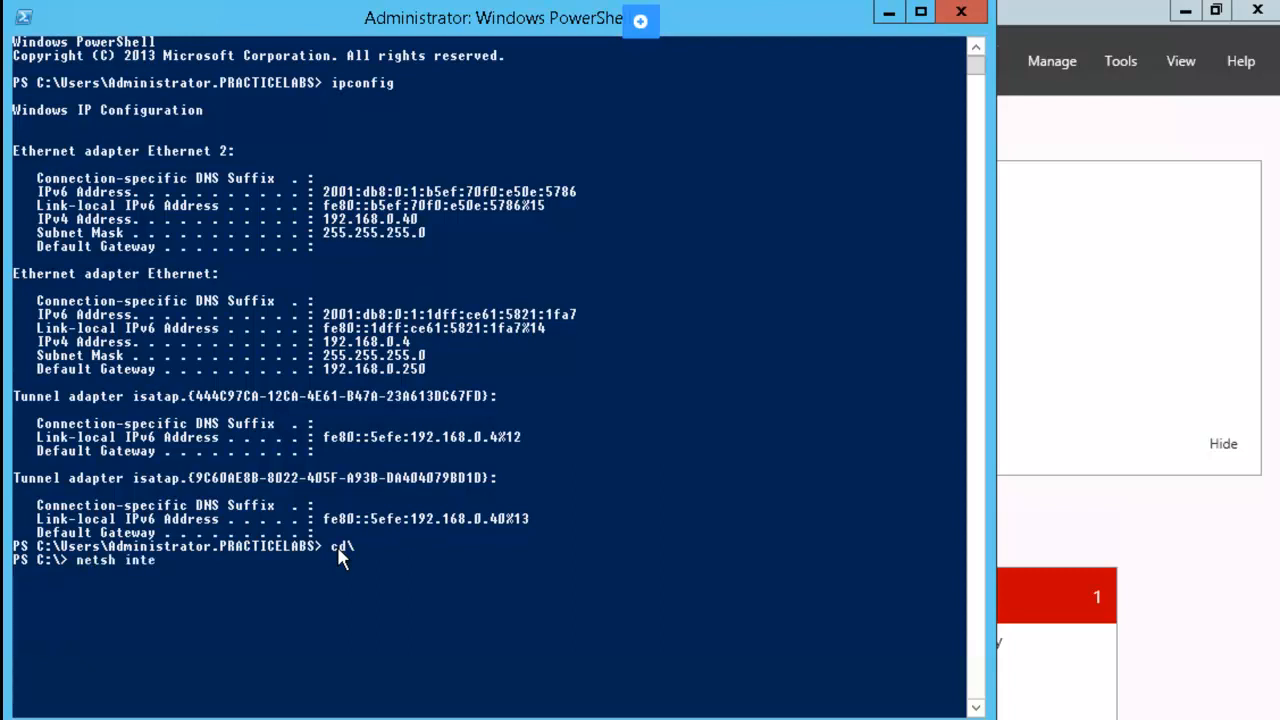
type("rface")
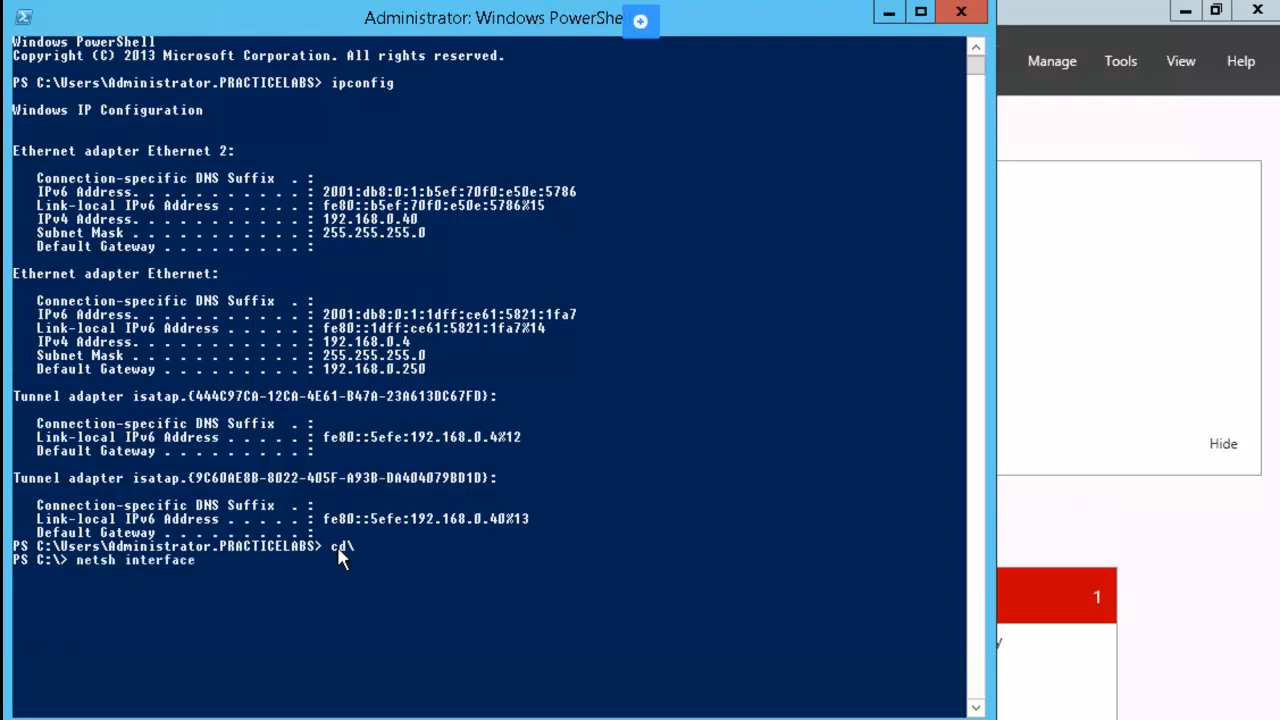
type("isatap set router")
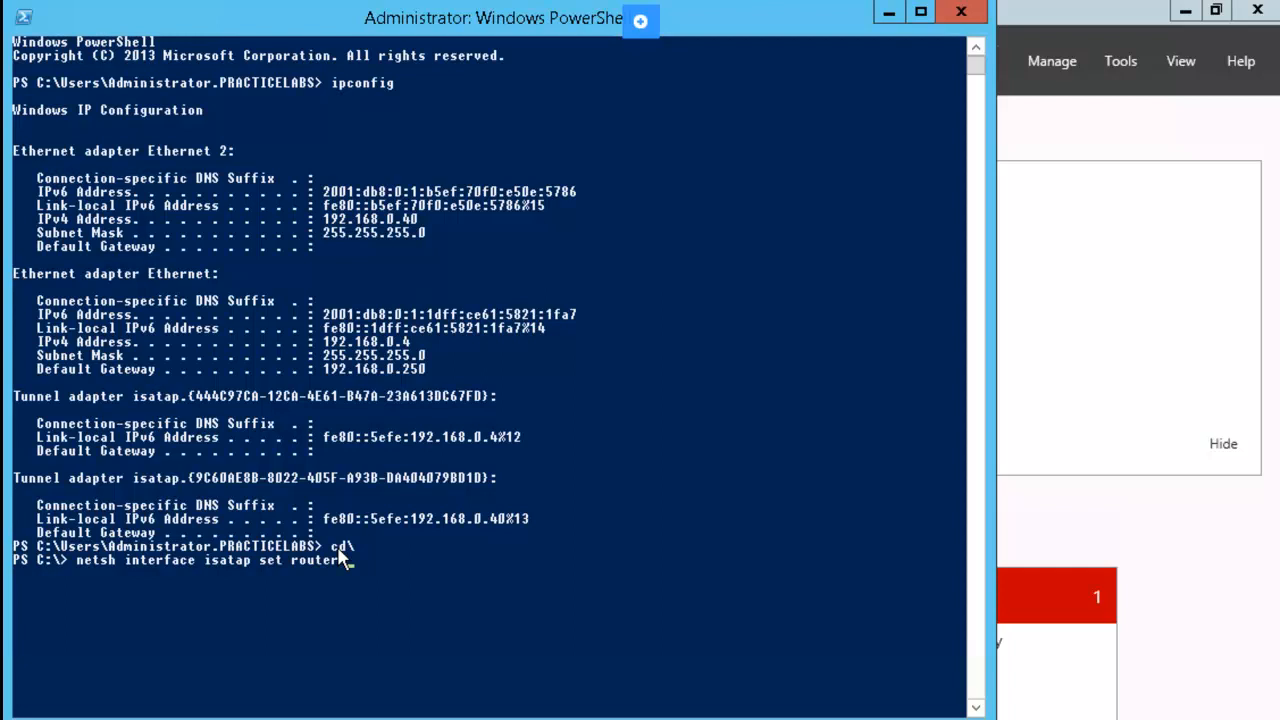
type("192.168.0.4")
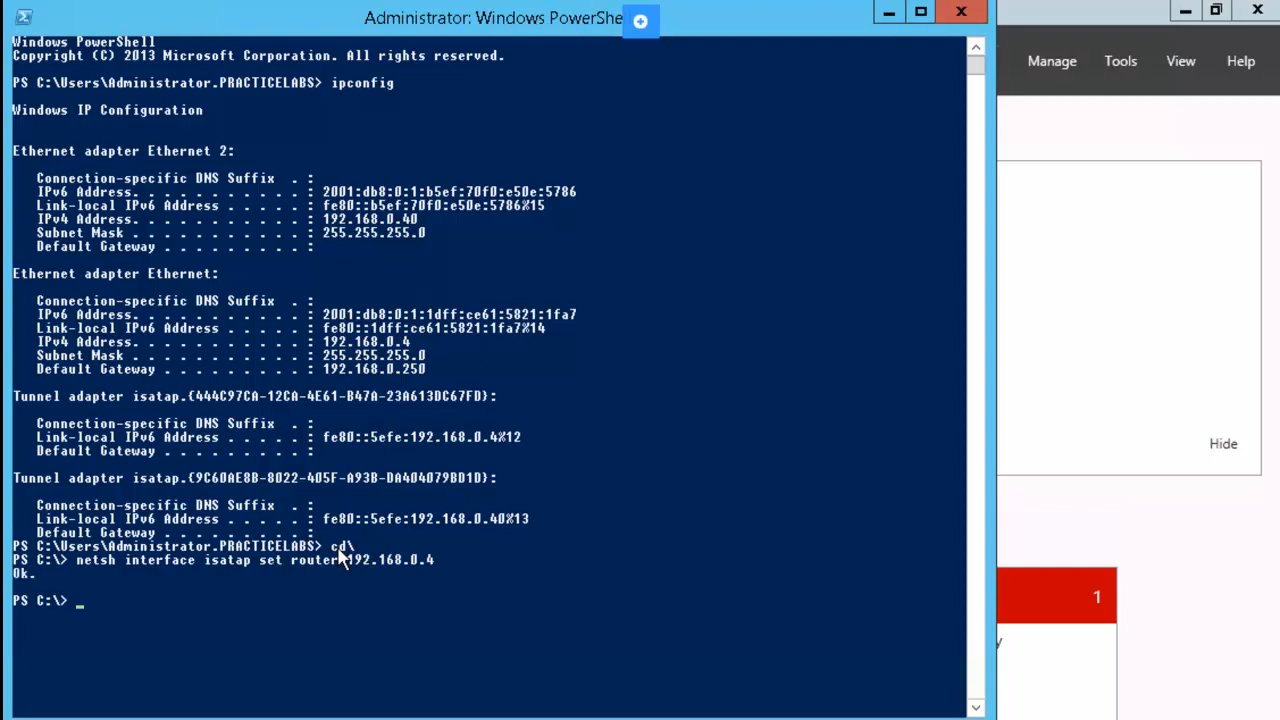
mouse_move(325, 560)
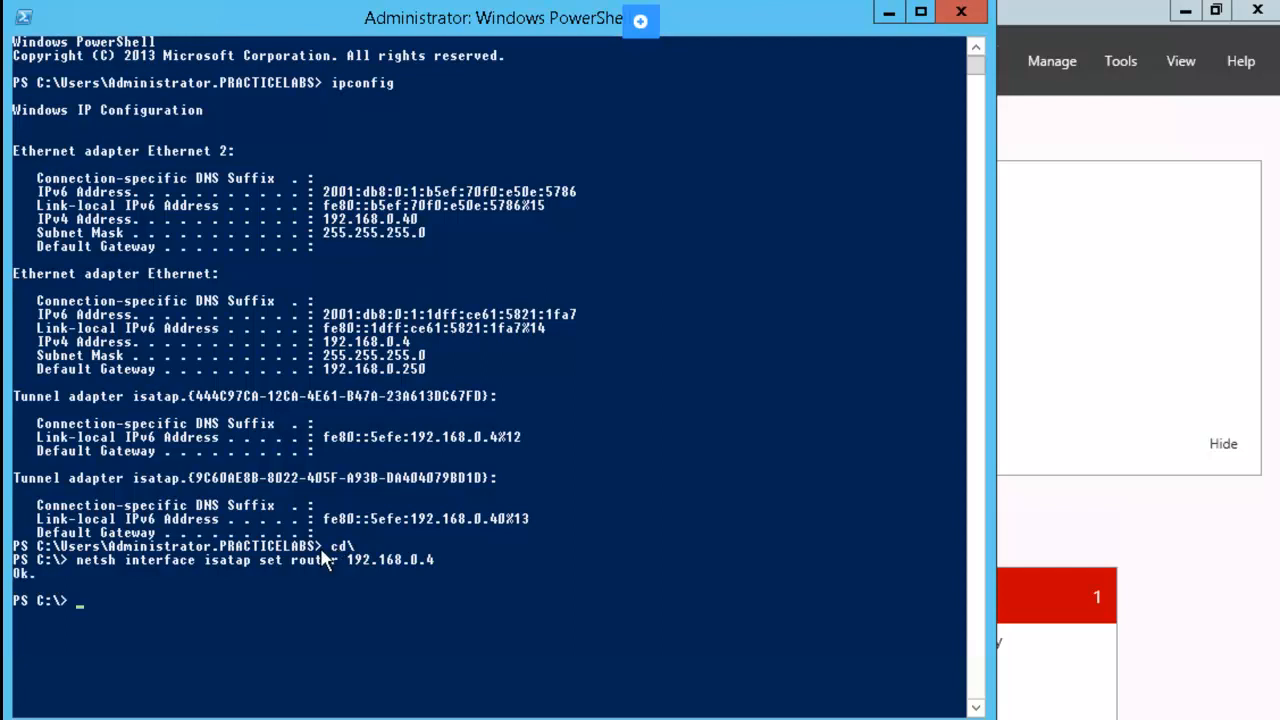
mouse_move(87, 681)
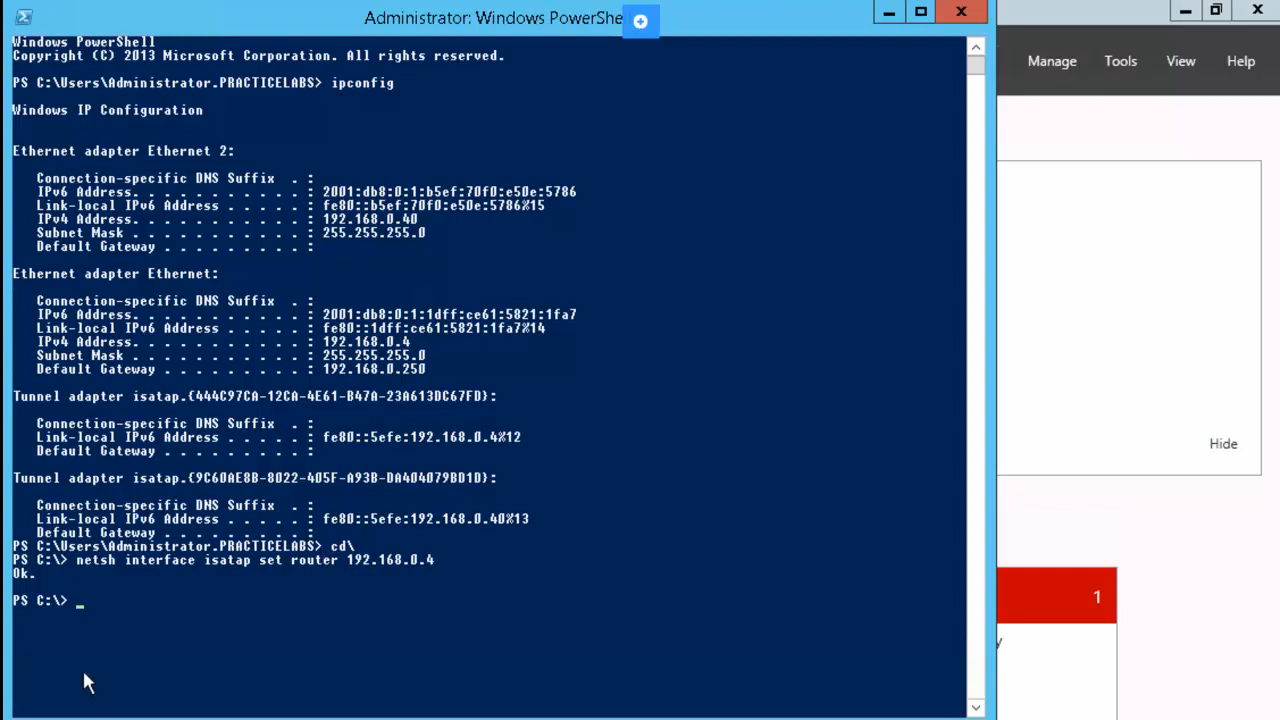
Run ipconfig and highlight the Ethernet adapter's IPv4 address 192.168.0.4
type("ip")
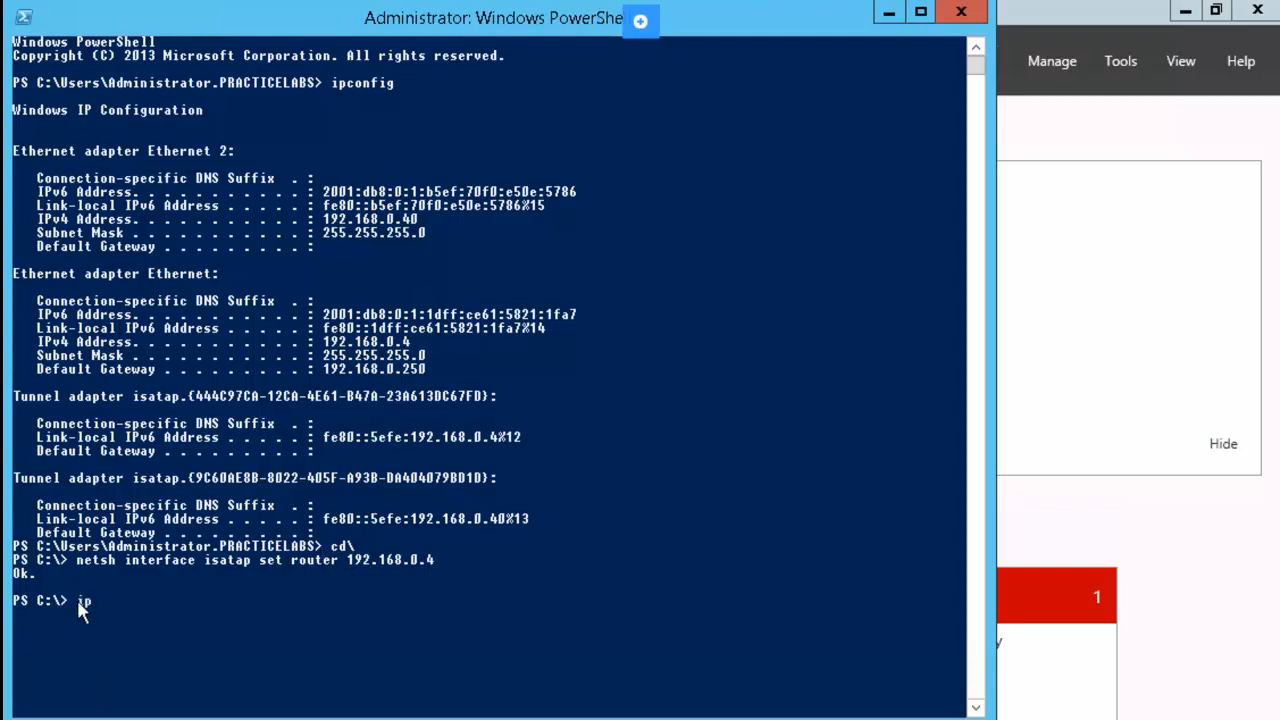
type("ipconfig")
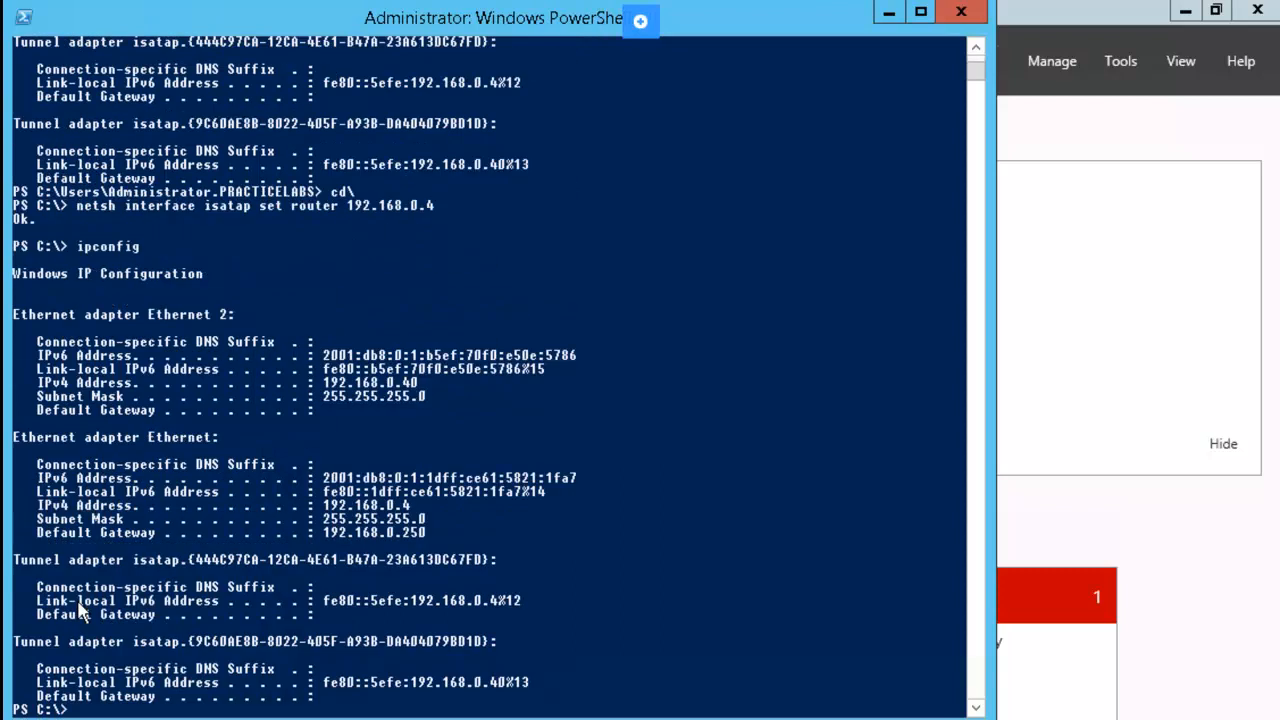
mouse_move(385, 555)
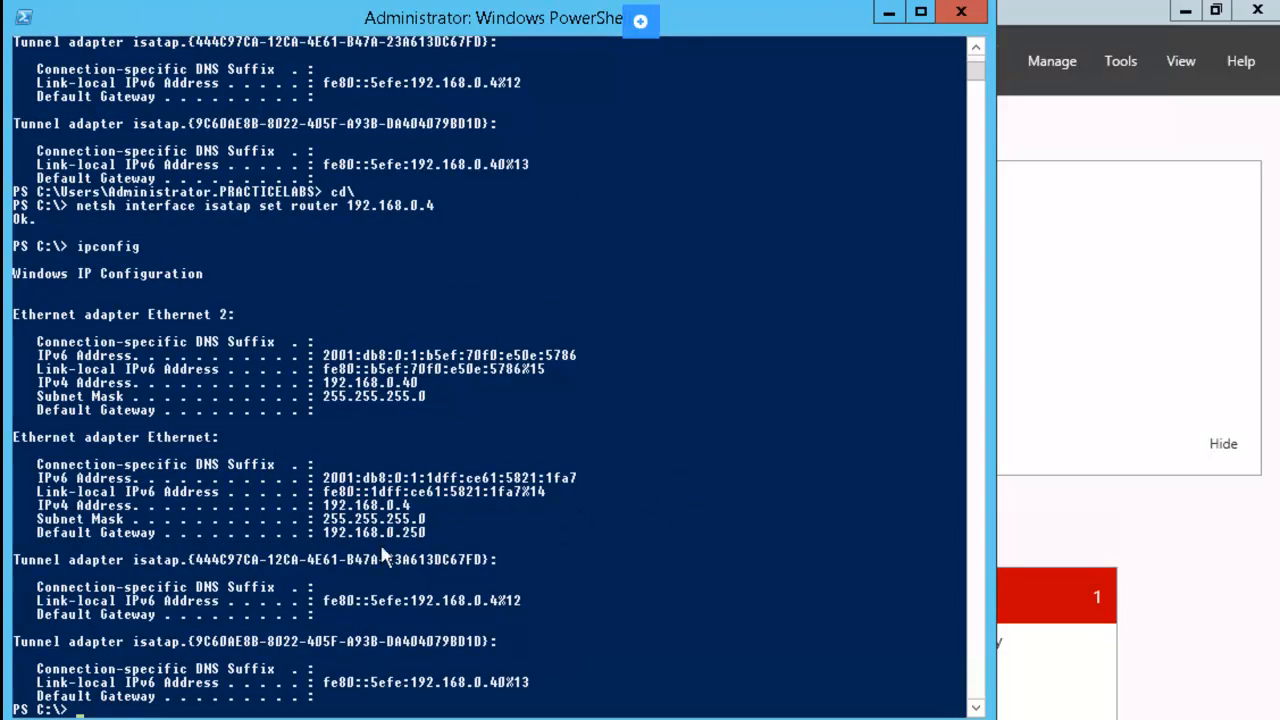
left_click_drag(322, 505, 425, 519)
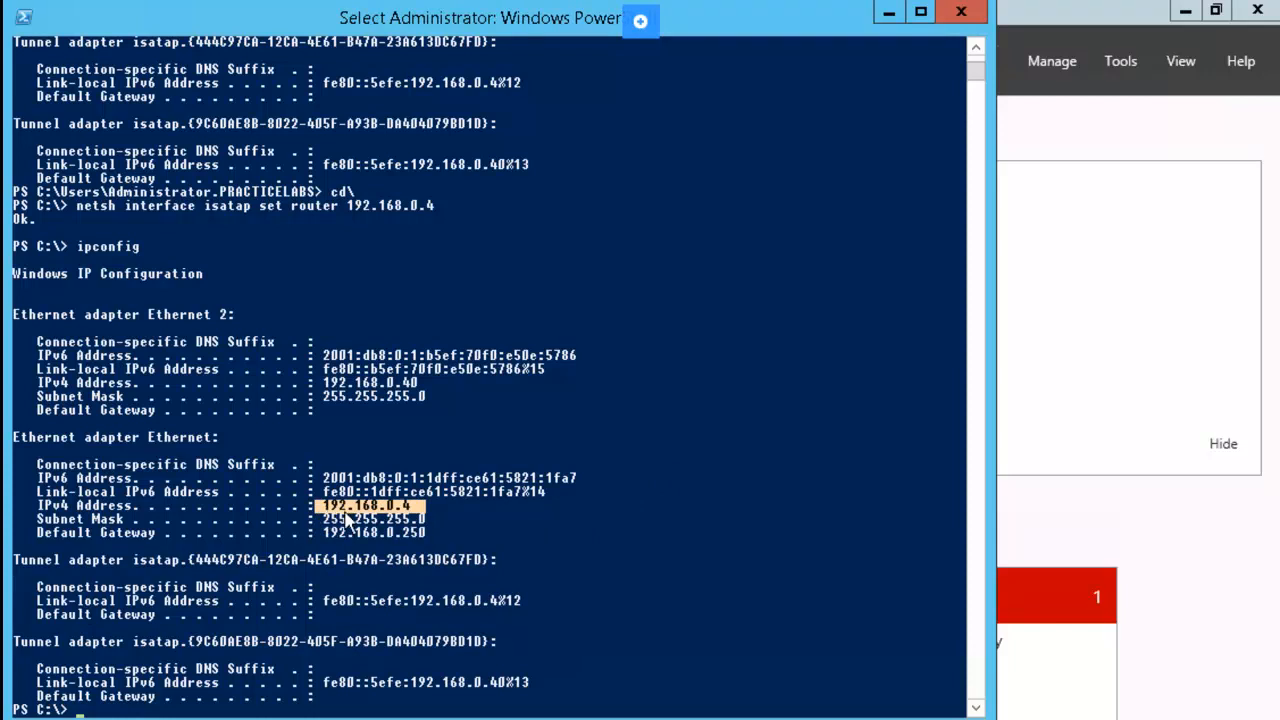
mouse_move(422, 515)
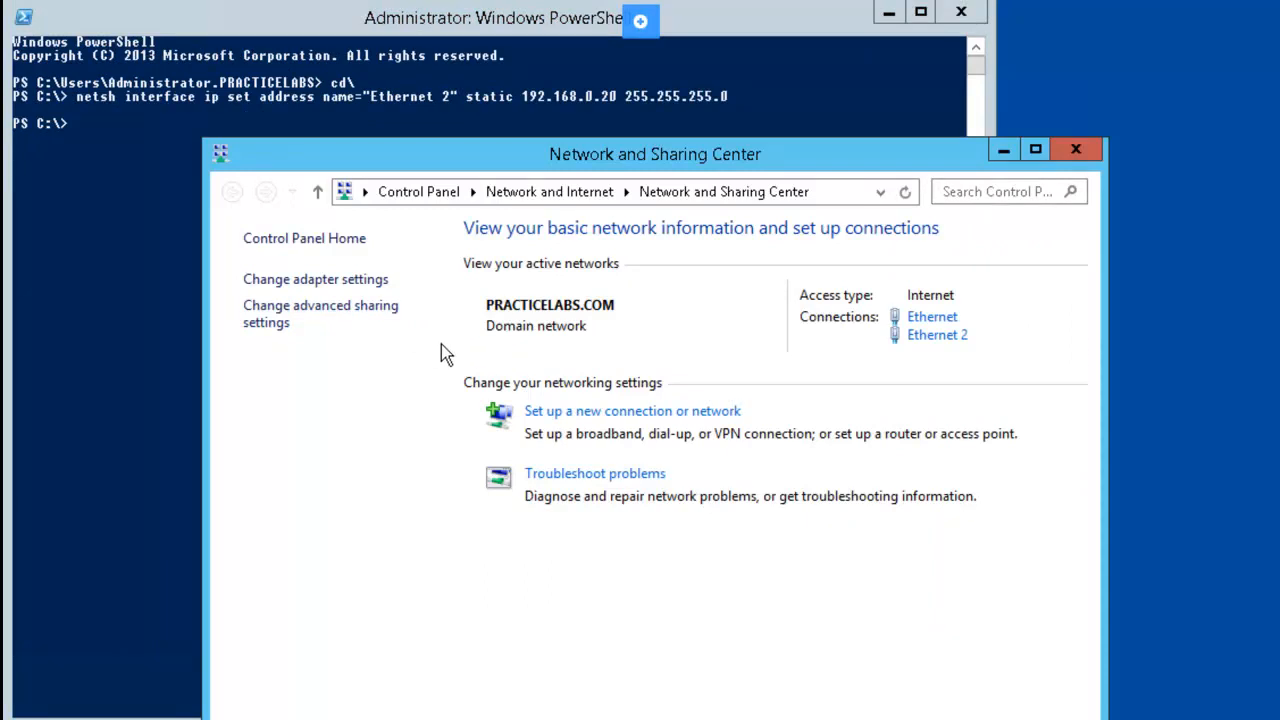
Search the Start screen for 'windows f' and launch Windows Firewall with Advanced Security
left_click(492, 18)
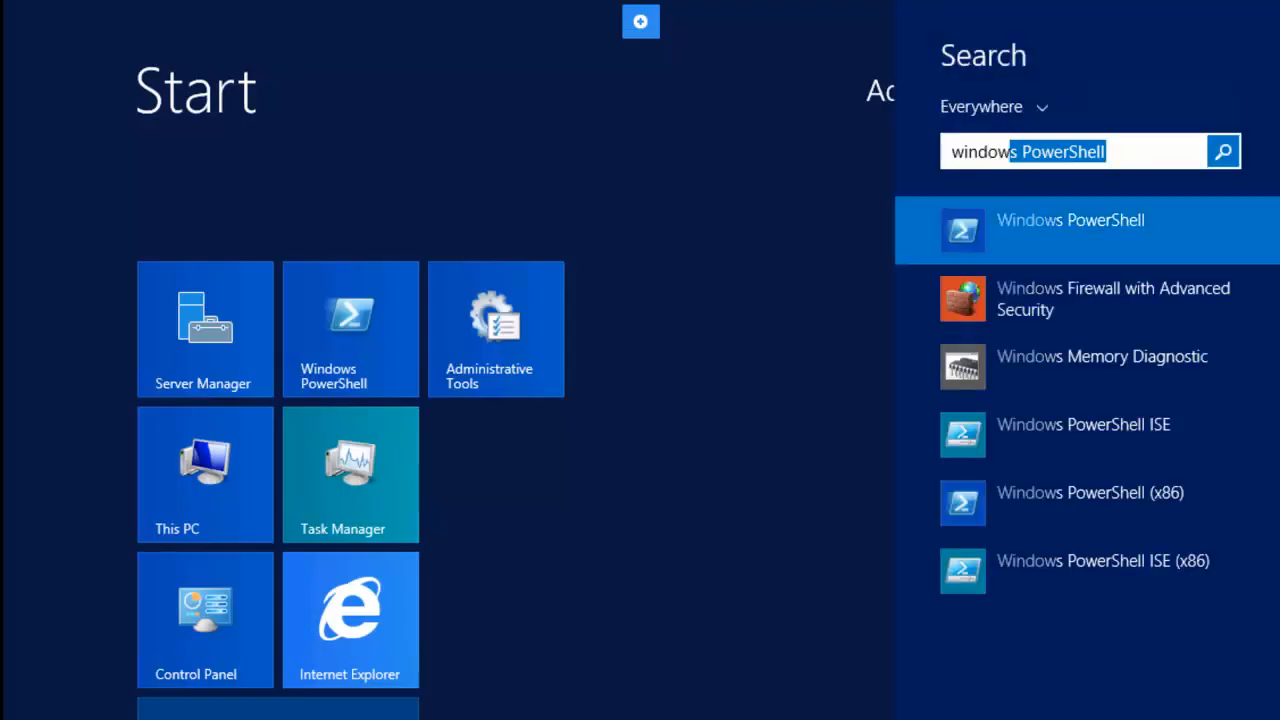
type("windows f")
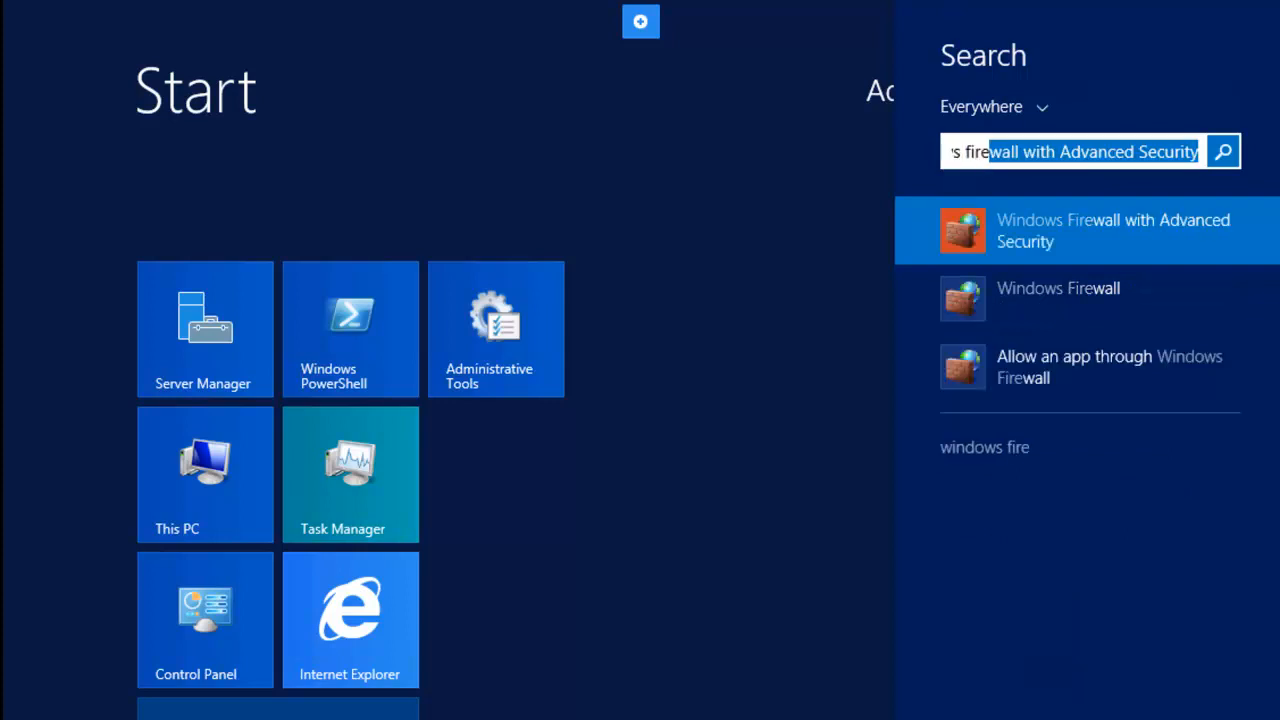
left_click(1112, 230)
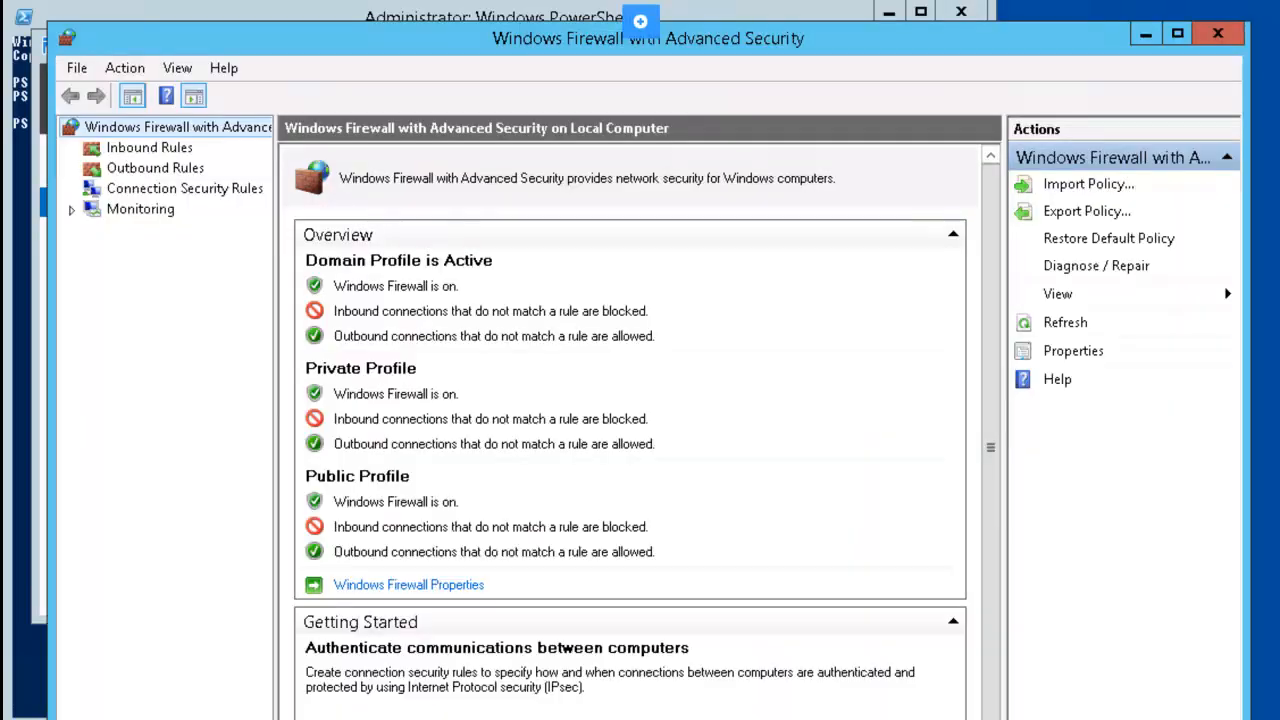
mouse_move(166, 151)
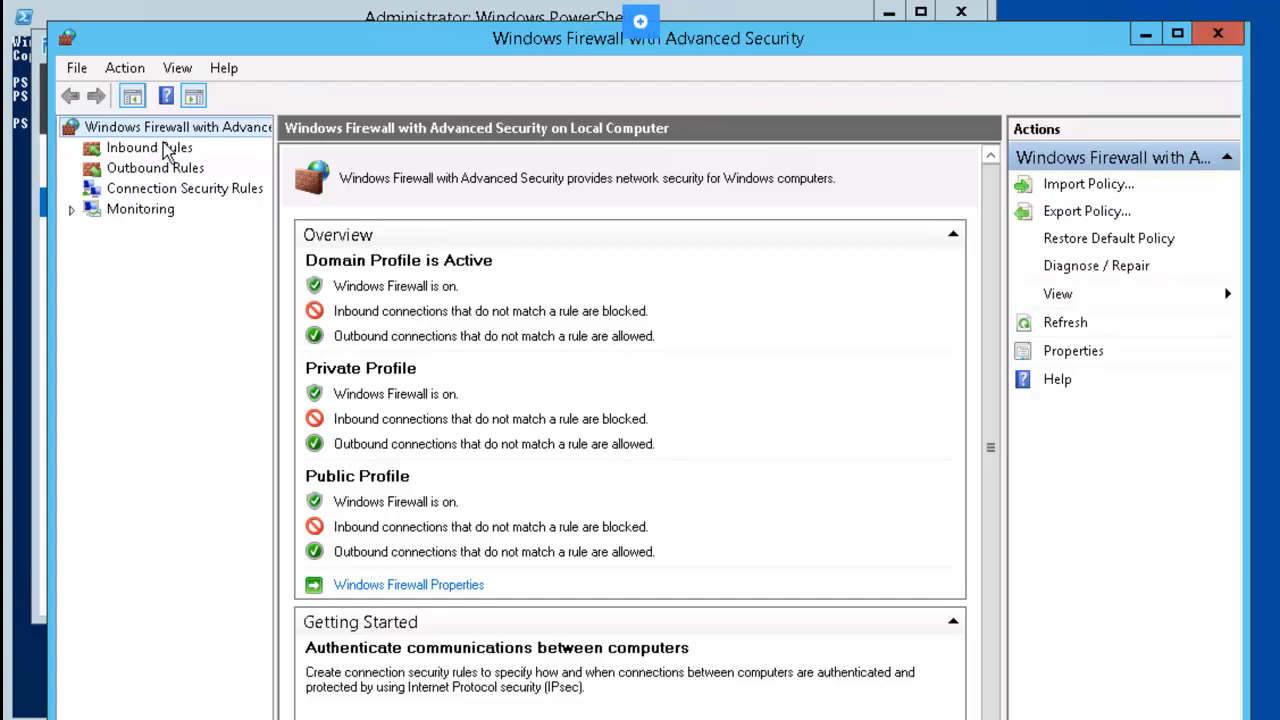
Verify the inbound Echo Request ICMPv4-In rule is enabled, then select the ICMPv6-In rule
left_click(148, 147)
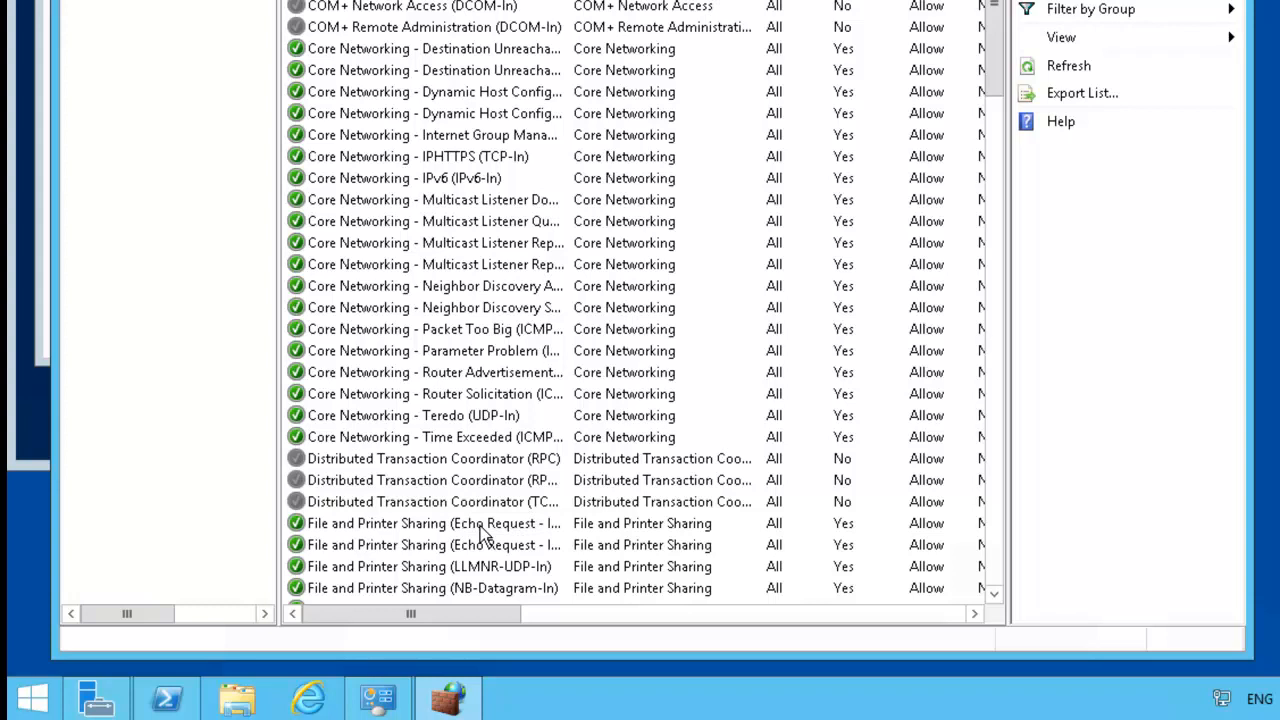
right_click(432, 523)
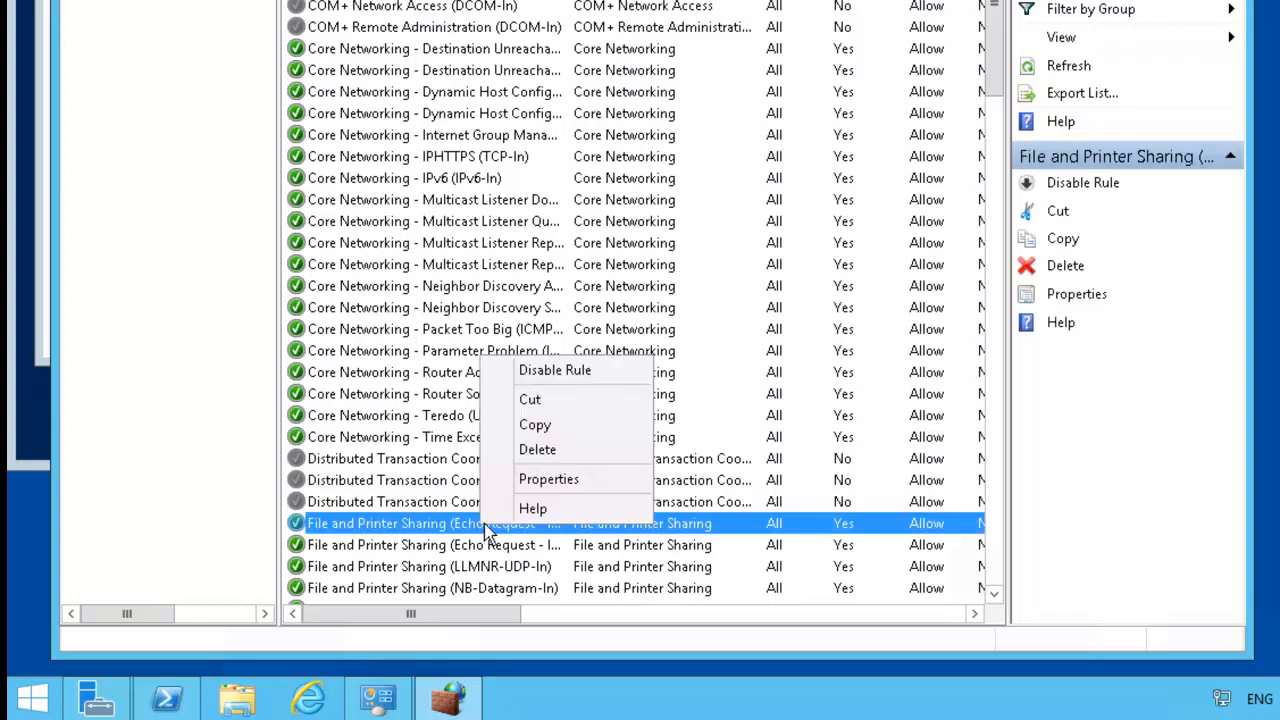
left_click(548, 479)
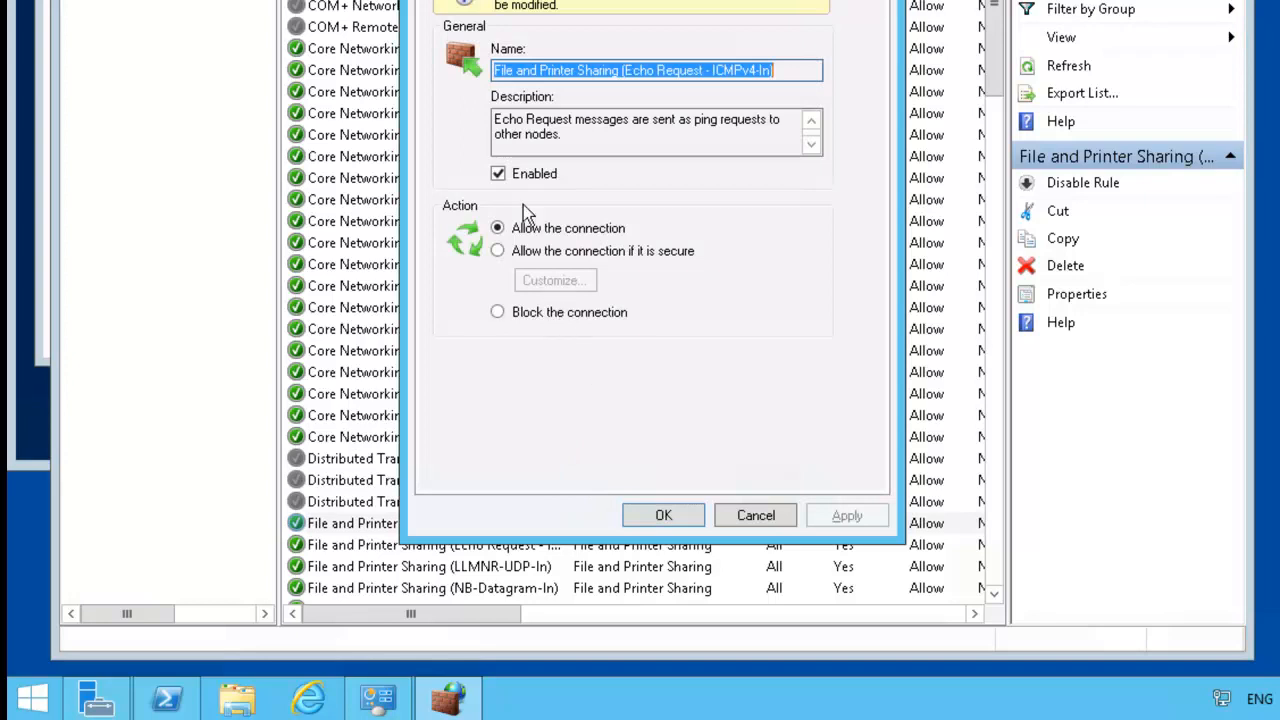
mouse_move(547, 188)
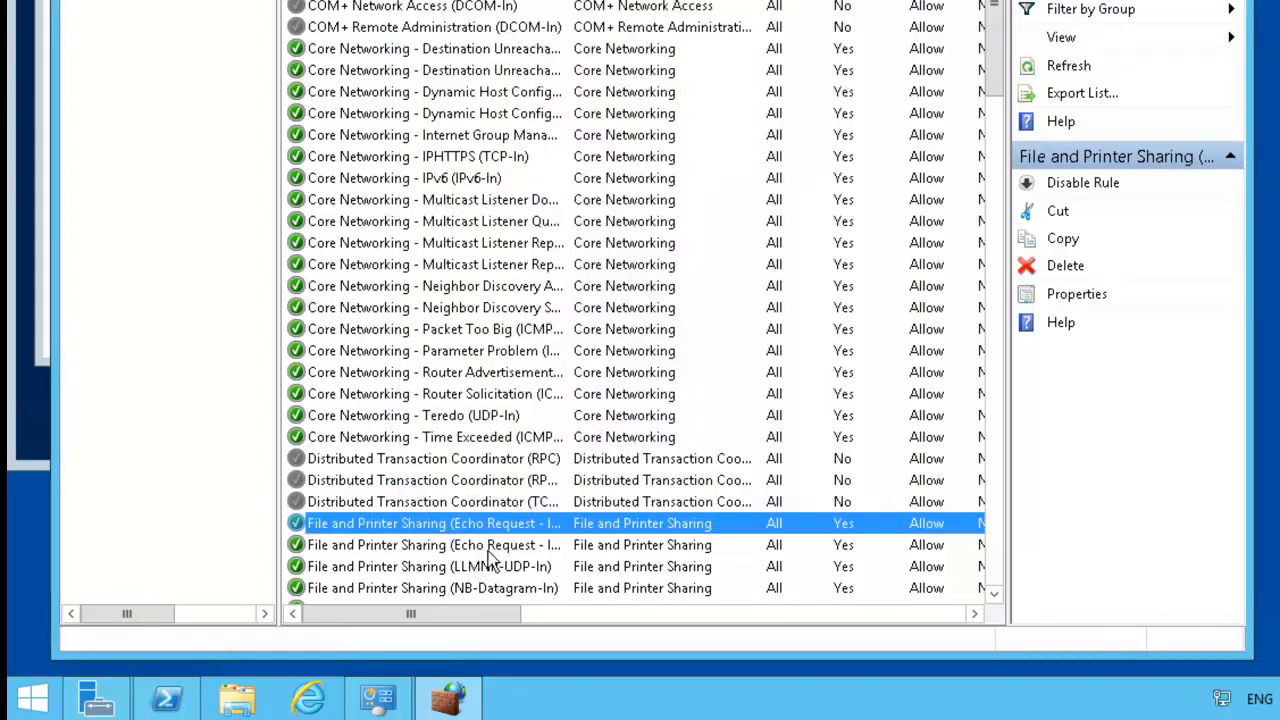
mouse_move(490, 545)
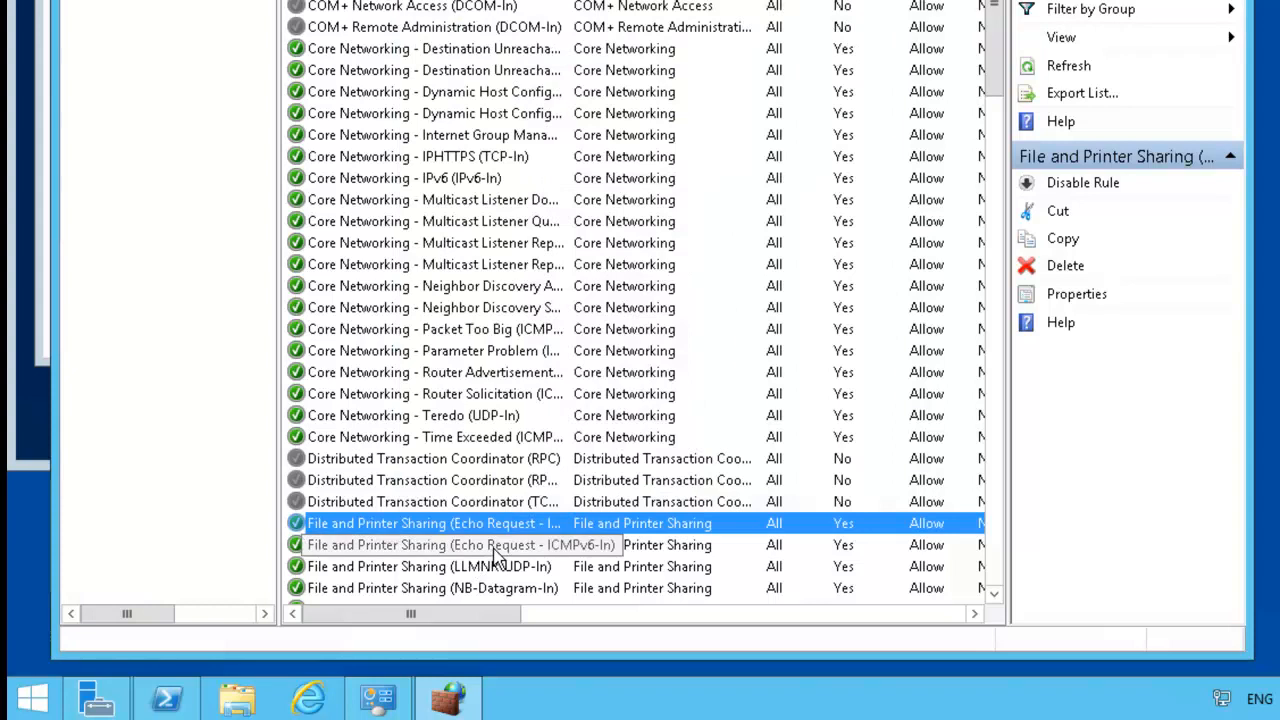
mouse_move(325, 568)
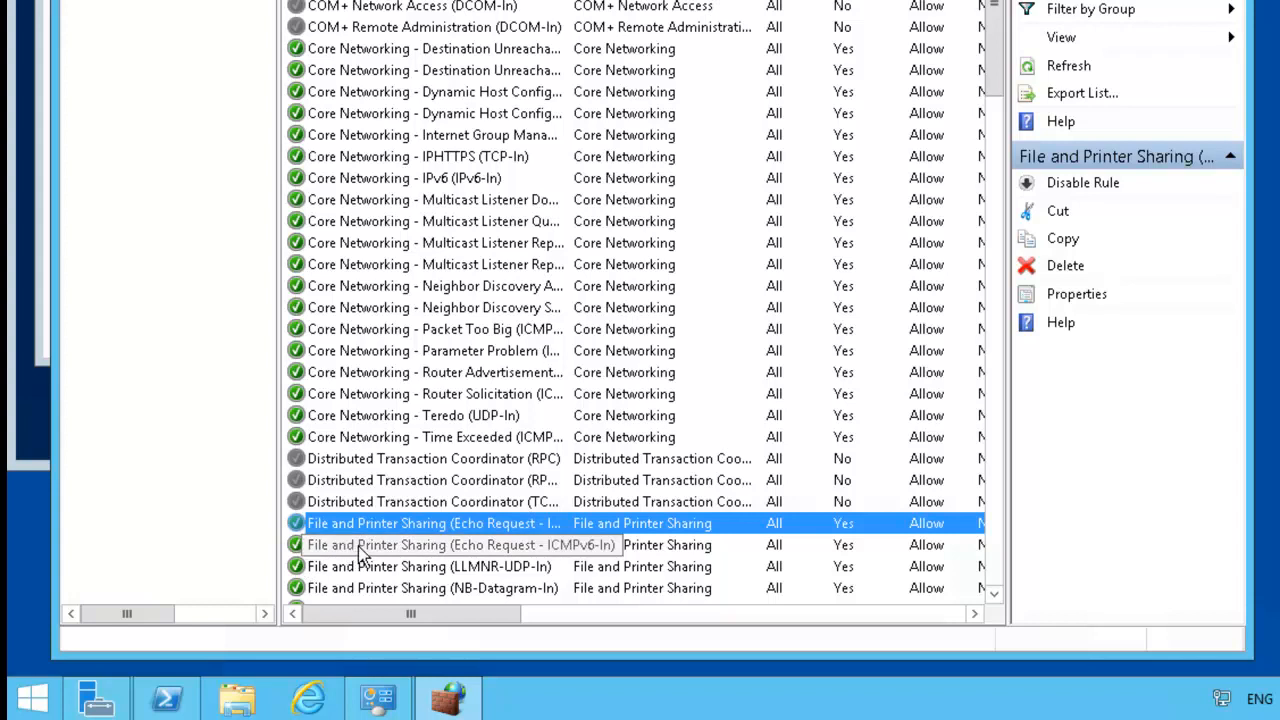
left_click(430, 544)
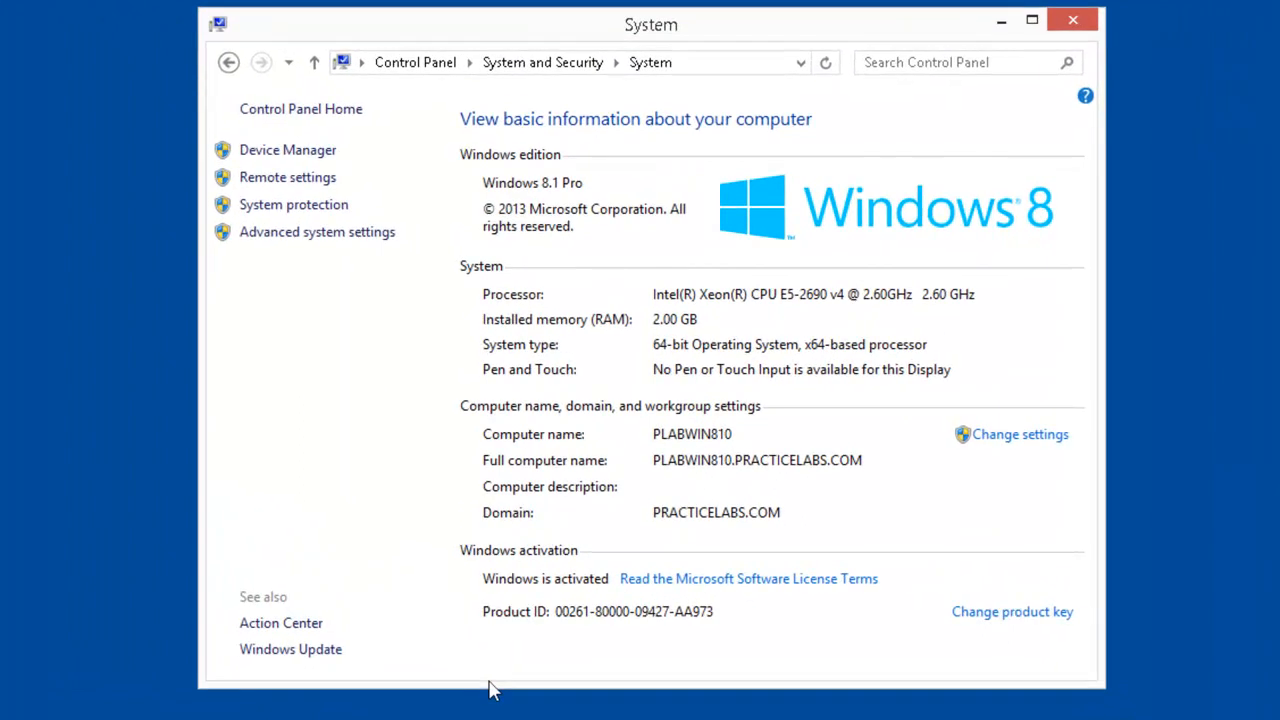
mouse_move(8, 605)
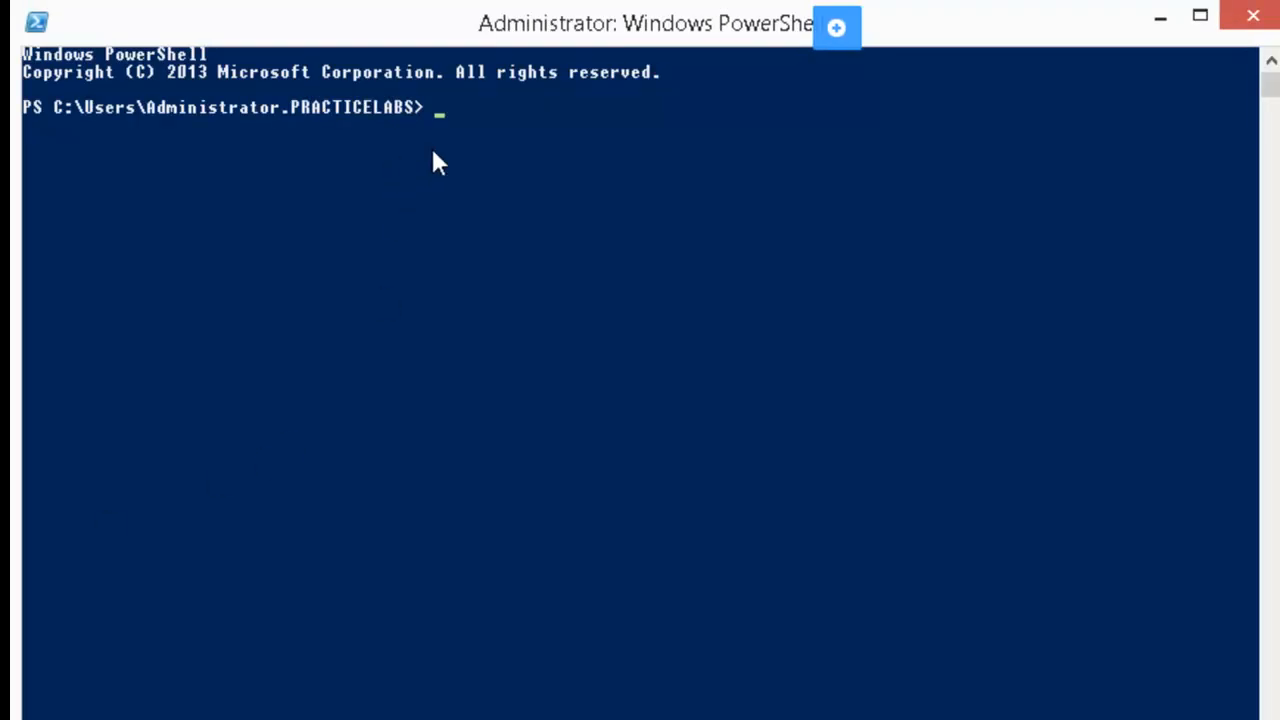
Ping plabdm01, getting four IPv6 replies from 2001:db8 with 0% loss
type("ping pl")
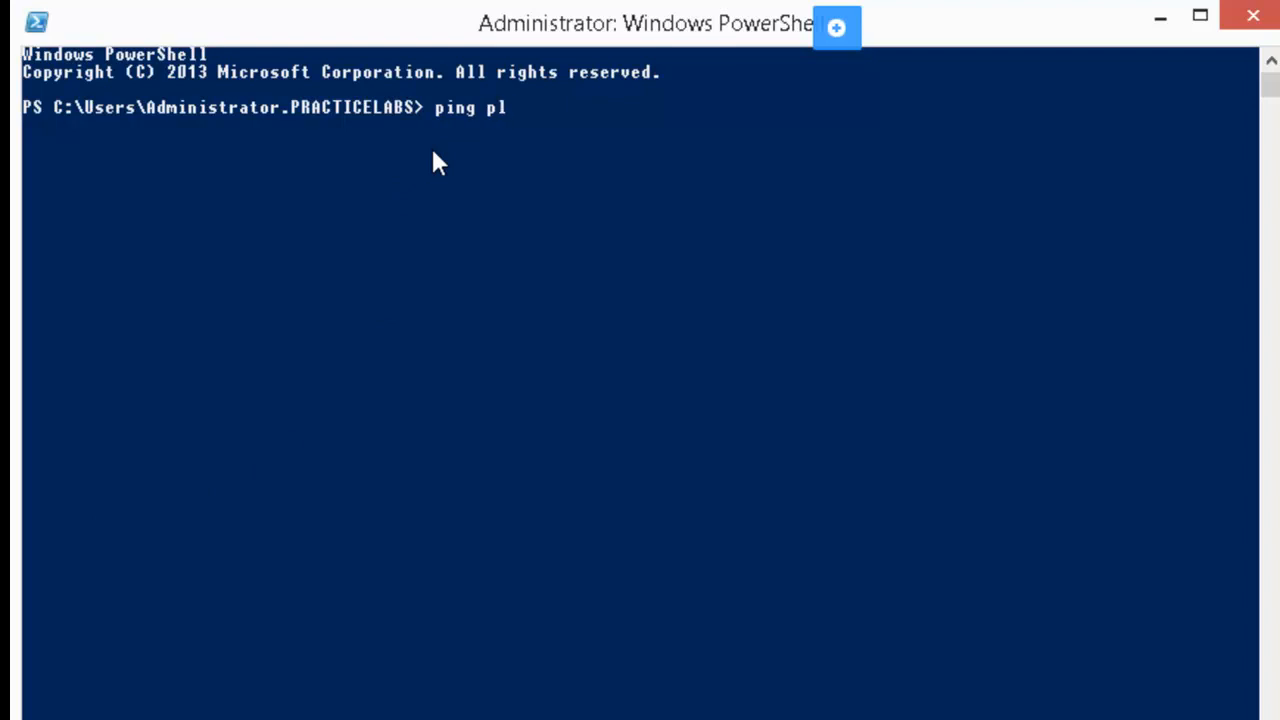
type("abdm01")
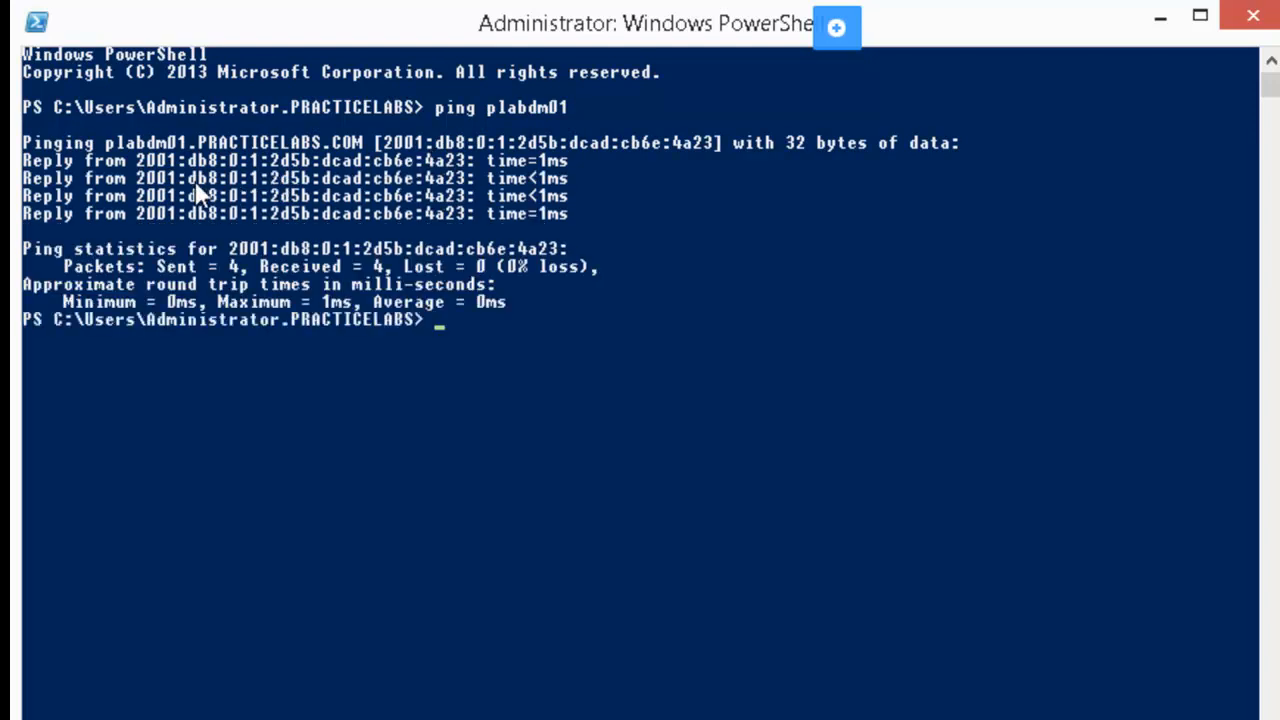
mouse_move(155, 178)
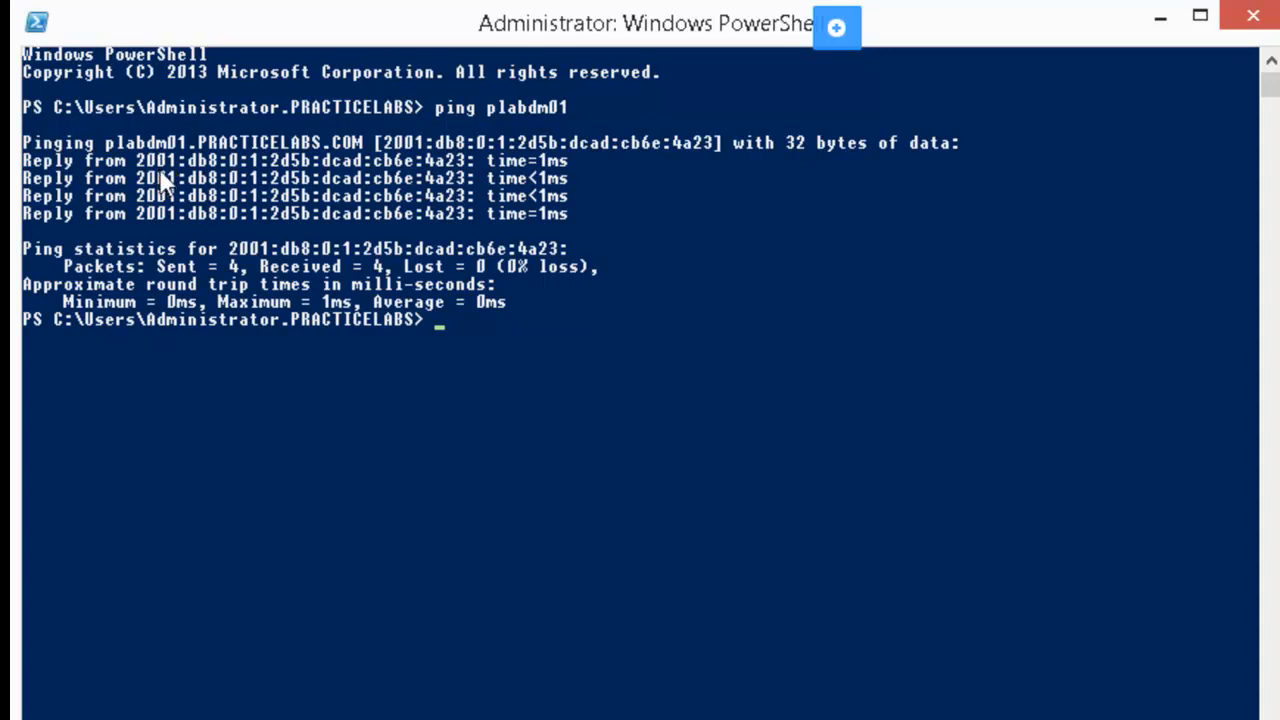
mouse_move(163, 223)
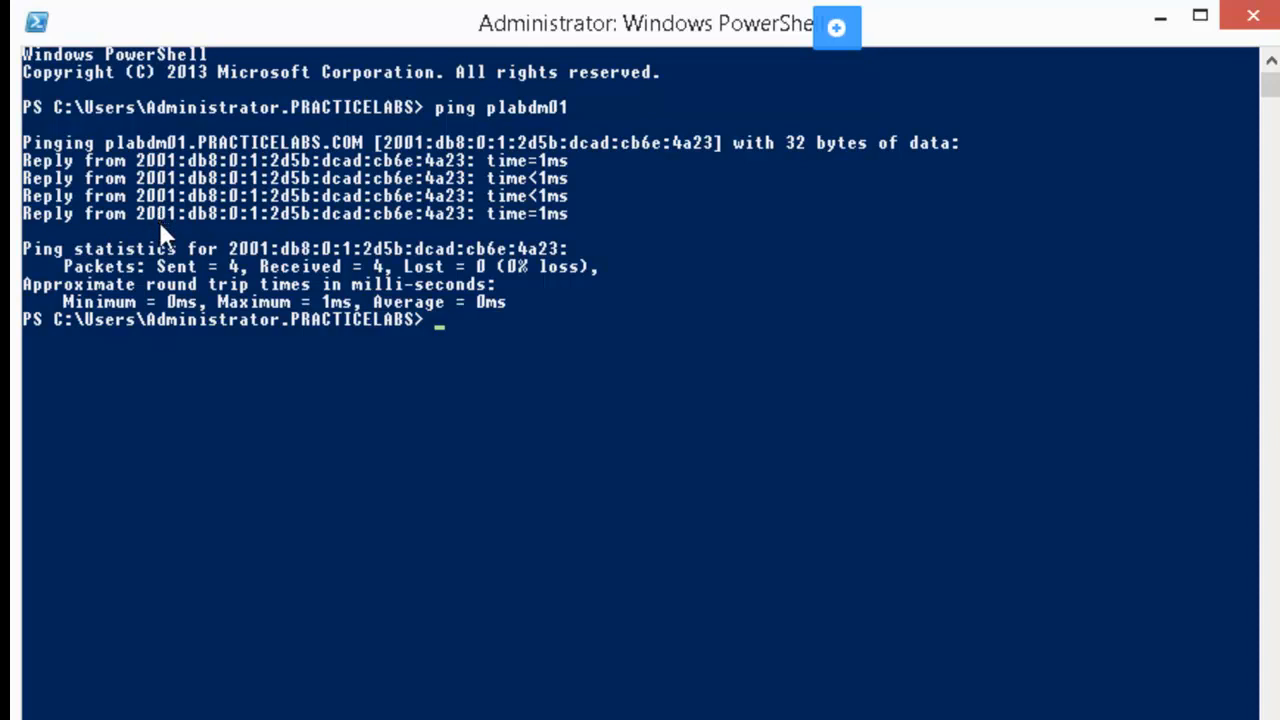
mouse_move(498, 333)
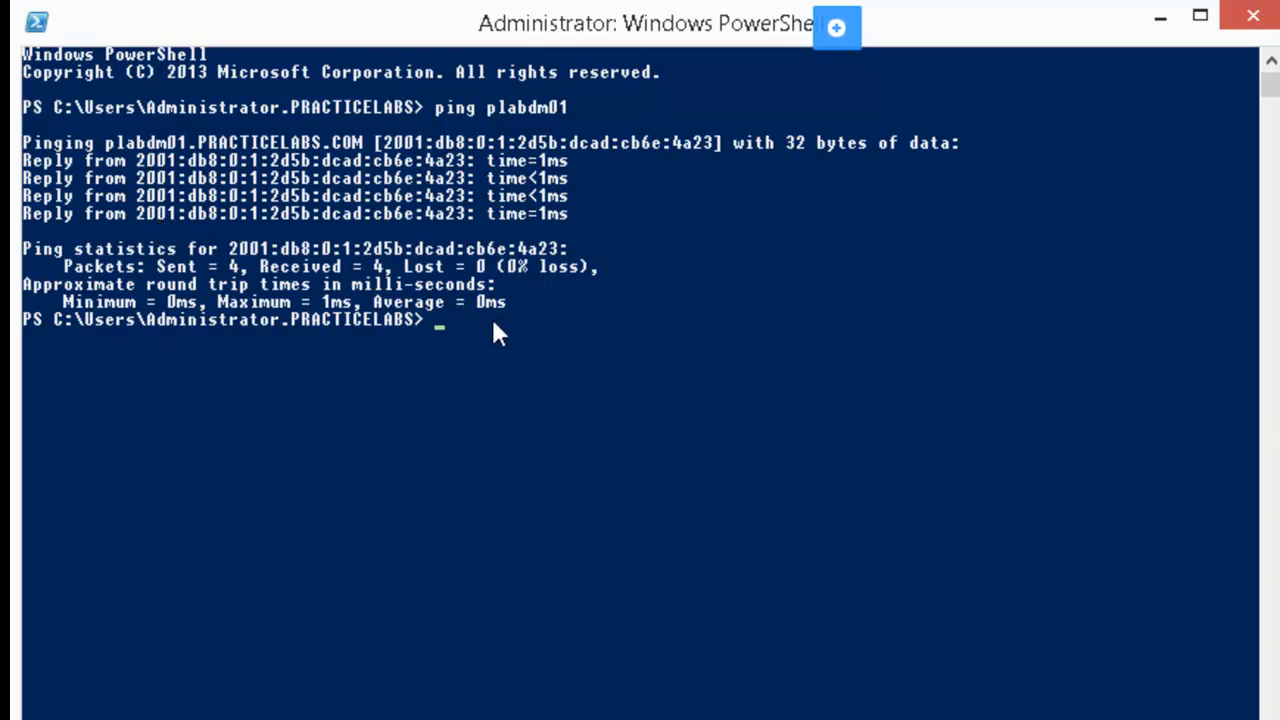